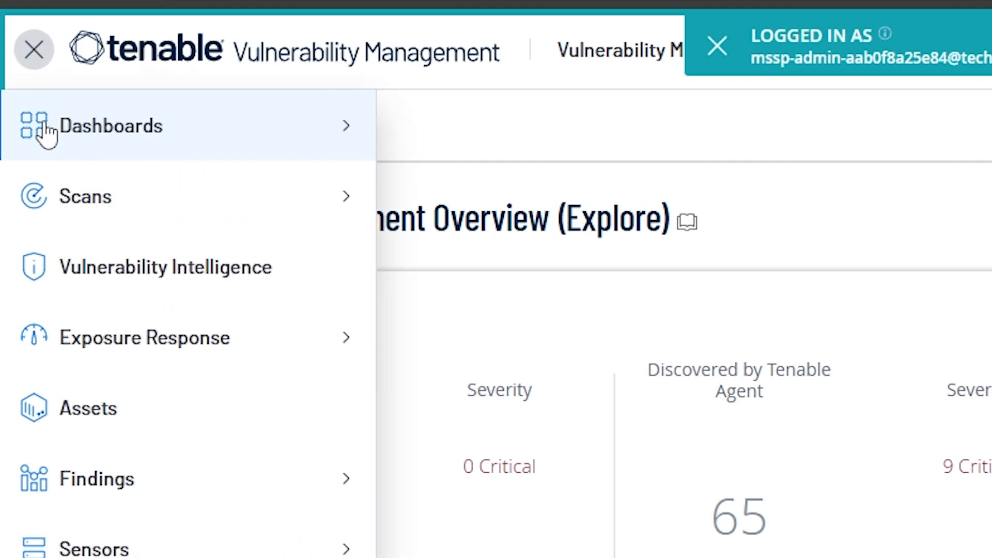
Open All Dashboards and show the two dashboards as a list with descriptions
{"action": "left_click", "coordinate": [111, 126]}
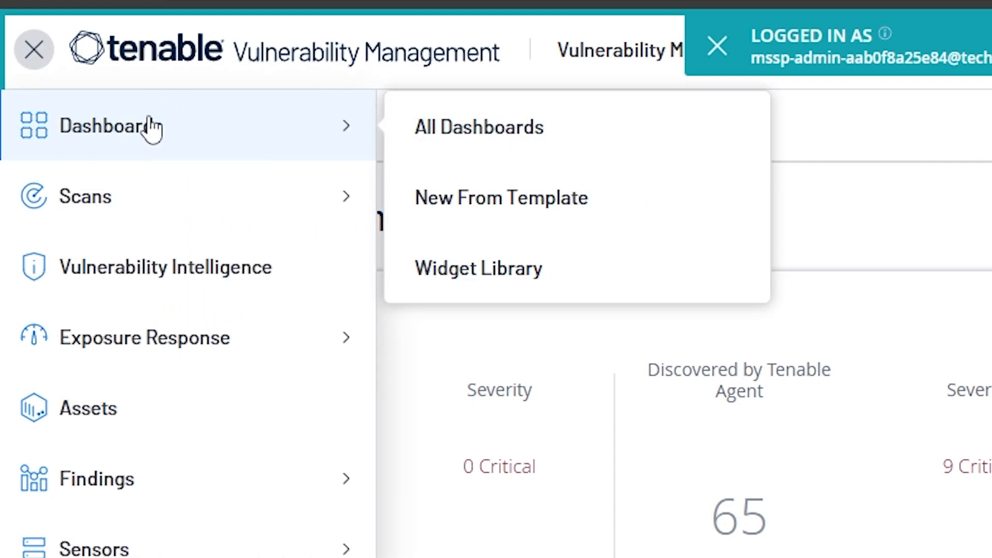
{"action": "left_click", "coordinate": [479, 127]}
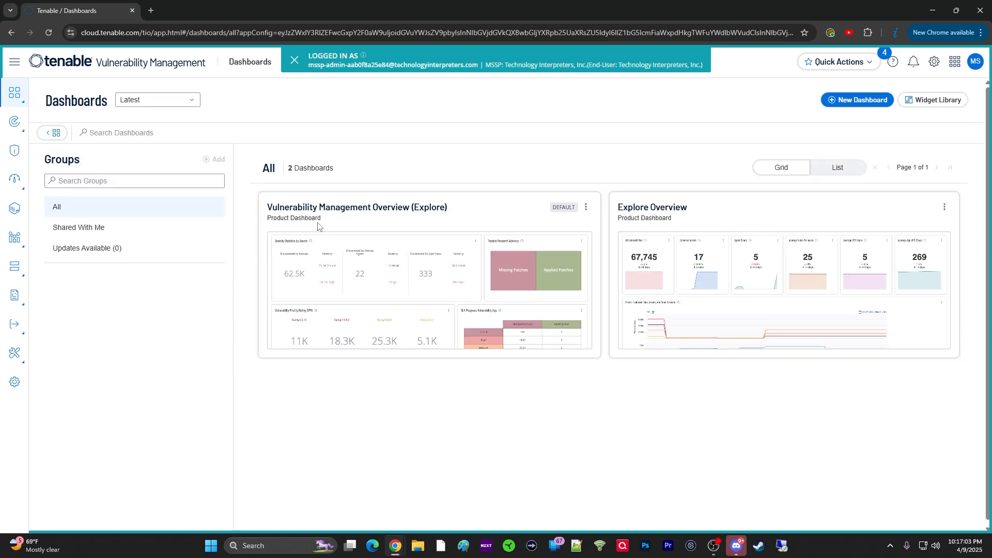
{"action": "left_click", "coordinate": [14, 62]}
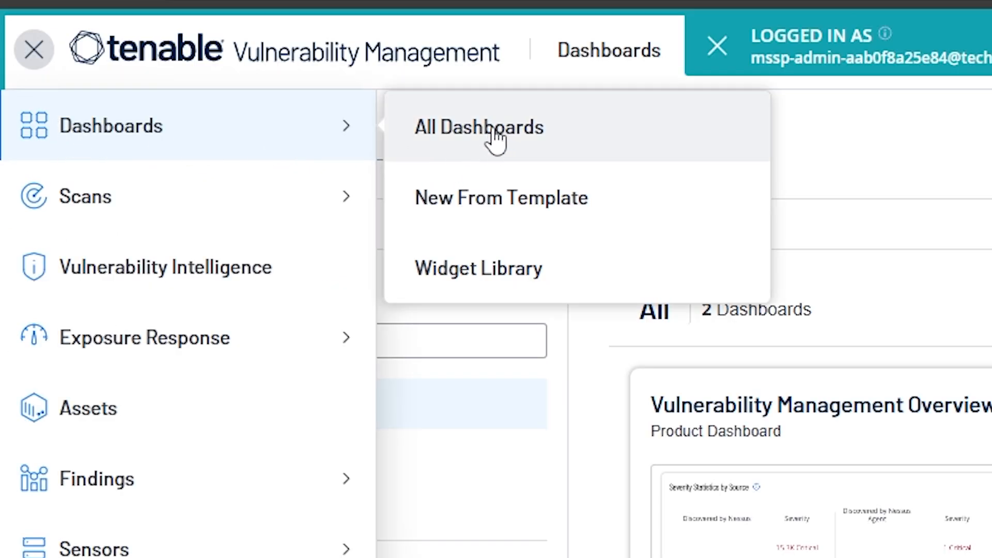
{"action": "mouse_move", "coordinate": [474, 307]}
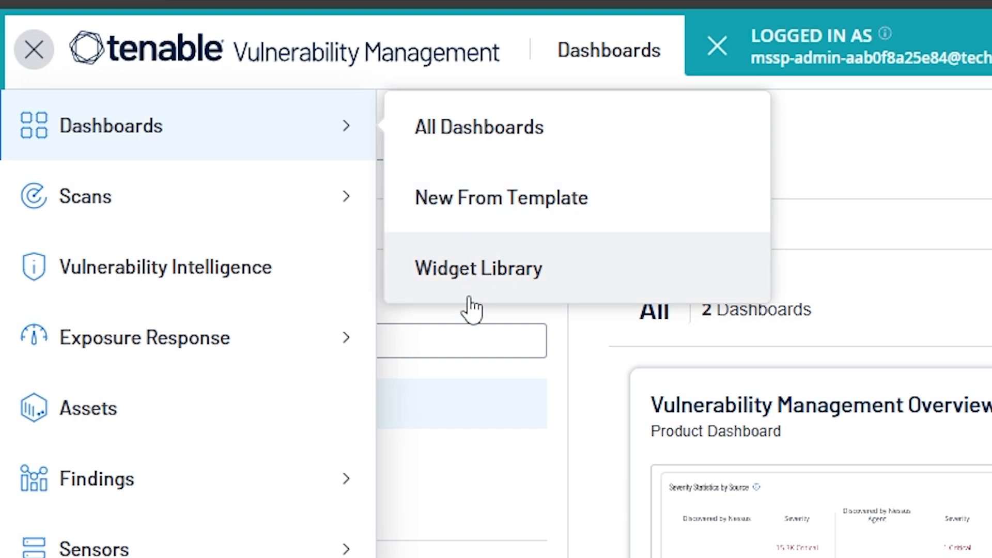
{"action": "mouse_move", "coordinate": [475, 279]}
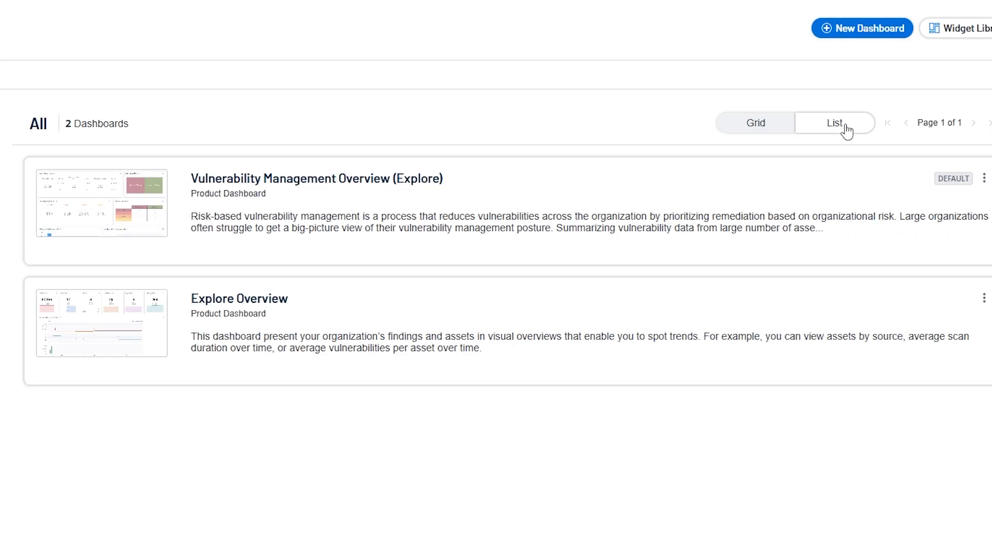
{"action": "left_click", "coordinate": [755, 123]}
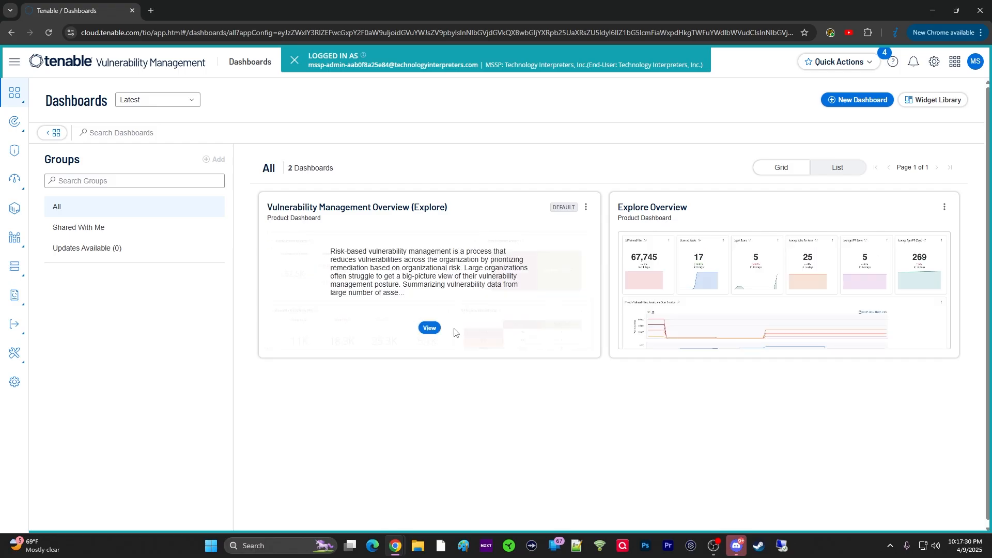
Open the Vulnerability Management Overview (Explore) dashboard card
{"action": "left_click", "coordinate": [429, 328]}
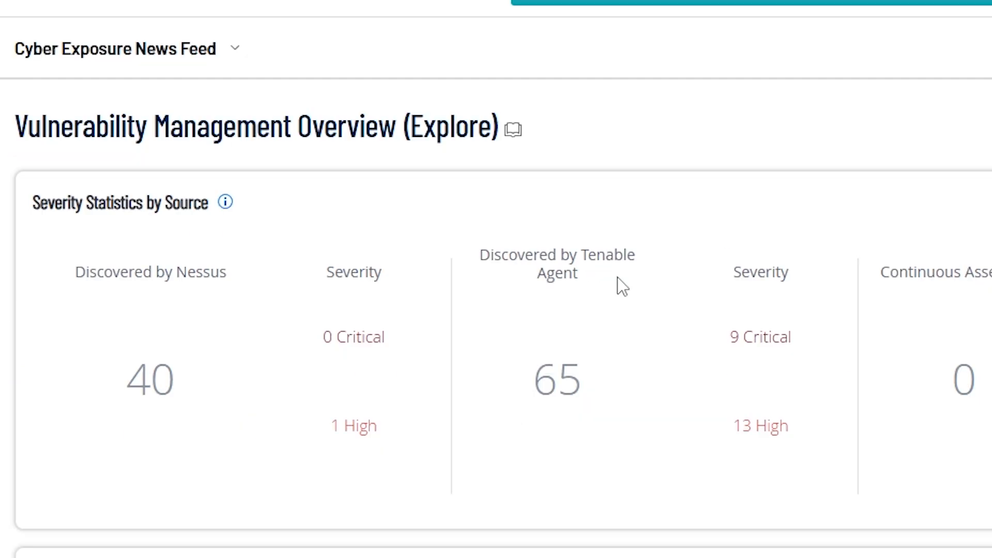
{"action": "mouse_move", "coordinate": [226, 252]}
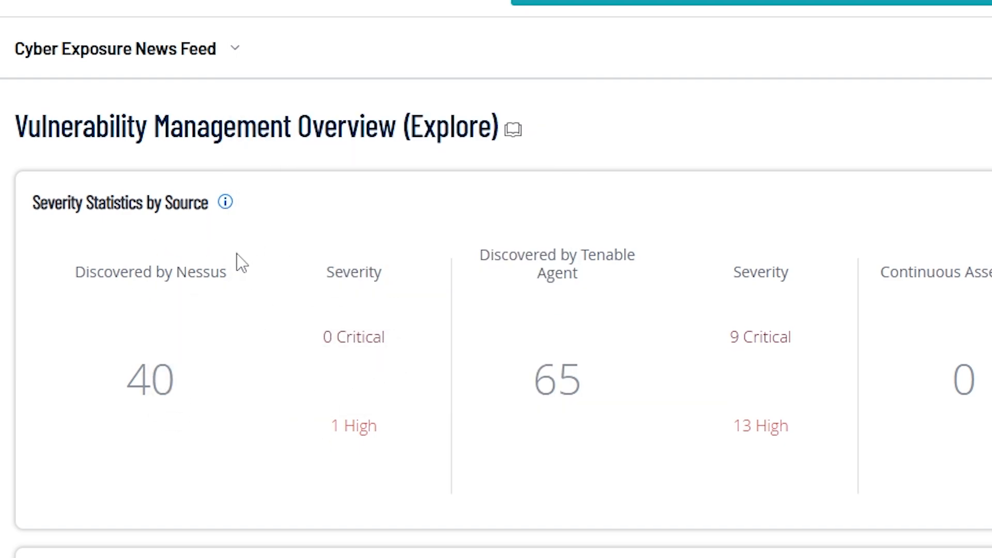
{"action": "mouse_move", "coordinate": [247, 298]}
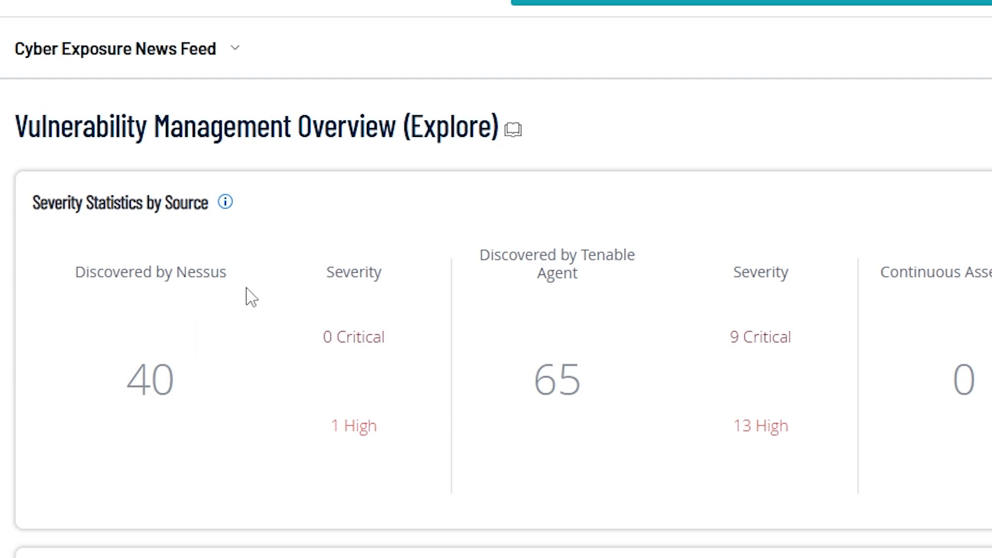
{"action": "mouse_move", "coordinate": [244, 330]}
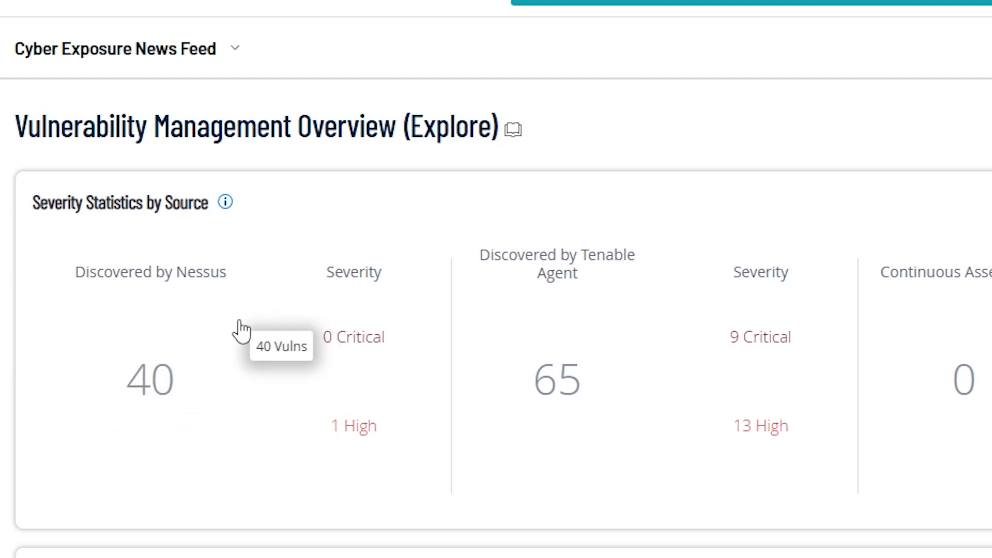
{"action": "mouse_move", "coordinate": [234, 310]}
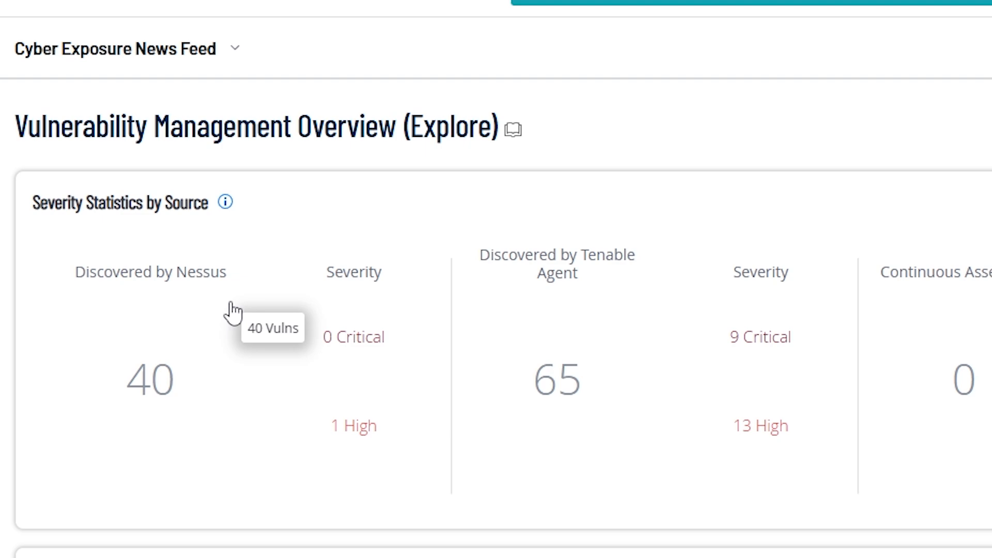
{"action": "mouse_move", "coordinate": [175, 333]}
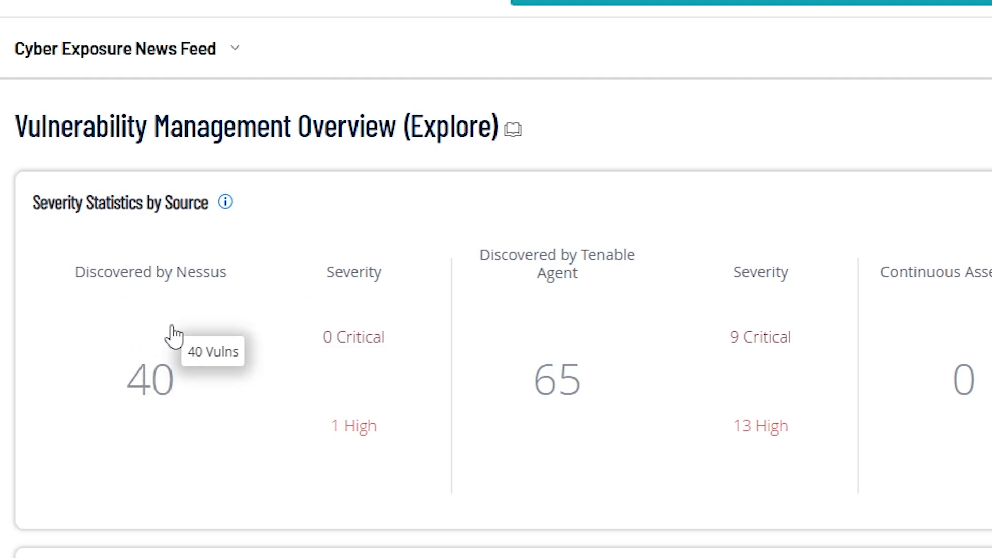
{"action": "mouse_move", "coordinate": [234, 307]}
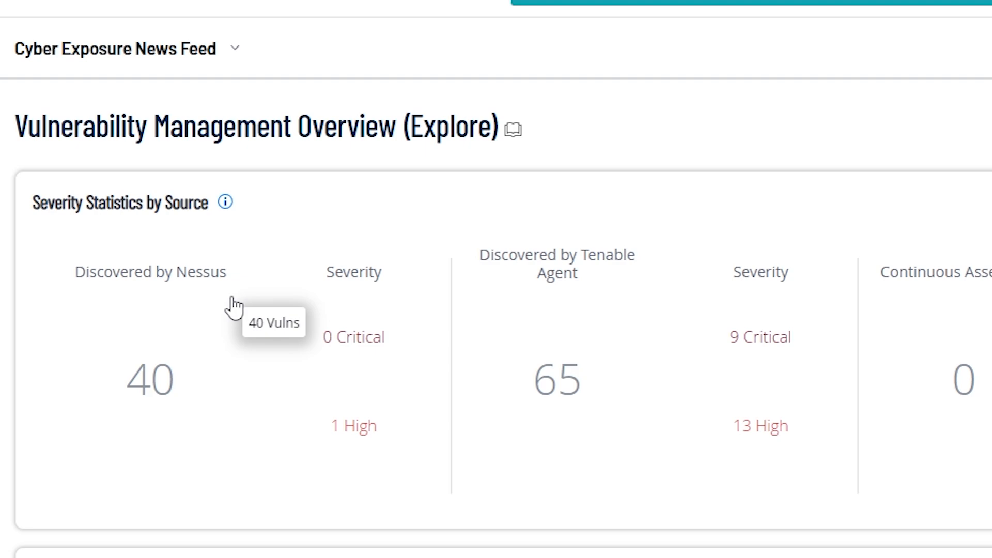
{"action": "mouse_move", "coordinate": [250, 307]}
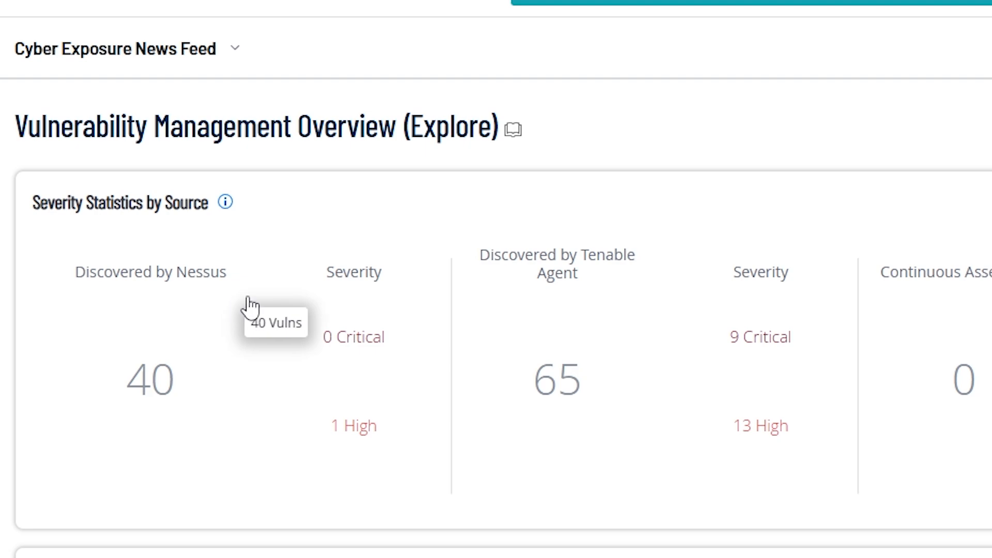
{"action": "mouse_move", "coordinate": [294, 366]}
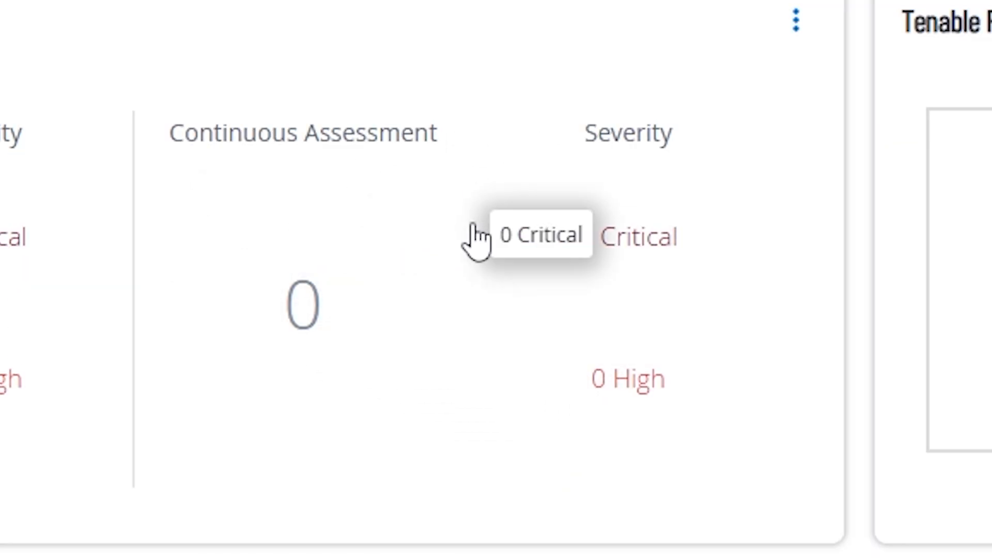
{"action": "mouse_move", "coordinate": [490, 218]}
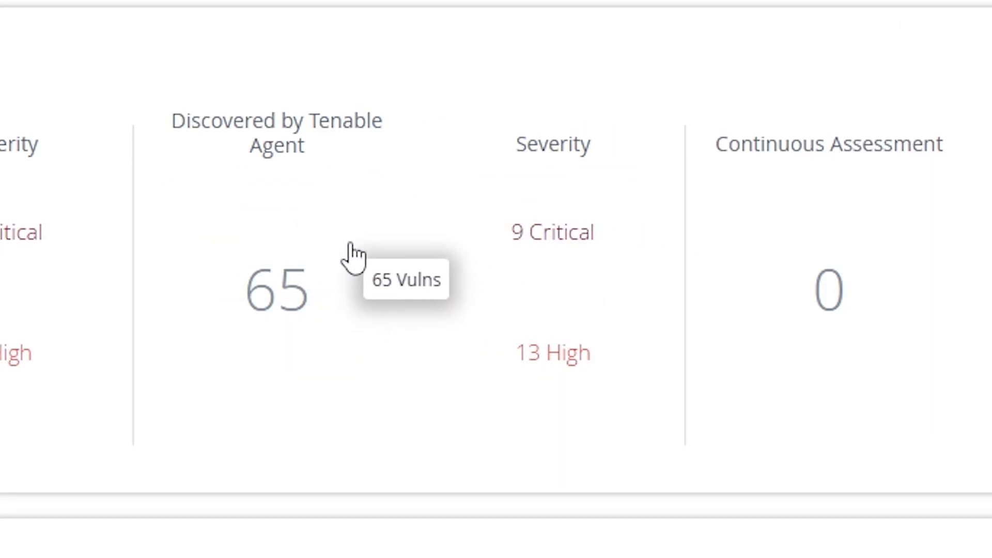
{"action": "mouse_move", "coordinate": [250, 190]}
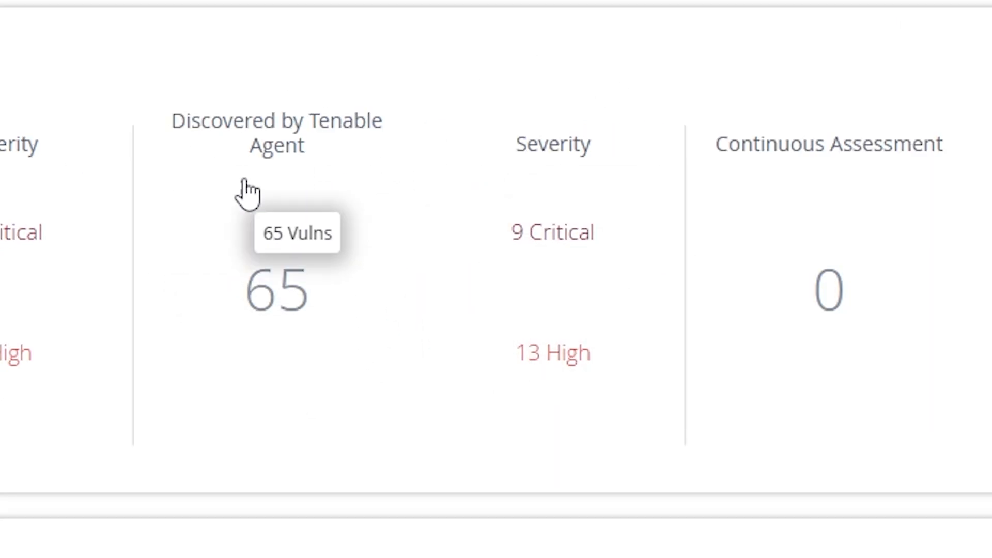
{"action": "mouse_move", "coordinate": [315, 278]}
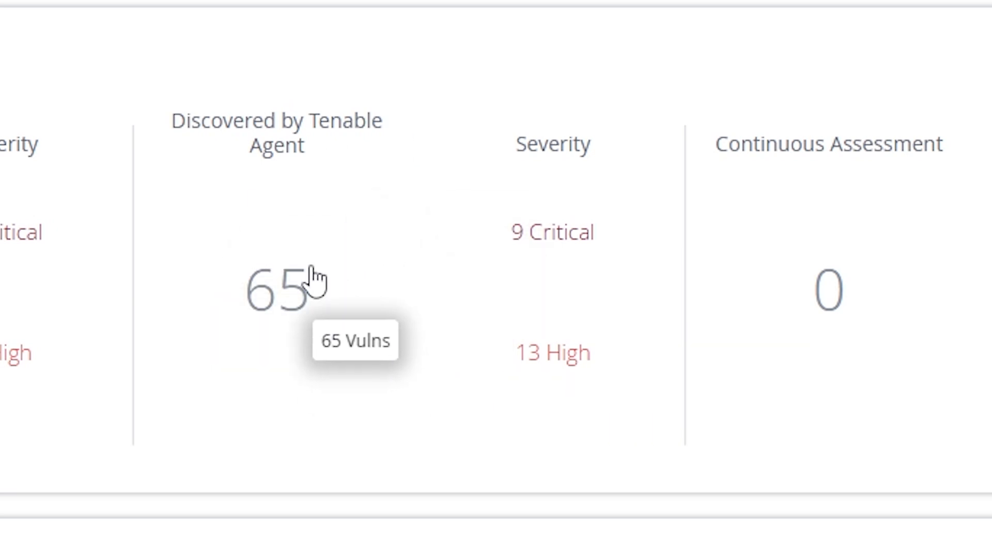
{"action": "mouse_move", "coordinate": [271, 198]}
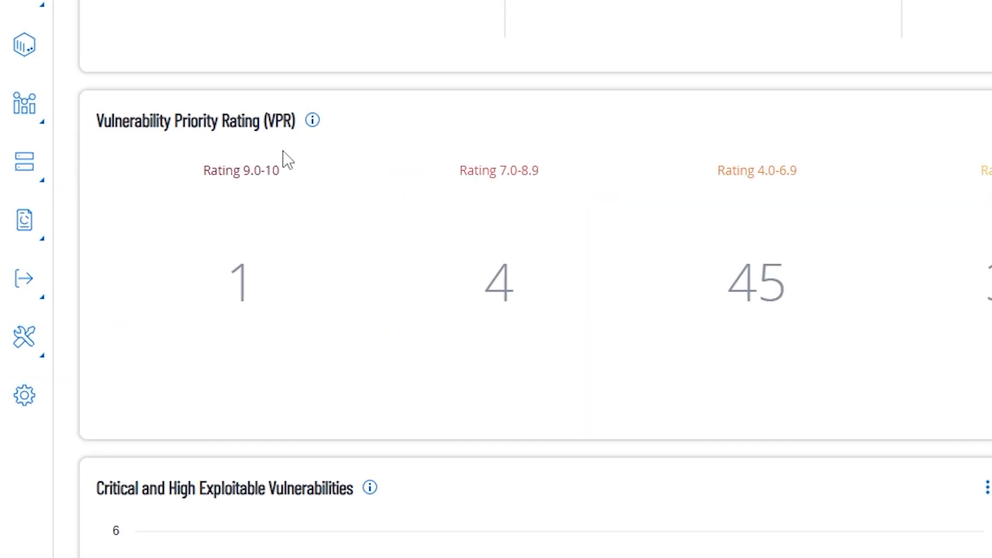
{"action": "mouse_move", "coordinate": [261, 149]}
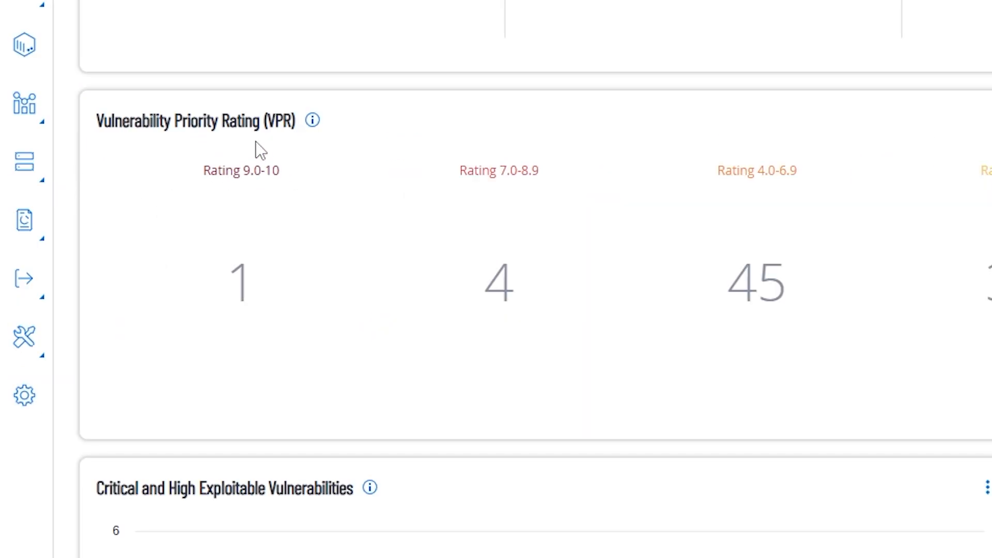
{"action": "mouse_move", "coordinate": [329, 186]}
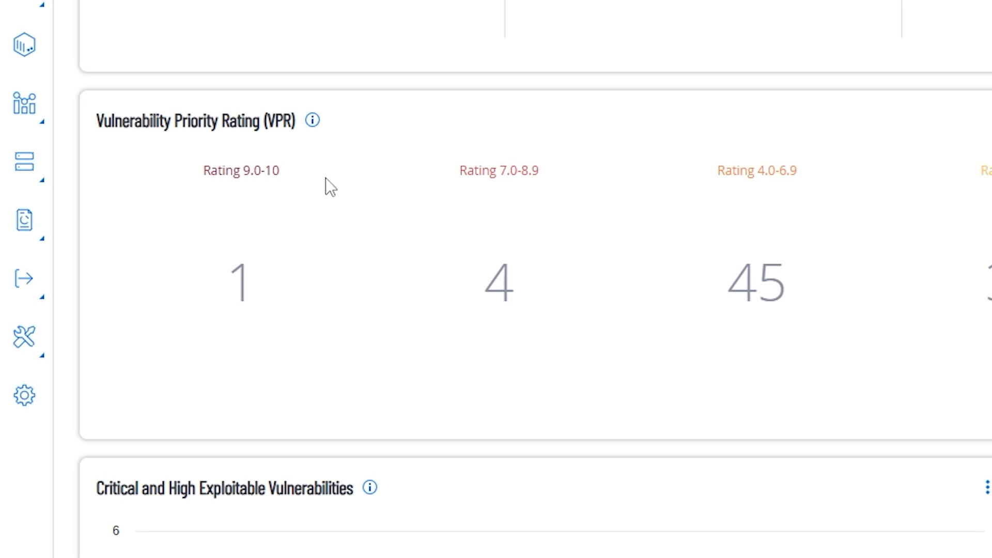
{"action": "mouse_move", "coordinate": [310, 238]}
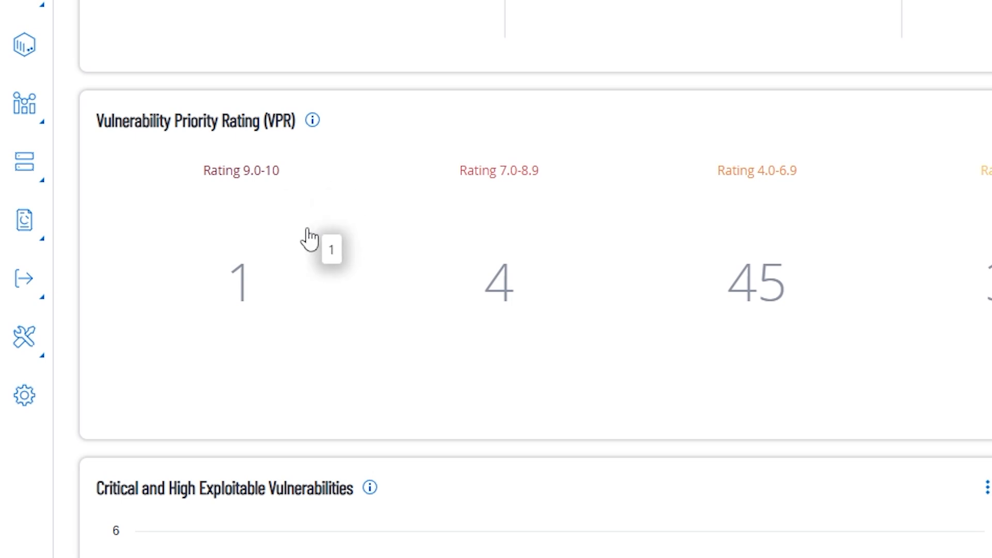
{"action": "mouse_move", "coordinate": [252, 189]}
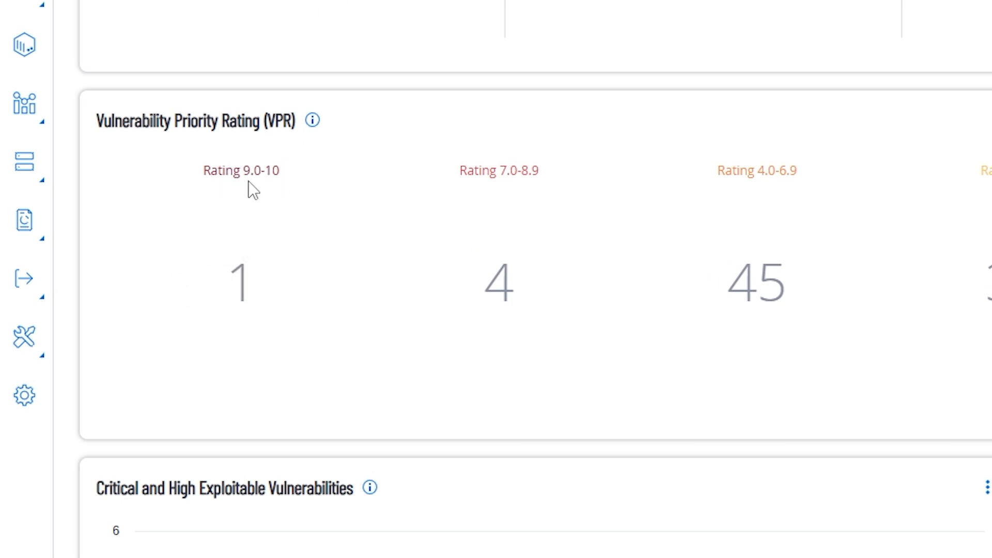
{"action": "mouse_move", "coordinate": [293, 160]}
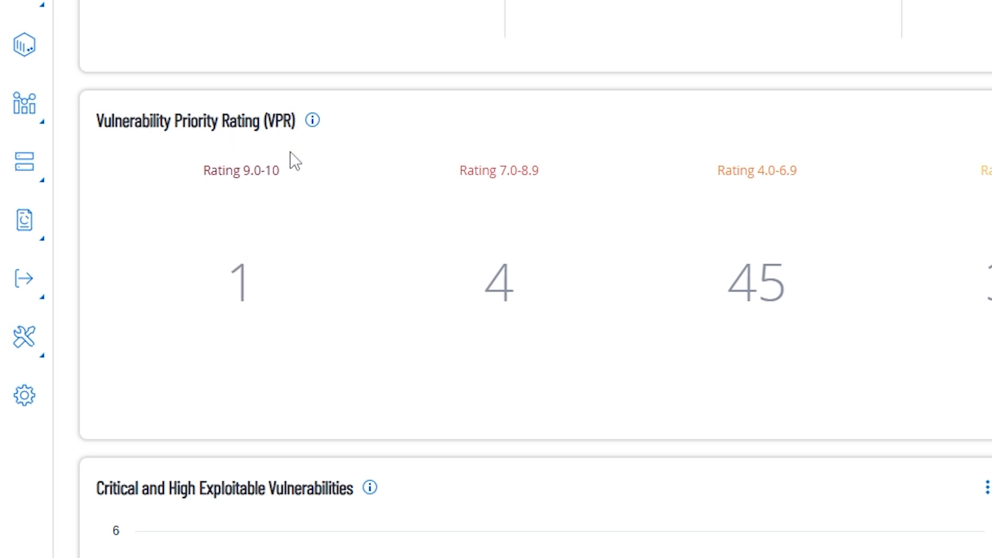
{"action": "mouse_move", "coordinate": [272, 186]}
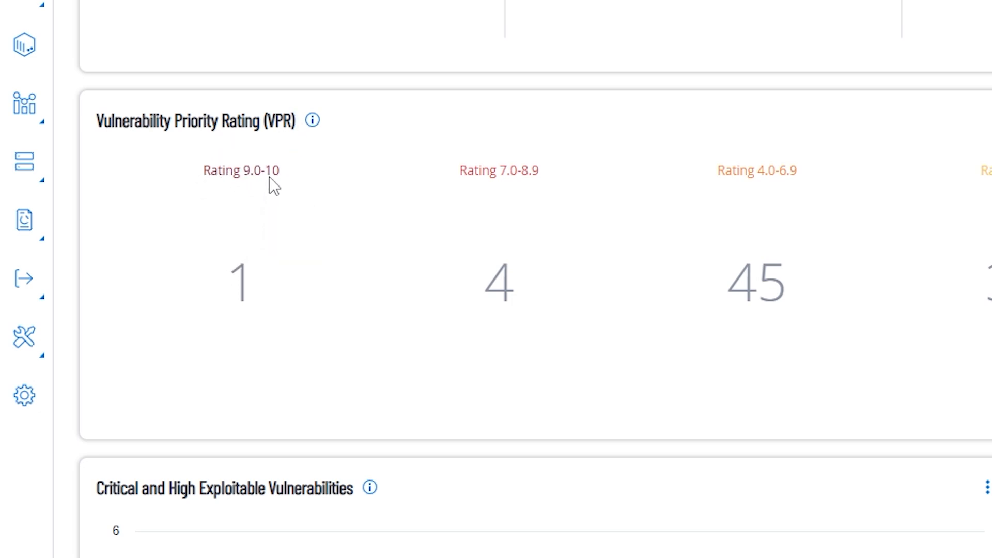
{"action": "mouse_move", "coordinate": [255, 160]}
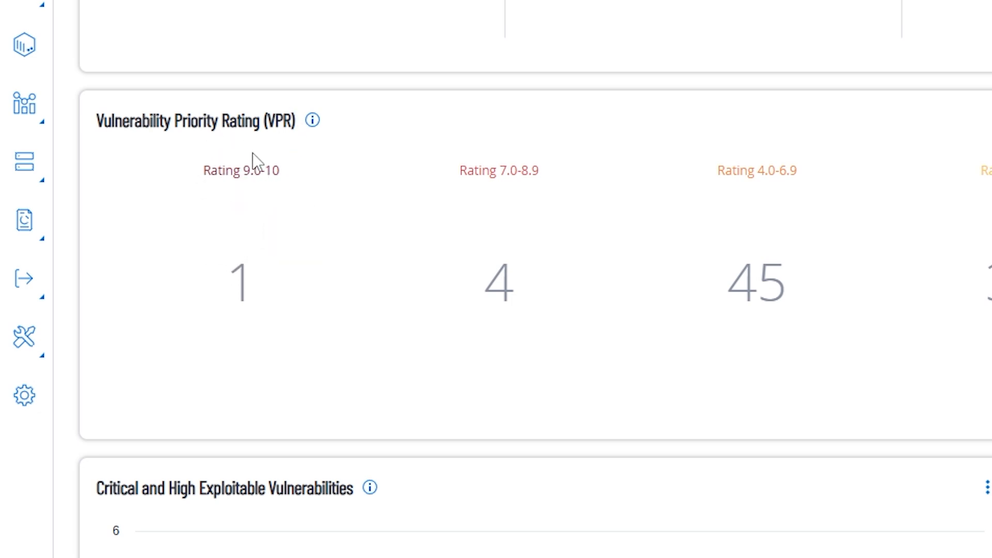
{"action": "mouse_move", "coordinate": [240, 222]}
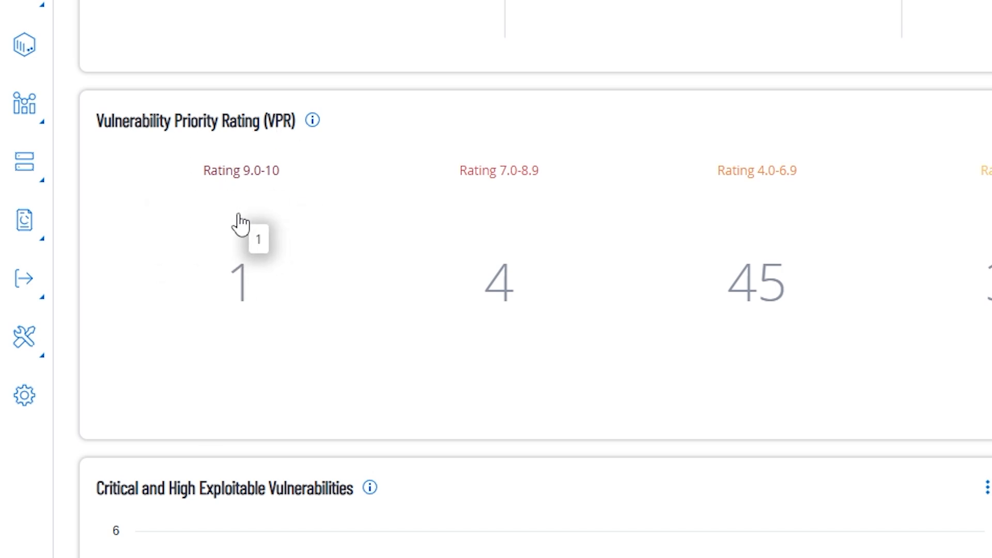
{"action": "mouse_move", "coordinate": [200, 226]}
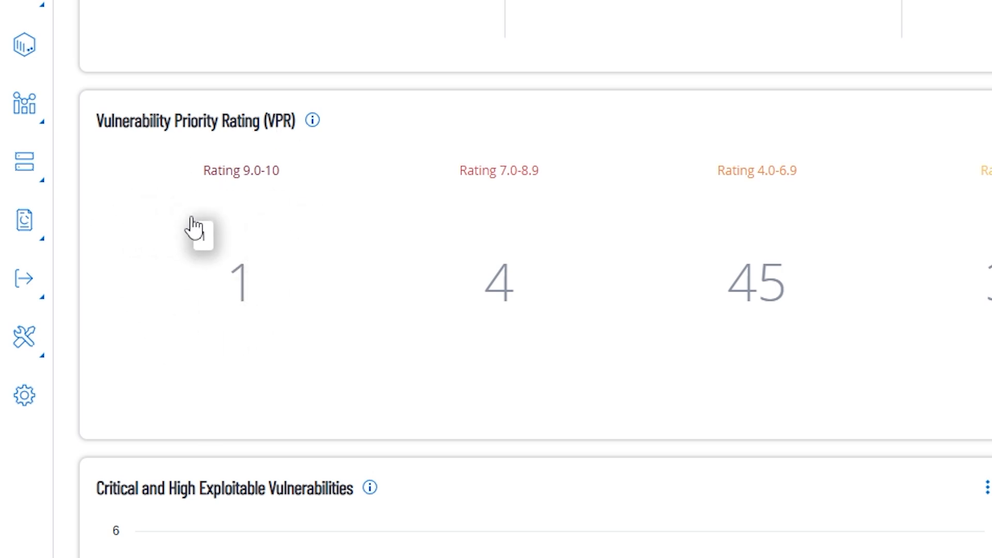
{"action": "mouse_move", "coordinate": [206, 139]}
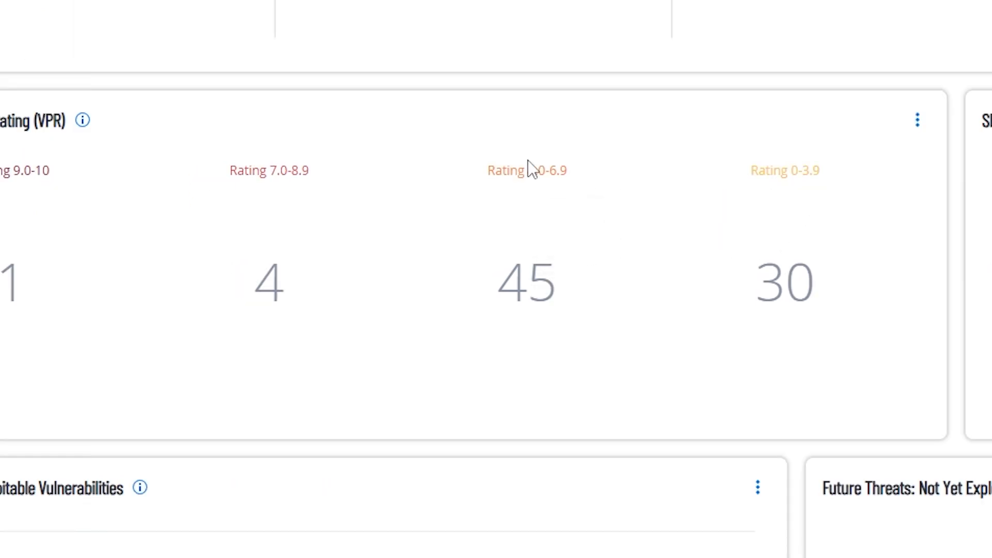
{"action": "mouse_move", "coordinate": [534, 215]}
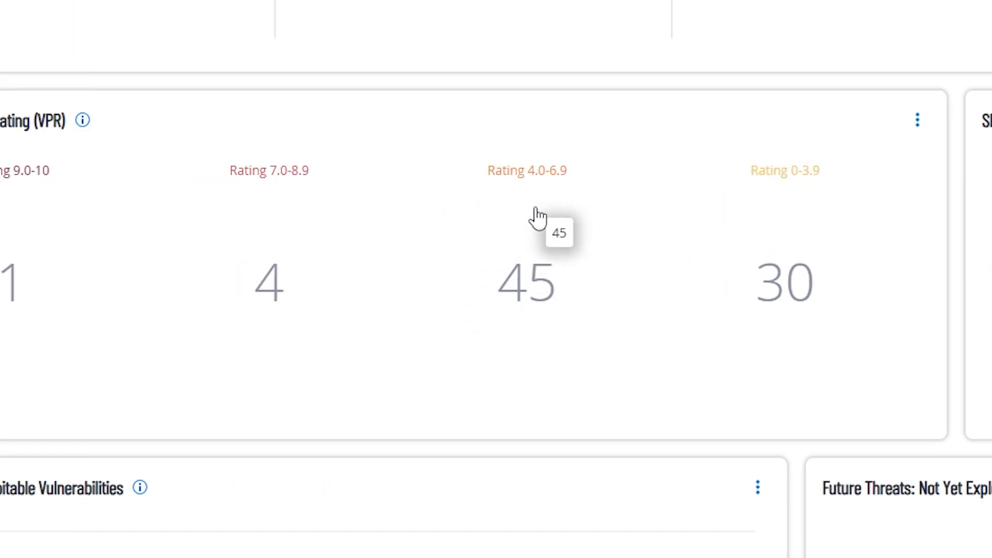
{"action": "mouse_move", "coordinate": [518, 191]}
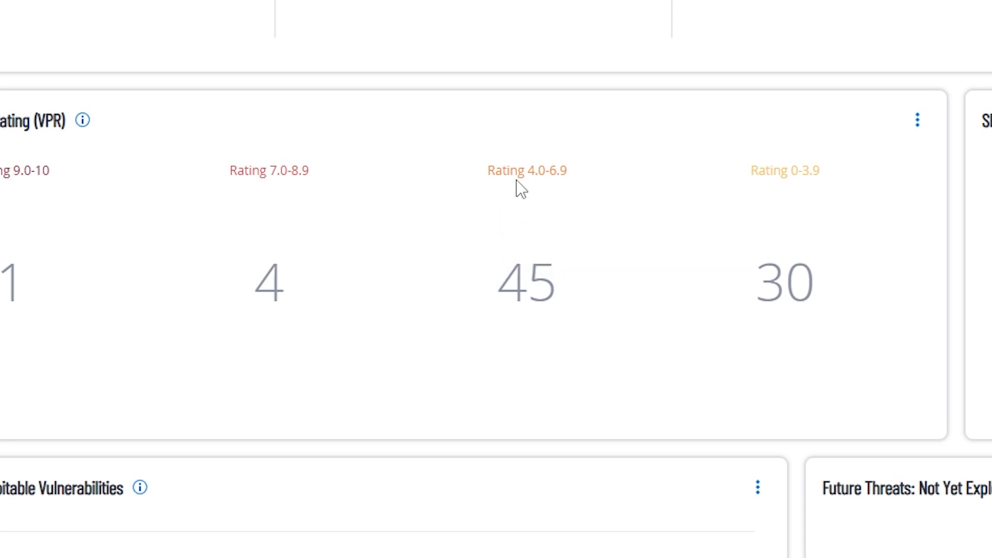
{"action": "mouse_move", "coordinate": [519, 279]}
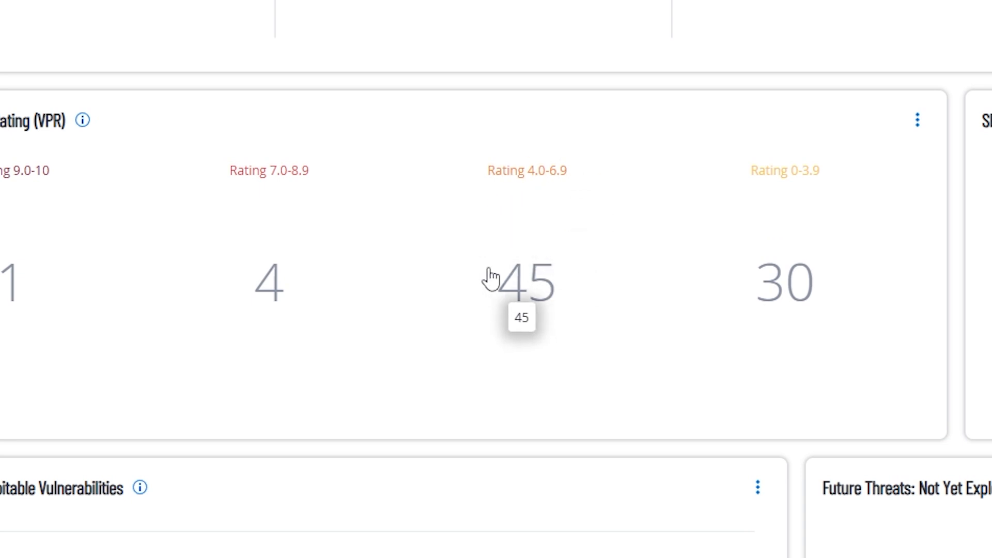
{"action": "mouse_move", "coordinate": [516, 221]}
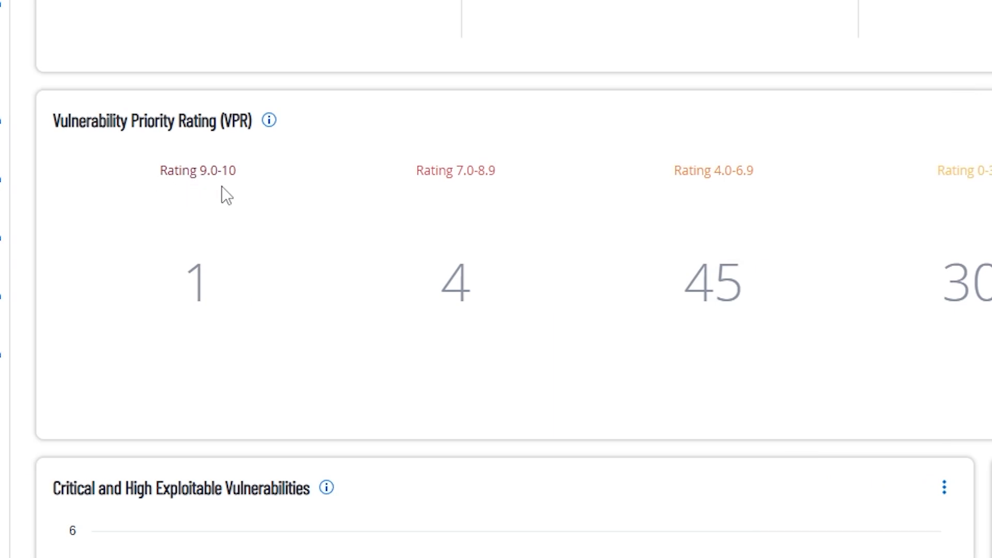
{"action": "mouse_move", "coordinate": [230, 183]}
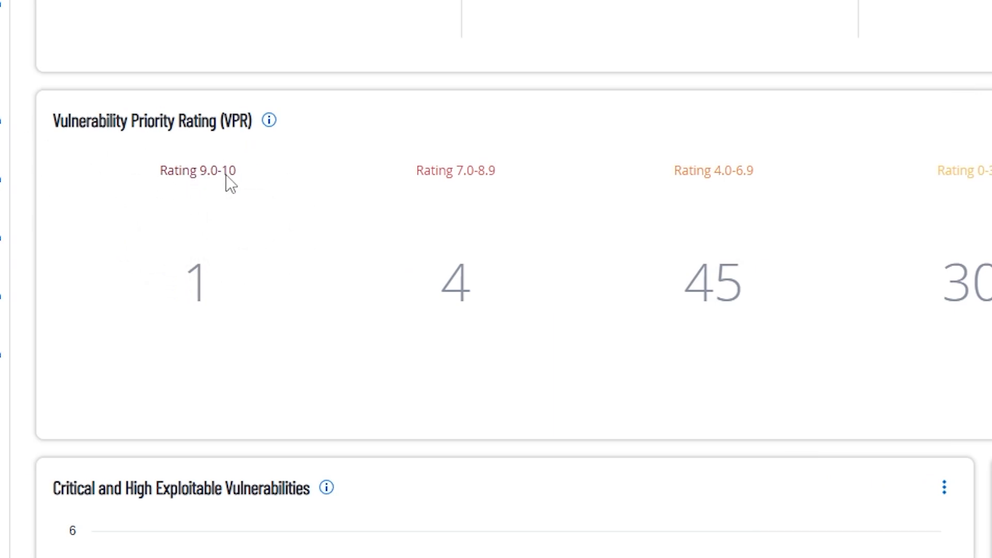
{"action": "mouse_move", "coordinate": [352, 194]}
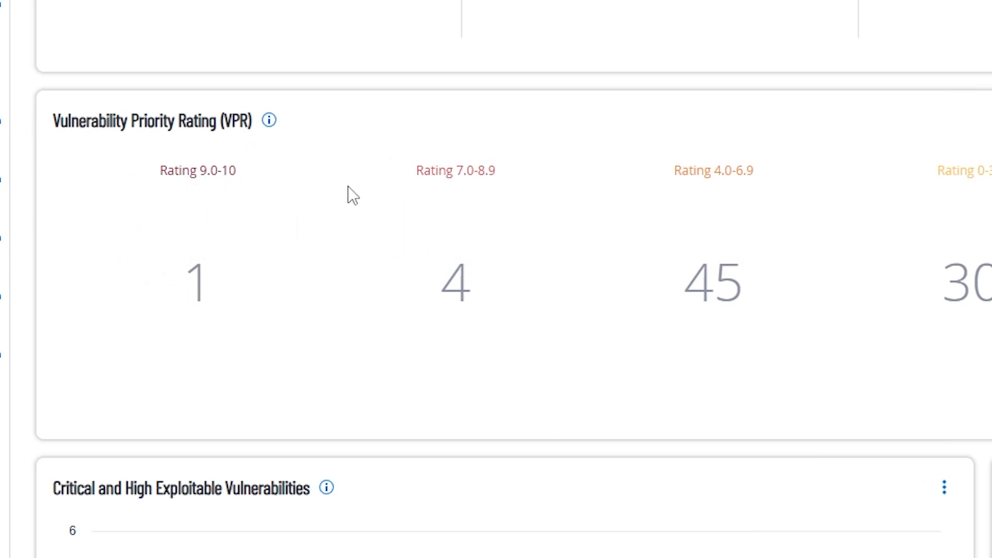
{"action": "mouse_move", "coordinate": [734, 234]}
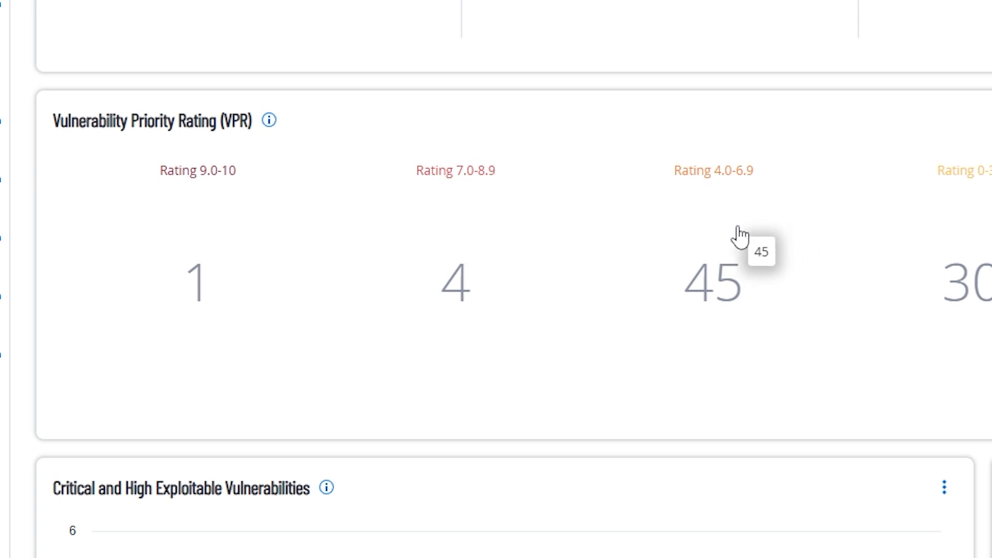
{"action": "mouse_move", "coordinate": [751, 159]}
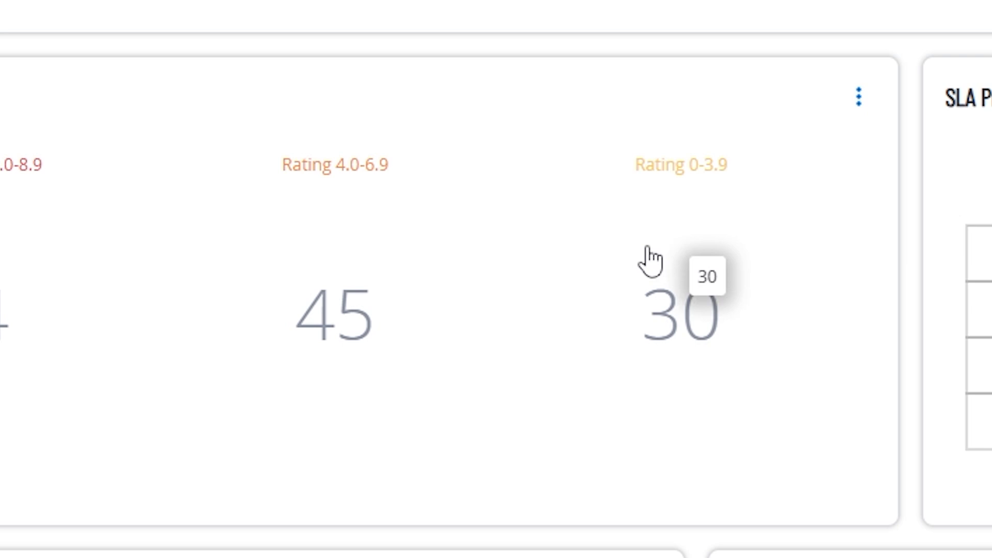
{"action": "mouse_move", "coordinate": [728, 222]}
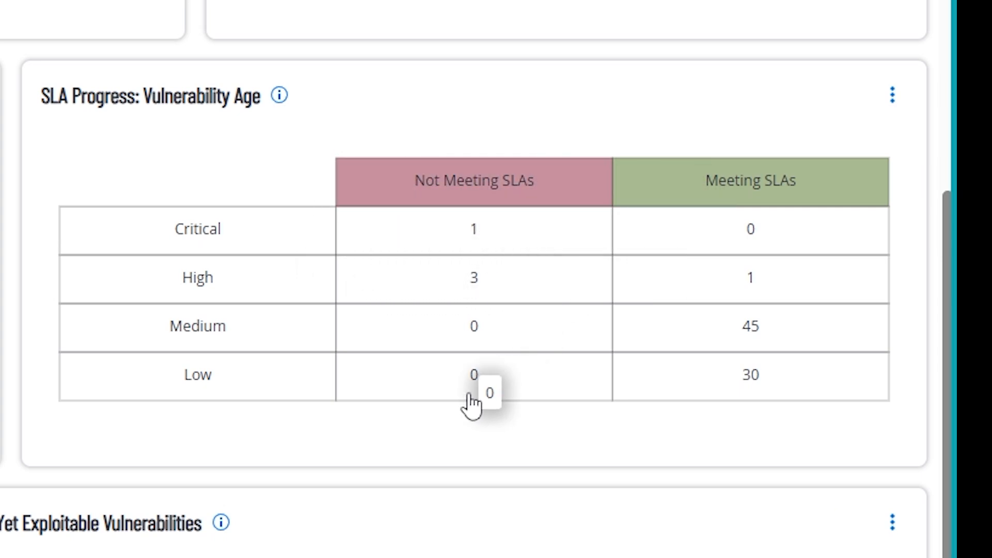
{"action": "mouse_move", "coordinate": [750, 395]}
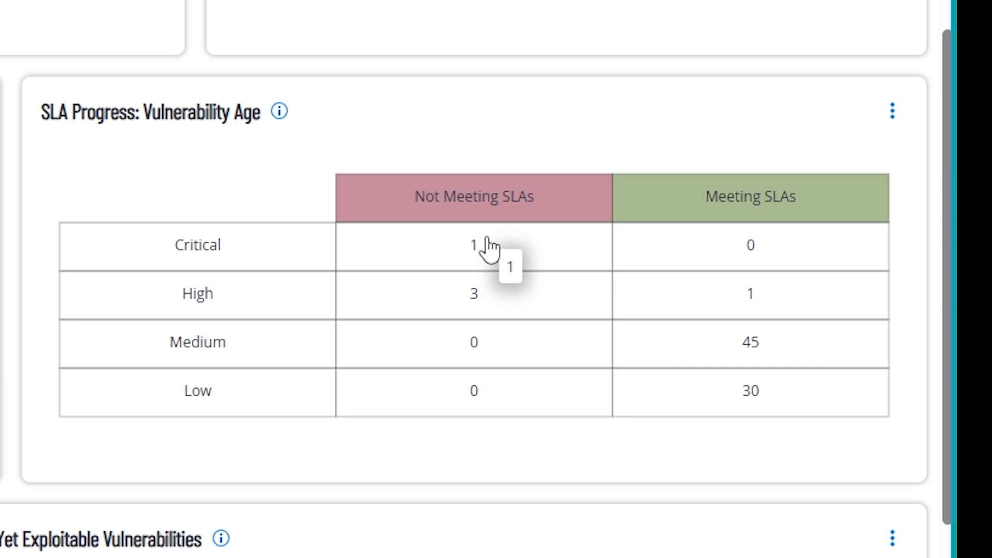
{"action": "mouse_move", "coordinate": [431, 250]}
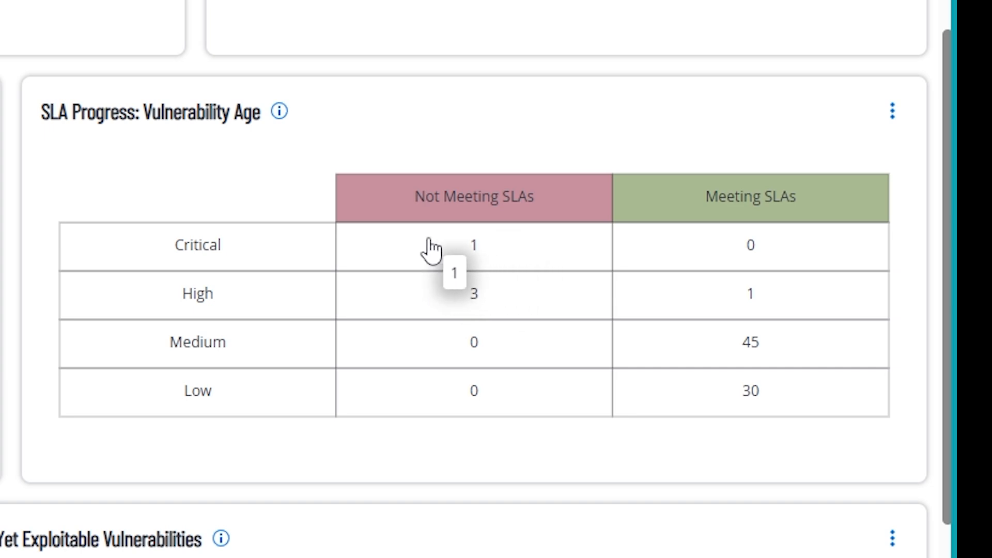
{"action": "mouse_move", "coordinate": [462, 269]}
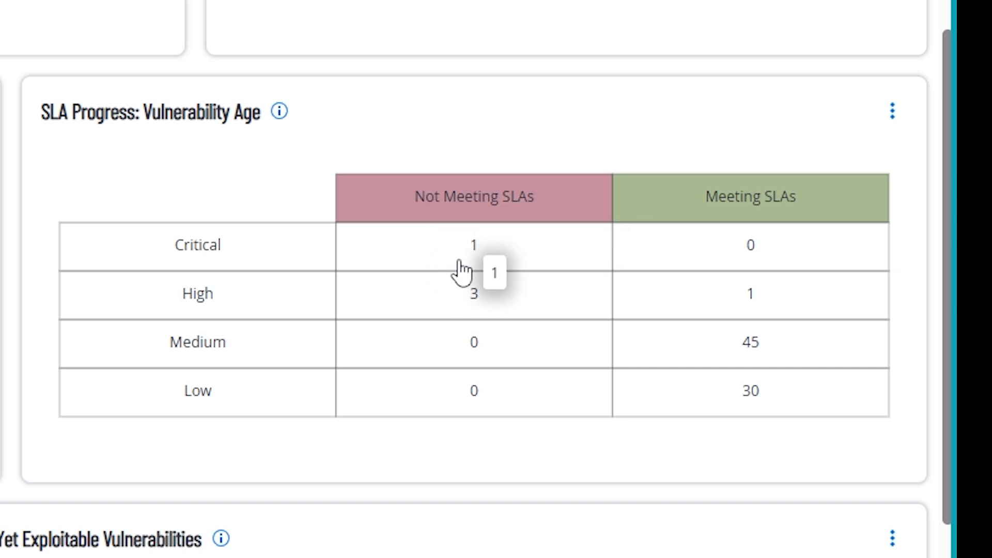
{"action": "mouse_move", "coordinate": [476, 260]}
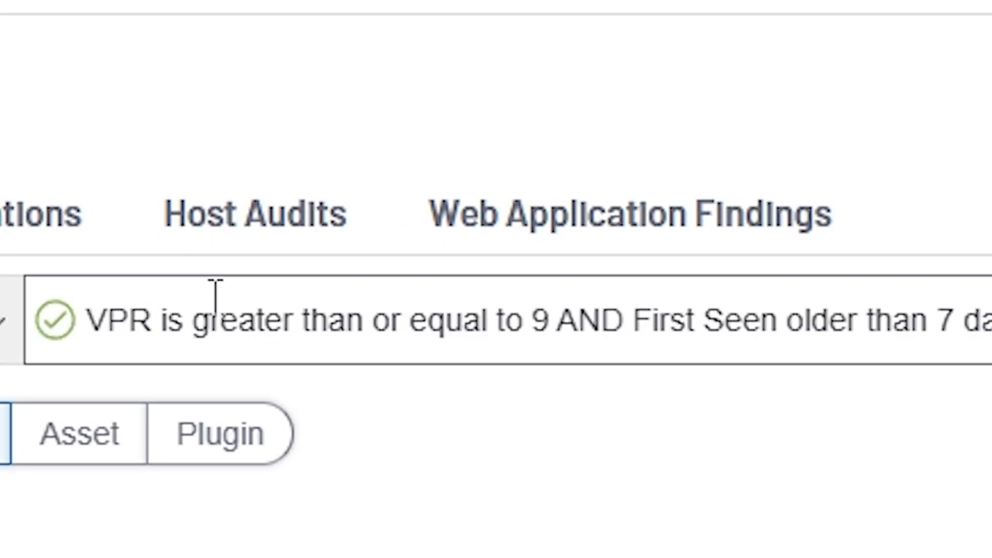
{"action": "mouse_move", "coordinate": [519, 319]}
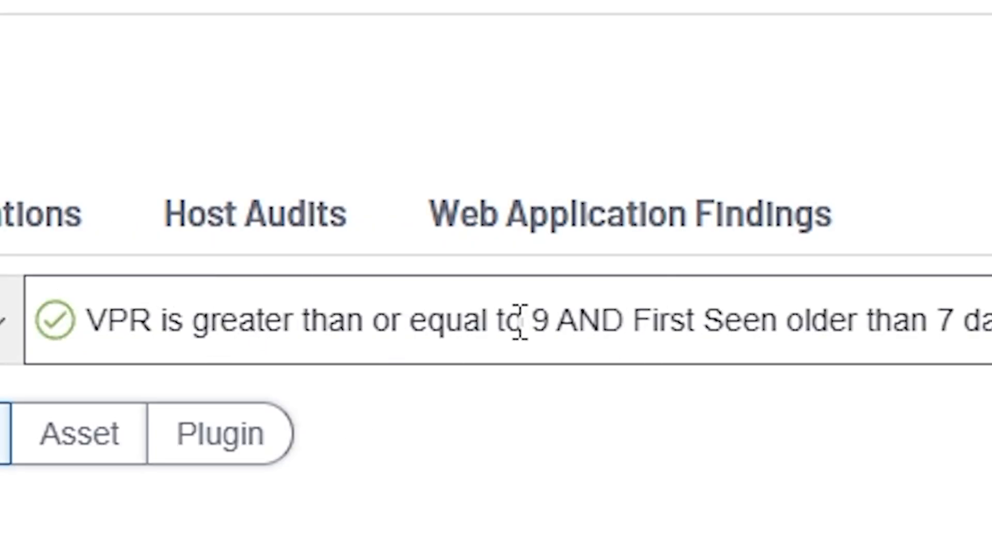
{"action": "mouse_move", "coordinate": [544, 319]}
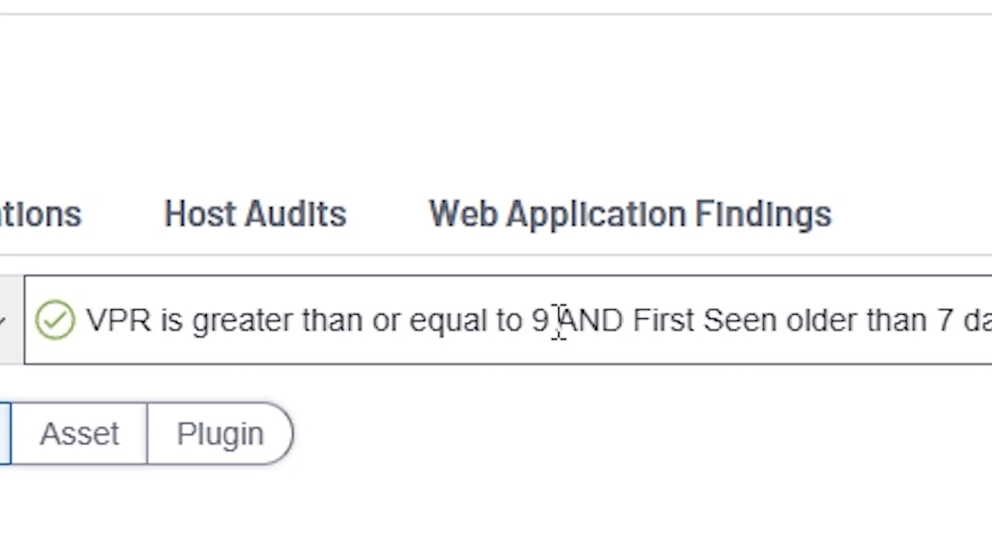
{"action": "mouse_move", "coordinate": [428, 335]}
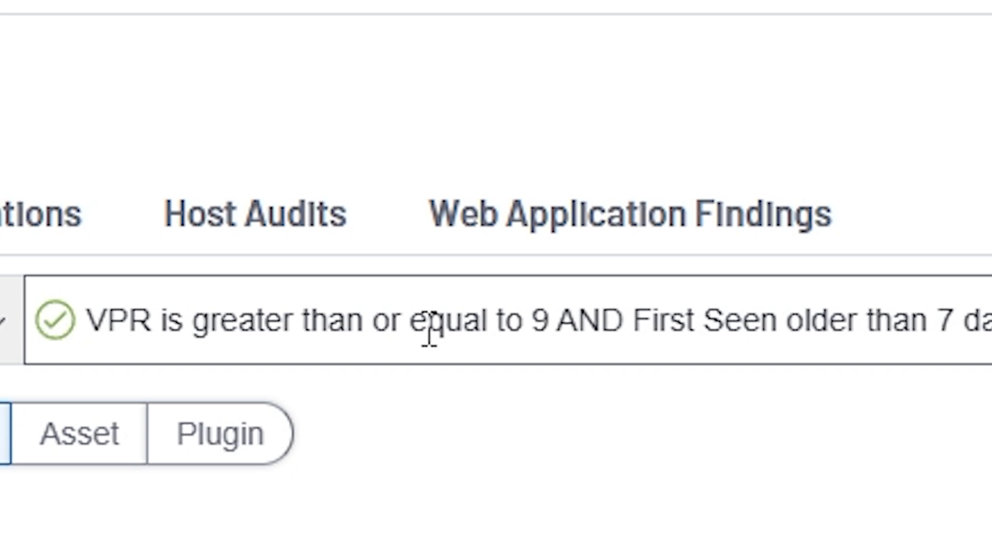
{"action": "mouse_move", "coordinate": [161, 319]}
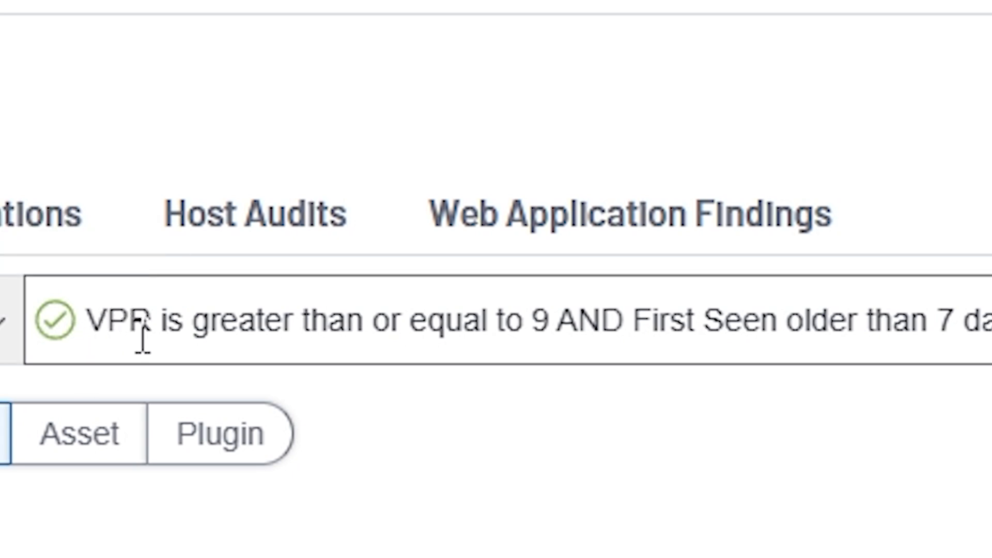
{"action": "mouse_move", "coordinate": [566, 319]}
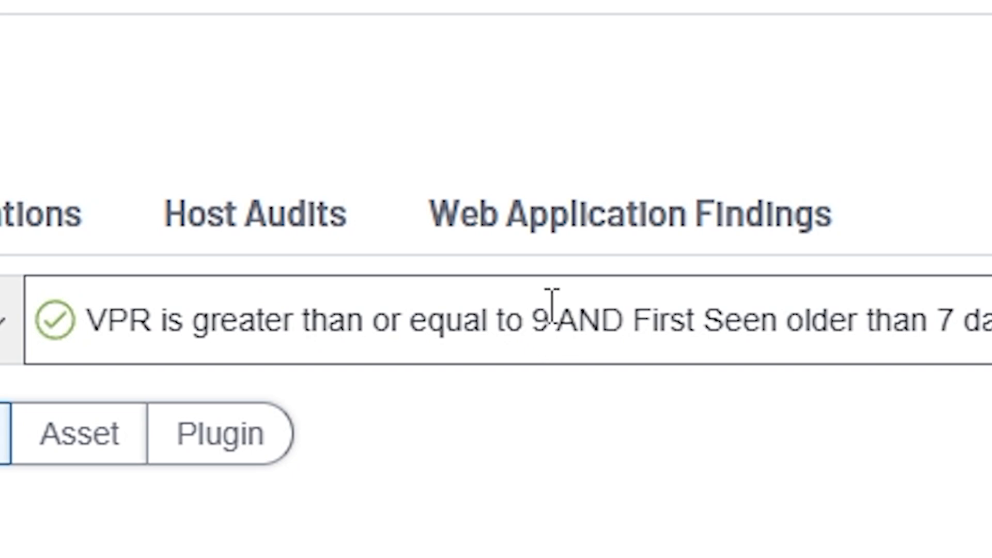
{"action": "mouse_move", "coordinate": [797, 291]}
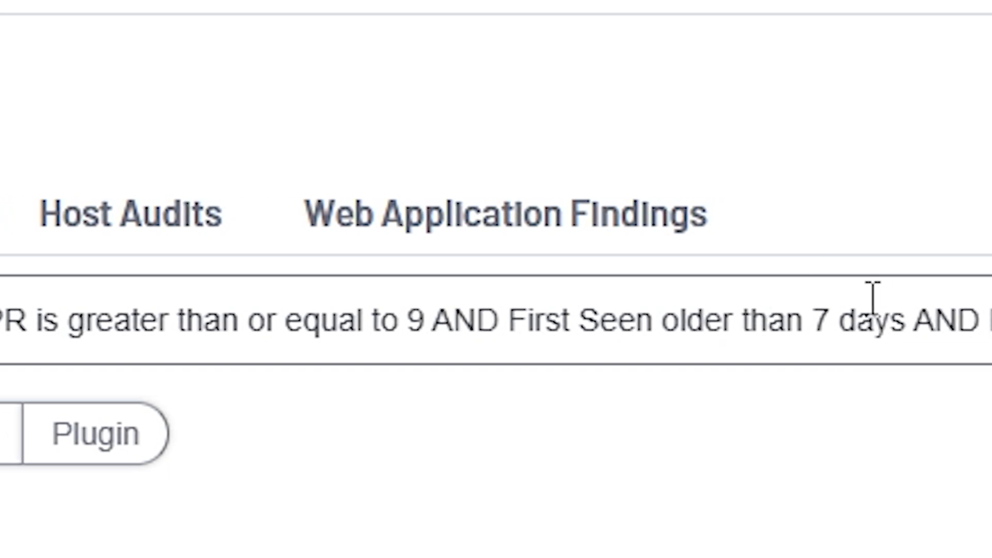
Scroll the findings filter bar to read the VPR ≥ 9, First Seen and Risk Modified conditions
{"action": "scroll", "scroll_direction": "right", "scroll_amount": 3}
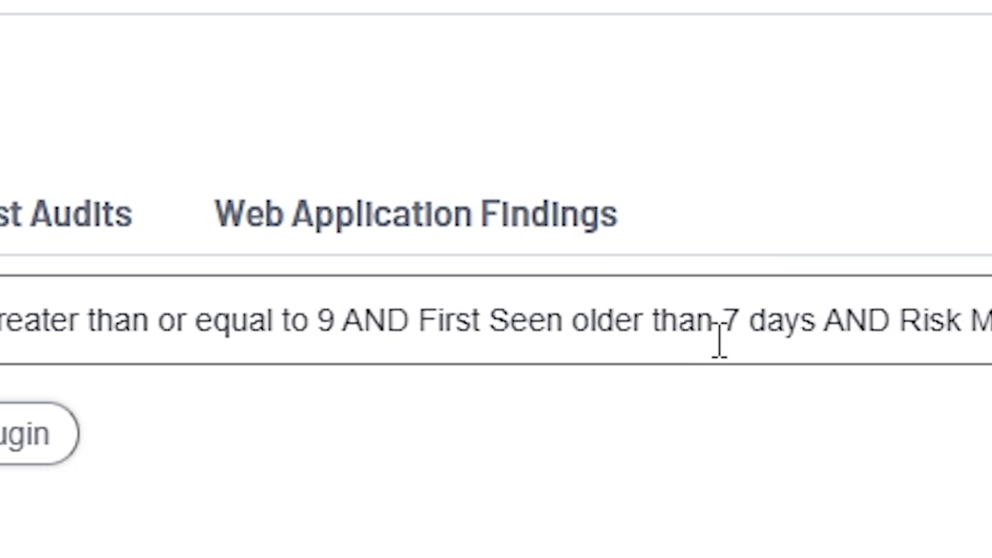
{"action": "mouse_move", "coordinate": [722, 254]}
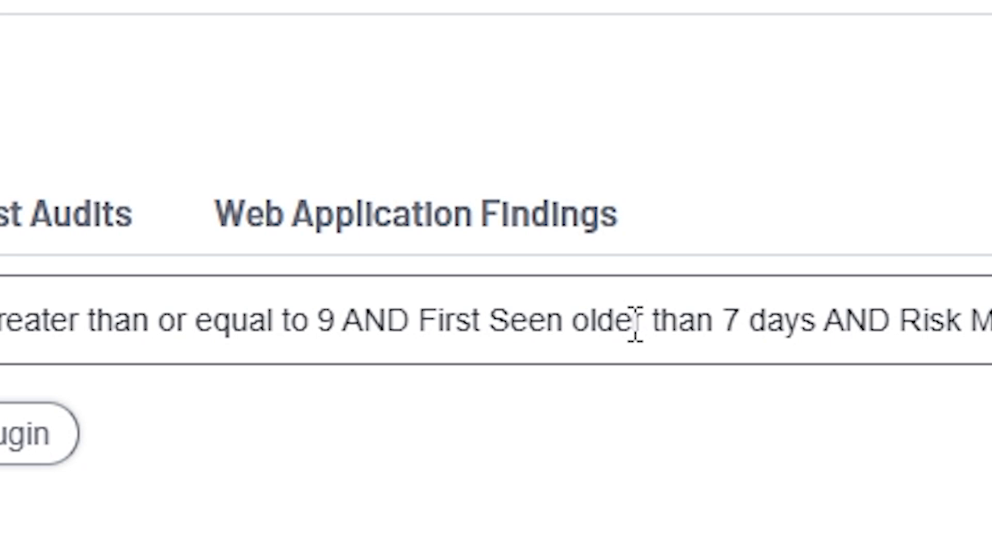
{"action": "mouse_move", "coordinate": [752, 335]}
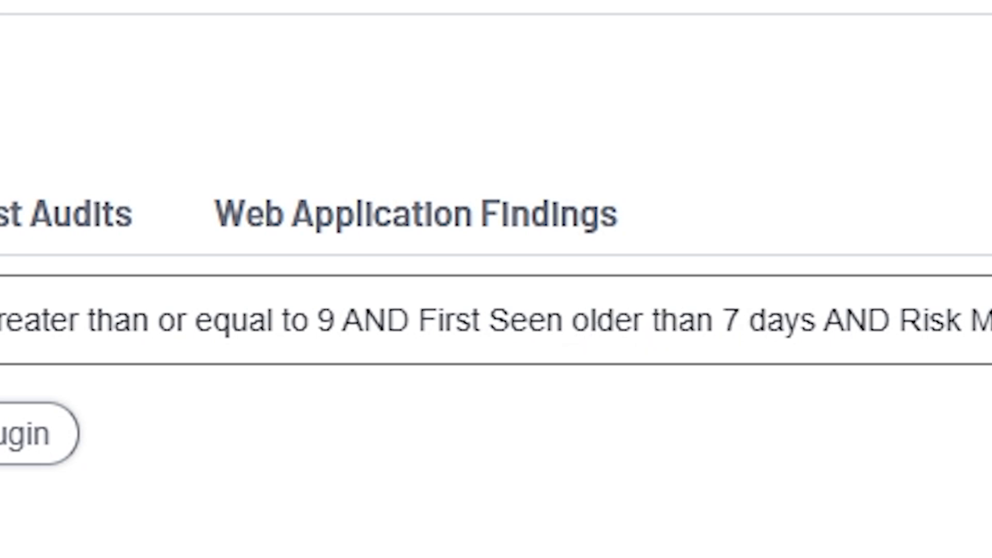
Return to the dashboard and open the High not-meeting-SLA findings, filtered to VPR 7–9
{"action": "left_click", "coordinate": [12, 32]}
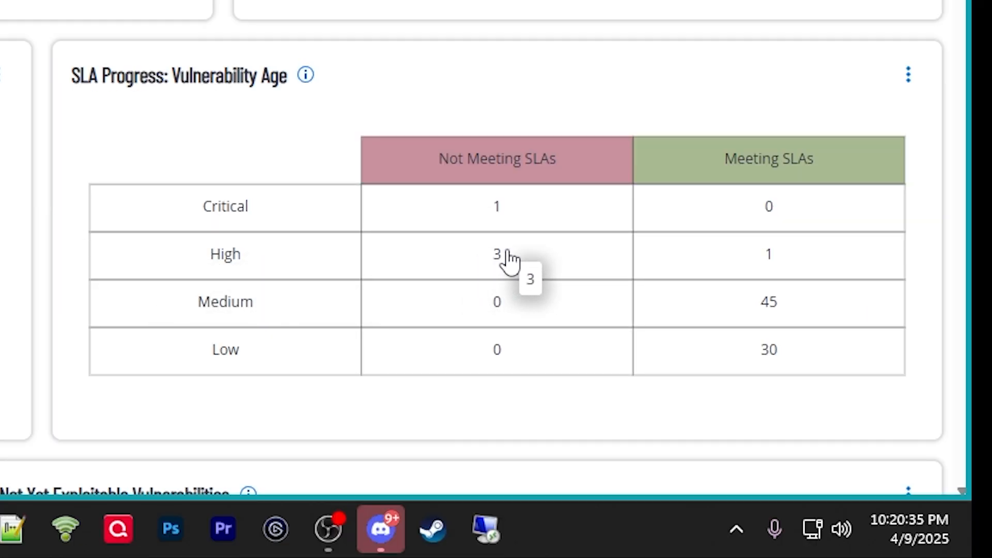
{"action": "left_click", "coordinate": [496, 254]}
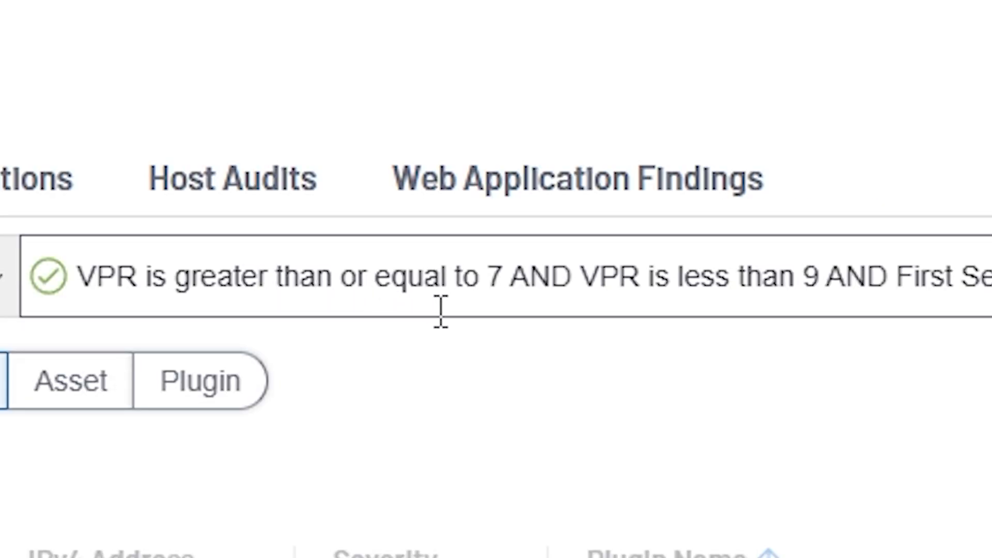
{"action": "mouse_move", "coordinate": [799, 291]}
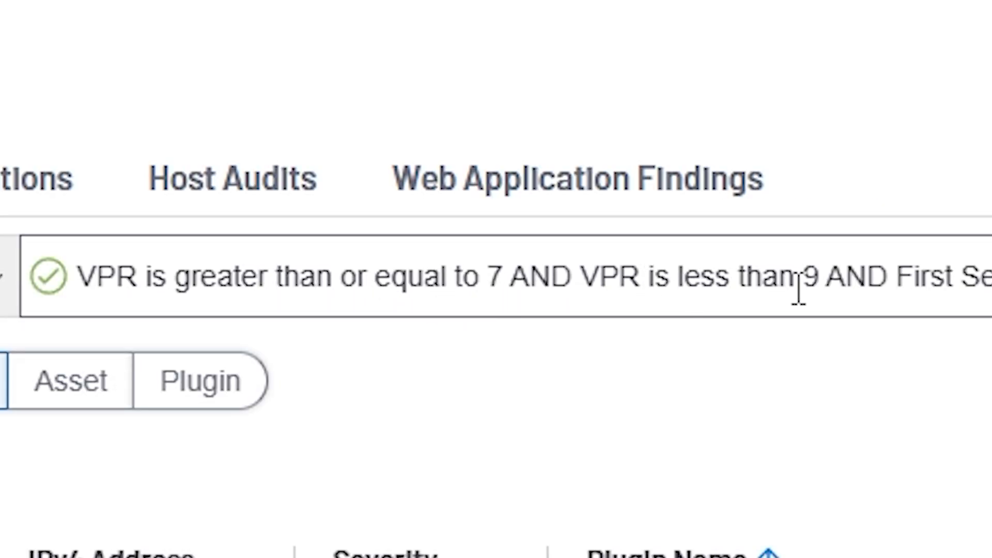
{"action": "mouse_move", "coordinate": [805, 298]}
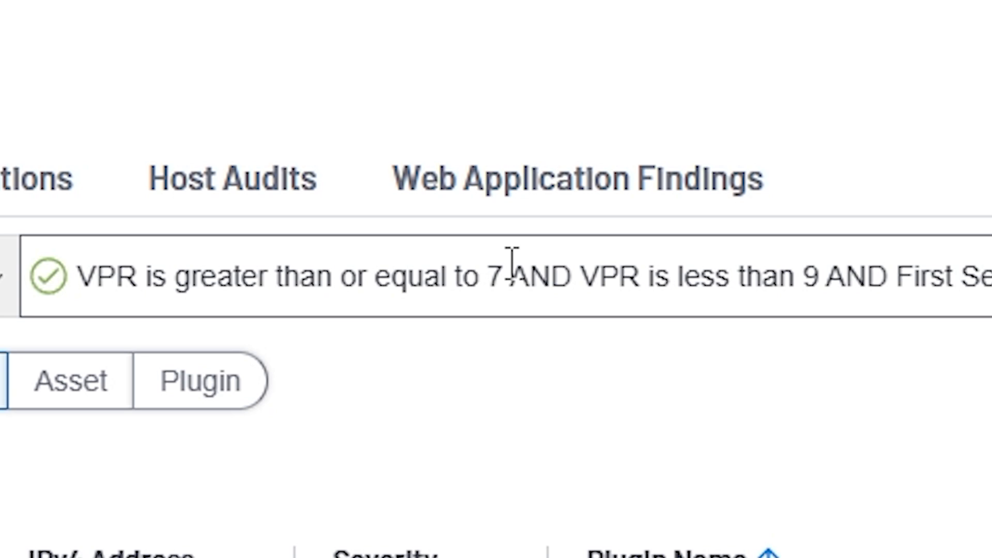
{"action": "scroll", "scroll_direction": "right", "scroll_amount": 3}
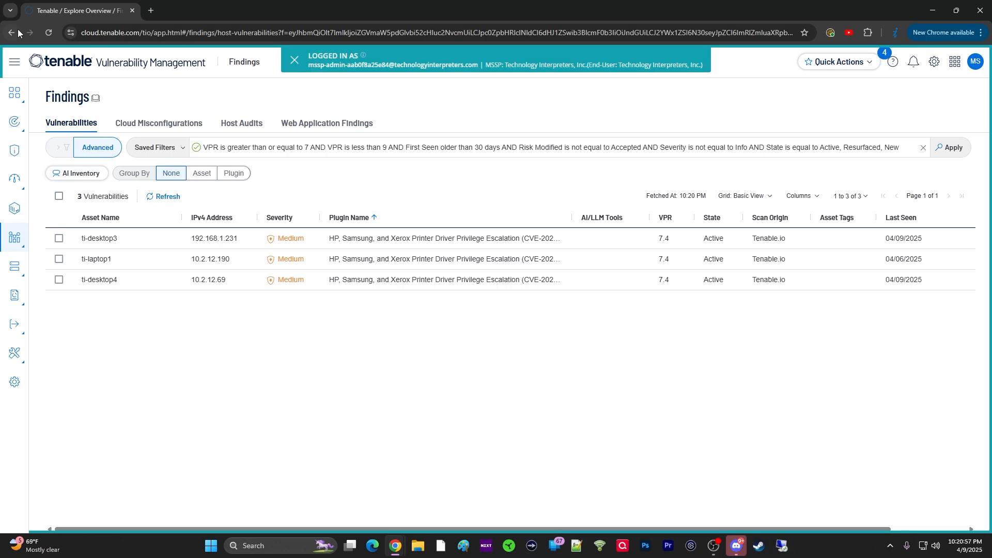
{"action": "mouse_move", "coordinate": [197, 142]}
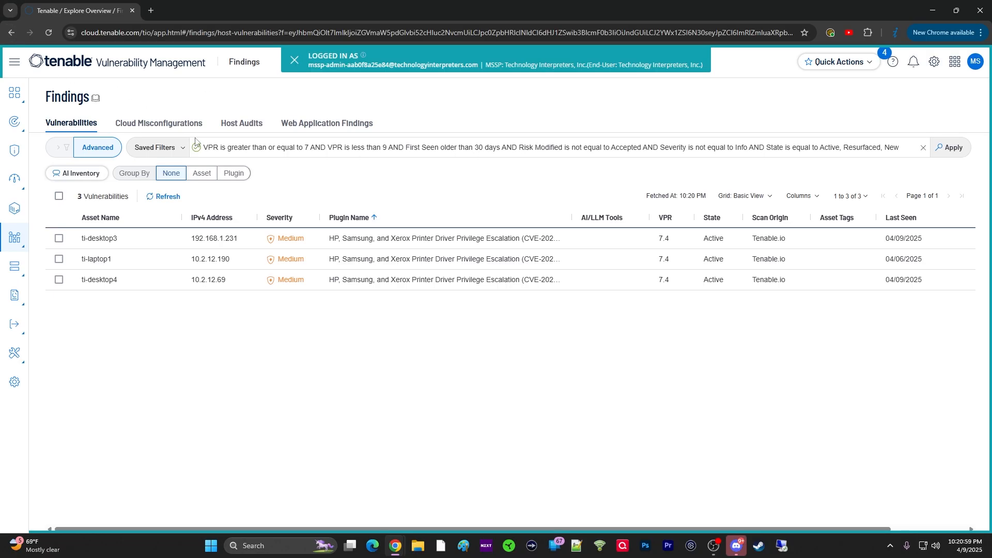
Return to the Overview dashboard and scroll to the Exploitable Vulnerabilities and Future Threats widgets
{"action": "left_click", "coordinate": [10, 32]}
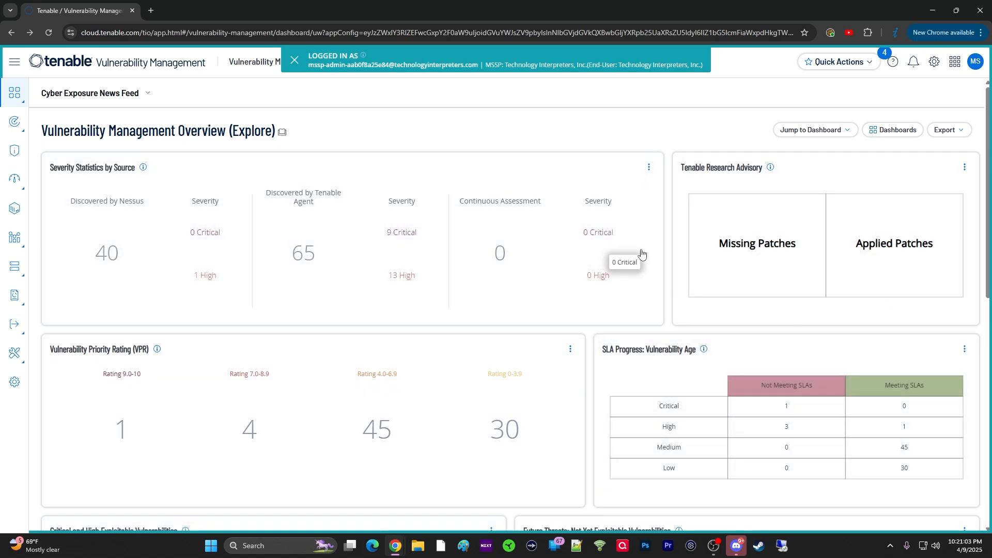
{"action": "scroll", "scroll_direction": "down", "scroll_amount": 3}
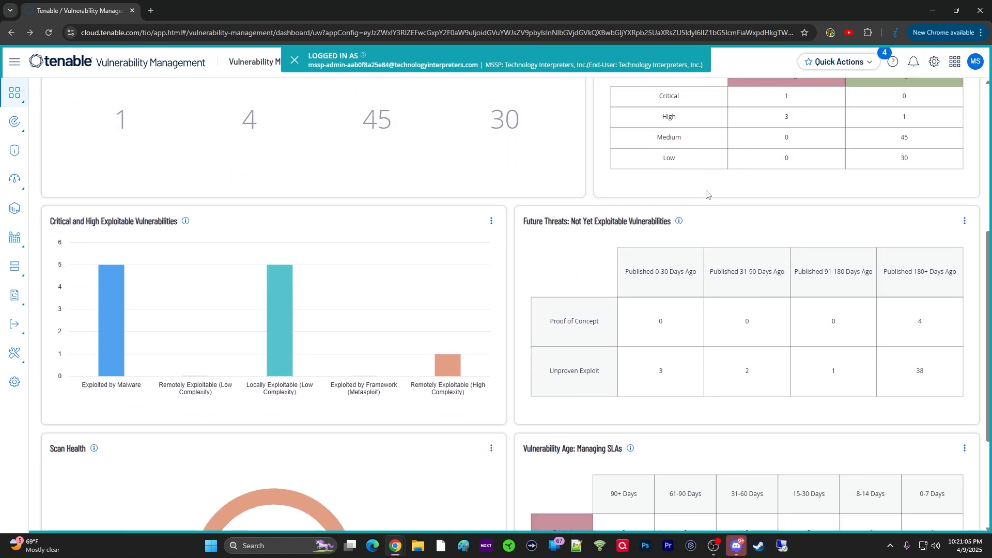
{"action": "scroll", "scroll_direction": "up", "scroll_amount": 3}
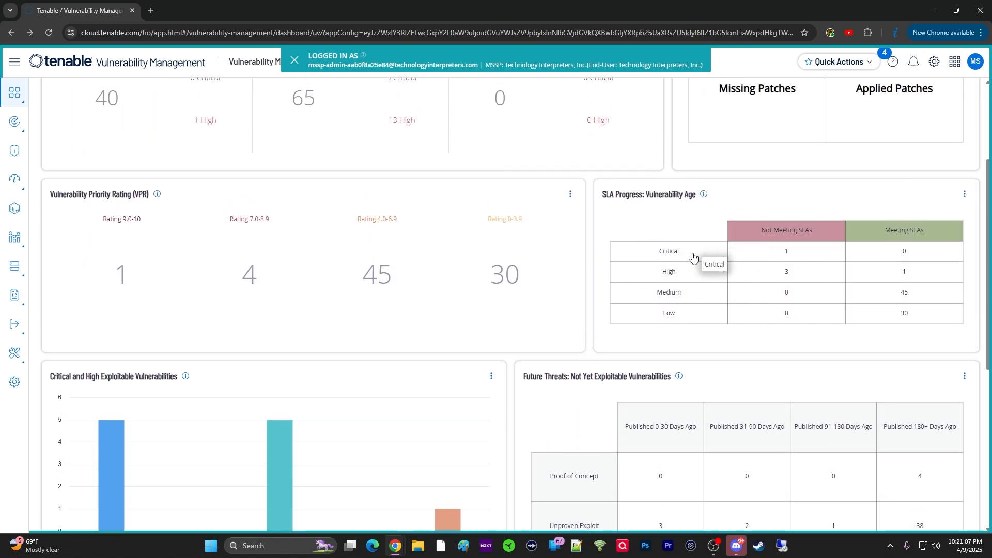
{"action": "scroll", "scroll_direction": "down", "scroll_amount": 3}
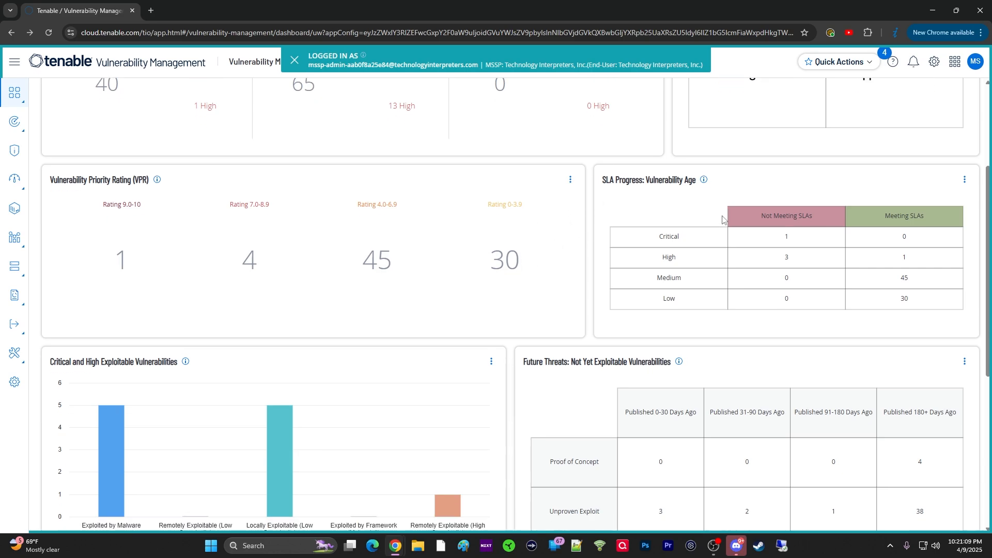
{"action": "scroll", "scroll_direction": "down", "scroll_amount": 3}
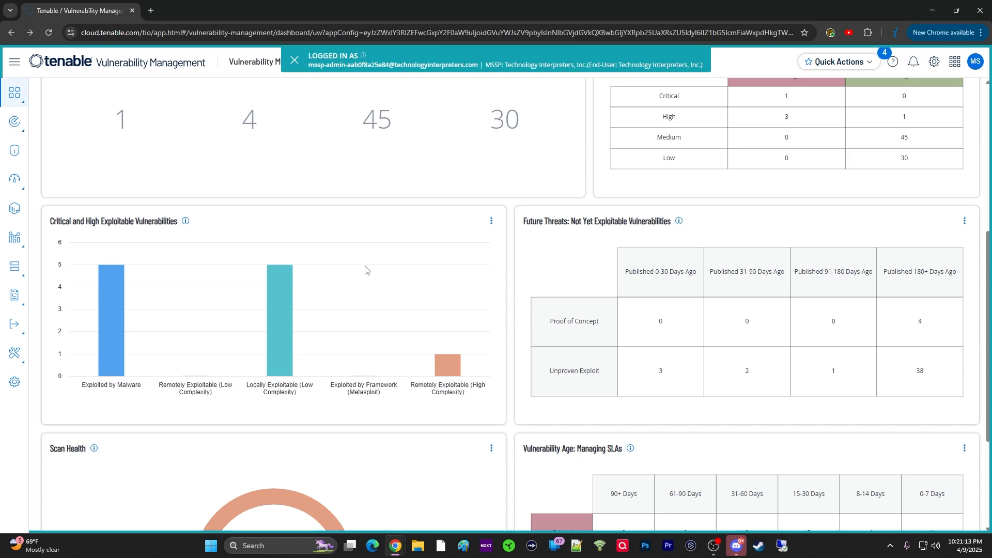
{"action": "scroll", "scroll_direction": "down", "scroll_amount": 3}
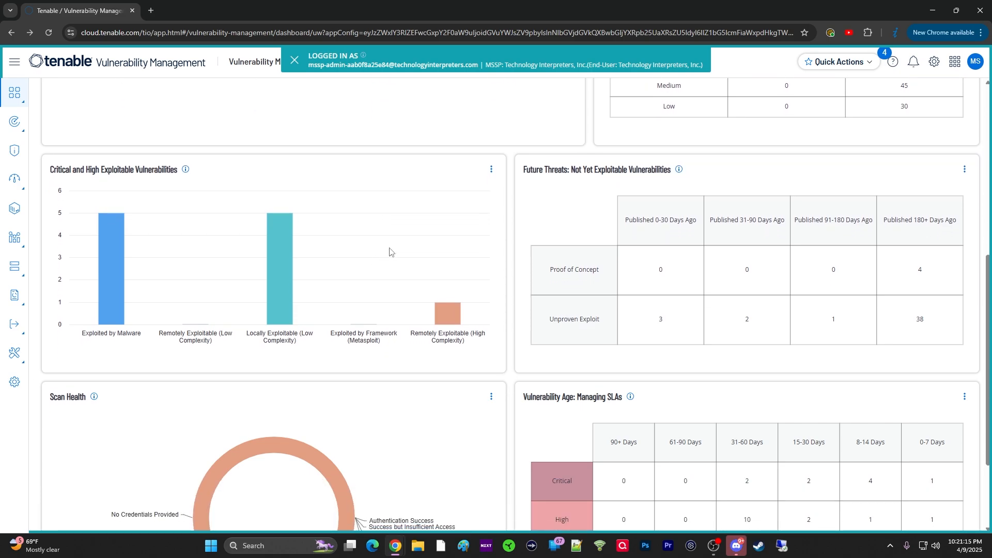
{"action": "mouse_move", "coordinate": [358, 229]}
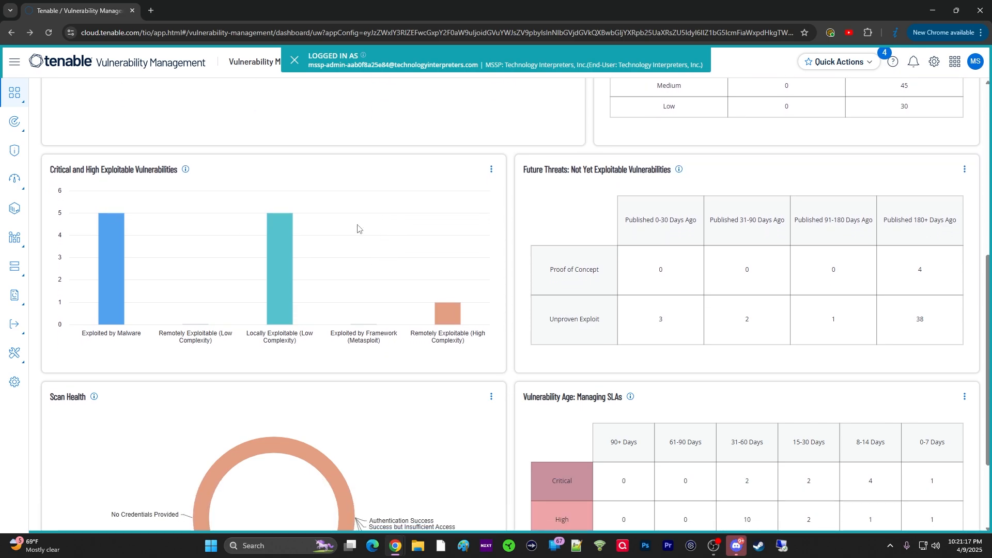
{"action": "mouse_move", "coordinate": [373, 265]}
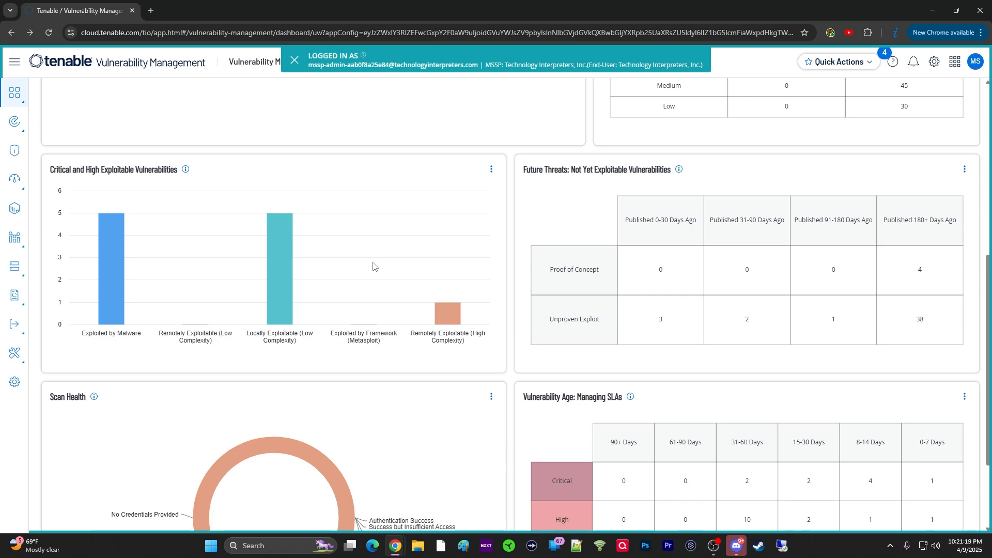
{"action": "mouse_move", "coordinate": [404, 366]}
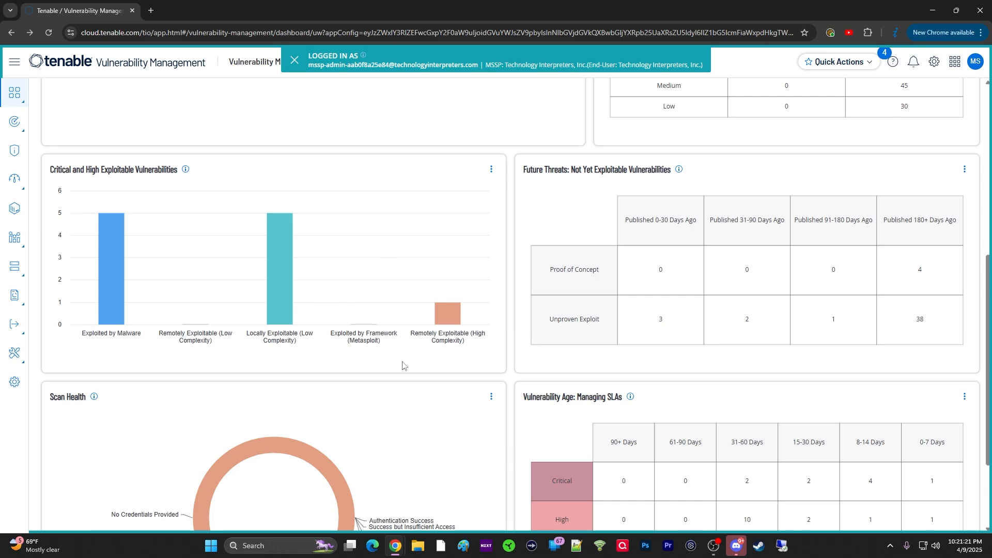
{"action": "mouse_move", "coordinate": [144, 286]}
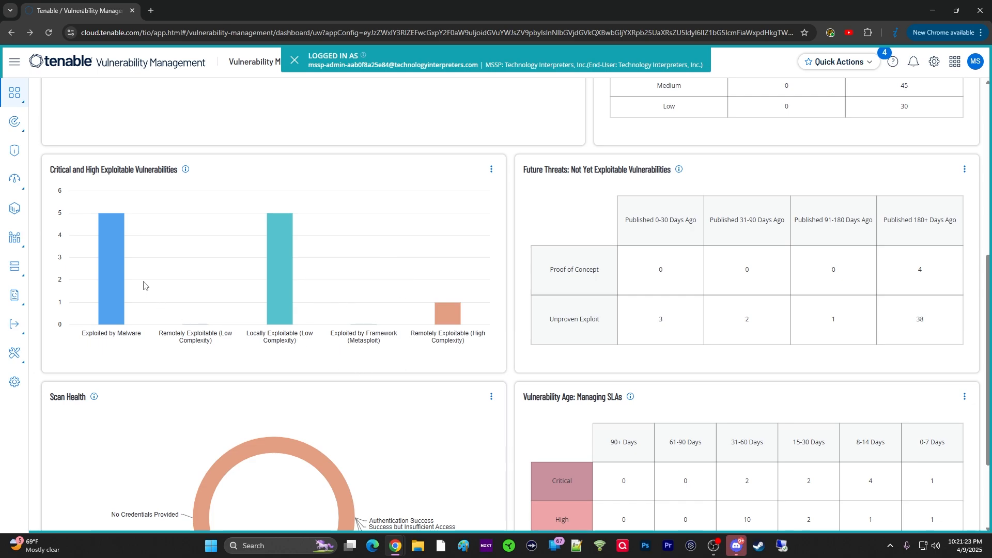
{"action": "mouse_move", "coordinate": [485, 293]}
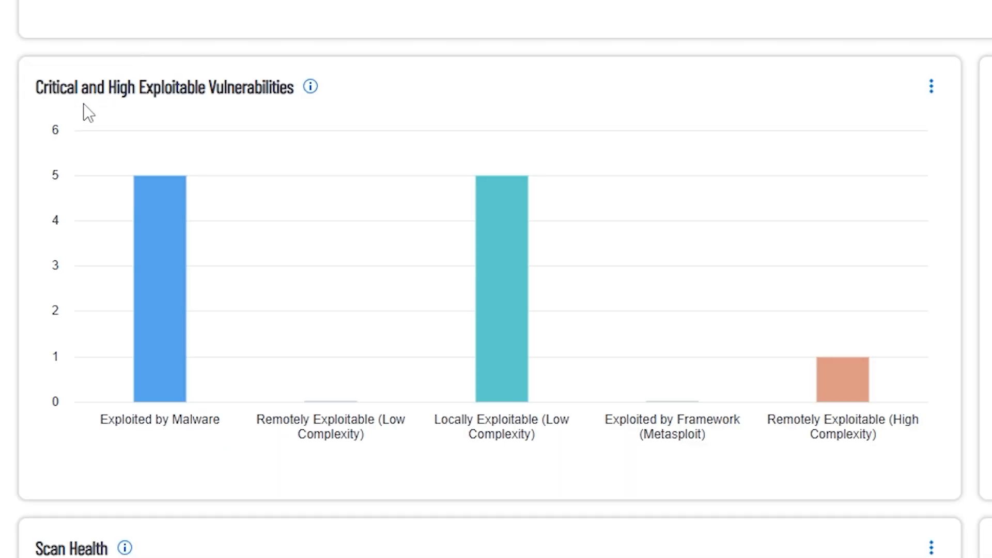
{"action": "mouse_move", "coordinate": [228, 106]}
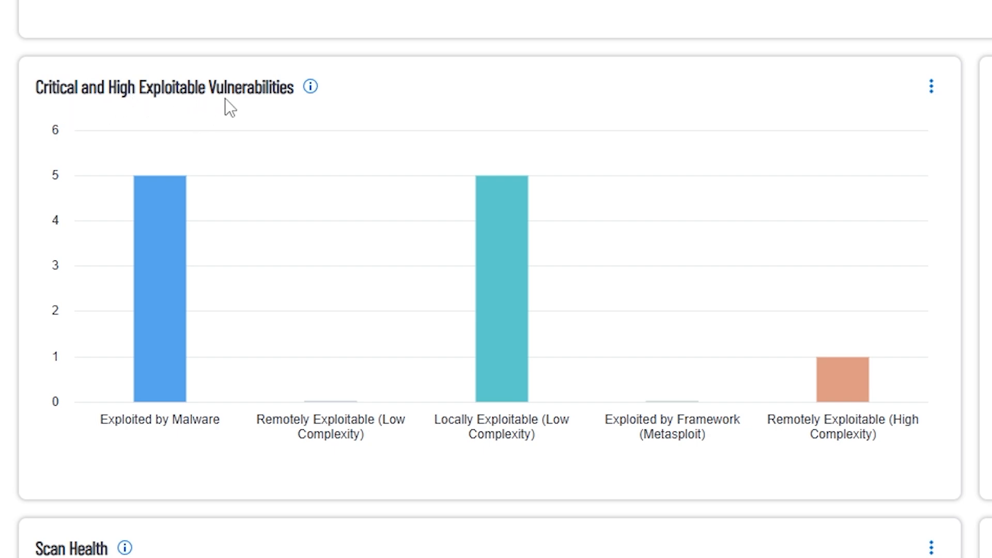
{"action": "mouse_move", "coordinate": [165, 282]}
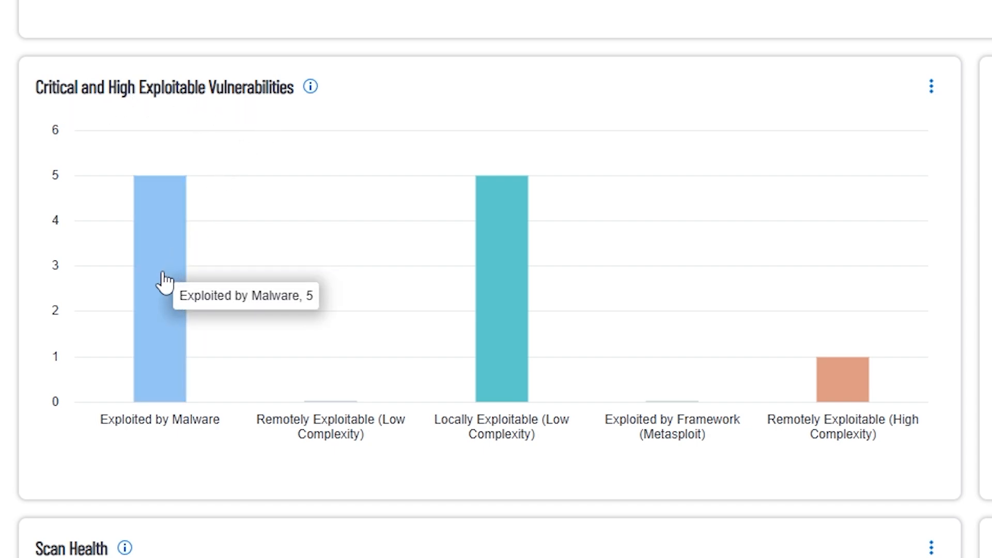
{"action": "mouse_move", "coordinate": [114, 435]}
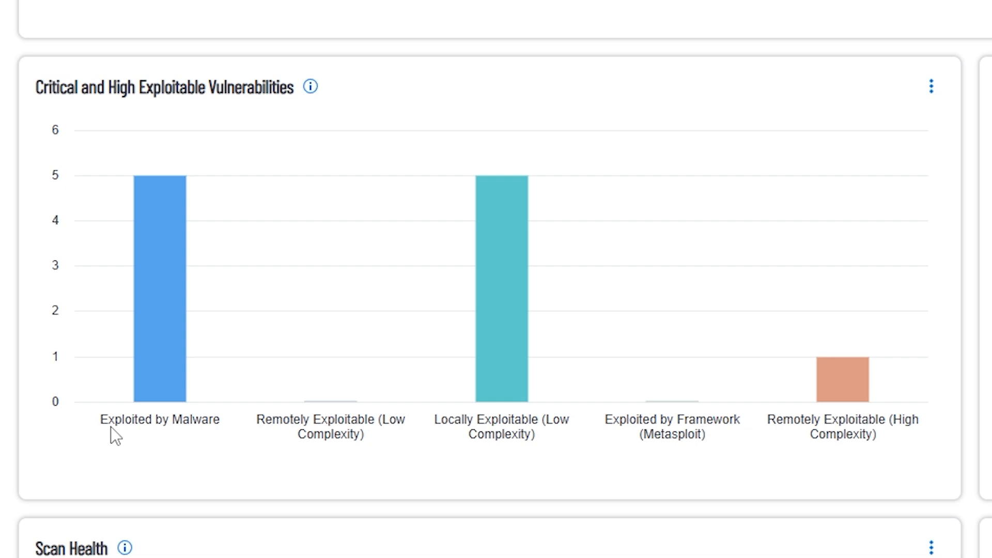
{"action": "mouse_move", "coordinate": [368, 456]}
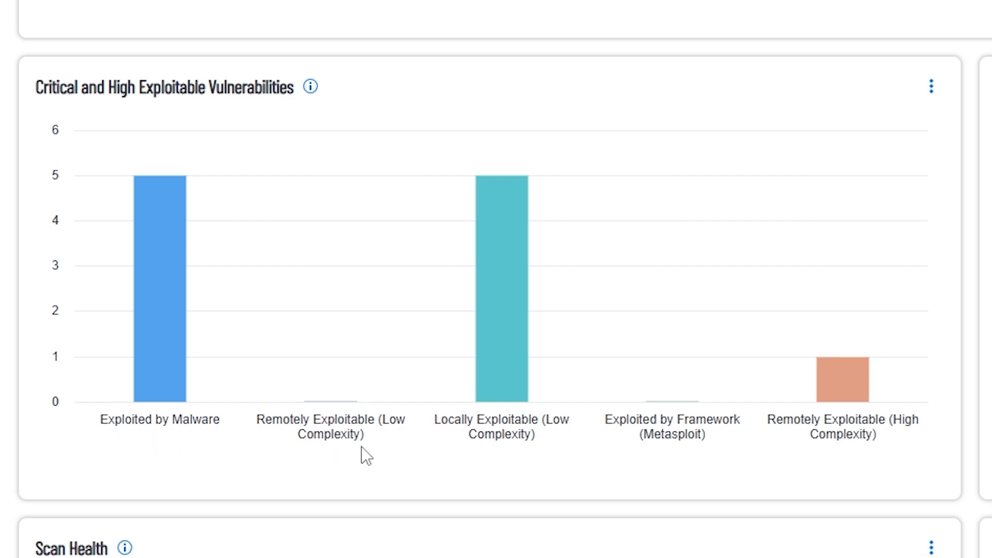
{"action": "mouse_move", "coordinate": [107, 423]}
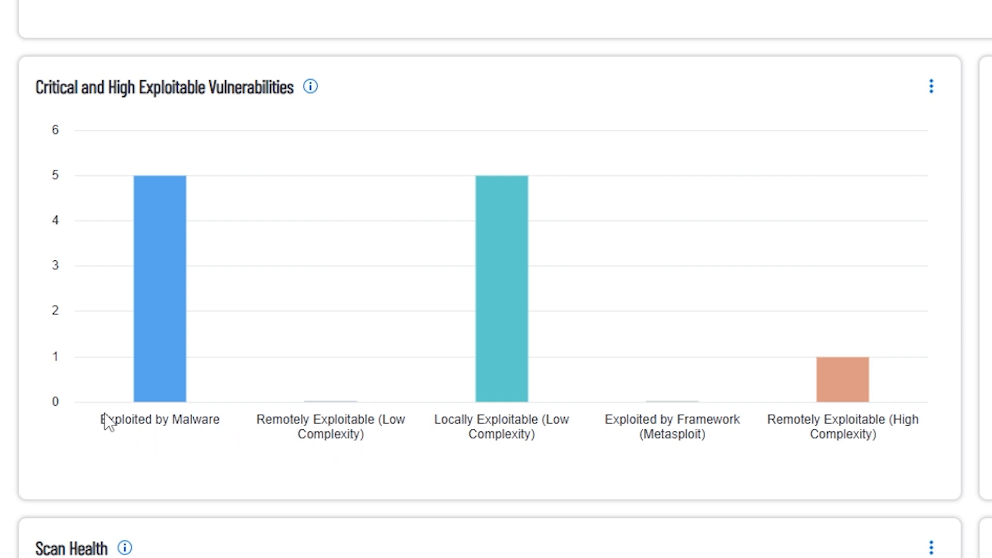
{"action": "mouse_move", "coordinate": [325, 431]}
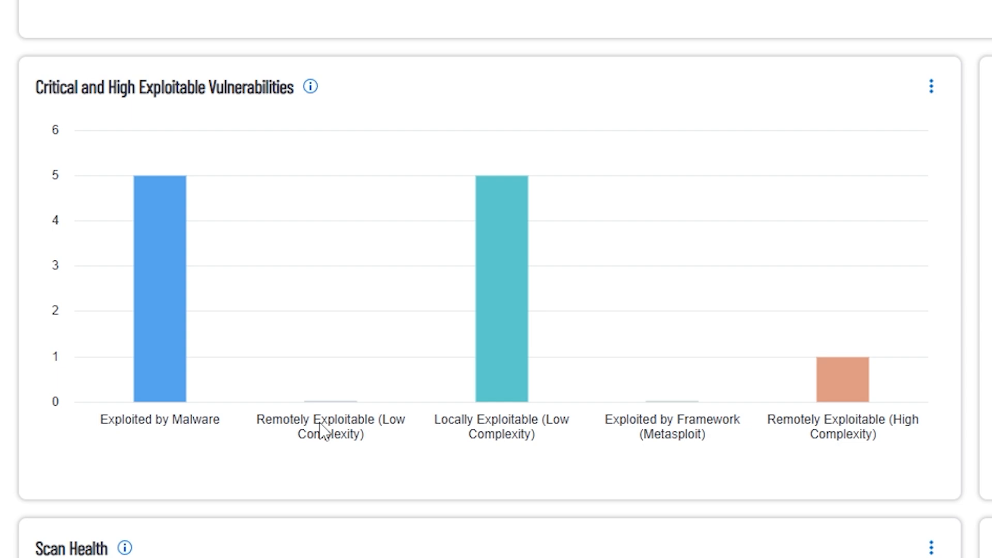
{"action": "mouse_move", "coordinate": [102, 445]}
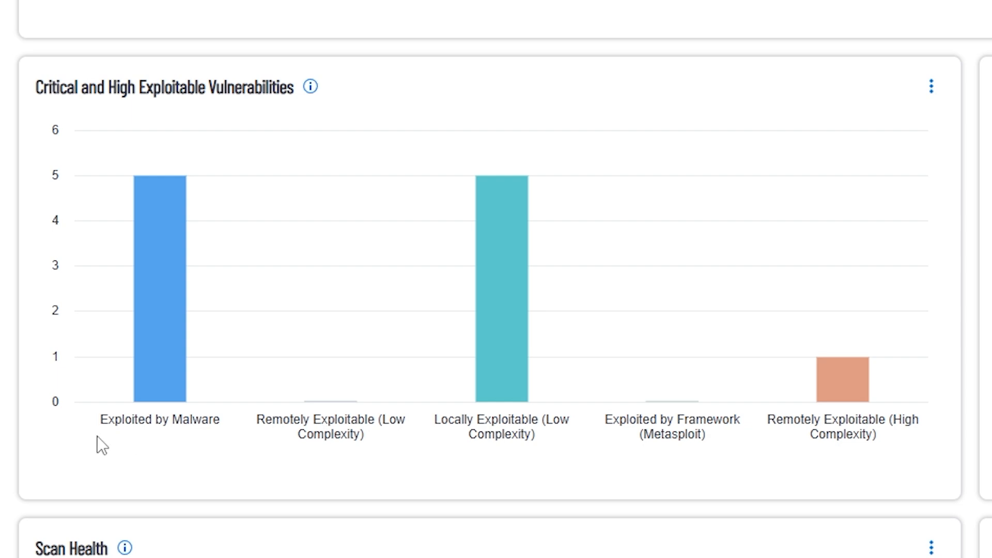
{"action": "mouse_move", "coordinate": [258, 526]}
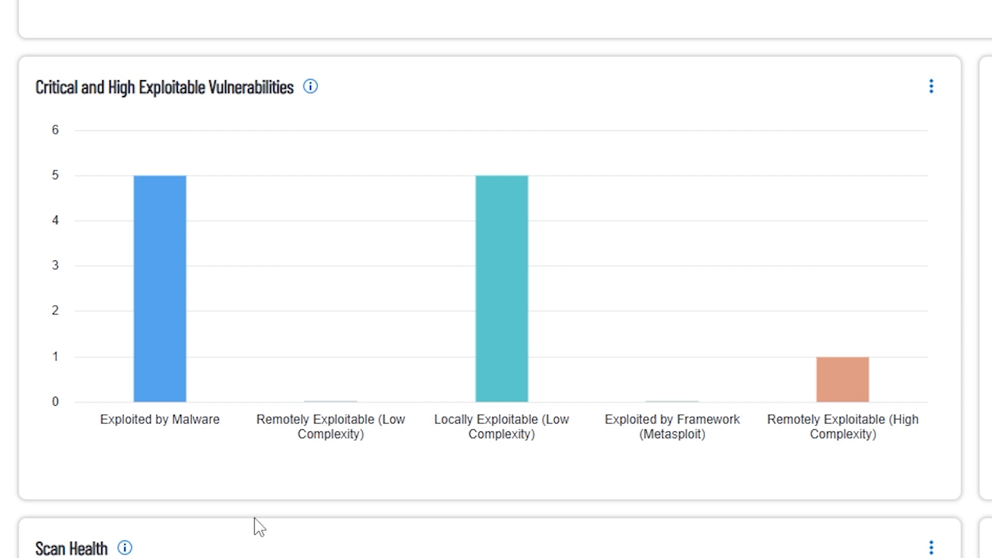
{"action": "mouse_move", "coordinate": [342, 428]}
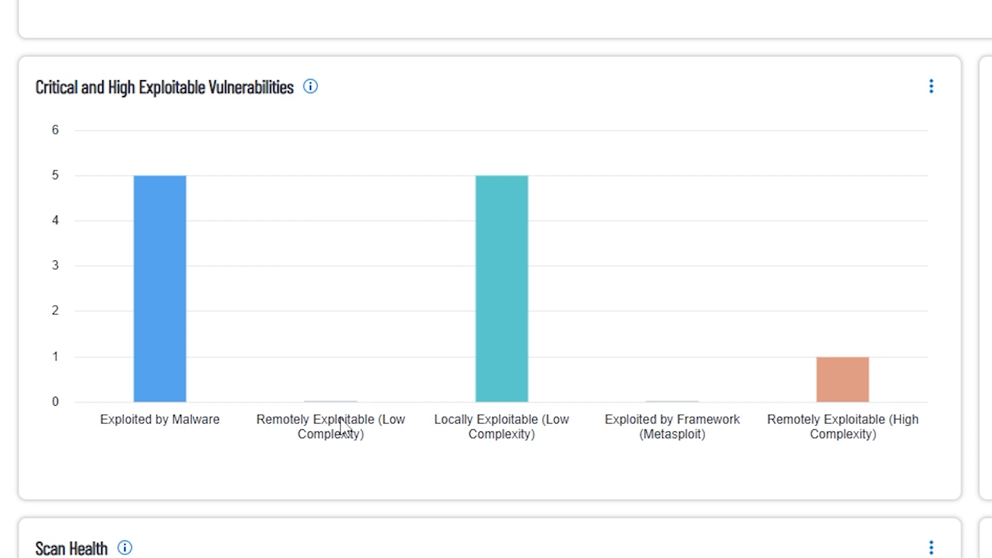
{"action": "mouse_move", "coordinate": [335, 434]}
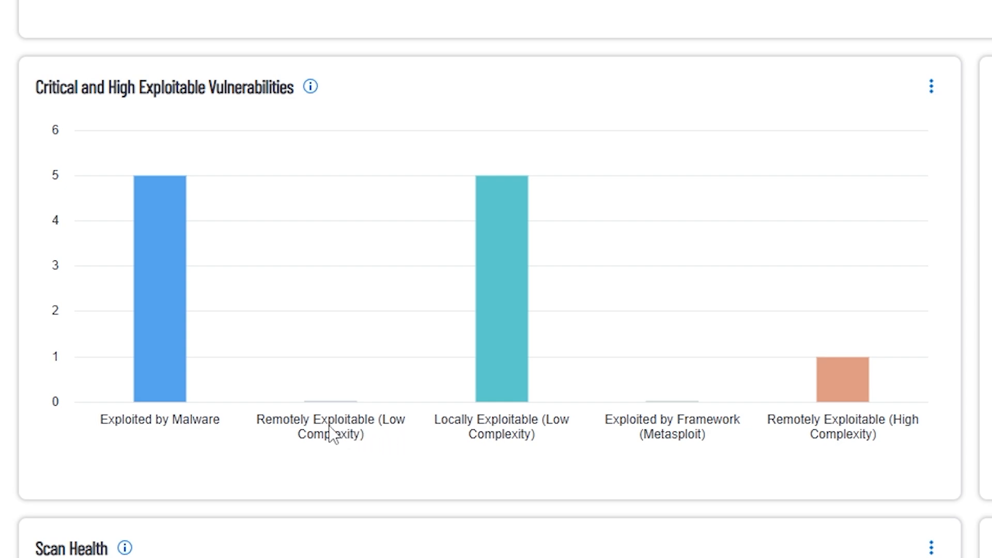
{"action": "mouse_move", "coordinate": [333, 424]}
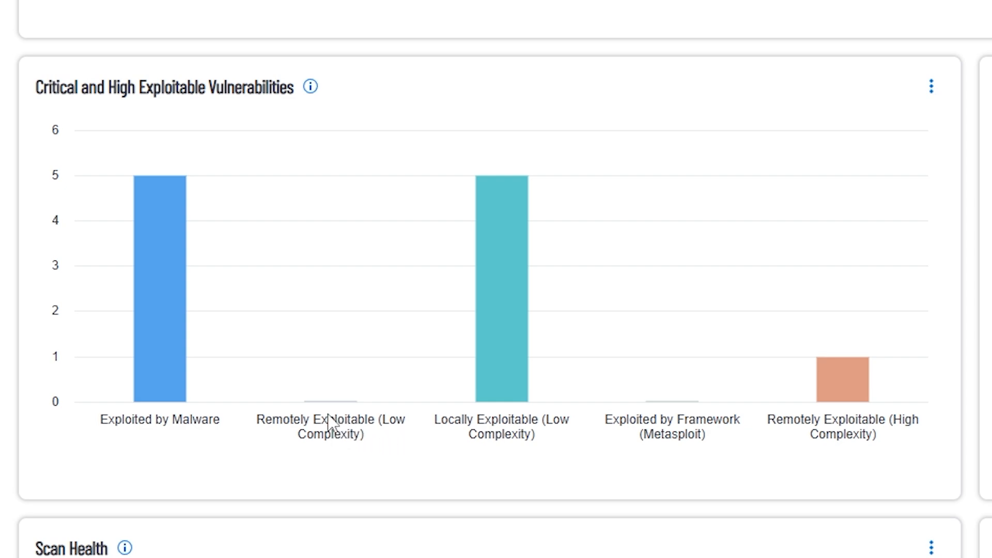
{"action": "mouse_move", "coordinate": [511, 443]}
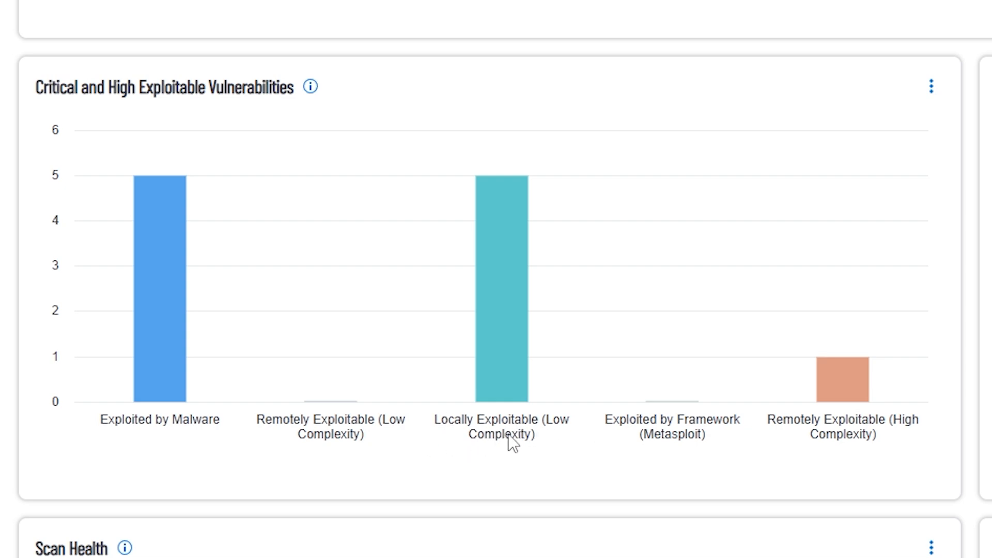
{"action": "mouse_move", "coordinate": [519, 440]}
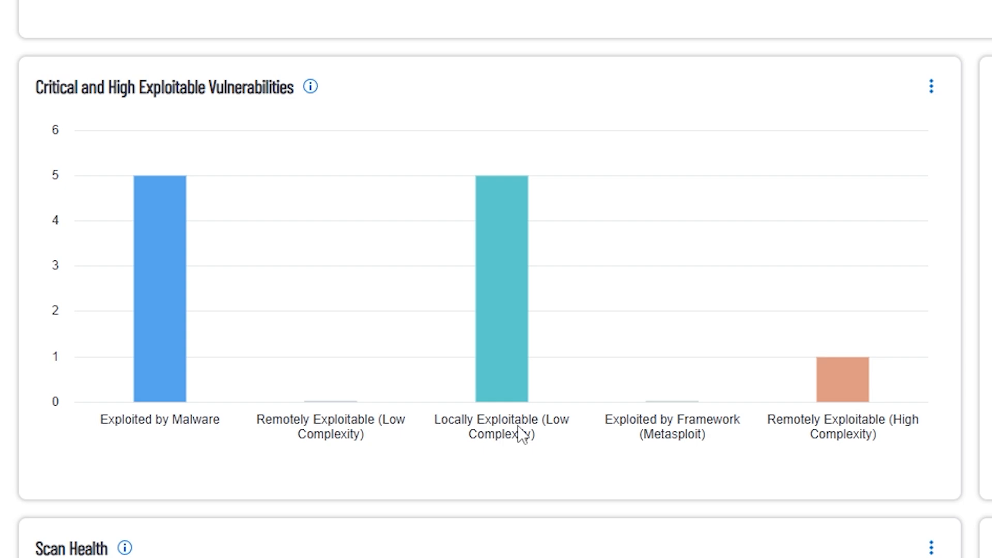
{"action": "mouse_move", "coordinate": [614, 424]}
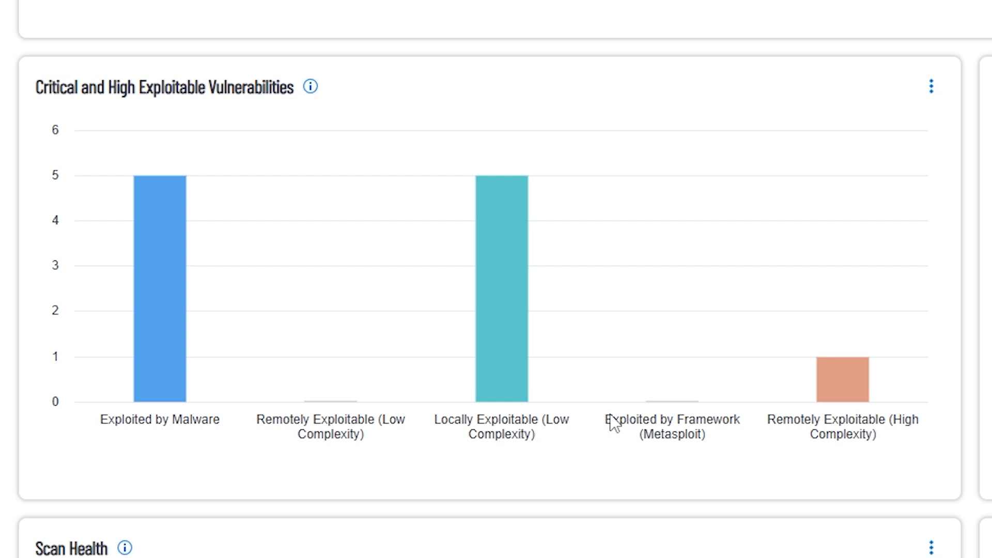
{"action": "mouse_move", "coordinate": [698, 463]}
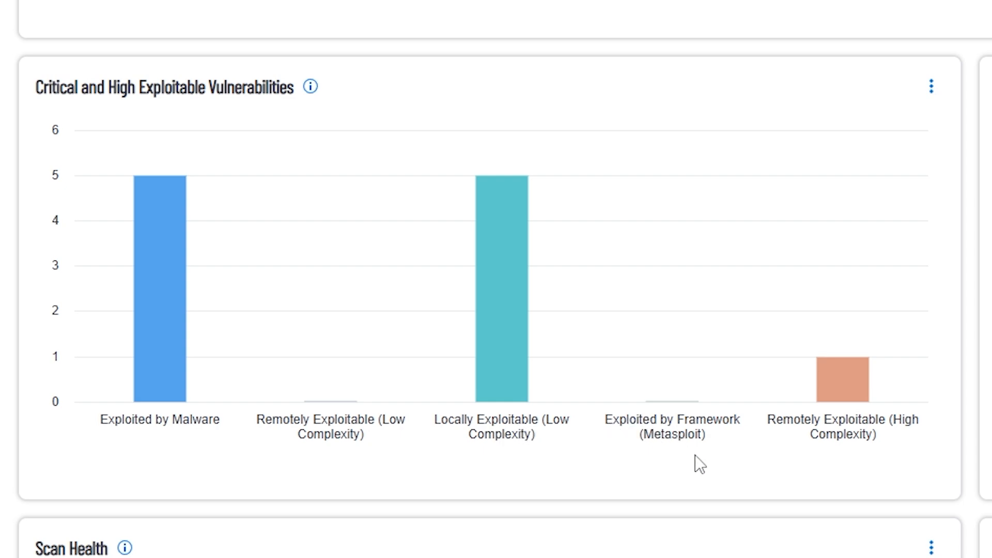
{"action": "mouse_move", "coordinate": [711, 431]}
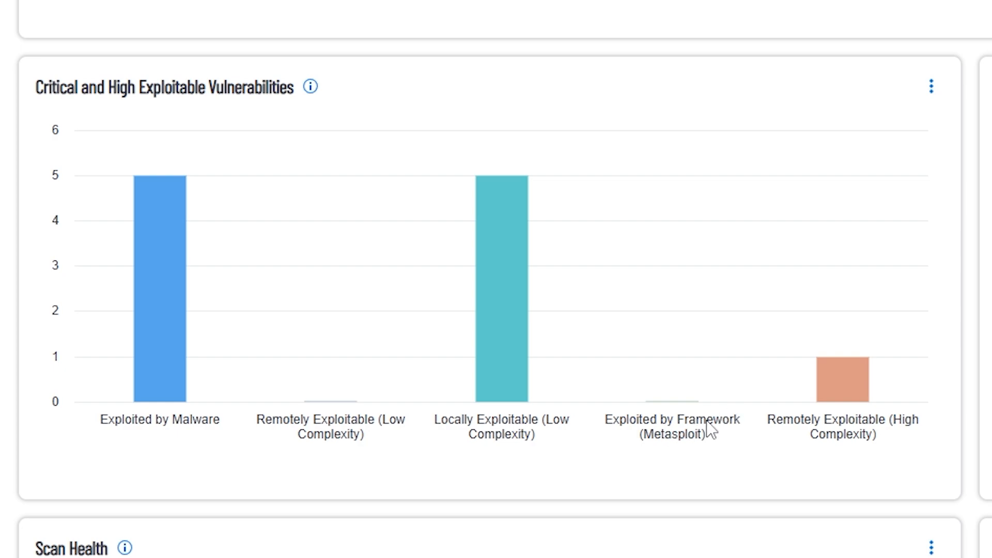
{"action": "mouse_move", "coordinate": [912, 423]}
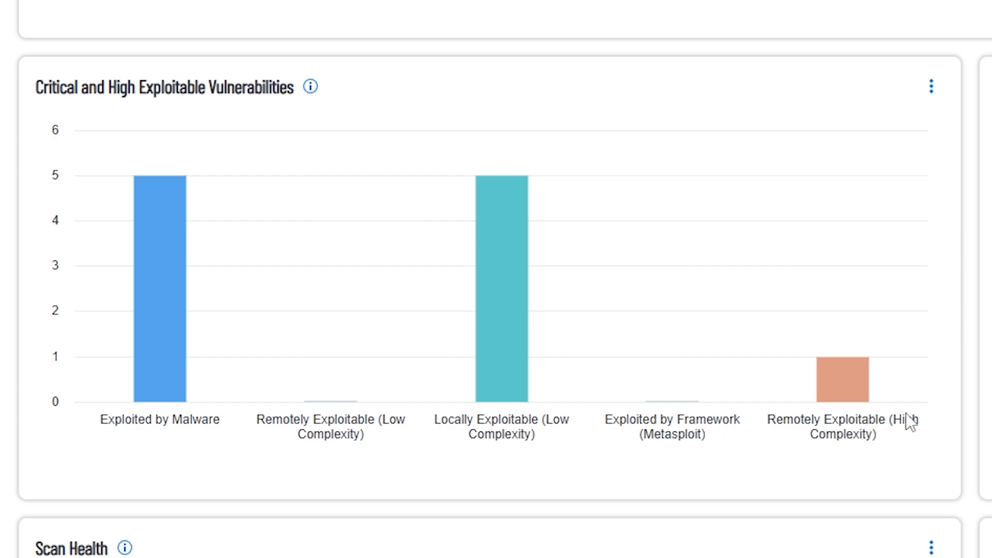
{"action": "mouse_move", "coordinate": [878, 423]}
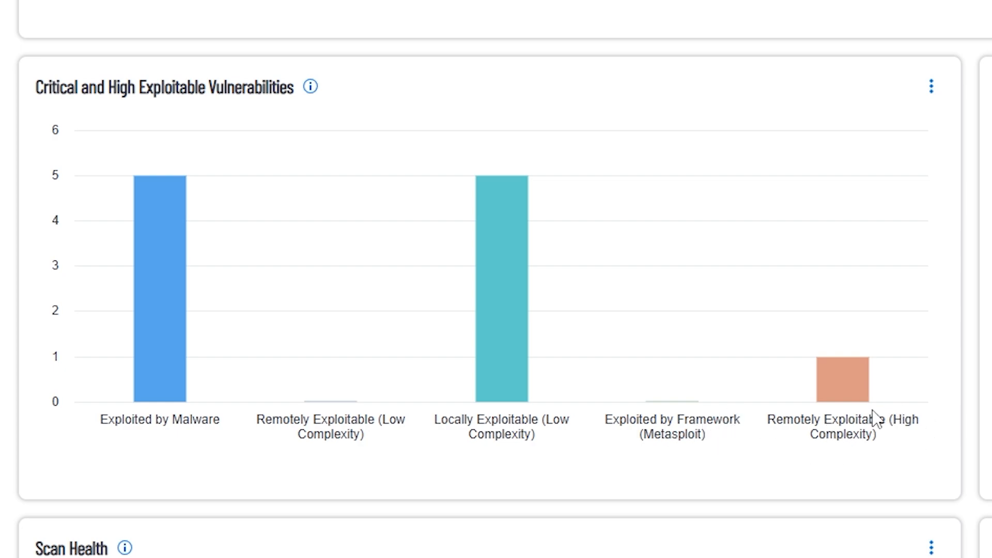
{"action": "mouse_move", "coordinate": [841, 380]}
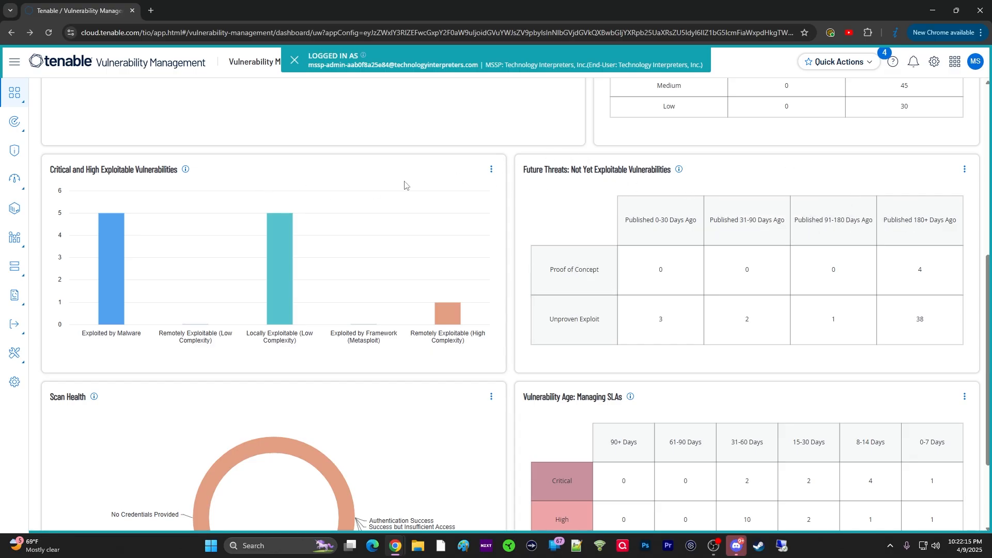
{"action": "mouse_move", "coordinate": [551, 181]}
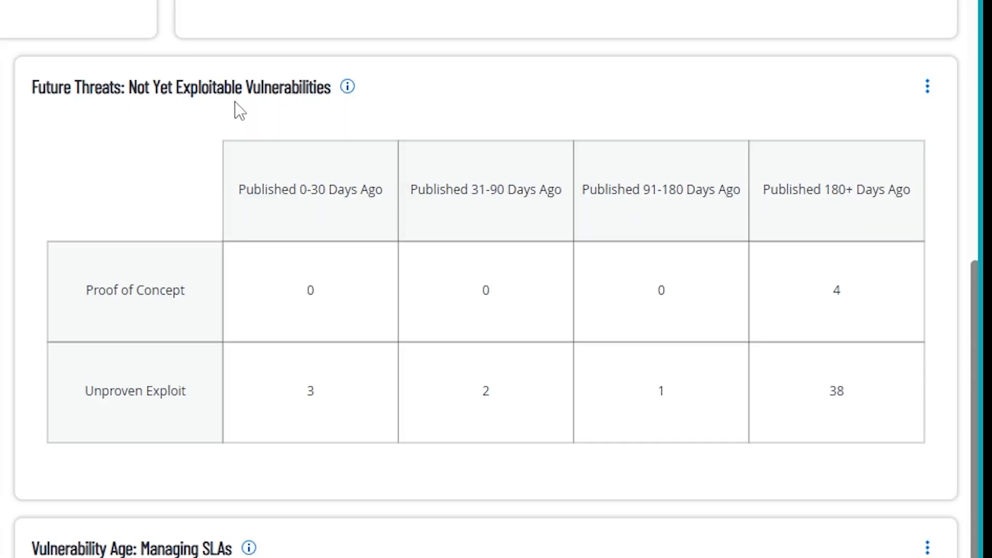
{"action": "mouse_move", "coordinate": [541, 344]}
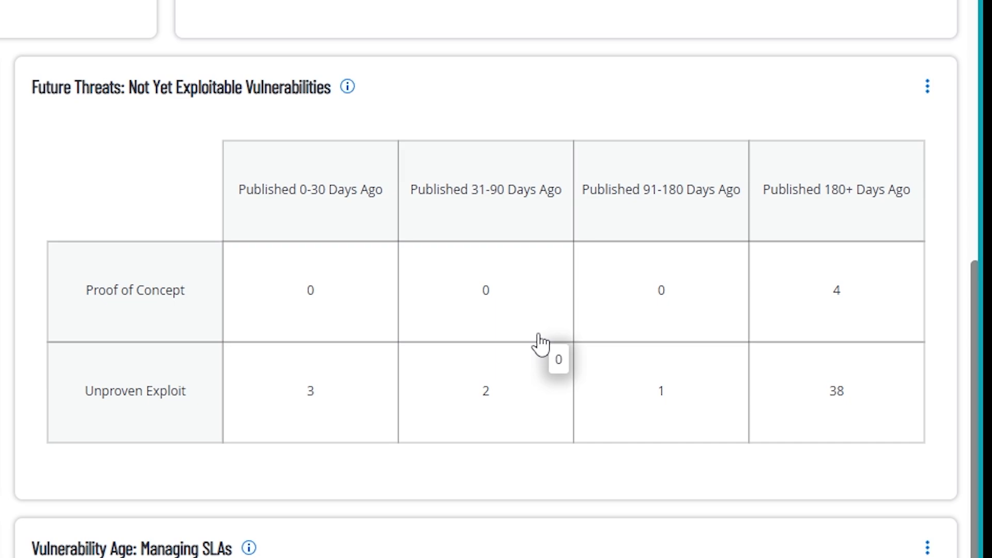
{"action": "mouse_move", "coordinate": [500, 196]}
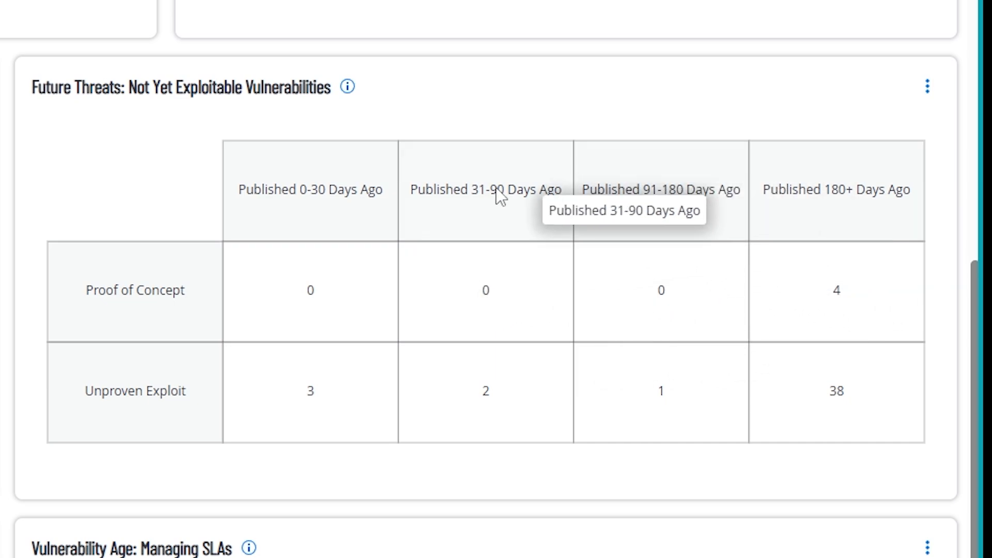
{"action": "mouse_move", "coordinate": [837, 290]}
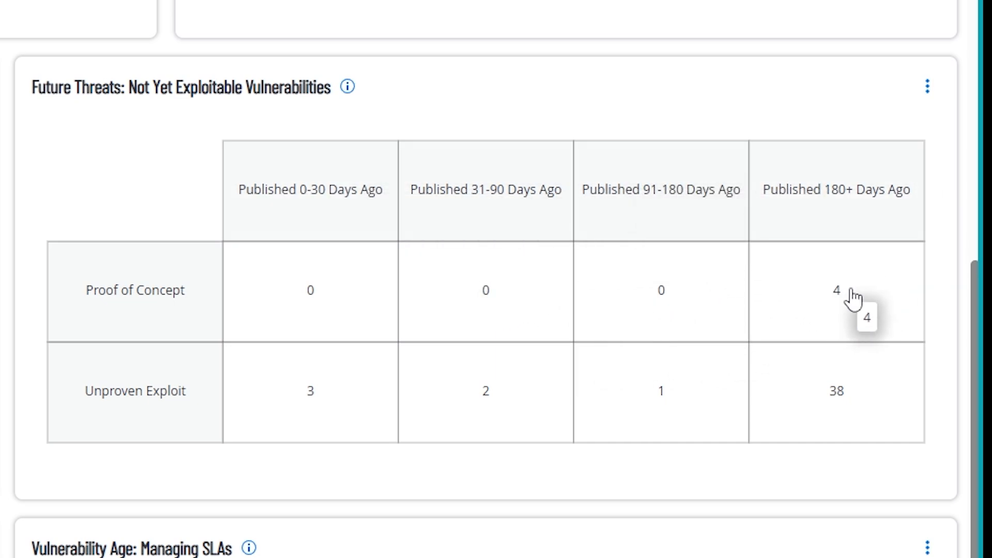
Open the Proof of Concept 180+ findings, filtered on CVSSv3 Temporal Vector *E:P*
{"action": "left_click", "coordinate": [836, 291]}
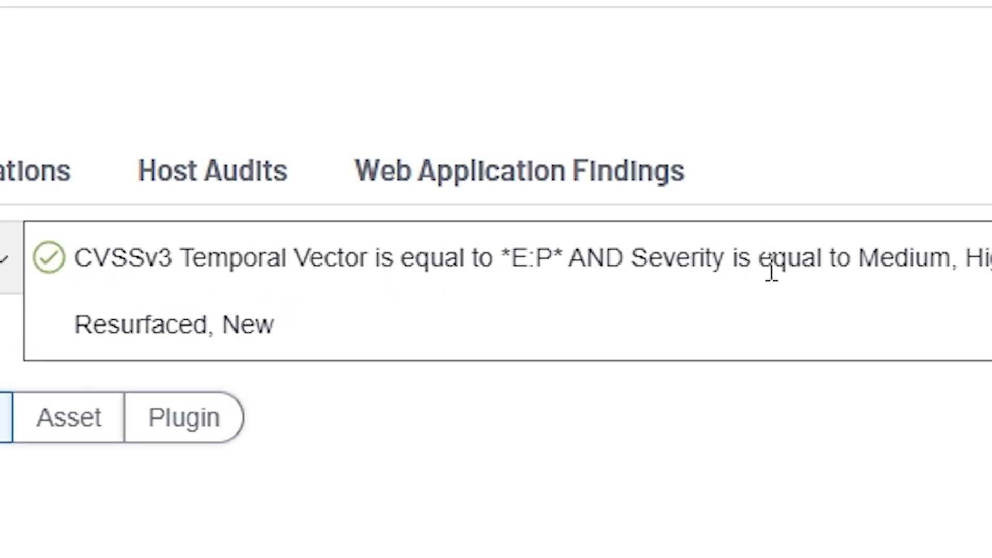
{"action": "mouse_move", "coordinate": [355, 285]}
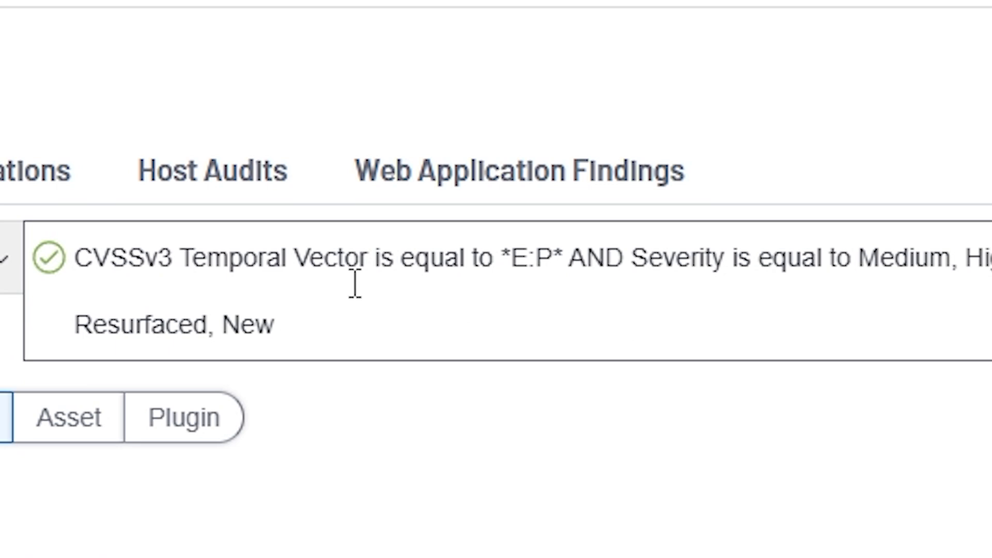
{"action": "mouse_move", "coordinate": [455, 291]}
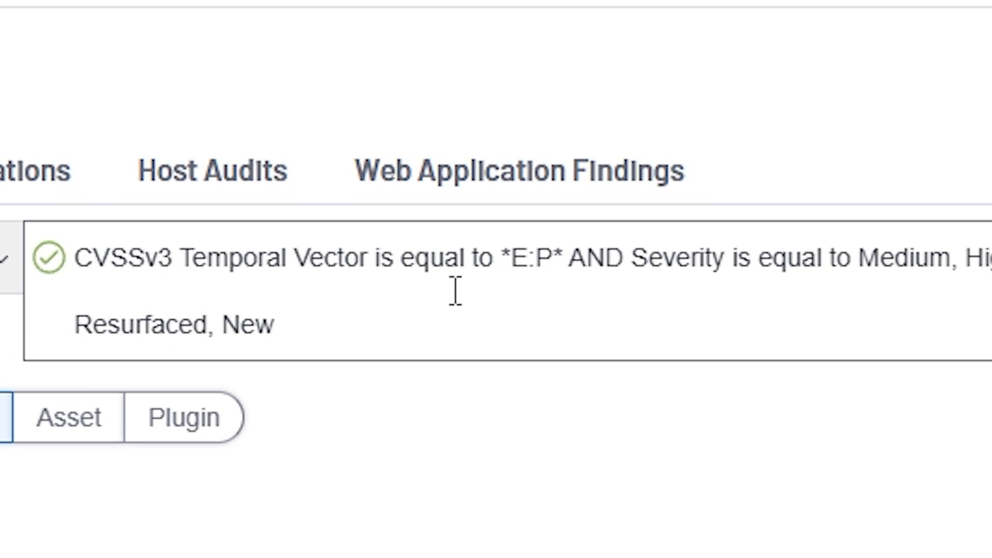
{"action": "mouse_move", "coordinate": [849, 243]}
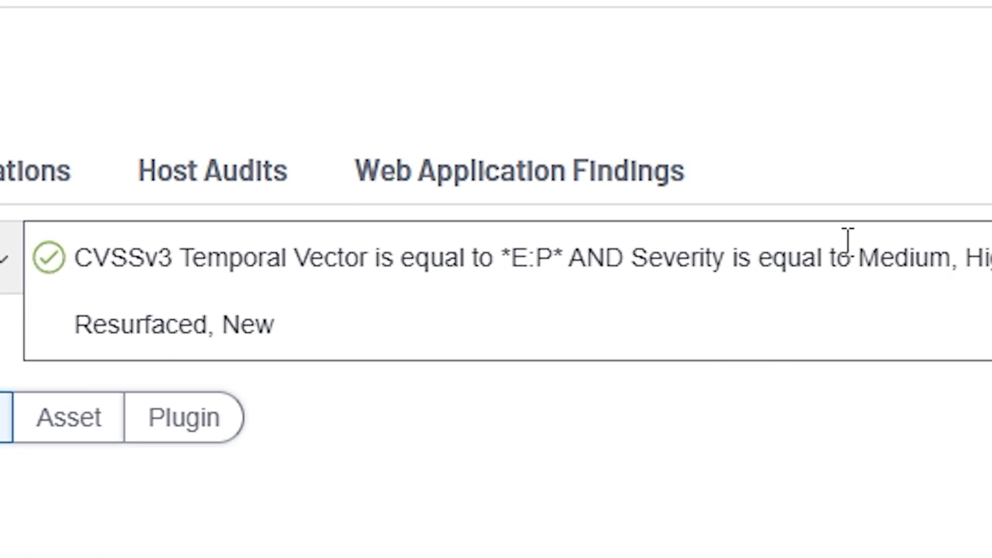
{"action": "mouse_move", "coordinate": [198, 272]}
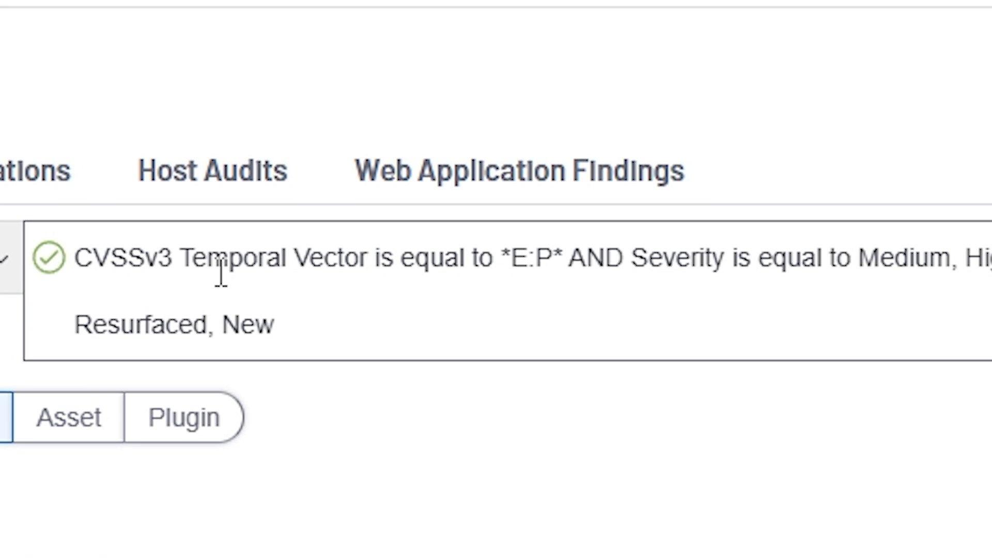
{"action": "mouse_move", "coordinate": [611, 285]}
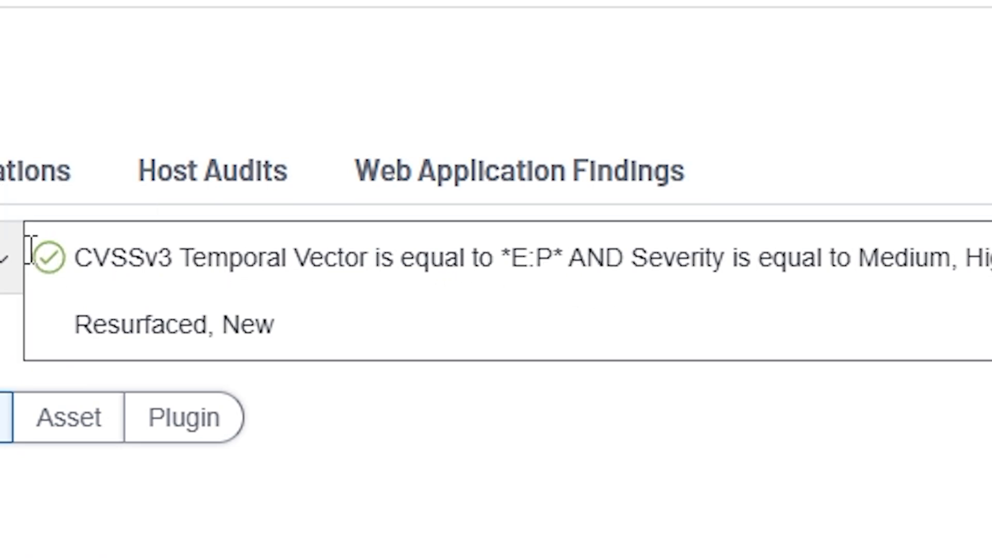
{"action": "mouse_move", "coordinate": [564, 276]}
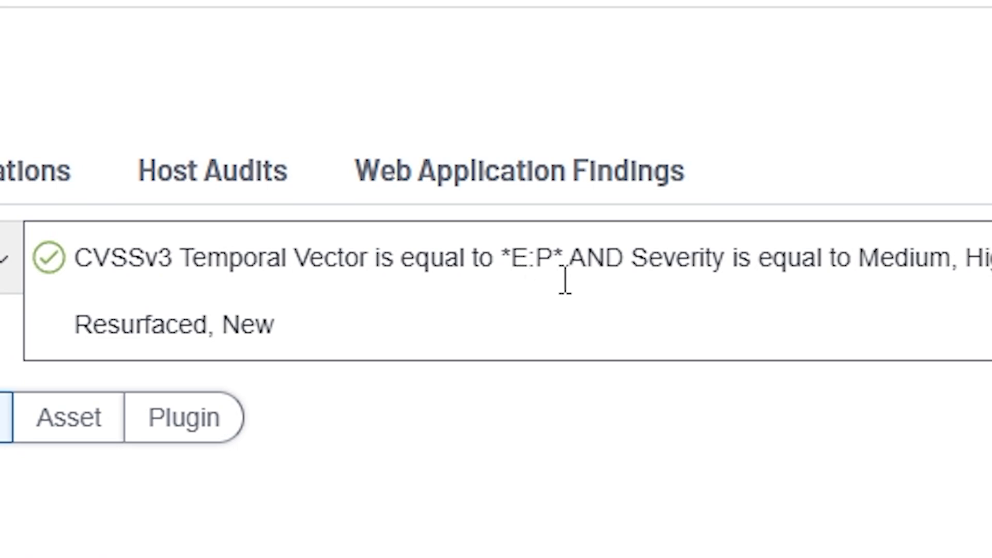
{"action": "mouse_move", "coordinate": [594, 279]}
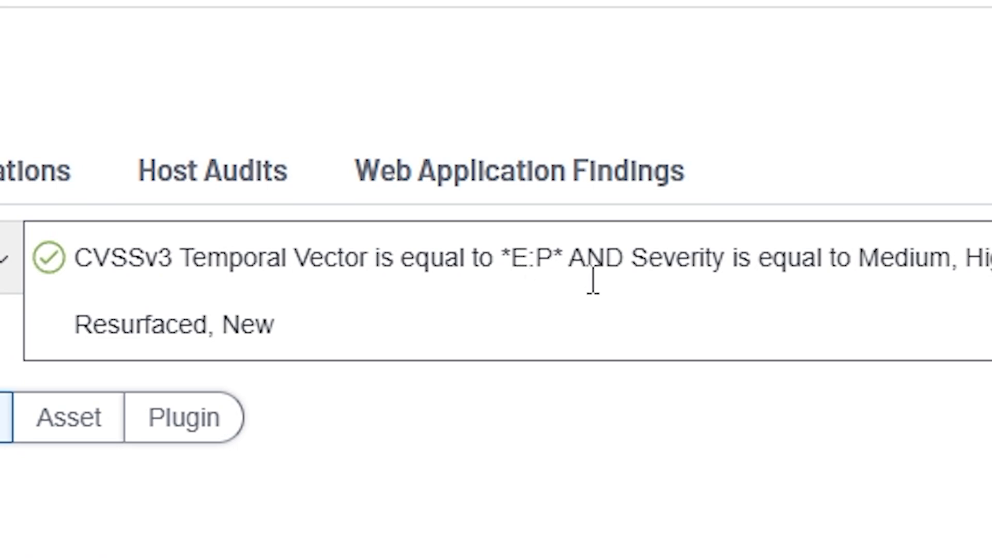
{"action": "mouse_move", "coordinate": [342, 259]}
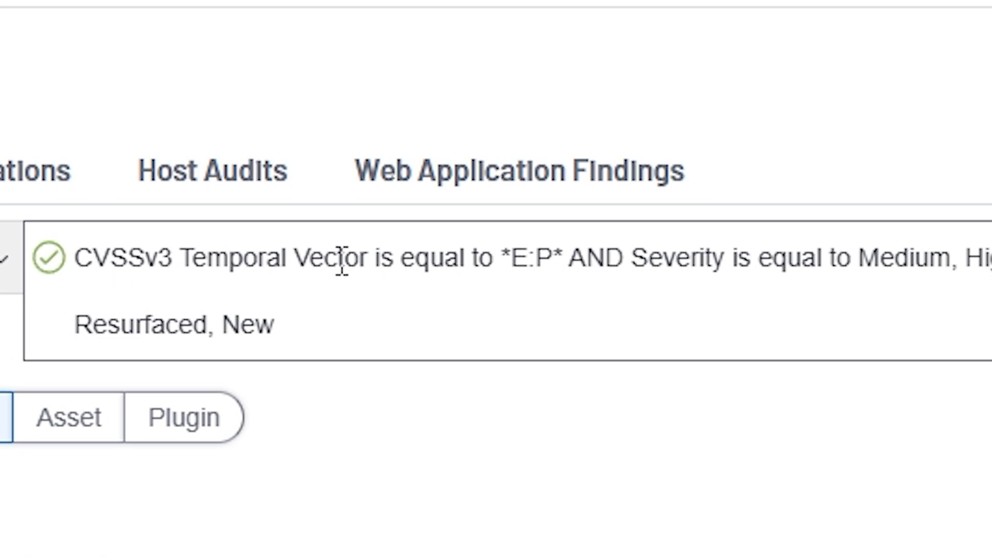
{"action": "mouse_move", "coordinate": [335, 259]}
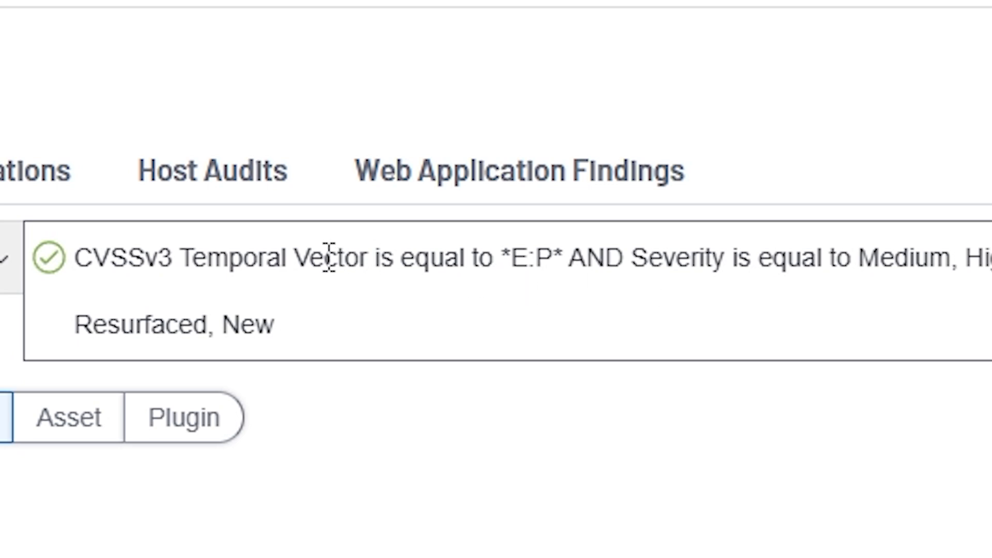
{"action": "mouse_move", "coordinate": [487, 258]}
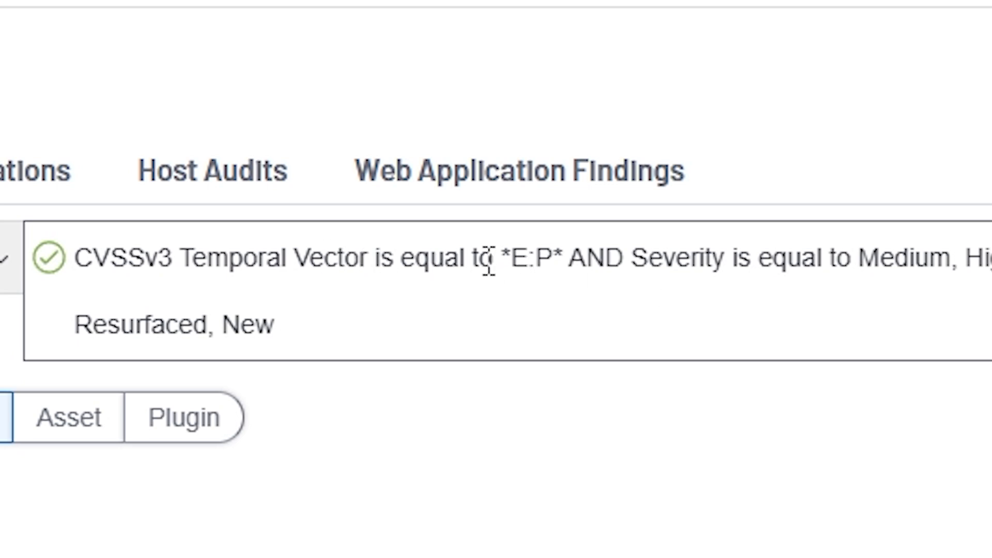
{"action": "mouse_move", "coordinate": [547, 269]}
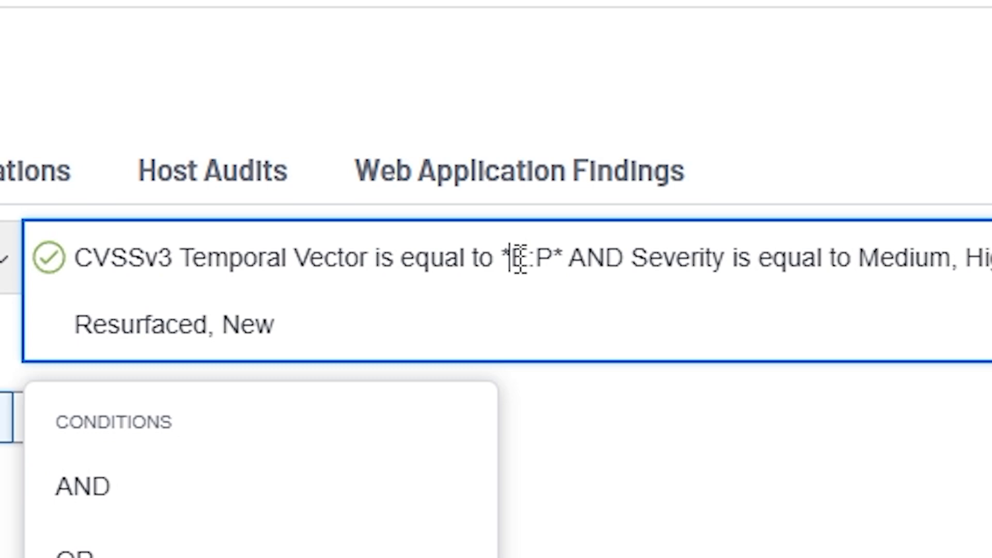
{"action": "double_click", "coordinate": [524, 258]}
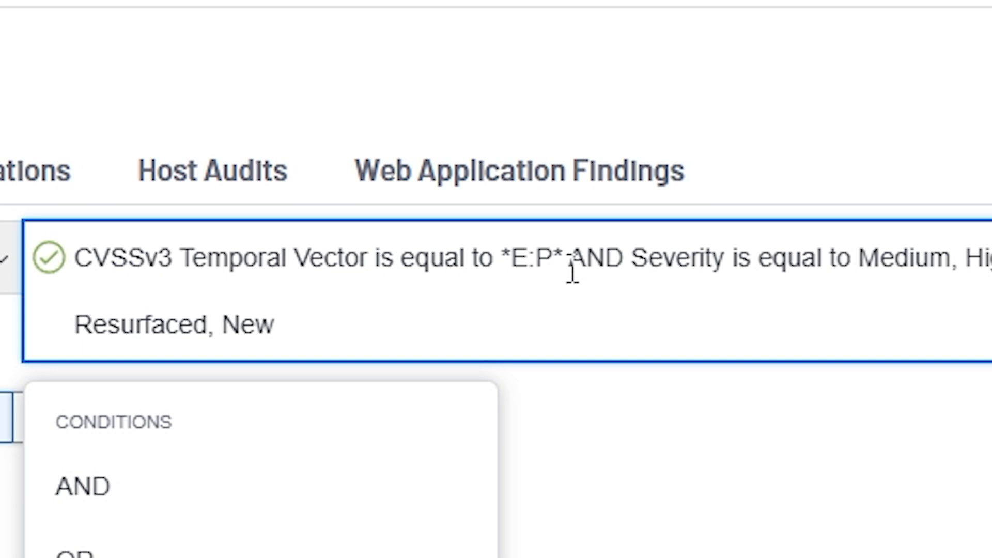
{"action": "mouse_move", "coordinate": [696, 298]}
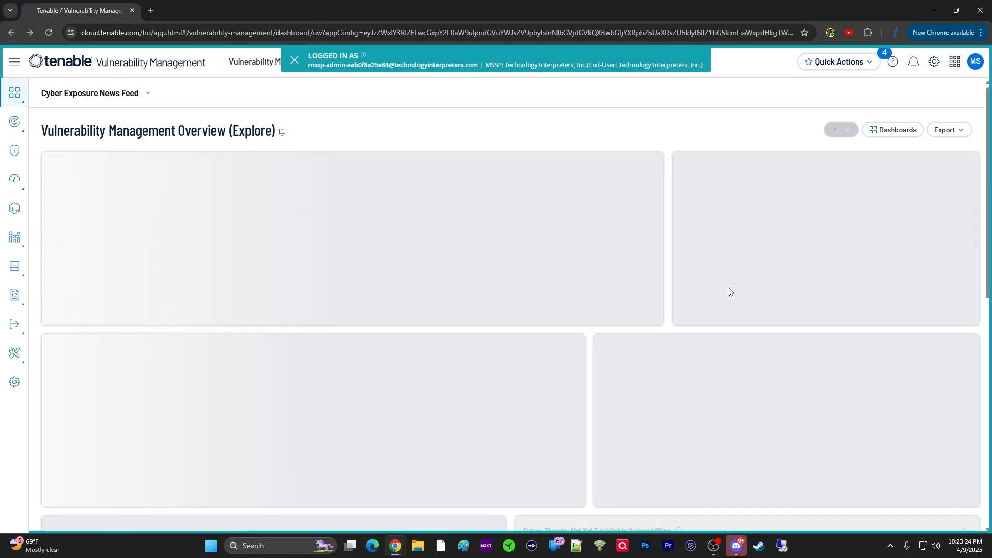
Scroll down the dashboard to the Future Threats: Not Yet Exploitable Vulnerabilities table
{"action": "scroll", "scroll_direction": "down", "scroll_amount": 3}
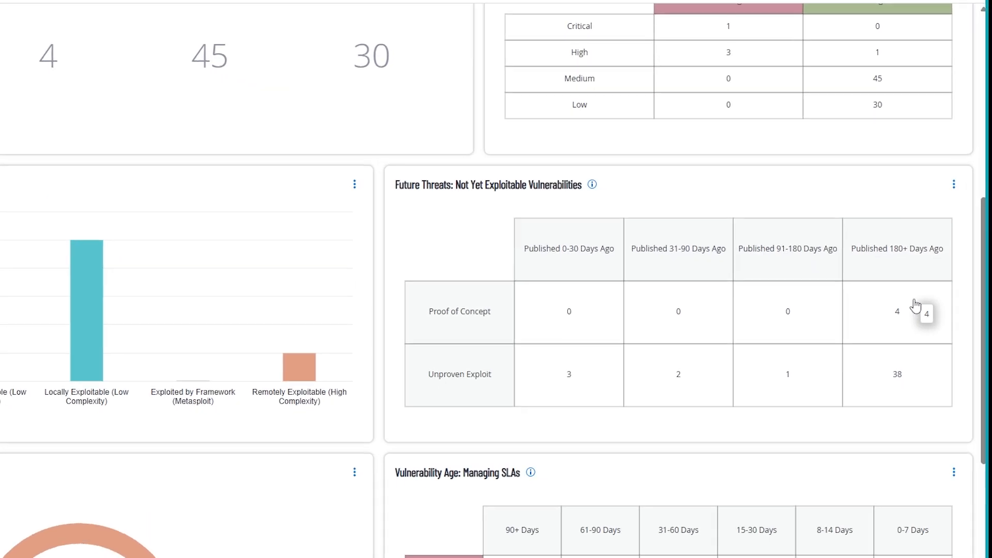
{"action": "scroll", "scroll_direction": "down", "scroll_amount": 3}
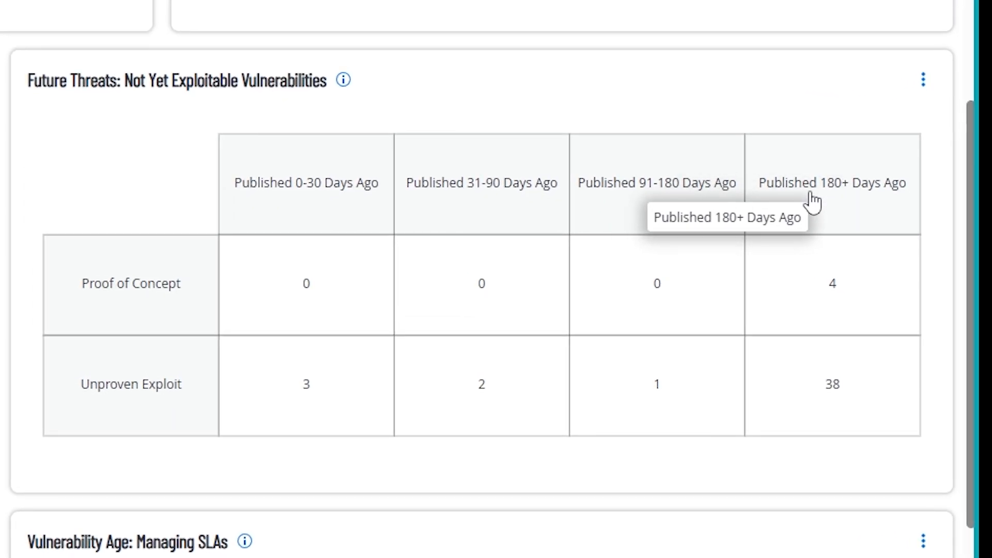
{"action": "mouse_move", "coordinate": [657, 186]}
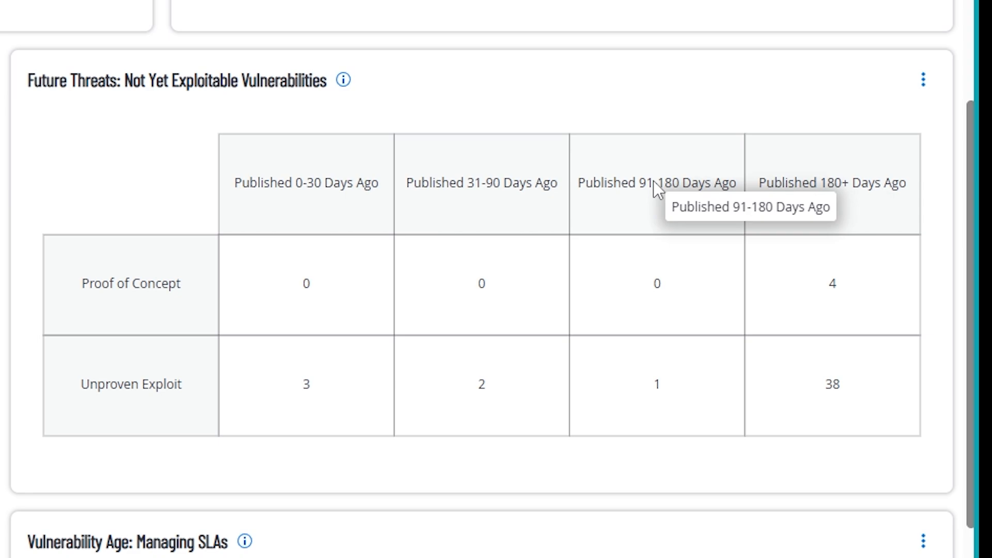
{"action": "mouse_move", "coordinate": [669, 198]}
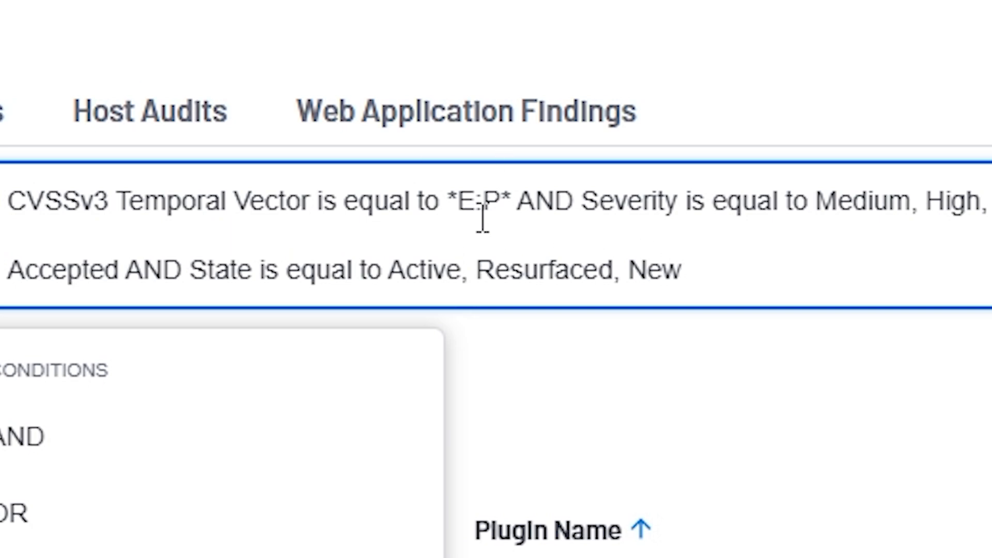
{"action": "mouse_move", "coordinate": [448, 228]}
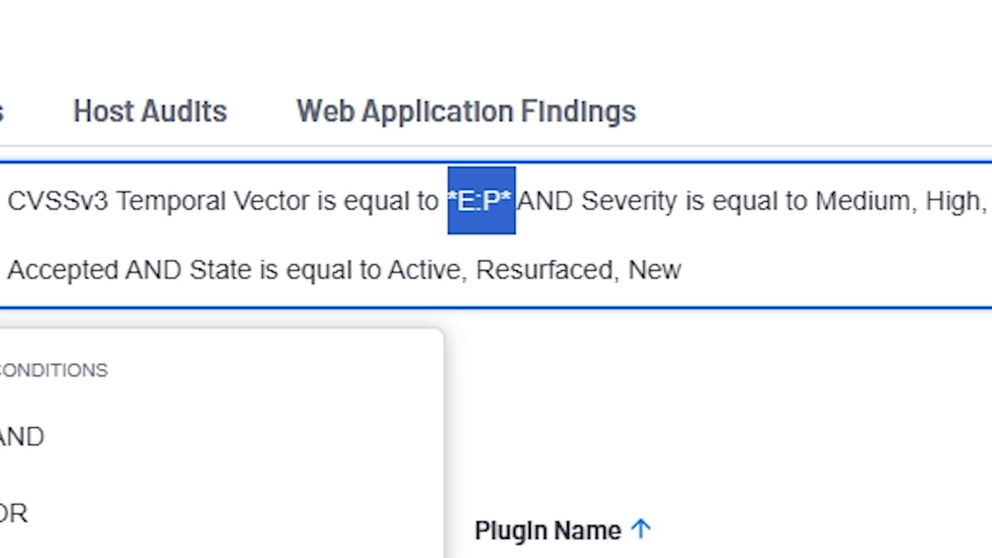
{"action": "left_click", "coordinate": [513, 201]}
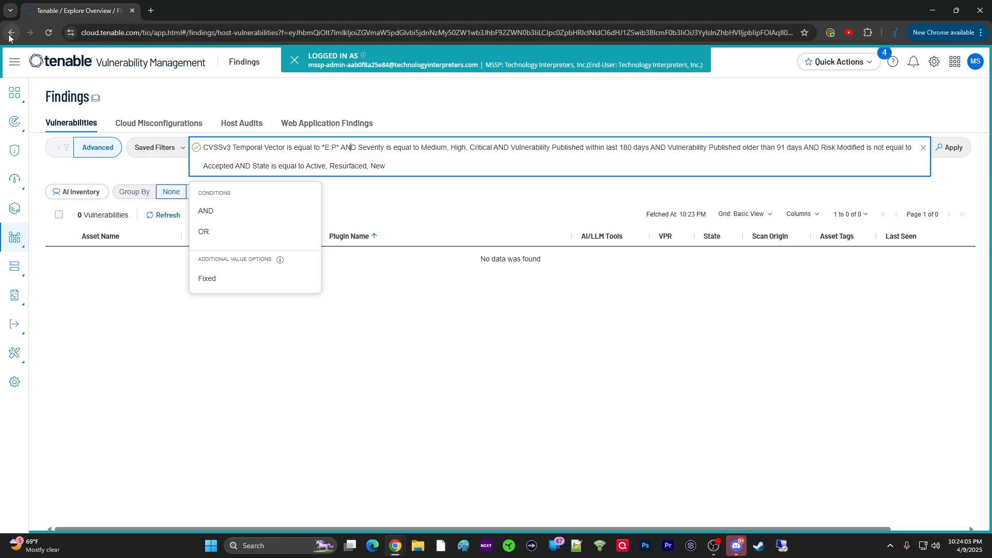
Return from the empty findings list to the Overview dashboard and scroll through its widgets
{"action": "left_click", "coordinate": [10, 32]}
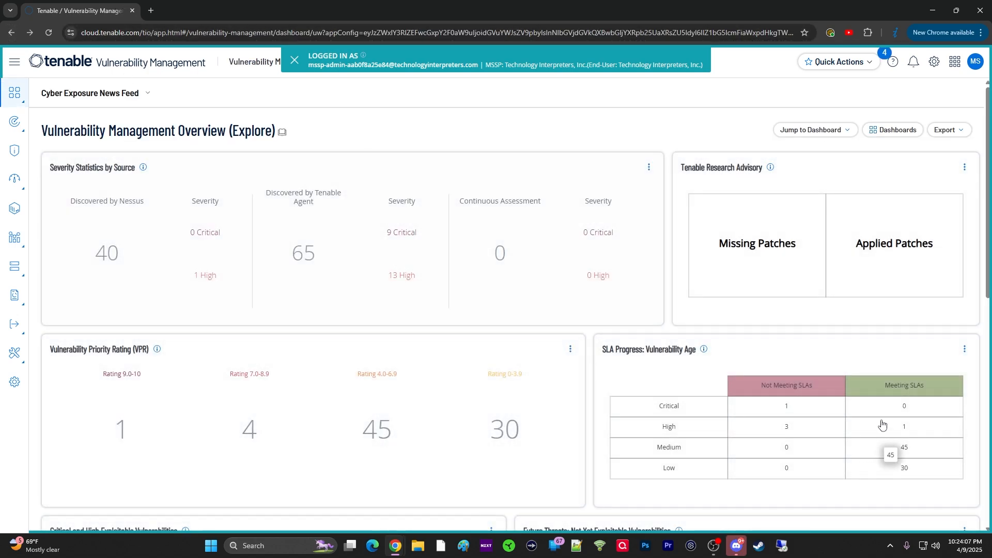
{"action": "scroll", "scroll_direction": "down", "scroll_amount": 3}
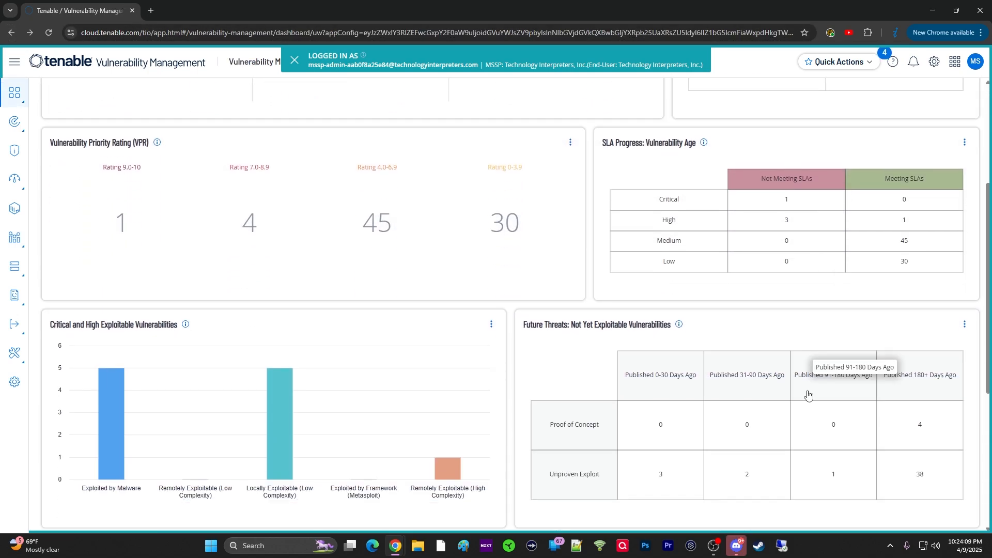
{"action": "scroll", "scroll_direction": "down", "scroll_amount": 3}
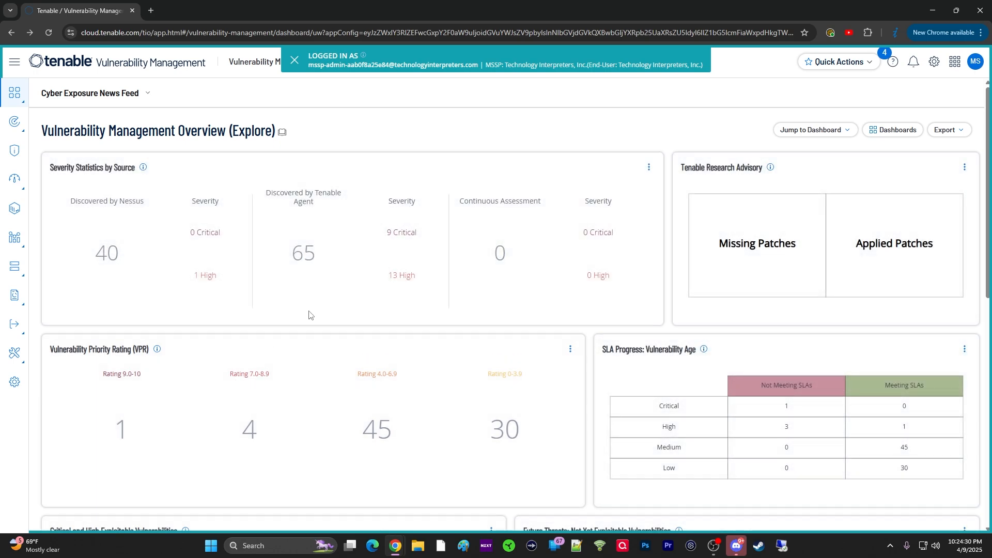
{"action": "scroll", "scroll_direction": "down", "scroll_amount": 3}
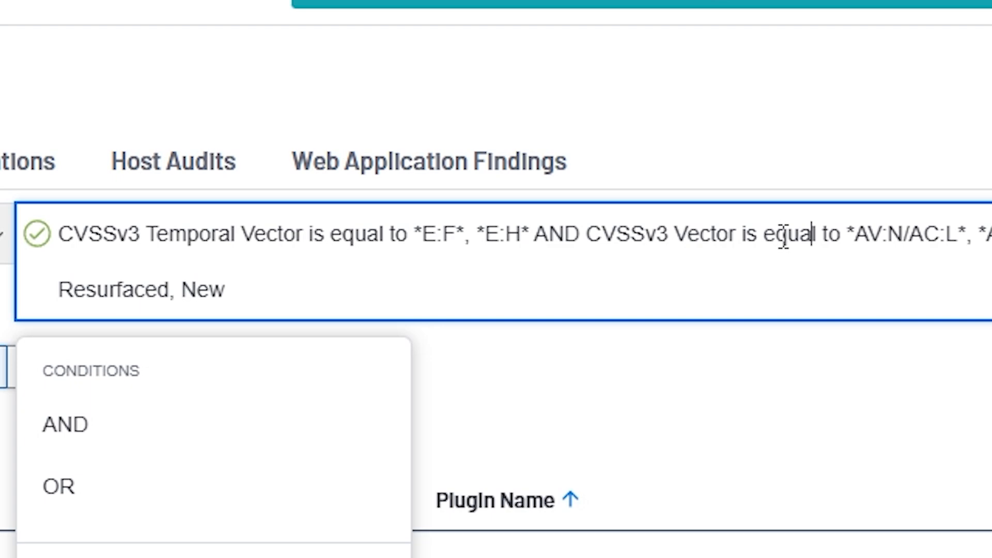
Review the findings filter query for CVSSv3 Temporal Vector *E:F* or *E:H*
{"action": "double_click", "coordinate": [876, 234]}
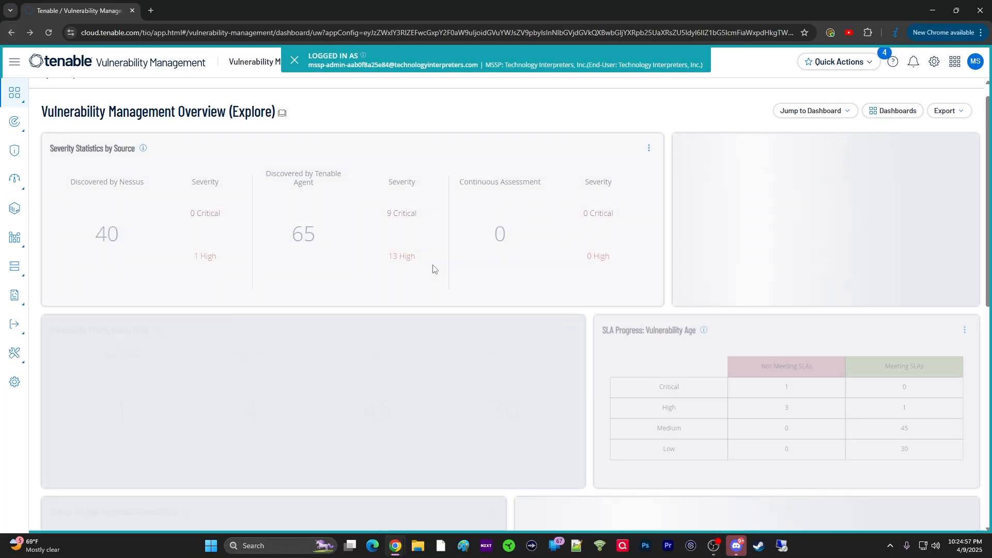
{"action": "scroll", "scroll_direction": "down", "scroll_amount": 3}
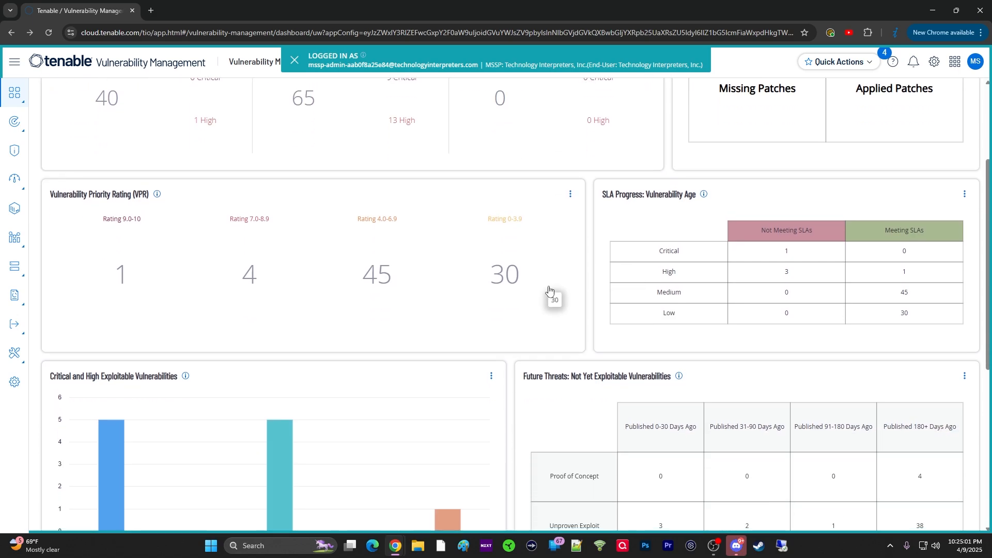
{"action": "scroll", "scroll_direction": "down", "scroll_amount": 3}
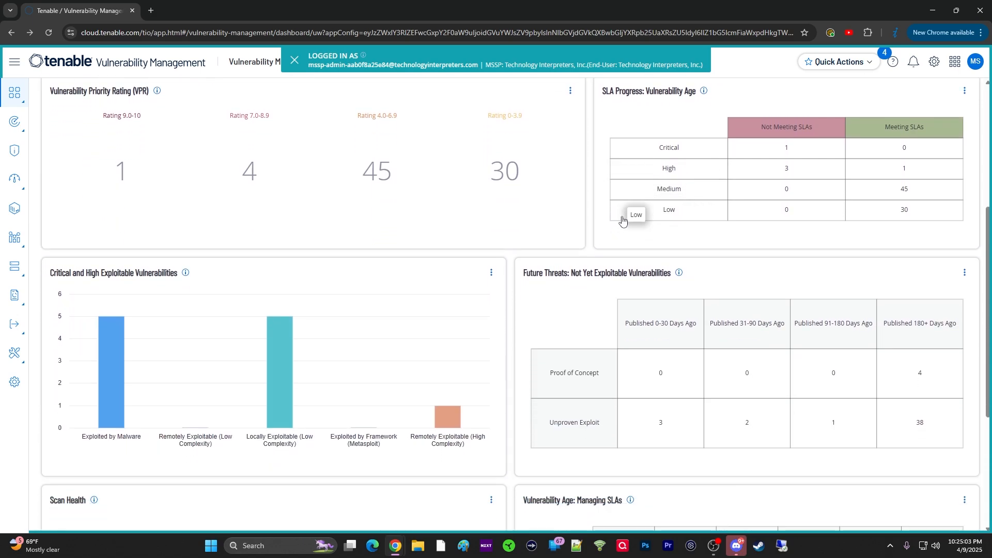
{"action": "scroll", "scroll_direction": "up", "scroll_amount": 3}
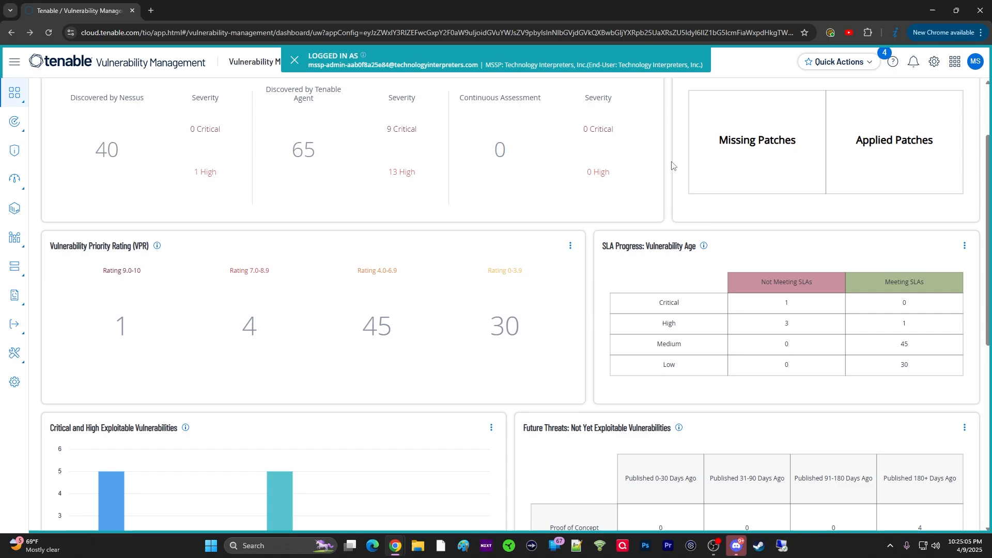
{"action": "scroll", "scroll_direction": "down", "scroll_amount": 3}
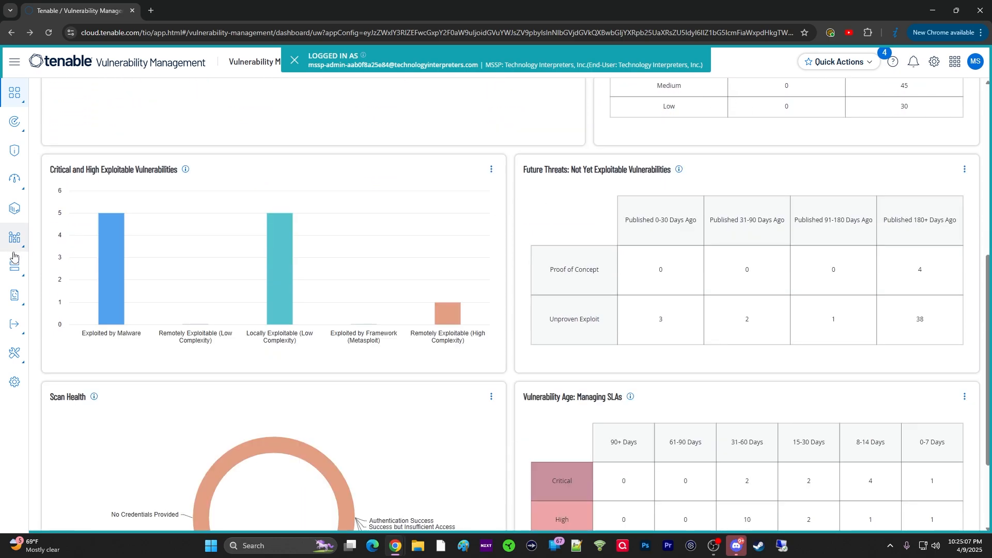
{"action": "mouse_move", "coordinate": [677, 220]}
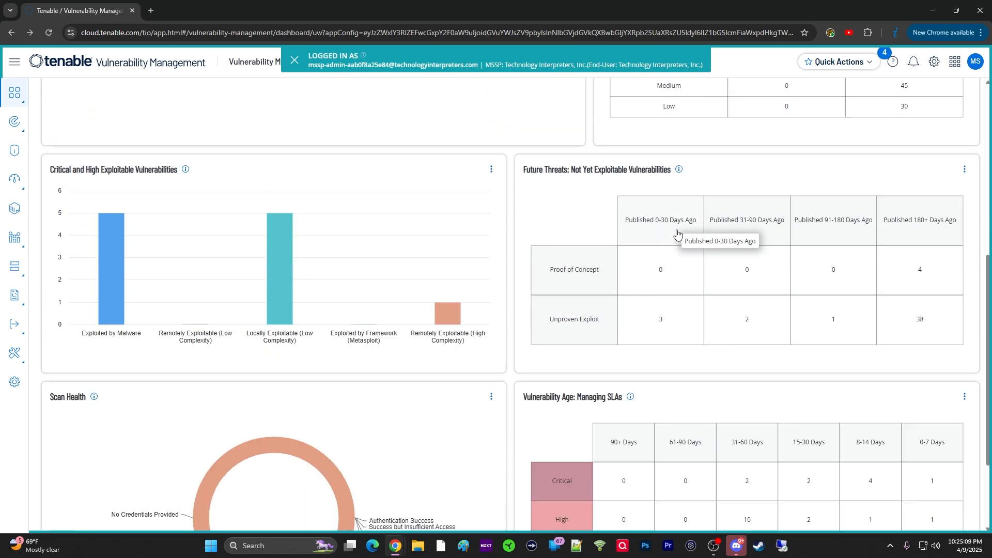
{"action": "scroll", "scroll_direction": "down", "scroll_amount": 3}
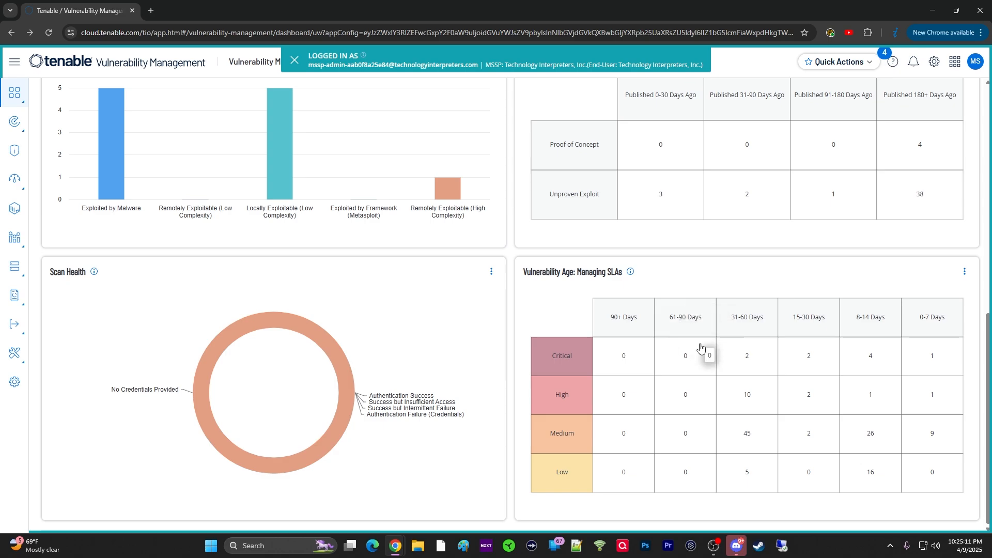
{"action": "mouse_move", "coordinate": [652, 311]}
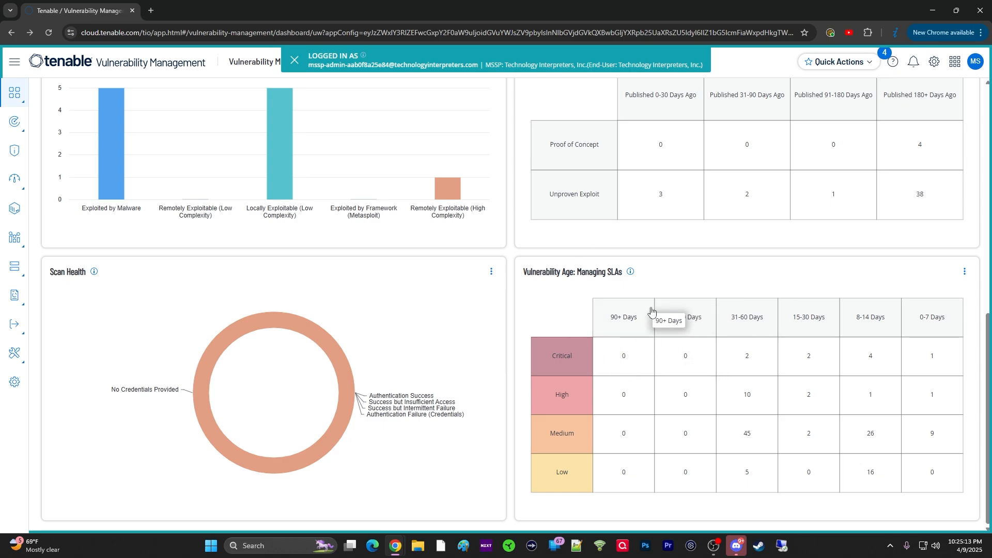
{"action": "mouse_move", "coordinate": [757, 410]}
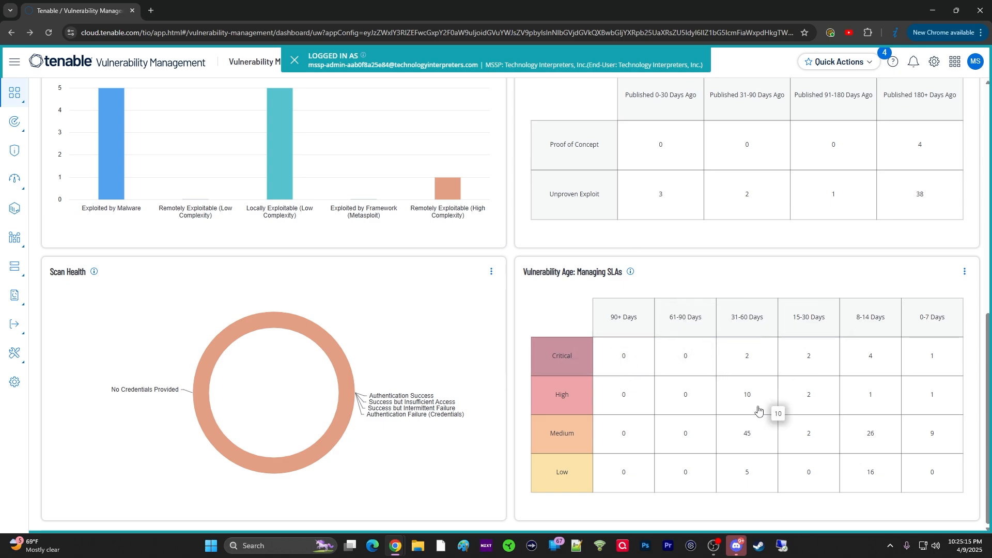
{"action": "mouse_move", "coordinate": [529, 284]}
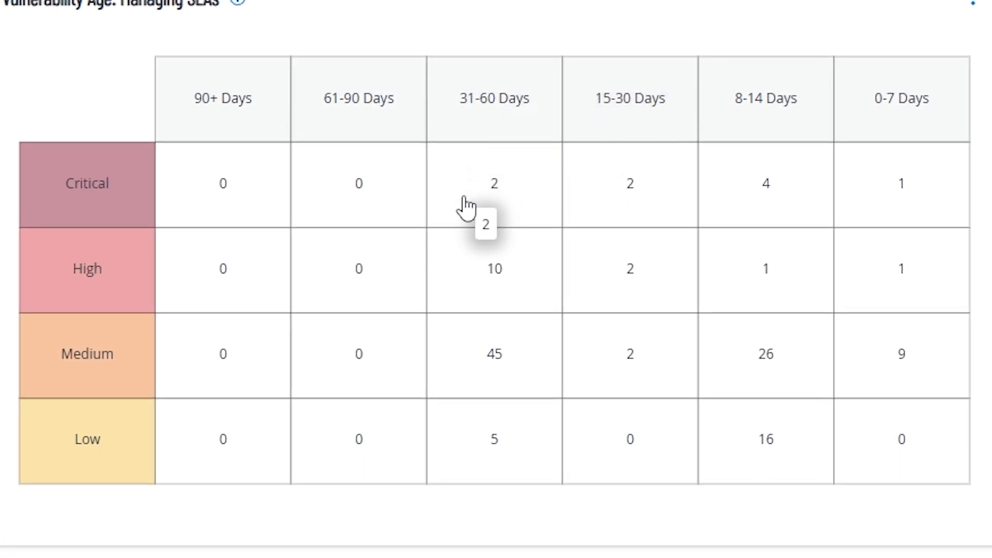
{"action": "mouse_move", "coordinate": [496, 192]}
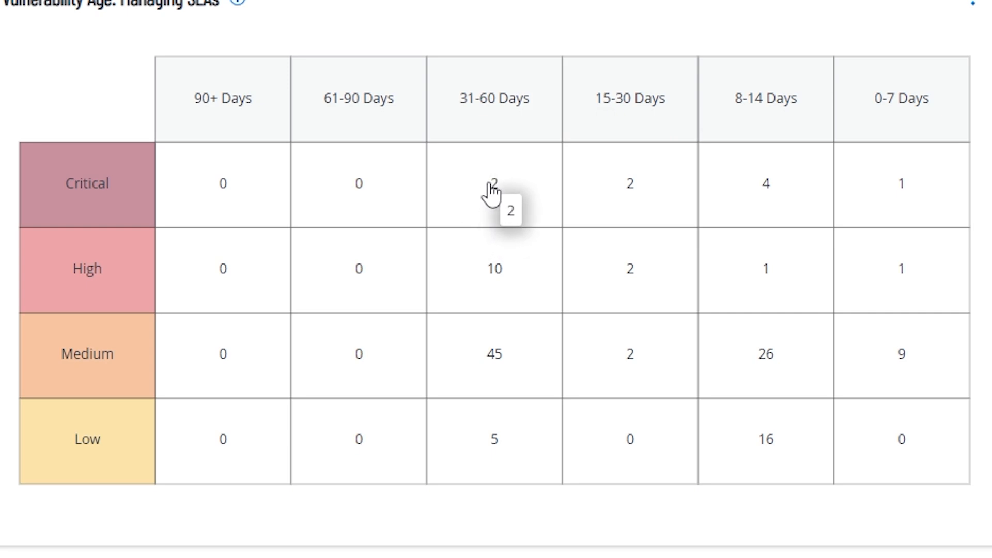
{"action": "mouse_move", "coordinate": [446, 161]}
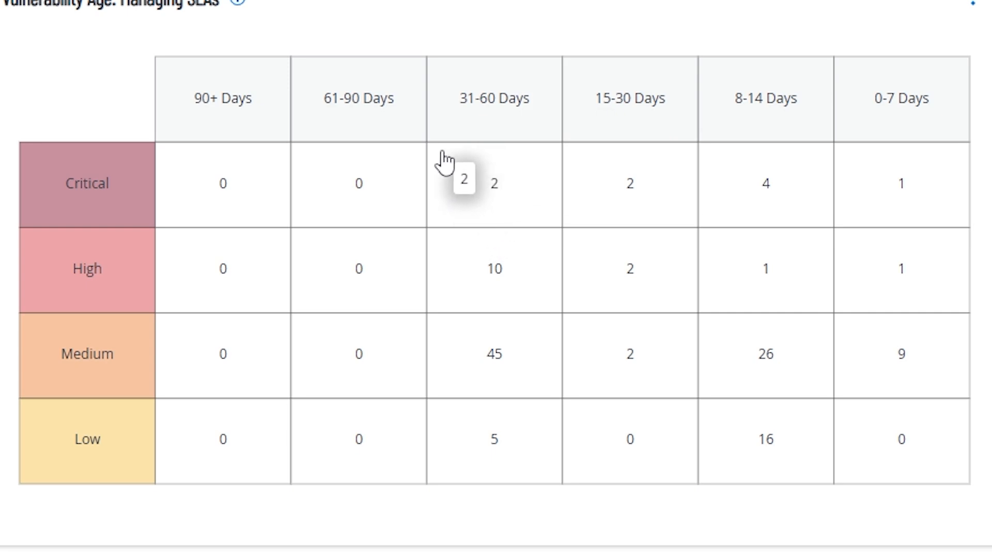
{"action": "mouse_move", "coordinate": [595, 180]}
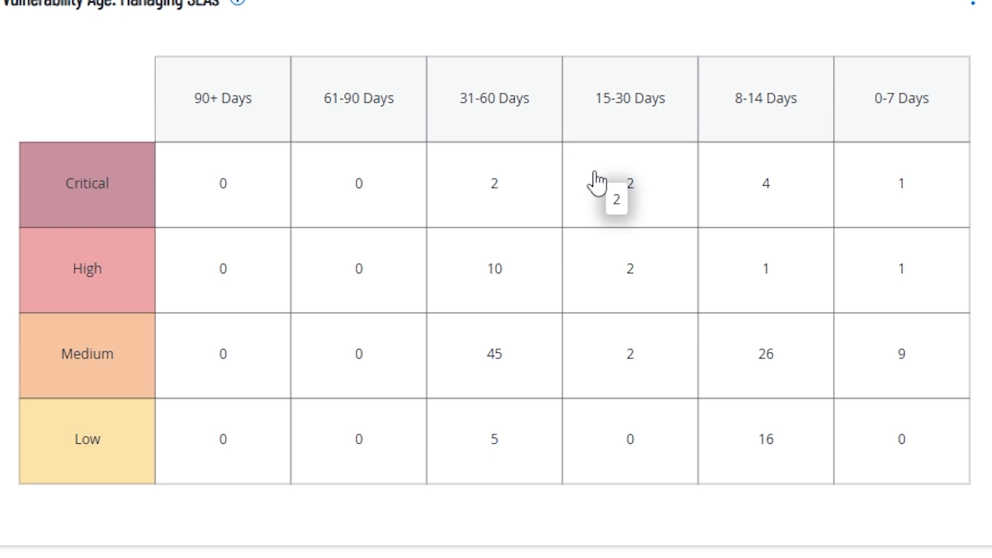
{"action": "mouse_move", "coordinate": [817, 166]}
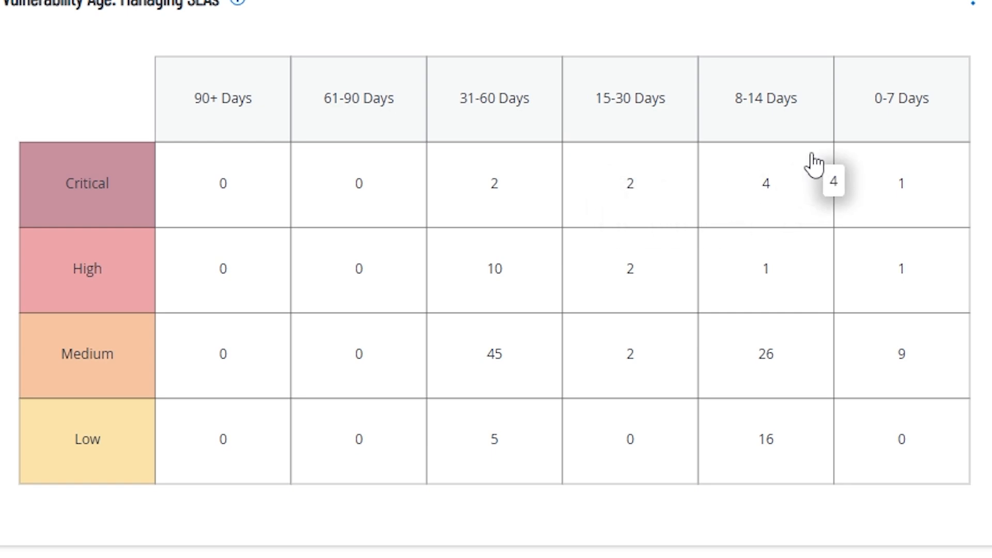
{"action": "mouse_move", "coordinate": [522, 165]}
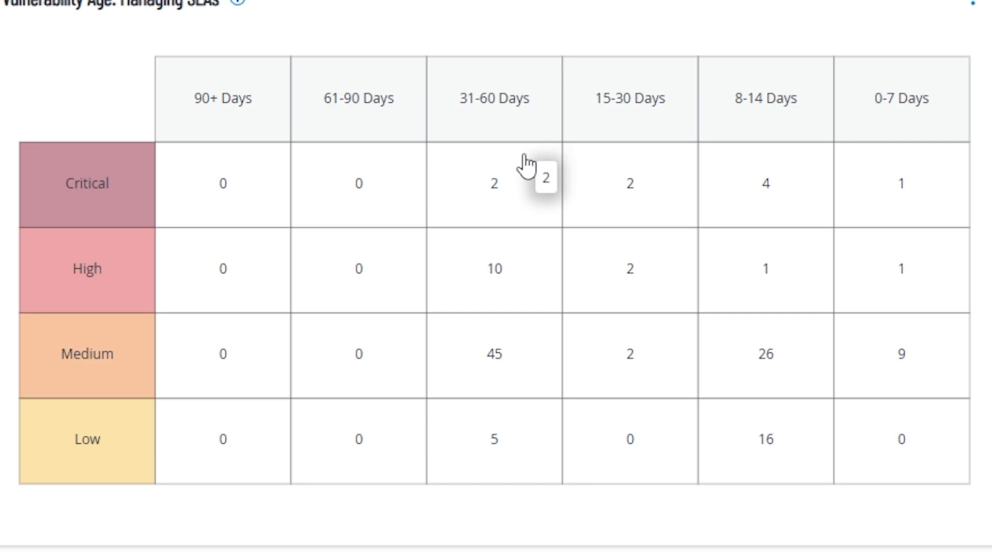
{"action": "mouse_move", "coordinate": [492, 208]}
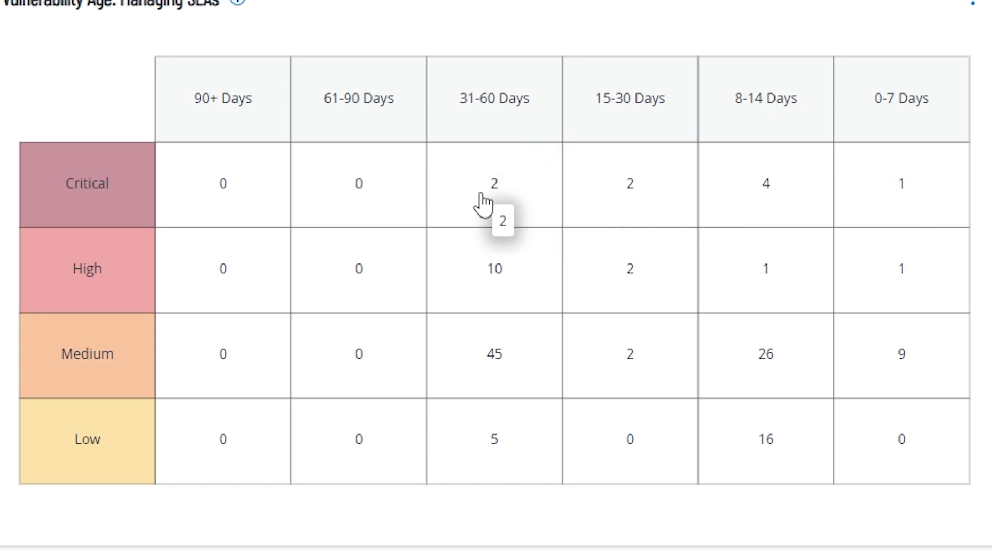
{"action": "mouse_move", "coordinate": [218, 254]}
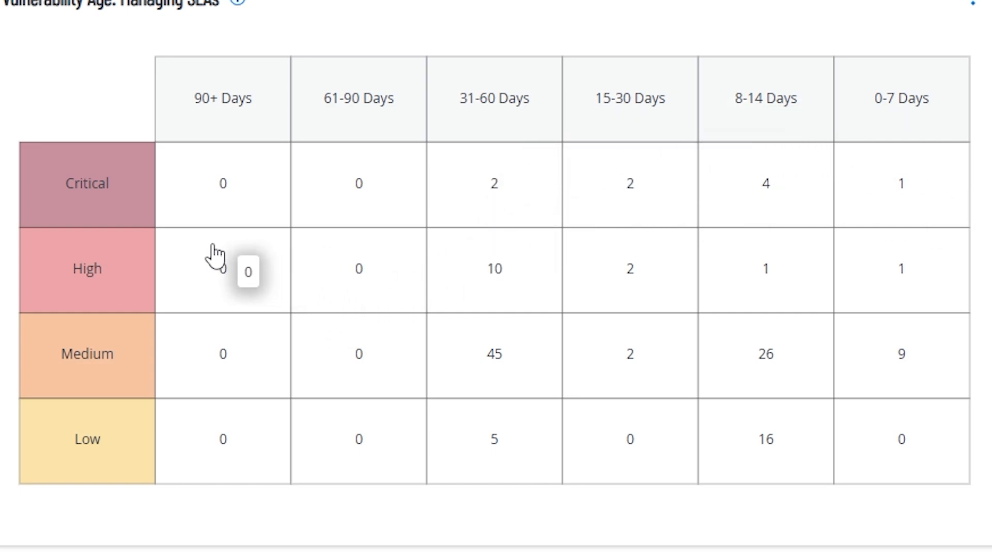
{"action": "mouse_move", "coordinate": [507, 124]}
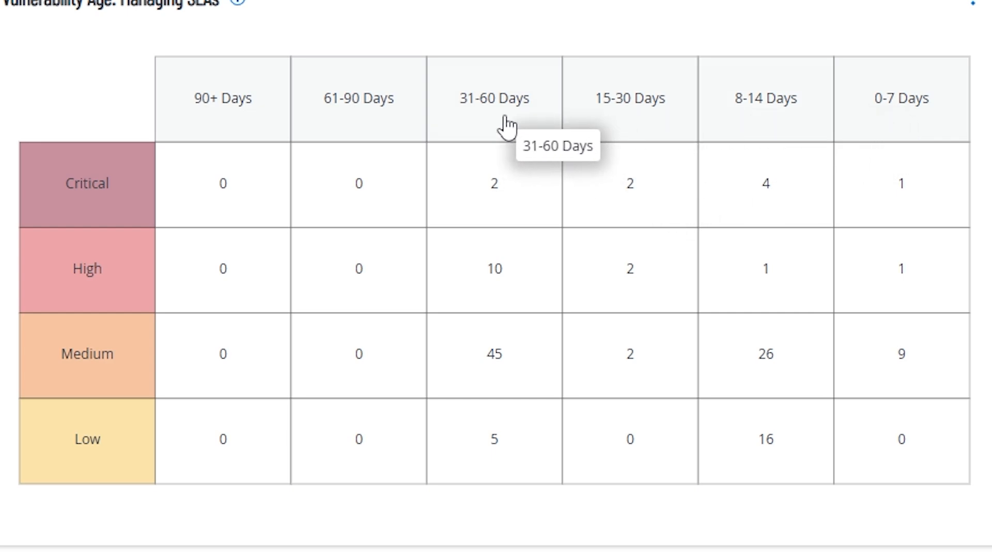
{"action": "mouse_move", "coordinate": [712, 100]}
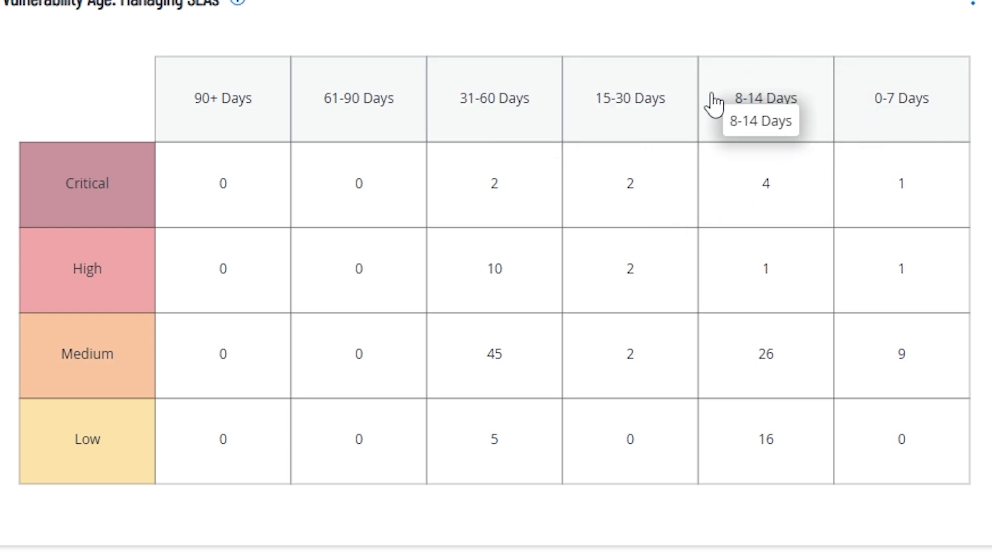
{"action": "mouse_move", "coordinate": [546, 107]}
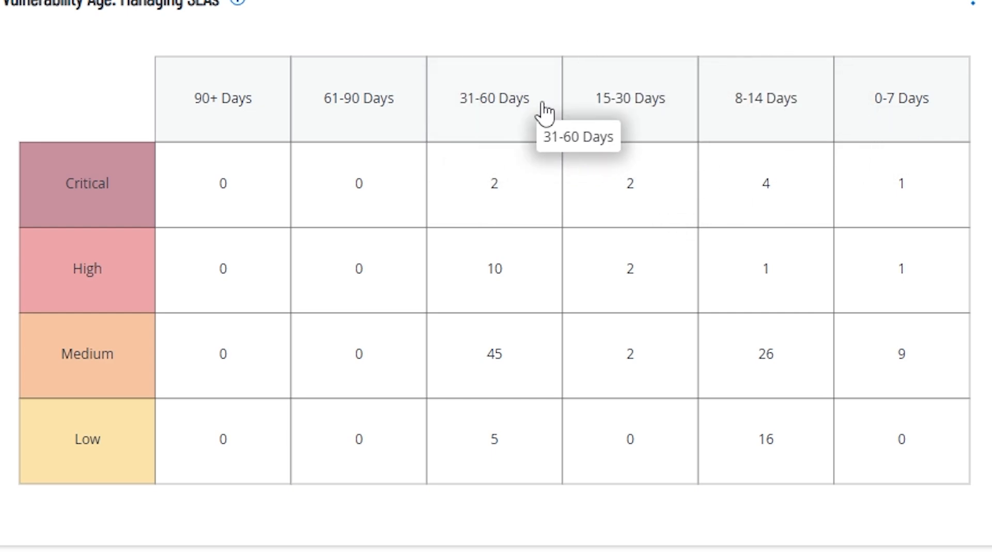
{"action": "mouse_move", "coordinate": [629, 186]}
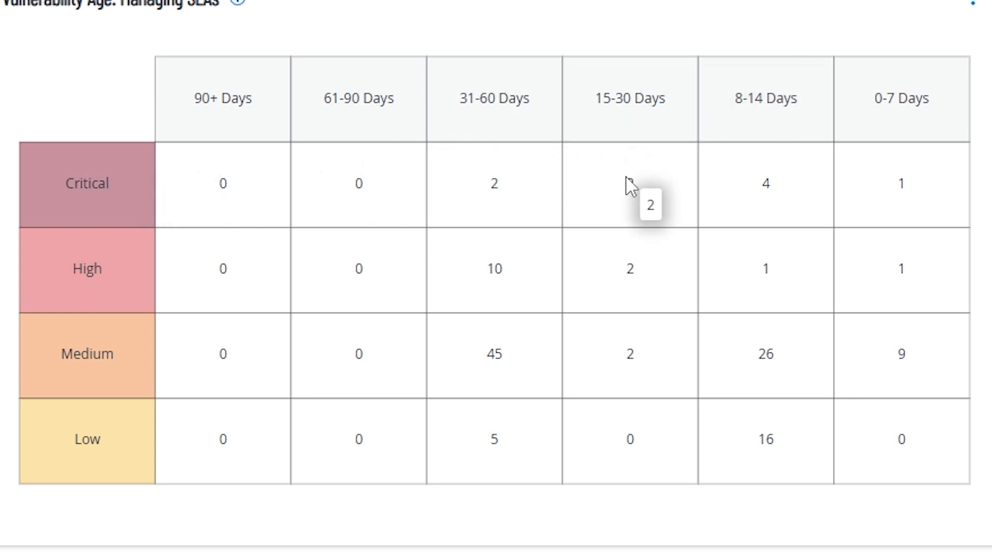
{"action": "mouse_move", "coordinate": [583, 175]}
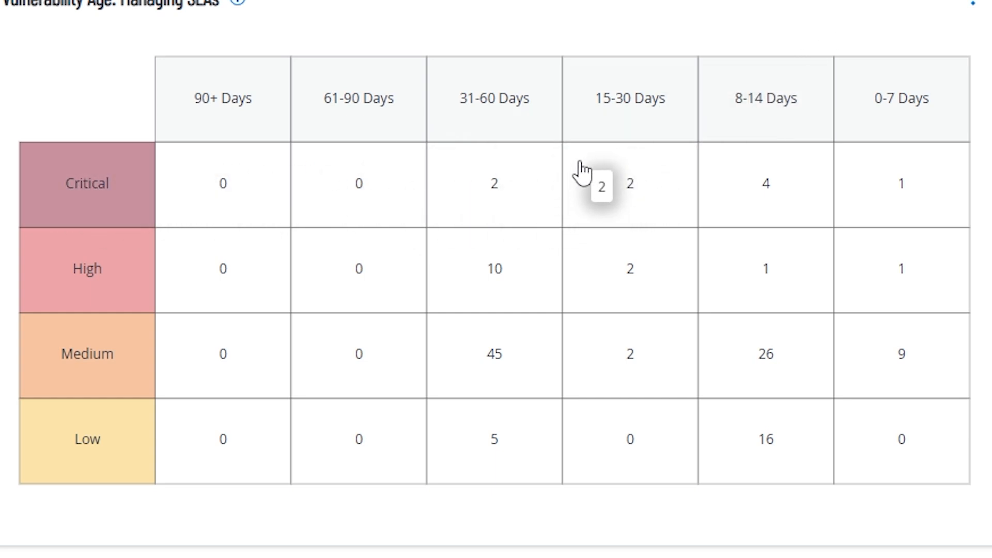
{"action": "mouse_move", "coordinate": [112, 212]}
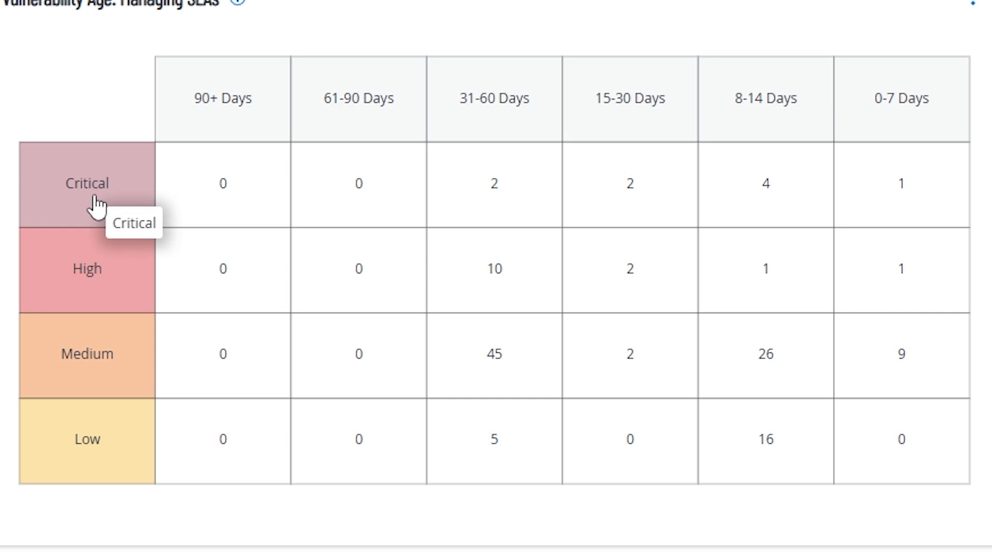
{"action": "mouse_move", "coordinate": [73, 180]}
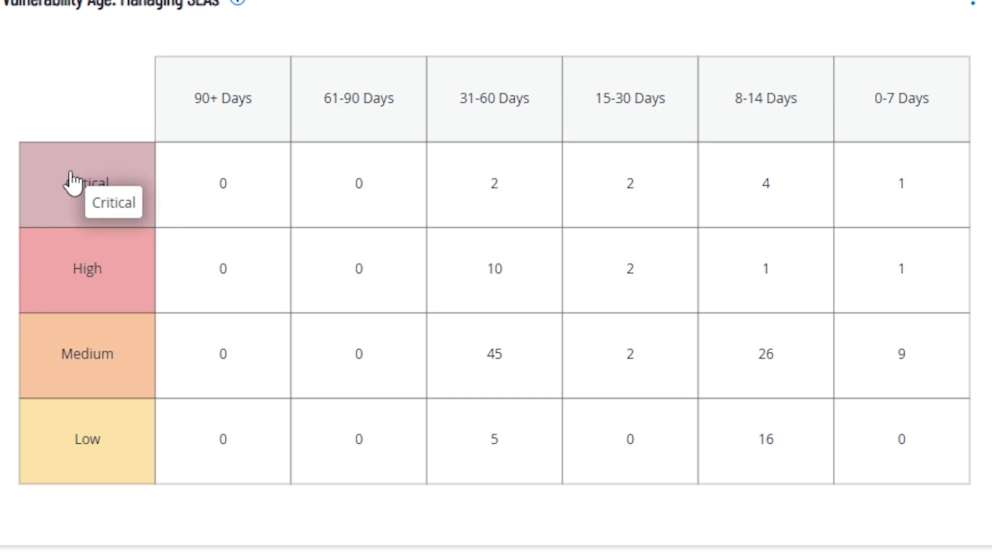
{"action": "mouse_move", "coordinate": [70, 177]}
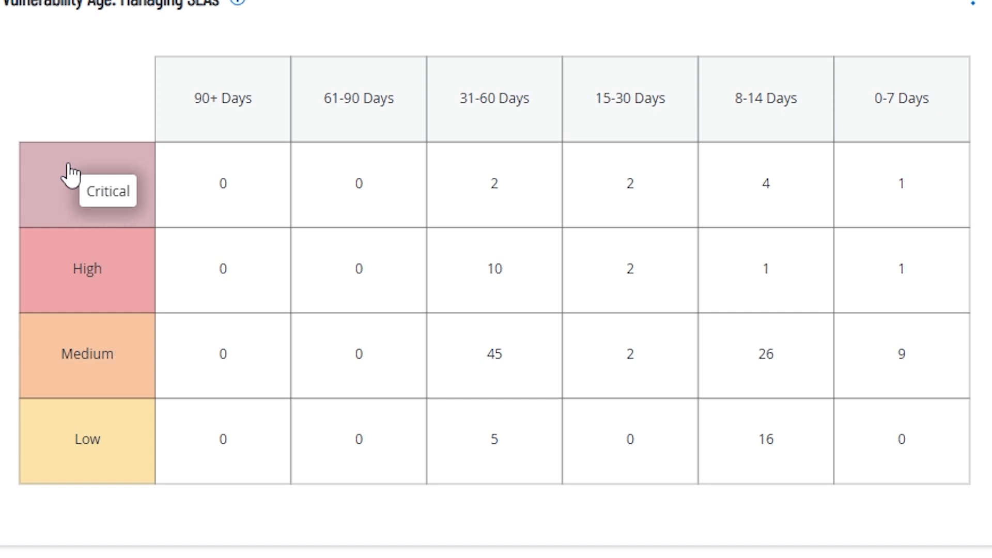
{"action": "mouse_move", "coordinate": [225, 184]}
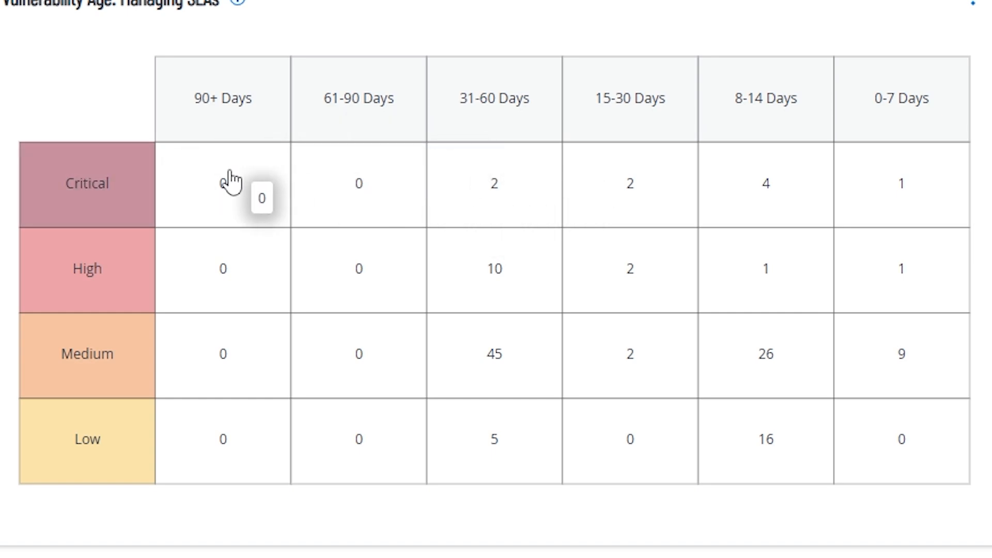
{"action": "mouse_move", "coordinate": [570, 197]}
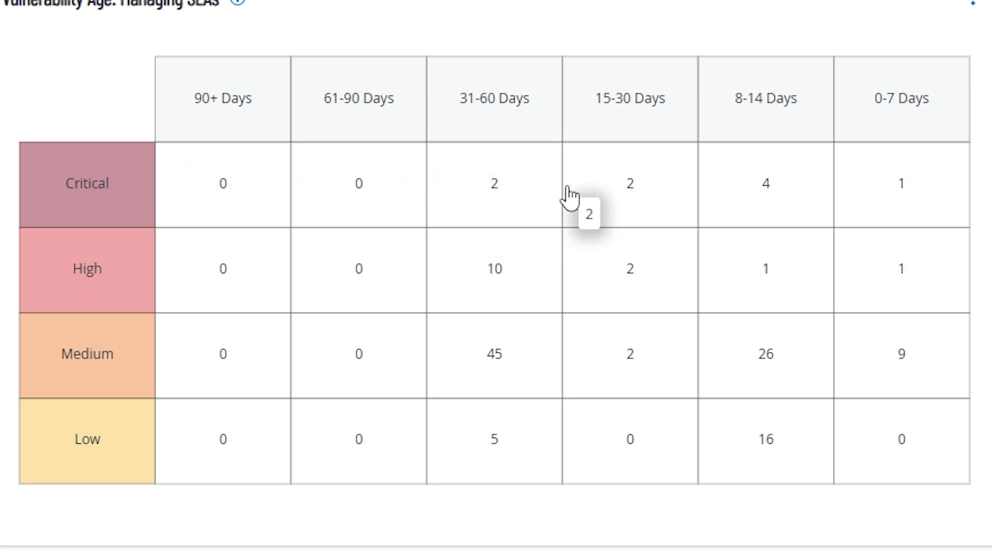
{"action": "mouse_move", "coordinate": [193, 193]}
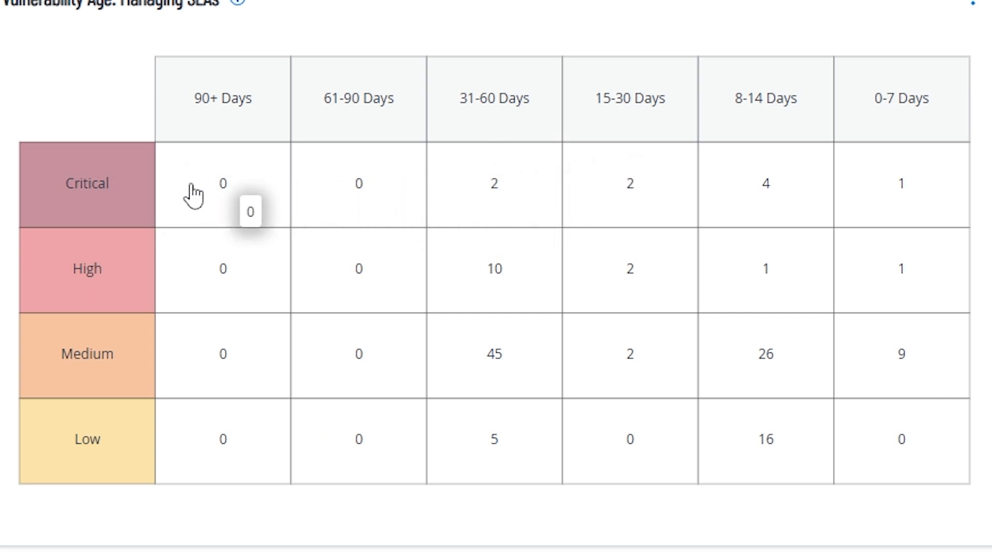
{"action": "mouse_move", "coordinate": [594, 165]}
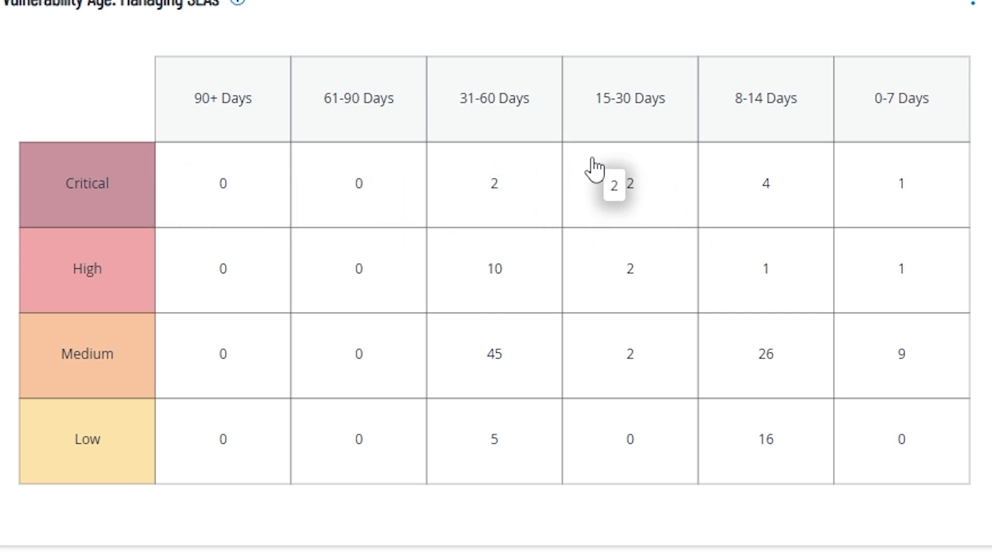
{"action": "mouse_move", "coordinate": [655, 183]}
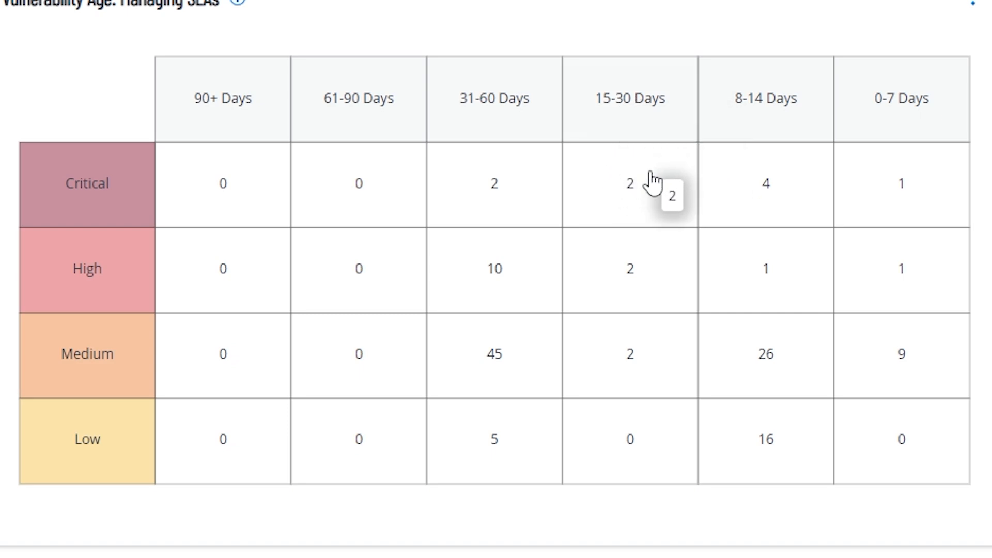
{"action": "mouse_move", "coordinate": [604, 171]}
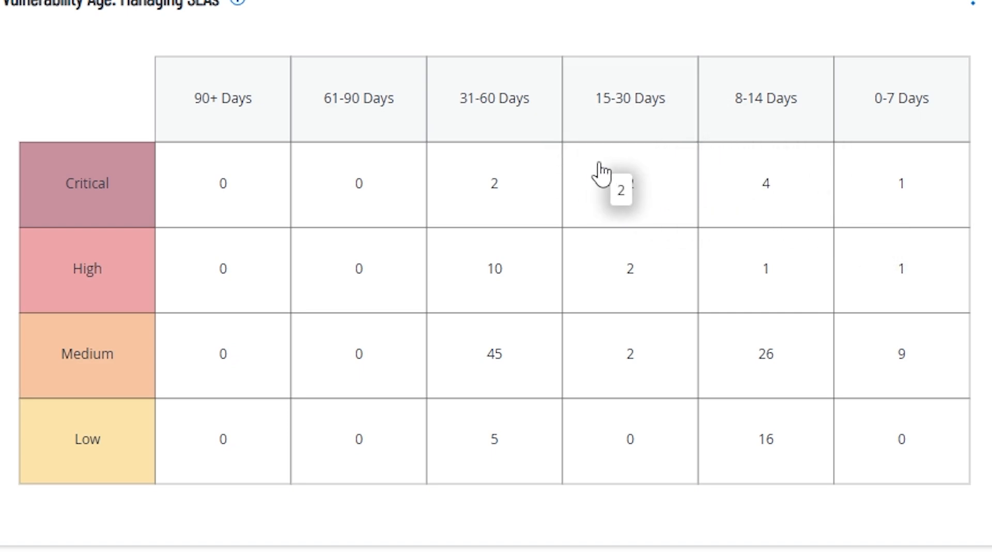
{"action": "mouse_move", "coordinate": [702, 174]}
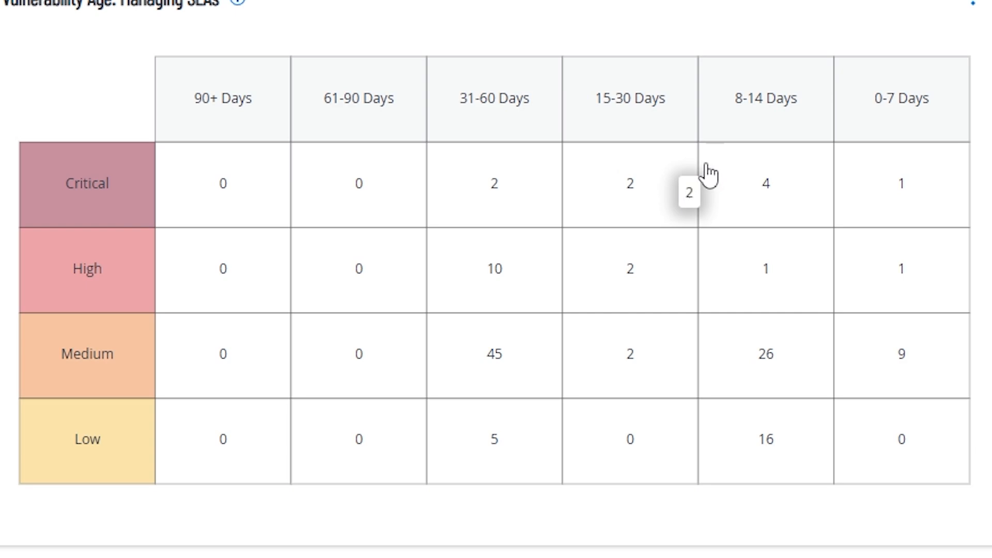
{"action": "mouse_move", "coordinate": [497, 268]}
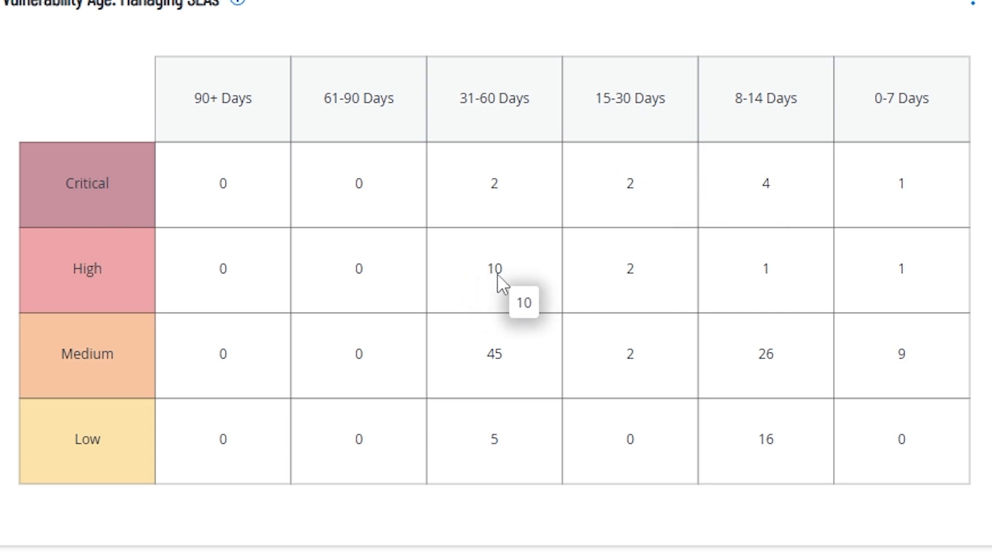
{"action": "mouse_move", "coordinate": [497, 269]}
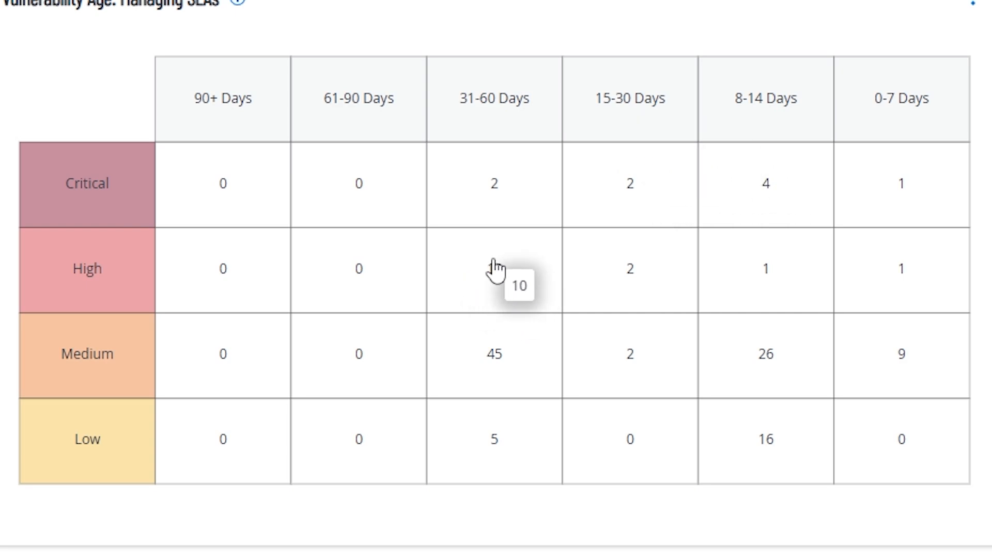
{"action": "mouse_move", "coordinate": [497, 183]}
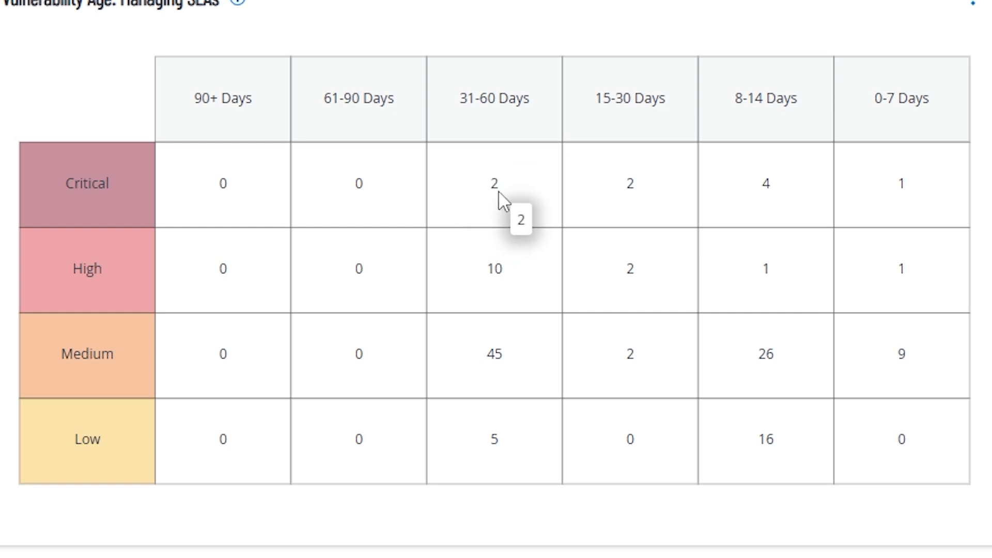
{"action": "mouse_move", "coordinate": [452, 206]}
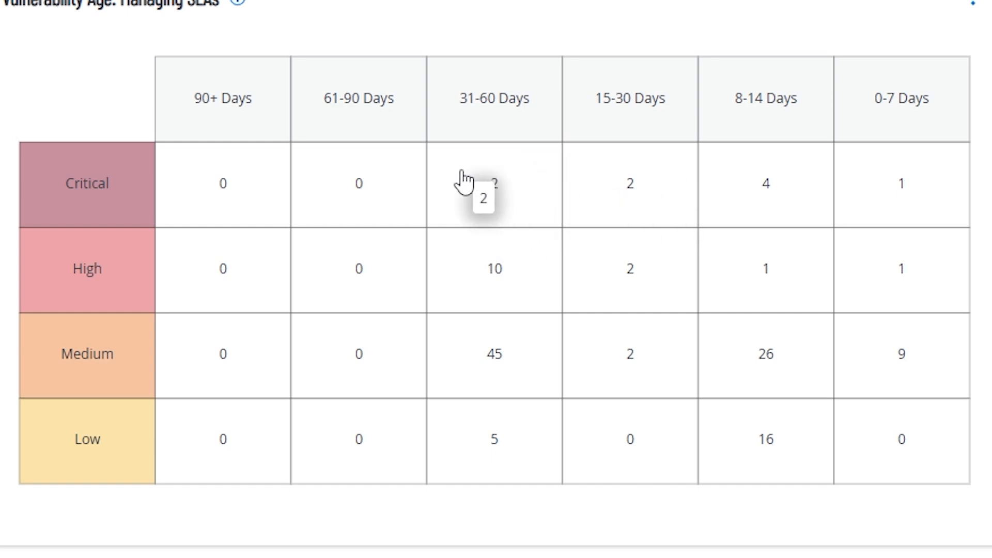
{"action": "mouse_move", "coordinate": [481, 298]}
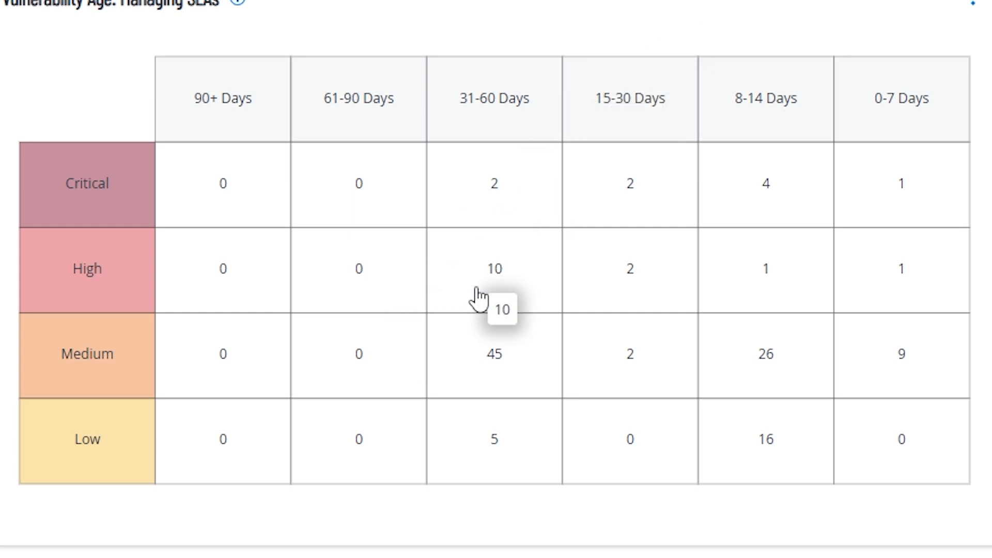
{"action": "mouse_move", "coordinate": [495, 265]}
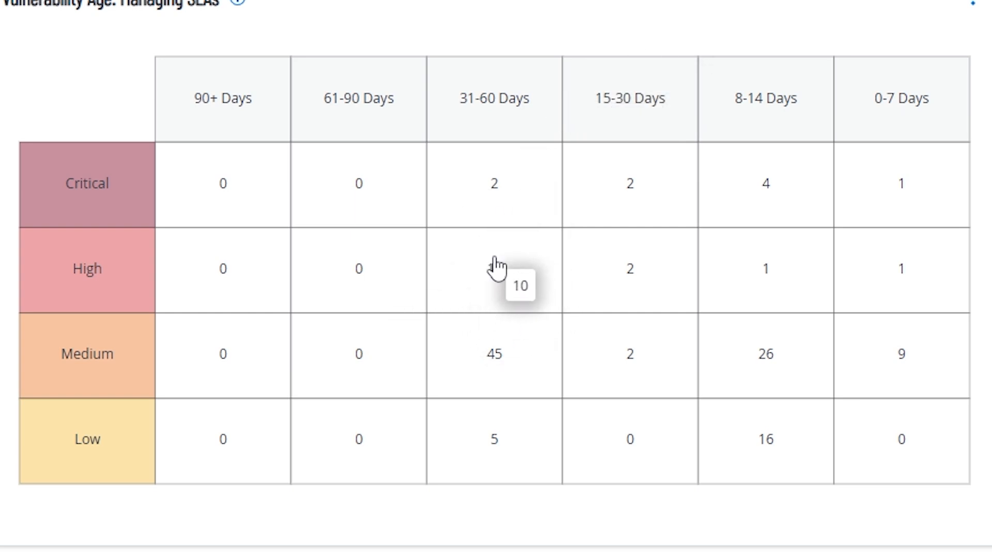
{"action": "mouse_move", "coordinate": [499, 272]}
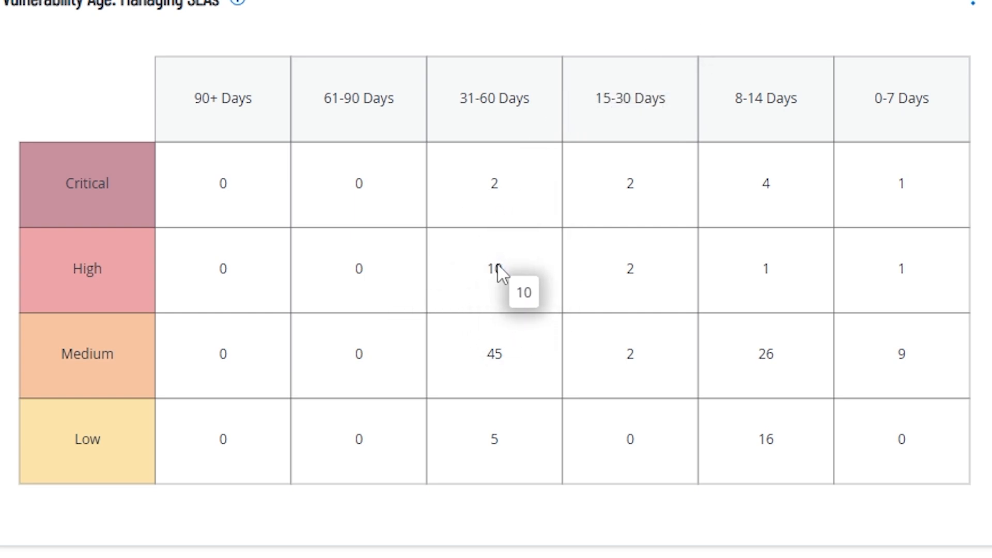
{"action": "mouse_move", "coordinate": [360, 272]}
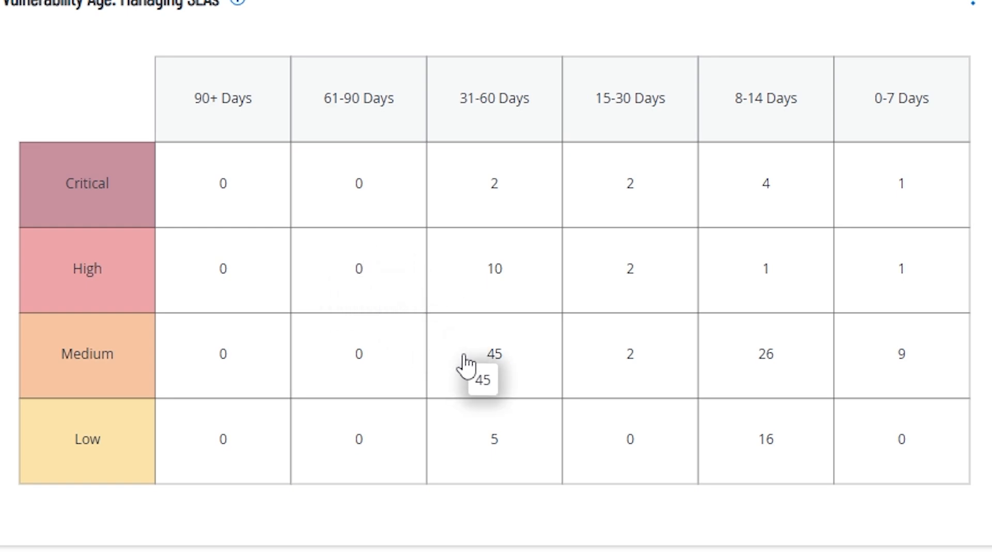
{"action": "mouse_move", "coordinate": [359, 365]}
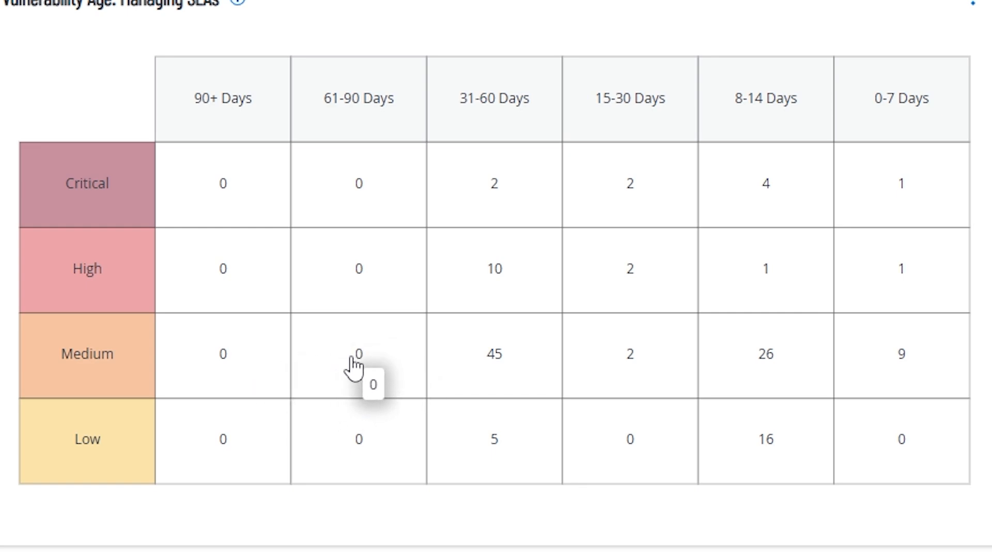
{"action": "mouse_move", "coordinate": [372, 384]}
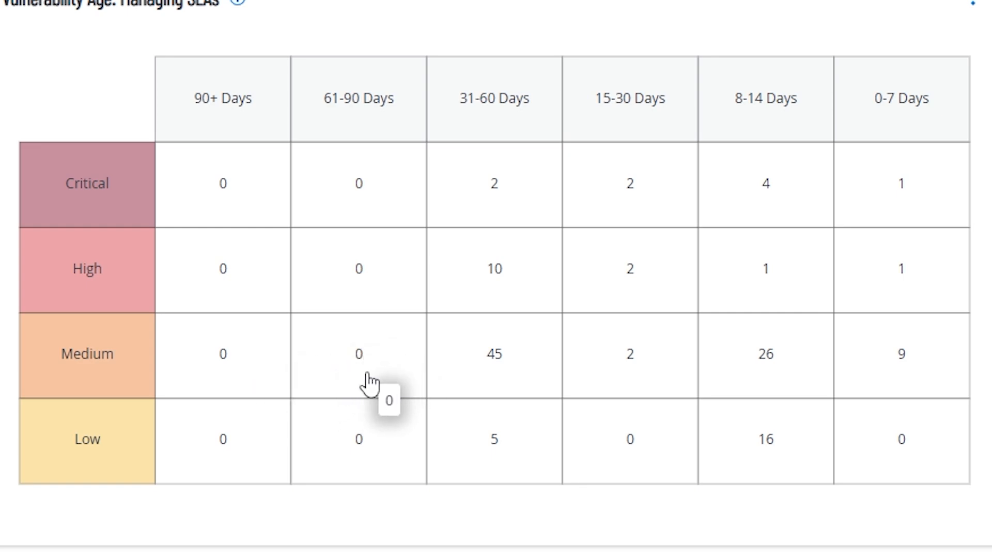
{"action": "mouse_move", "coordinate": [212, 446]}
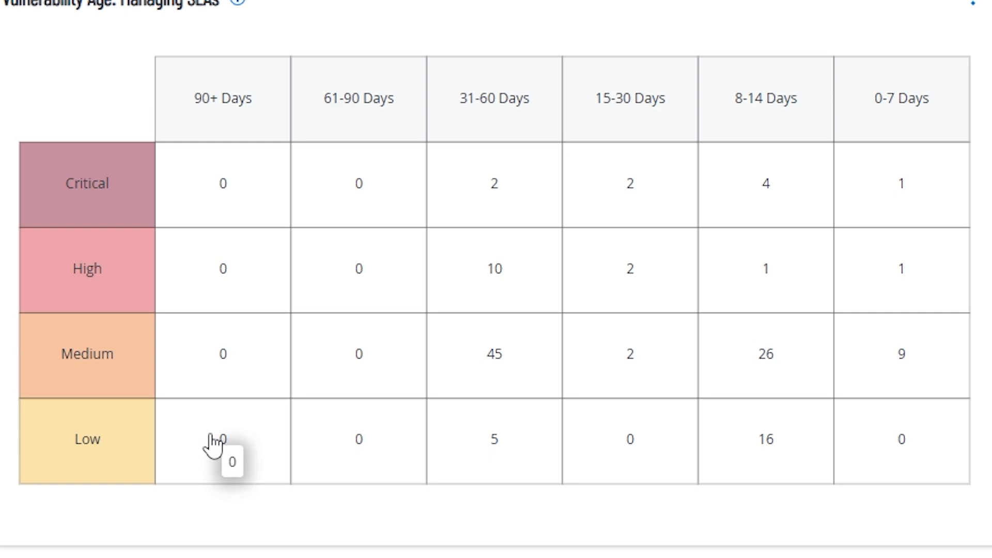
{"action": "mouse_move", "coordinate": [437, 268]}
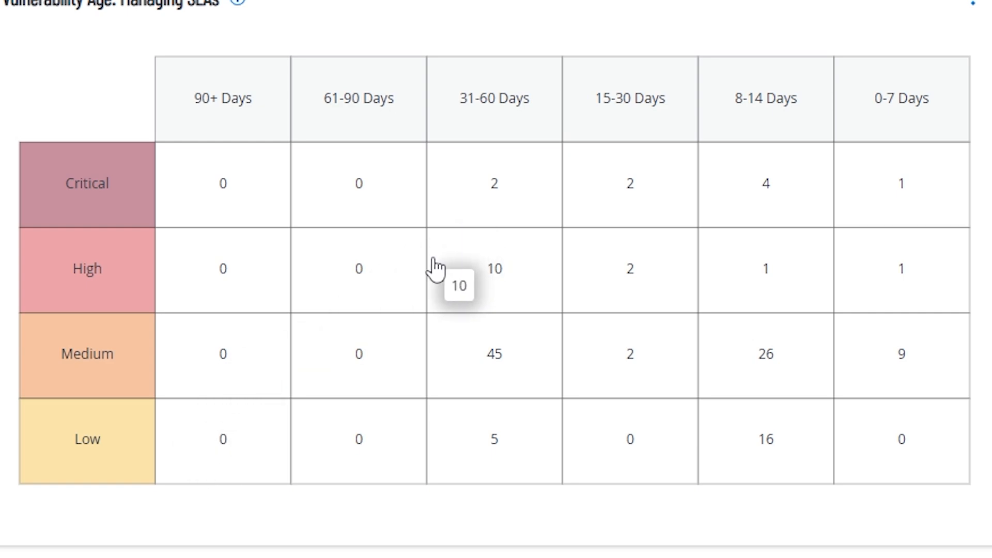
{"action": "mouse_move", "coordinate": [713, 266]}
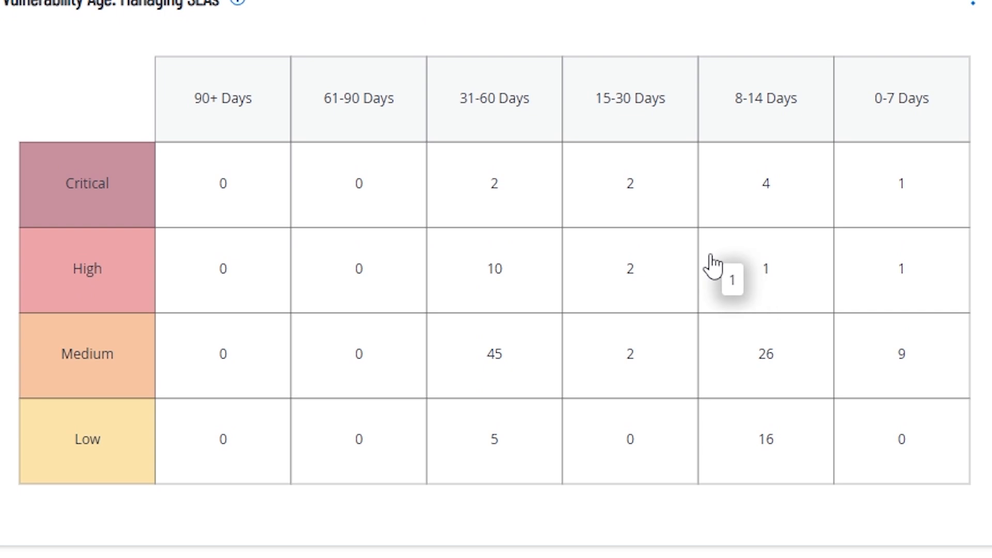
{"action": "mouse_move", "coordinate": [804, 184]}
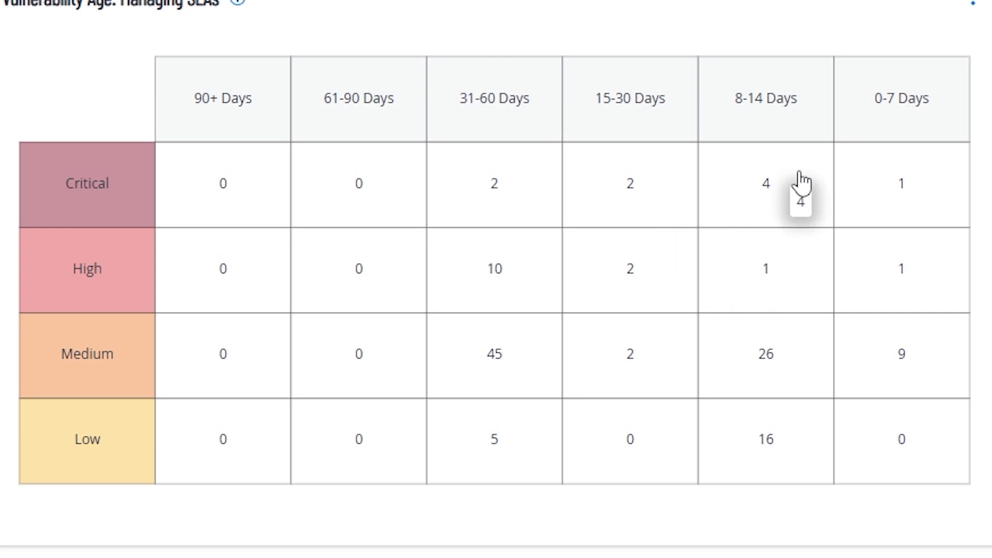
{"action": "mouse_move", "coordinate": [902, 188]}
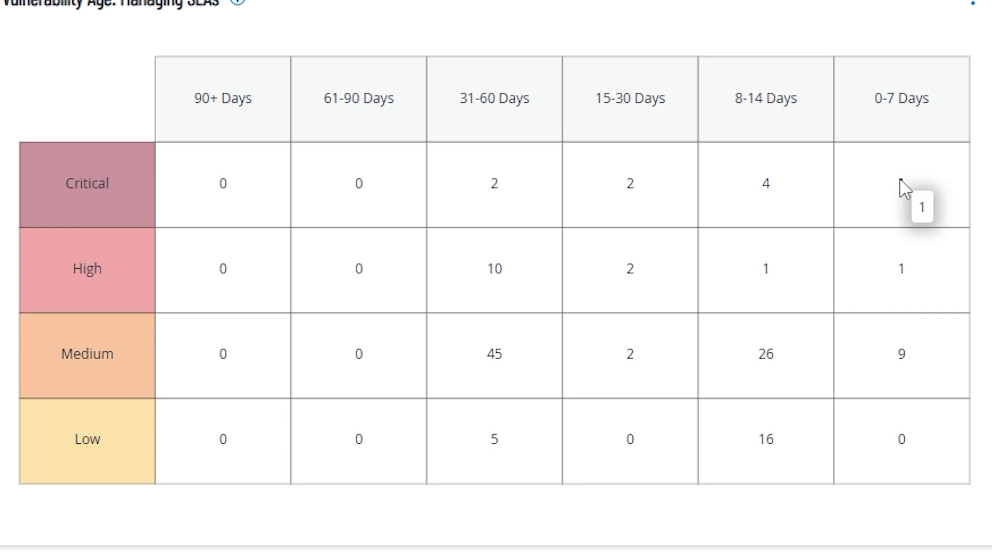
{"action": "mouse_move", "coordinate": [911, 225]}
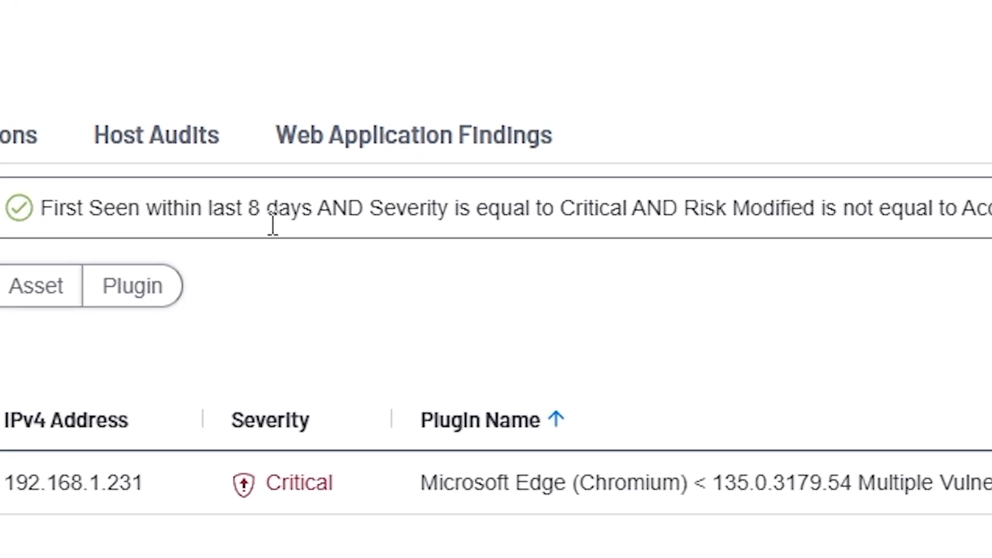
{"action": "mouse_move", "coordinate": [579, 228]}
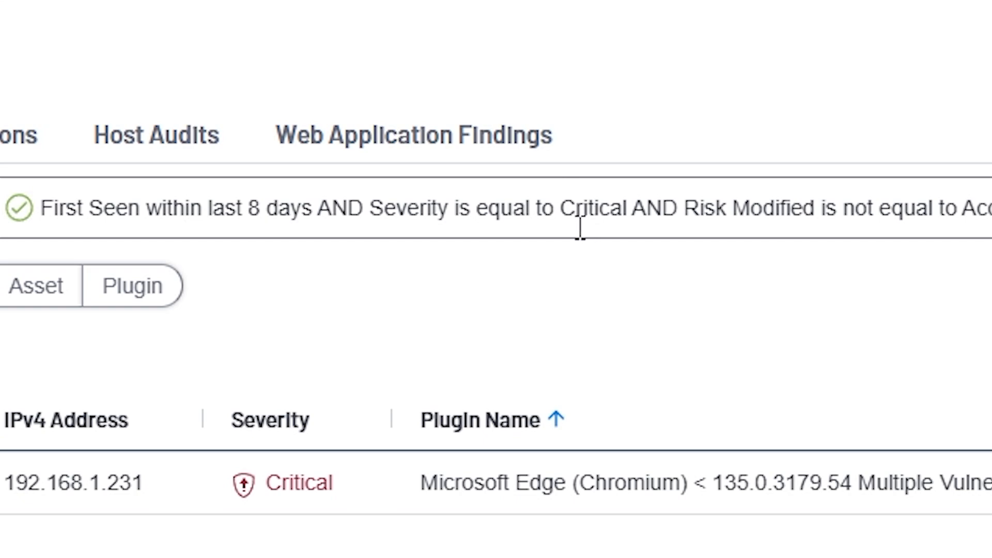
Scroll the filter bar to read the full query behind the single Critical Edge finding
{"action": "scroll", "scroll_direction": "right", "scroll_amount": 3}
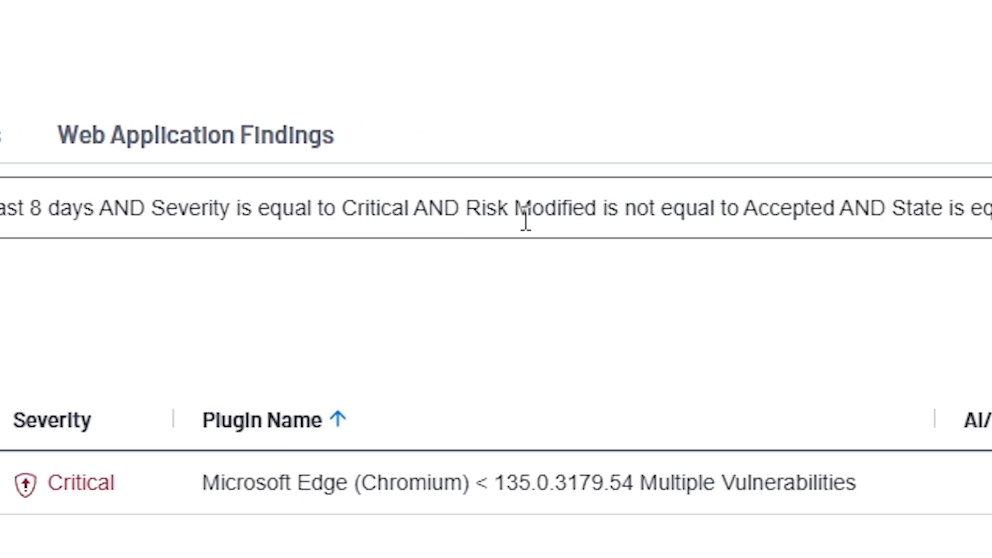
{"action": "scroll", "scroll_direction": "right", "scroll_amount": 3}
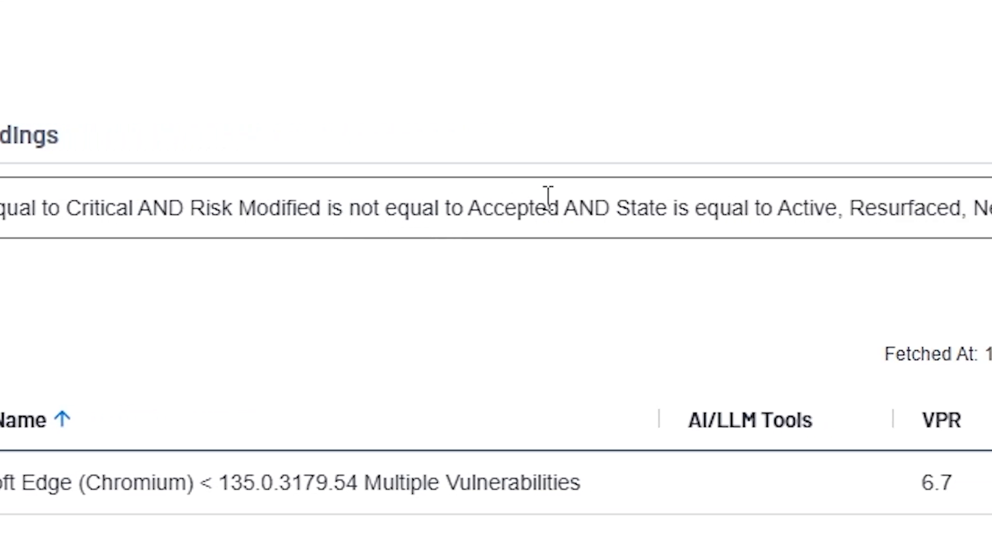
{"action": "mouse_move", "coordinate": [484, 209]}
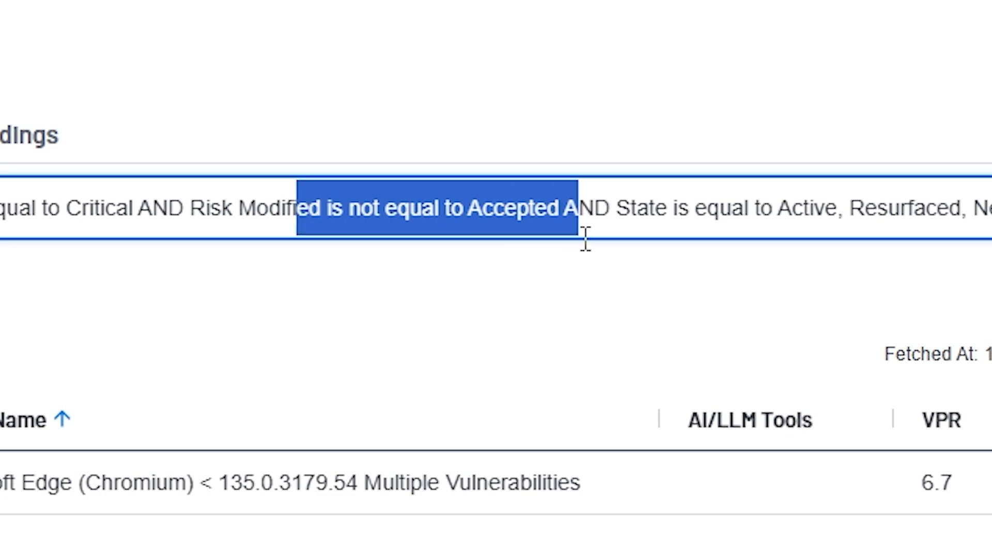
{"action": "mouse_move", "coordinate": [548, 228]}
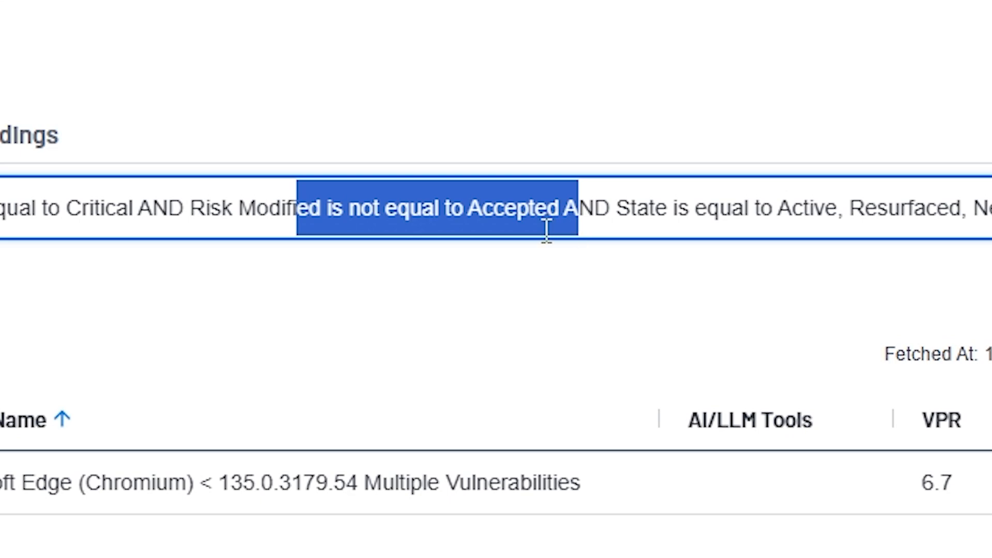
{"action": "mouse_move", "coordinate": [541, 264]}
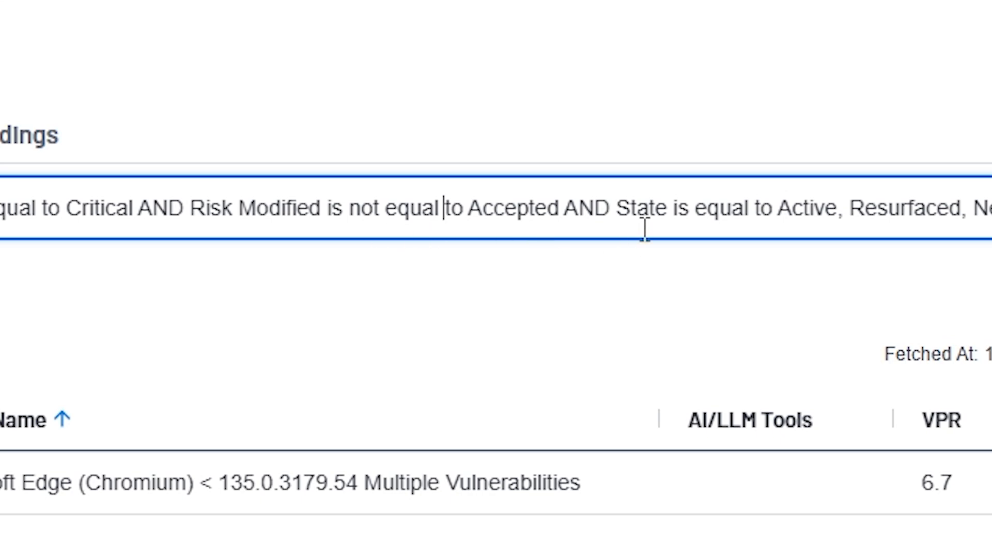
{"action": "mouse_move", "coordinate": [462, 234]}
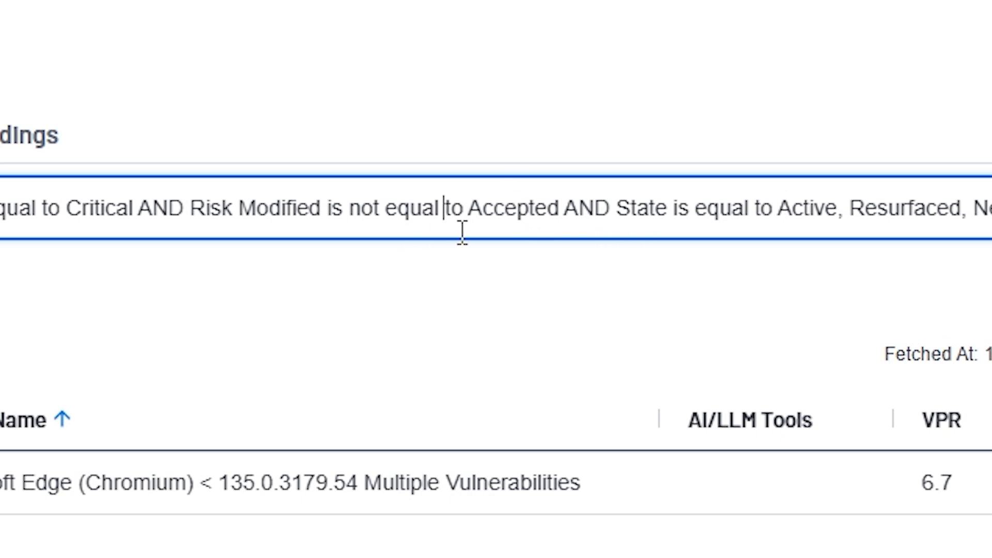
{"action": "mouse_move", "coordinate": [319, 353]}
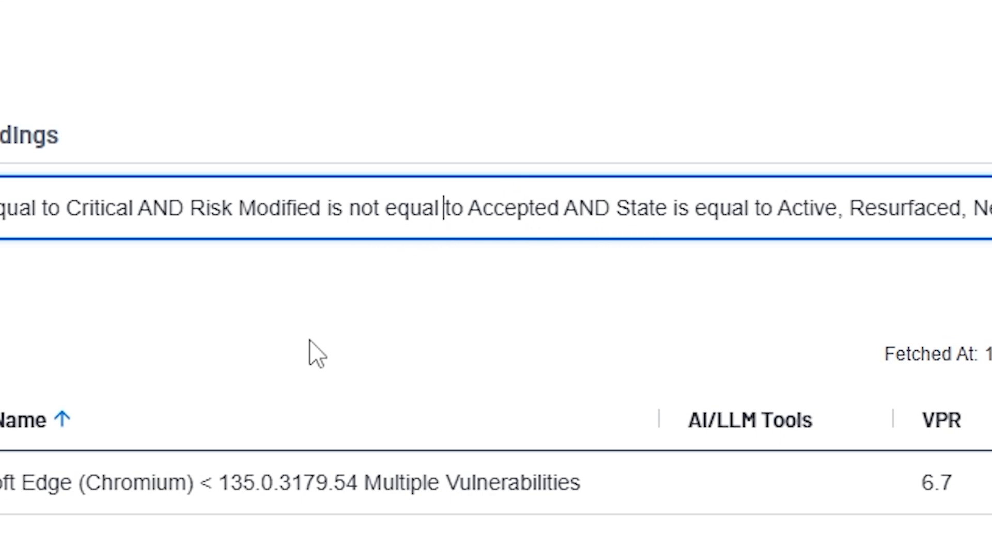
{"action": "mouse_move", "coordinate": [358, 186]}
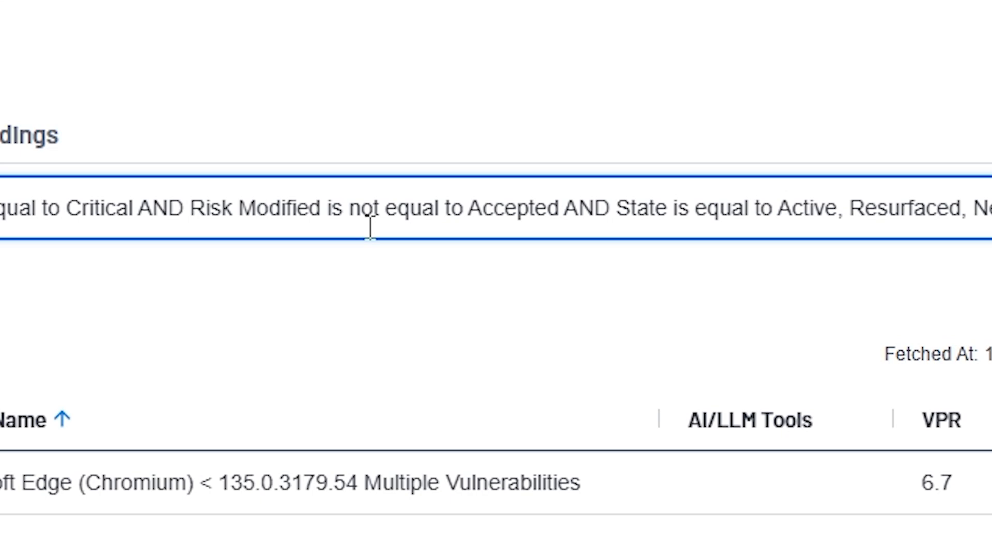
Highlight the Active and Resurfaced values in the 'State is equal to Active, Resurfaced, New' filter
{"action": "scroll", "scroll_direction": "right", "scroll_amount": 3}
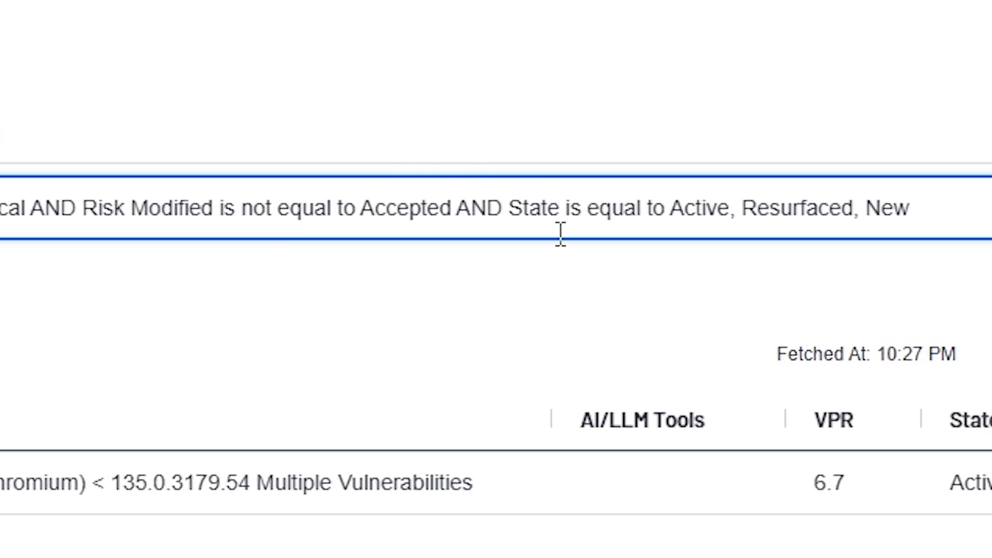
{"action": "scroll", "scroll_direction": "right", "scroll_amount": 3}
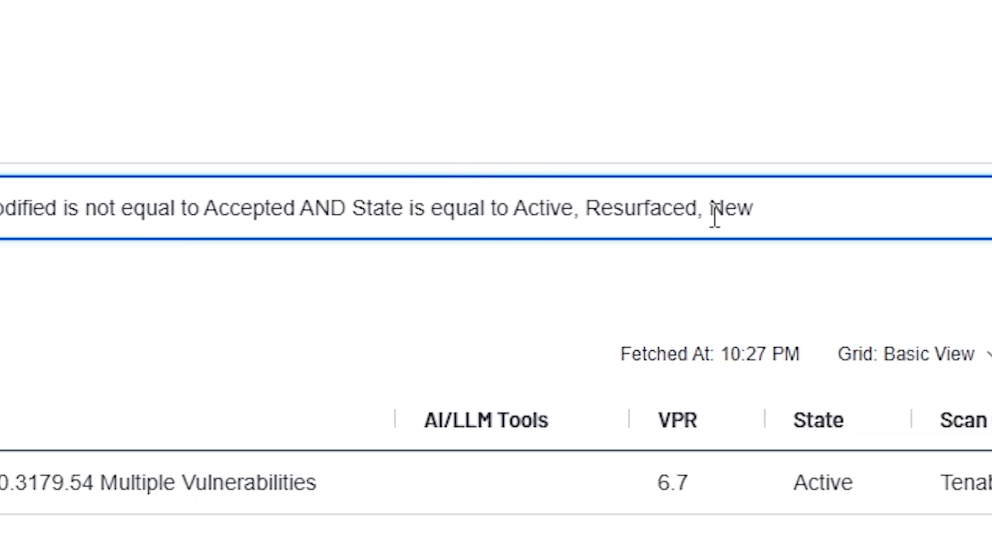
{"action": "double_click", "coordinate": [541, 208]}
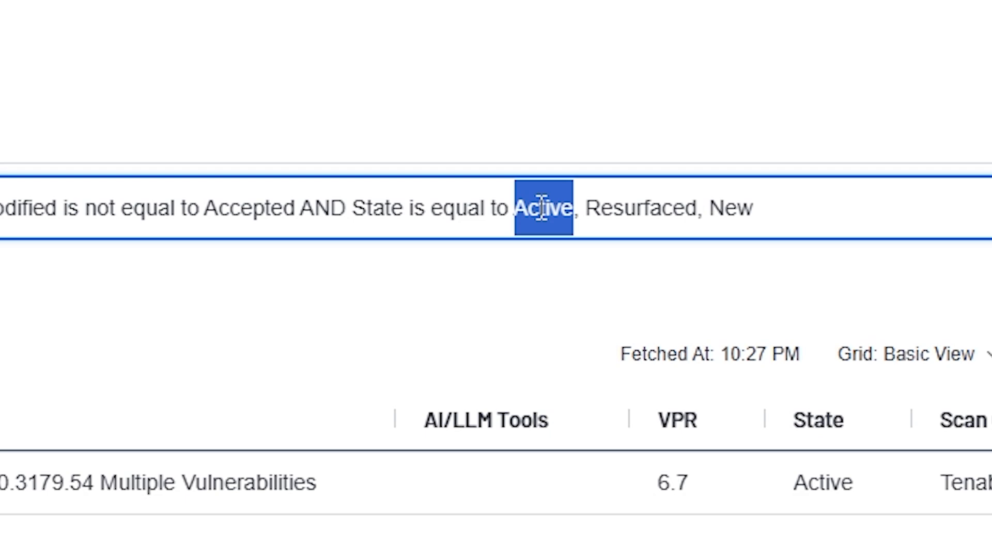
{"action": "left_click", "coordinate": [540, 208]}
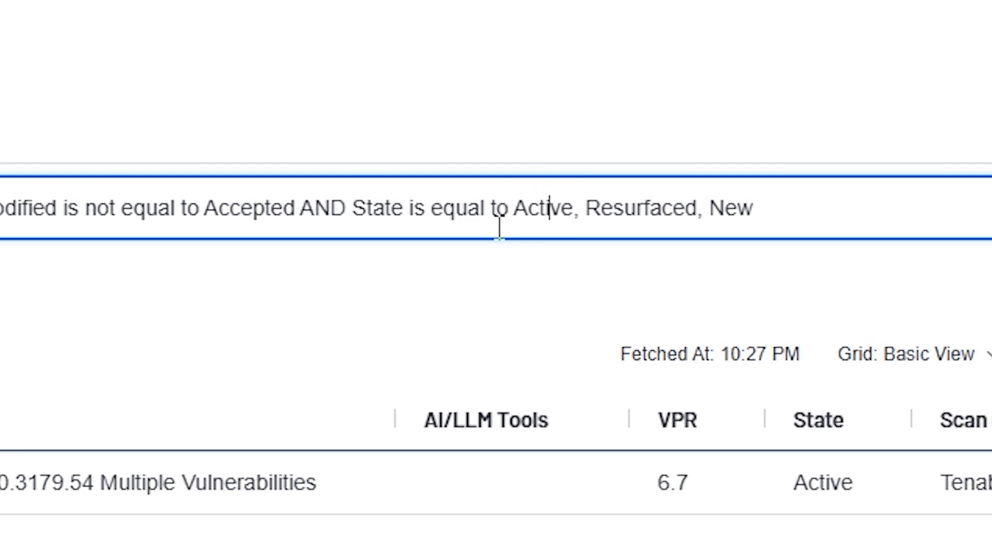
{"action": "mouse_move", "coordinate": [677, 209]}
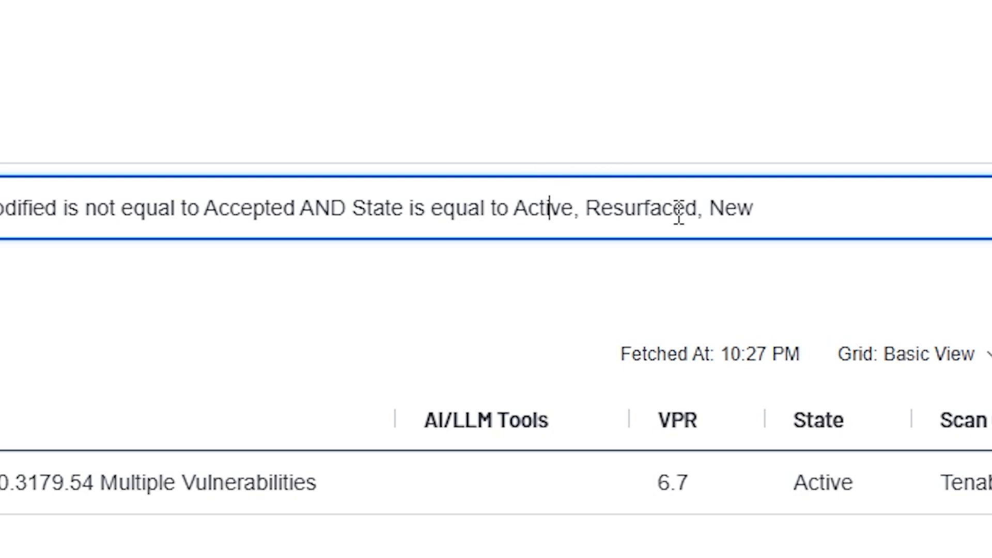
{"action": "double_click", "coordinate": [639, 208]}
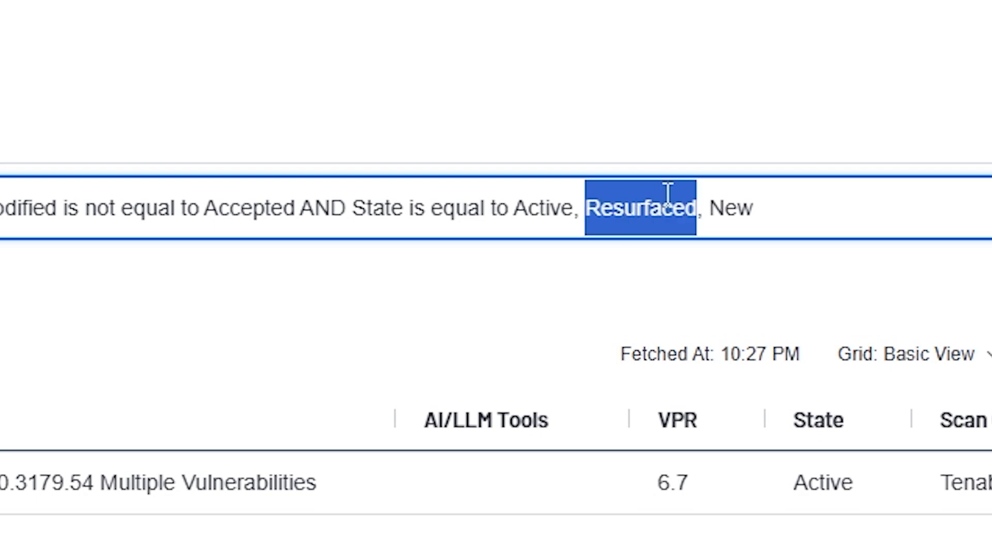
{"action": "mouse_move", "coordinate": [564, 264]}
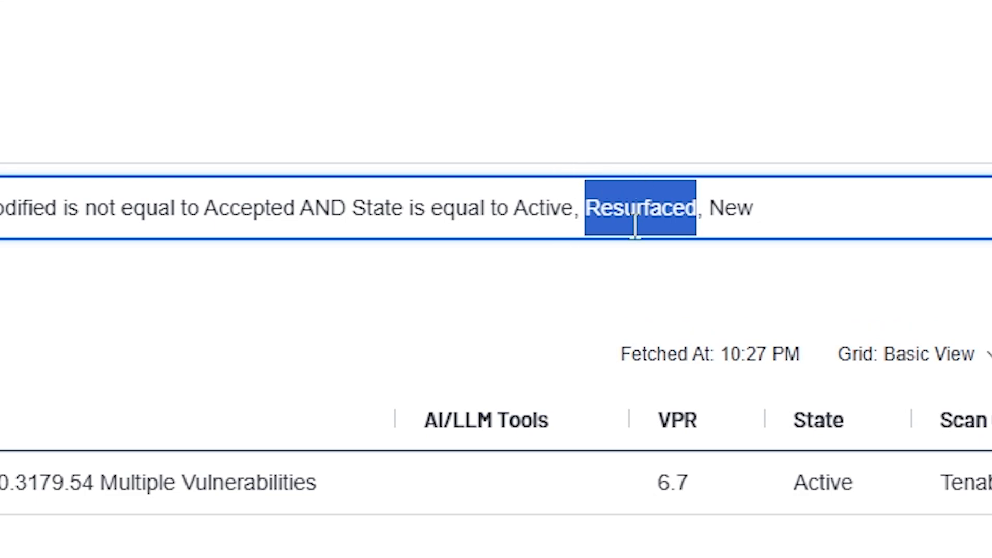
{"action": "mouse_move", "coordinate": [607, 218]}
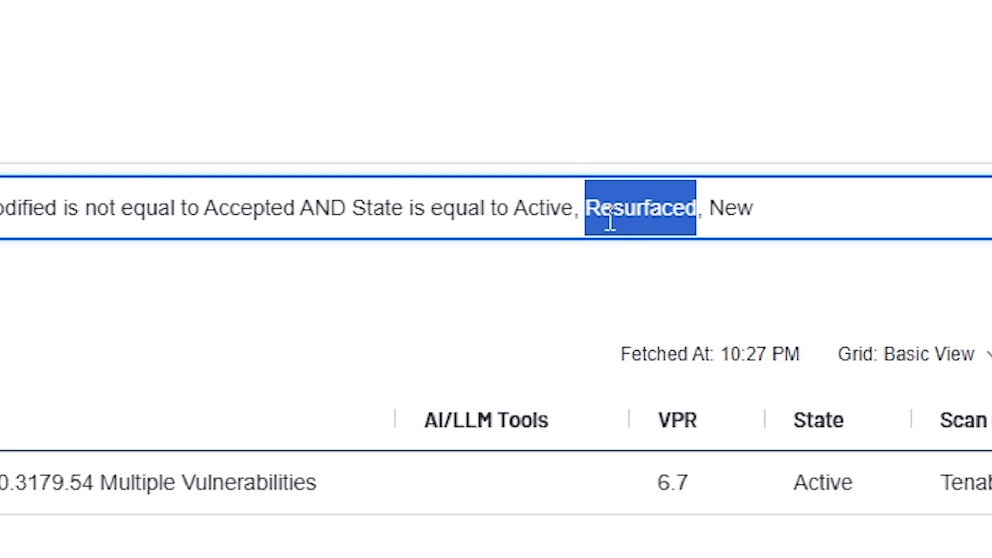
{"action": "mouse_move", "coordinate": [459, 212]}
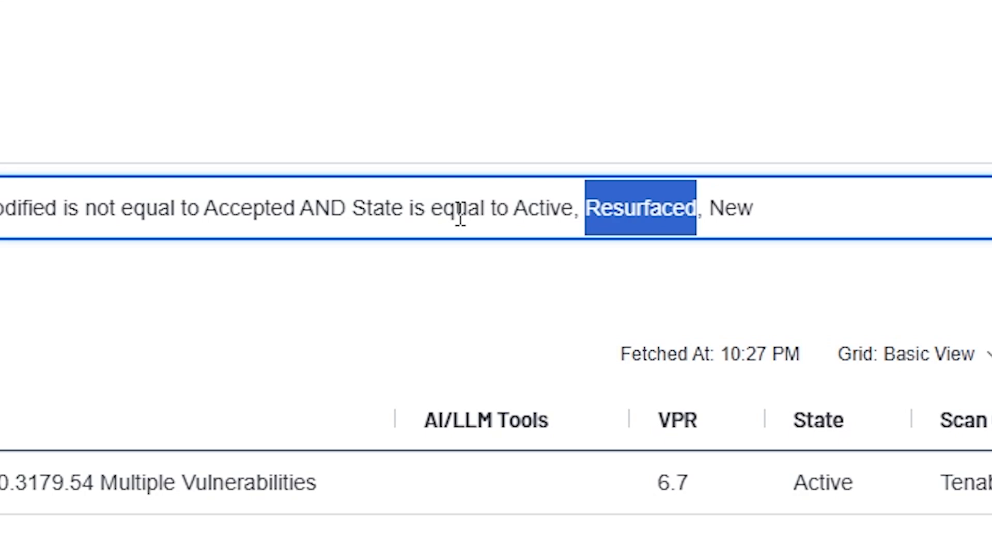
{"action": "mouse_move", "coordinate": [674, 178]}
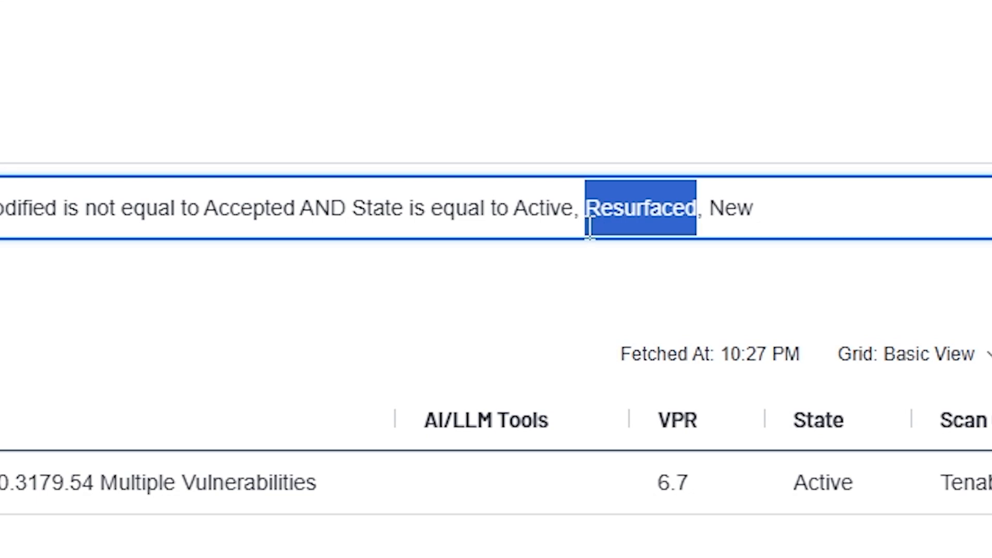
{"action": "mouse_move", "coordinate": [638, 263]}
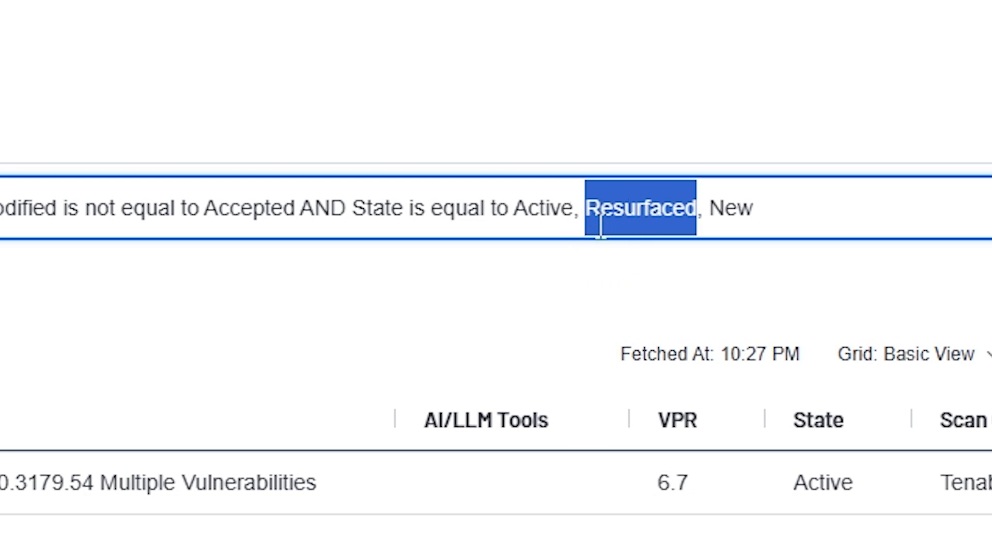
{"action": "mouse_move", "coordinate": [449, 186]}
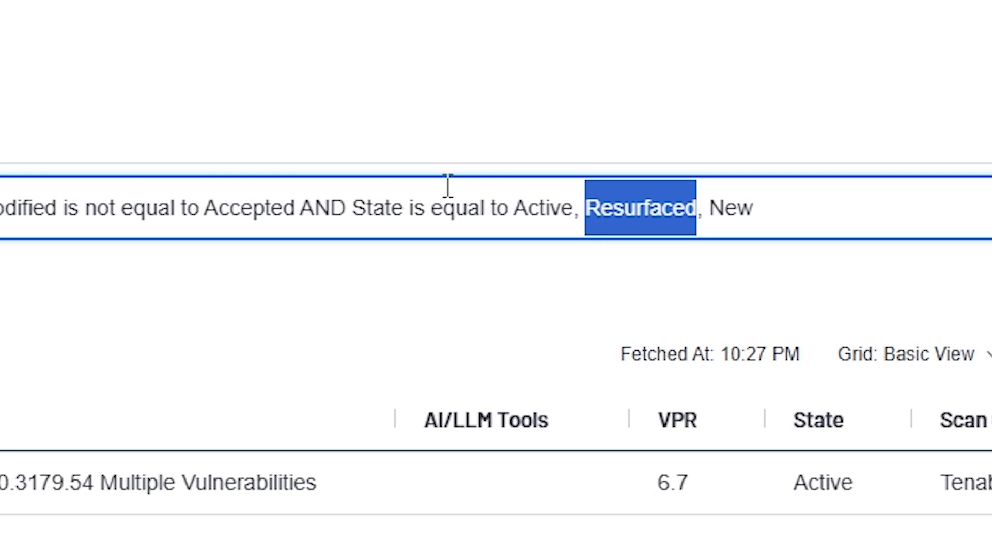
{"action": "mouse_move", "coordinate": [573, 348]}
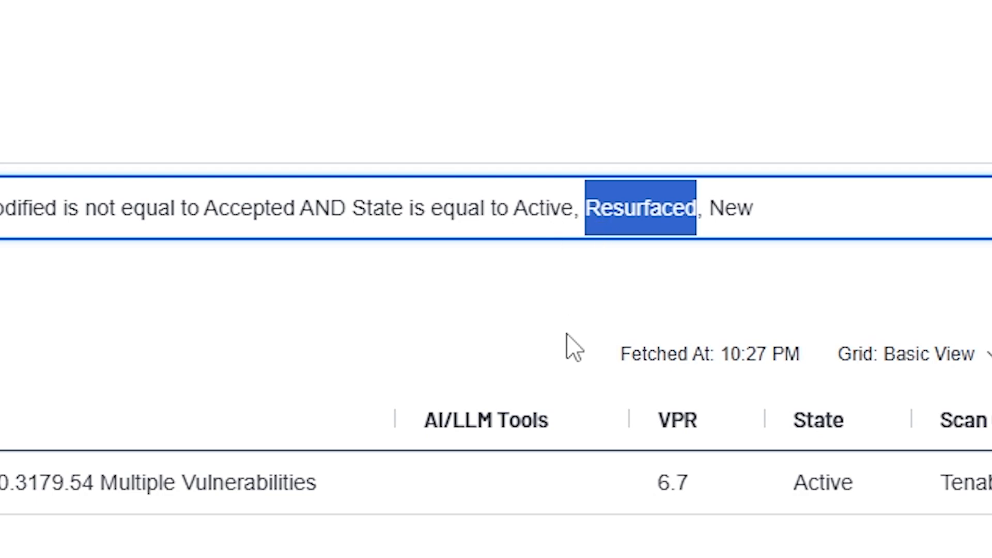
{"action": "mouse_move", "coordinate": [670, 130]}
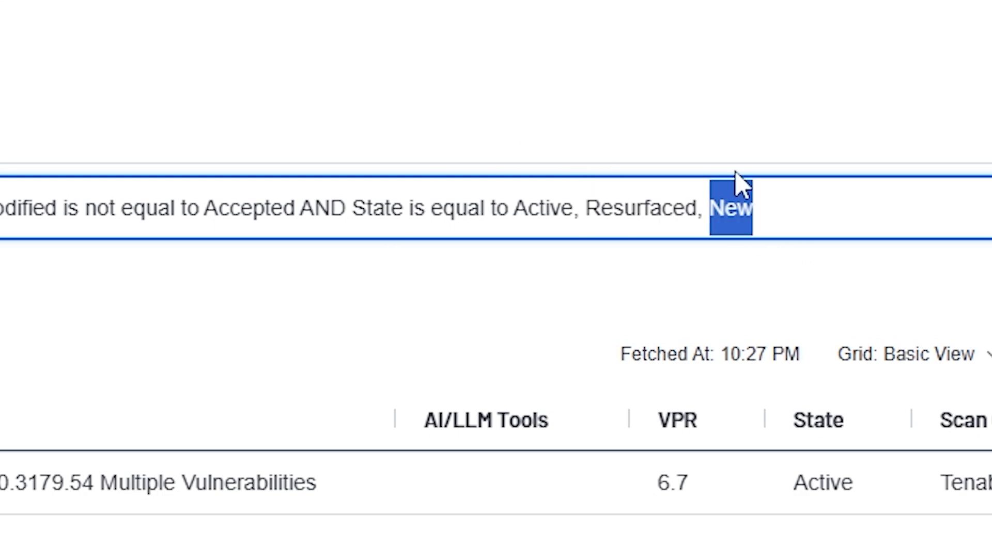
{"action": "mouse_move", "coordinate": [521, 347]}
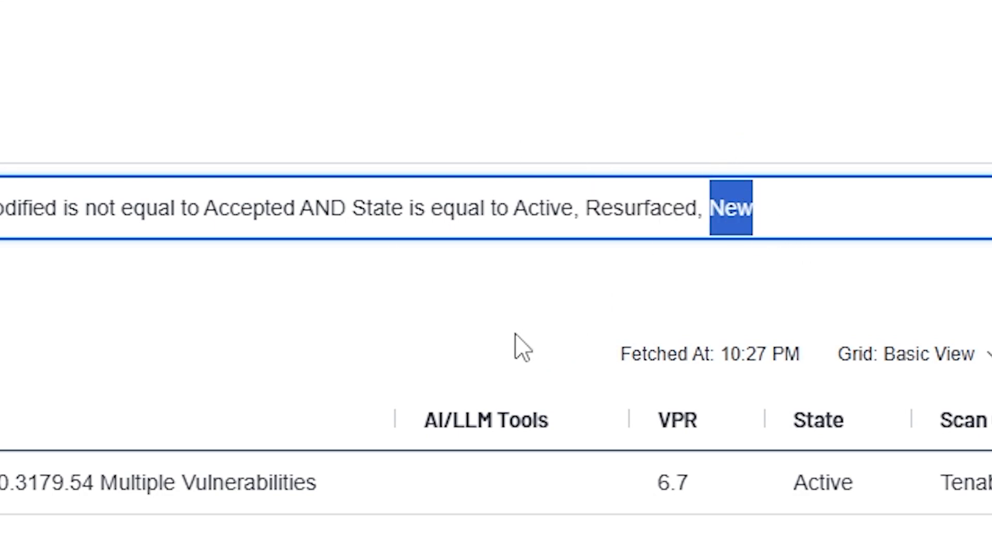
{"action": "mouse_move", "coordinate": [765, 307]}
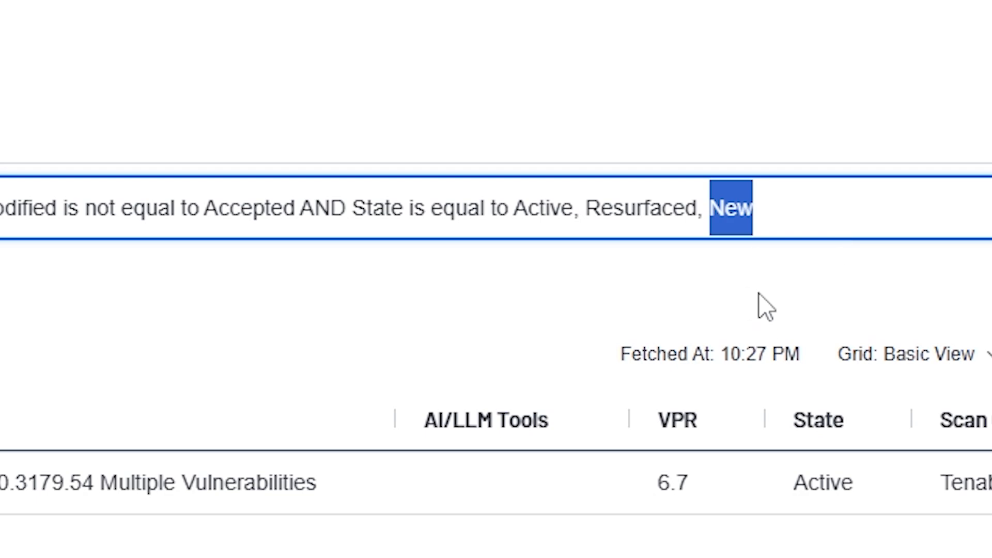
{"action": "mouse_move", "coordinate": [839, 217]}
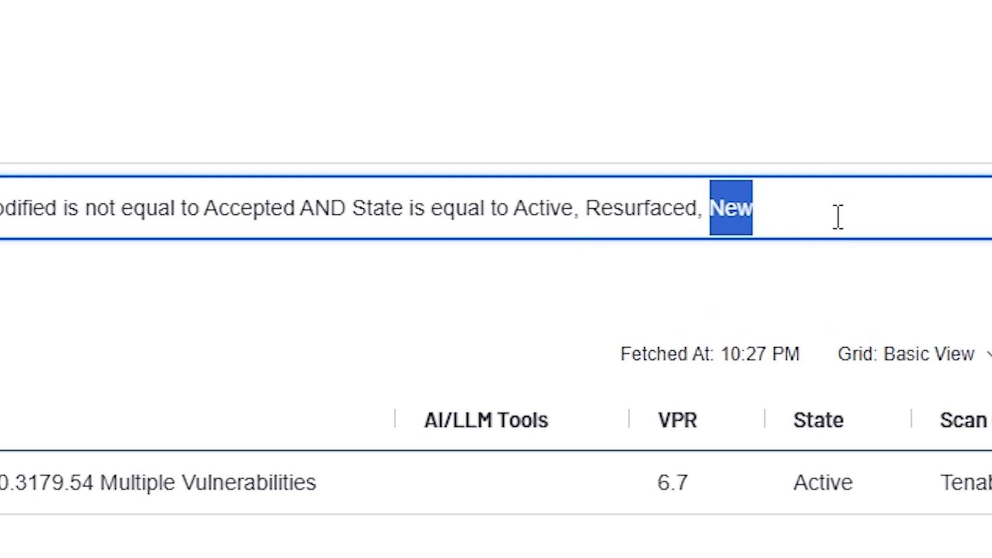
{"action": "mouse_move", "coordinate": [726, 208]}
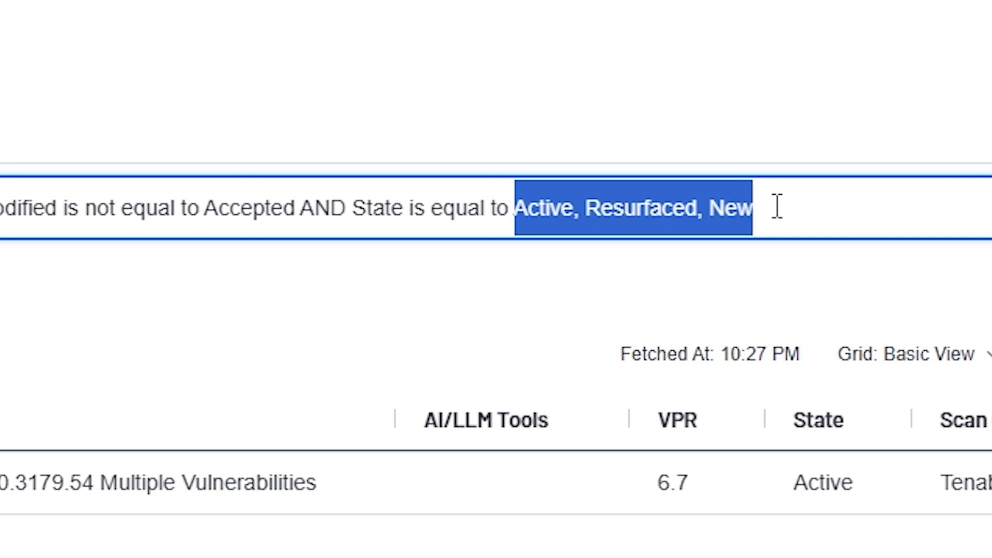
{"action": "mouse_move", "coordinate": [747, 264]}
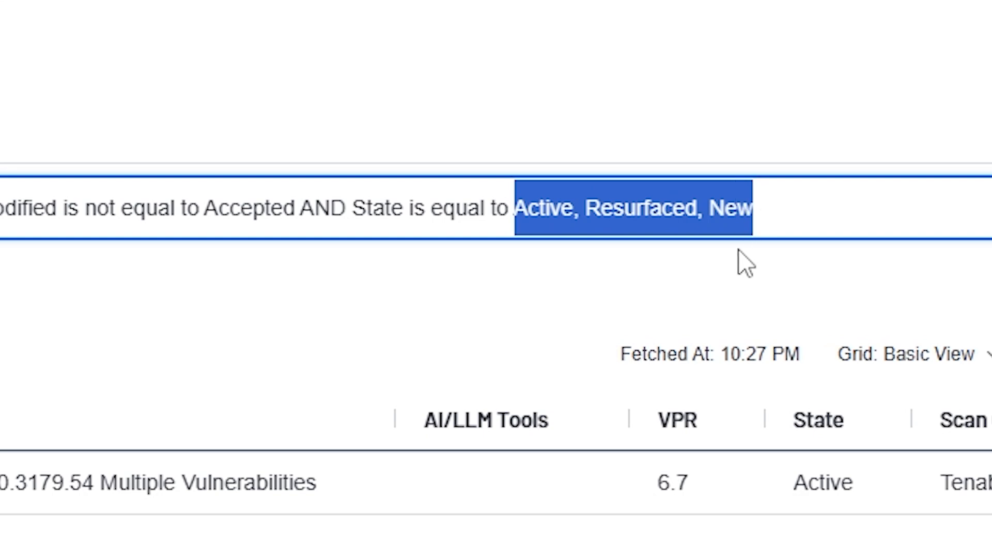
{"action": "mouse_move", "coordinate": [19, 288]}
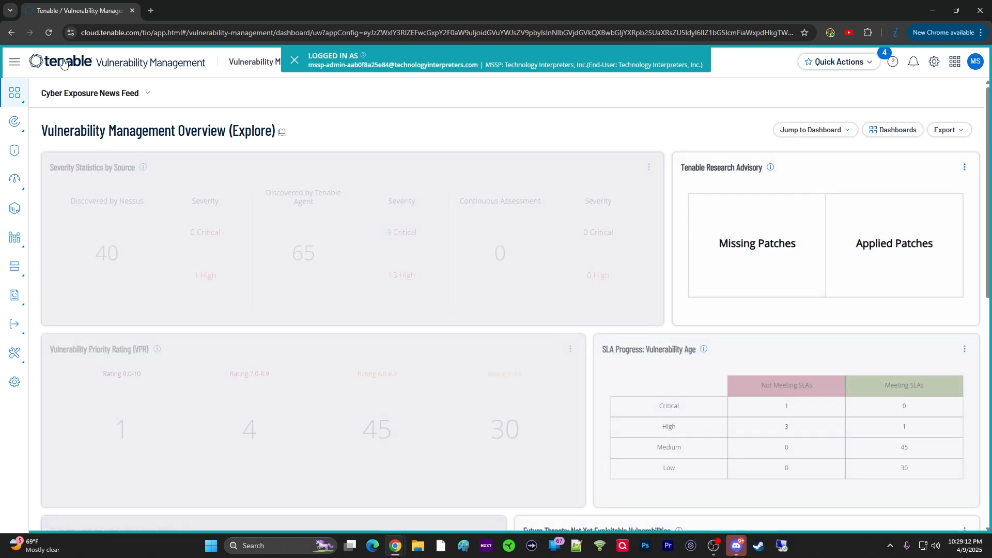
Scroll the overview dashboard down to the Vulnerability Age: Managing SLAs table
{"action": "scroll", "scroll_direction": "down", "scroll_amount": 3}
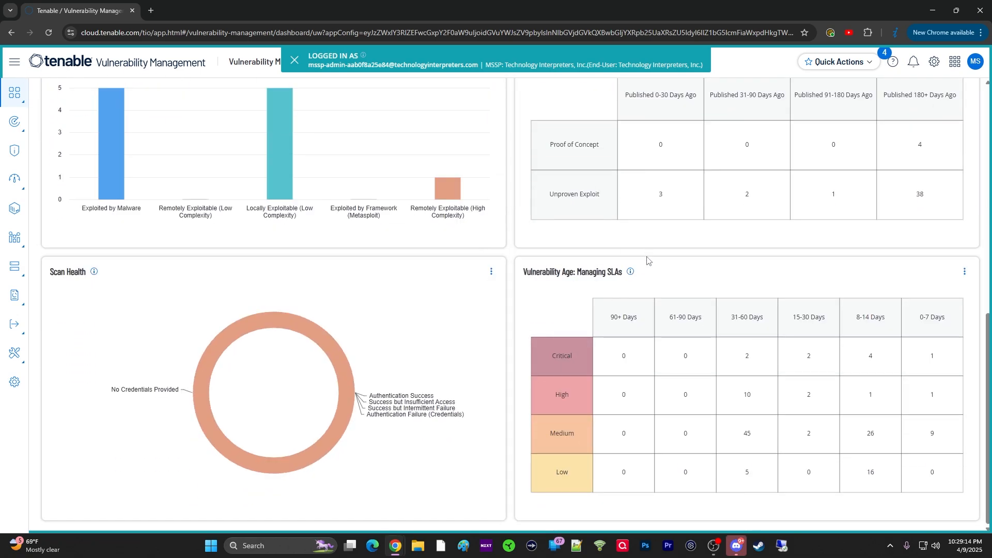
{"action": "mouse_move", "coordinate": [648, 434]}
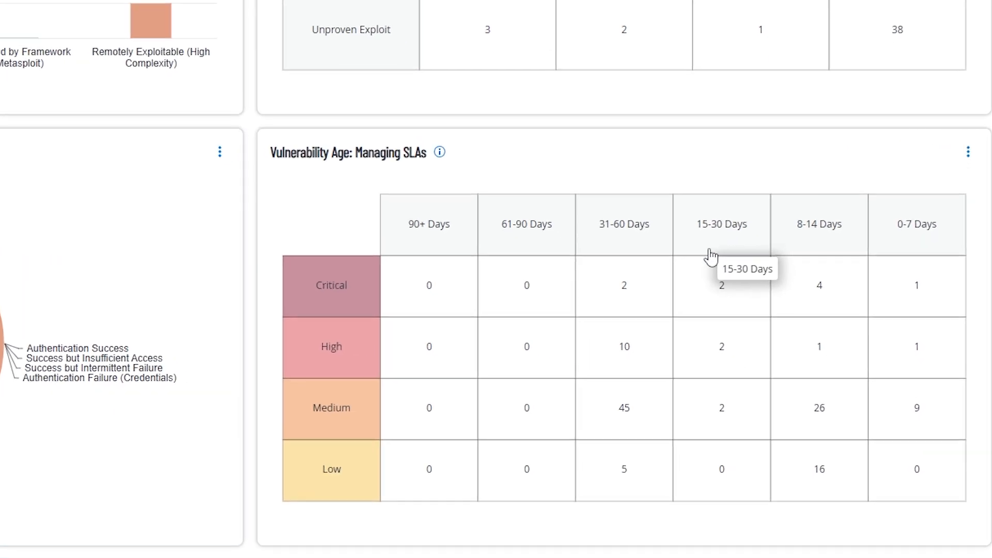
{"action": "scroll", "scroll_direction": "down", "scroll_amount": 3}
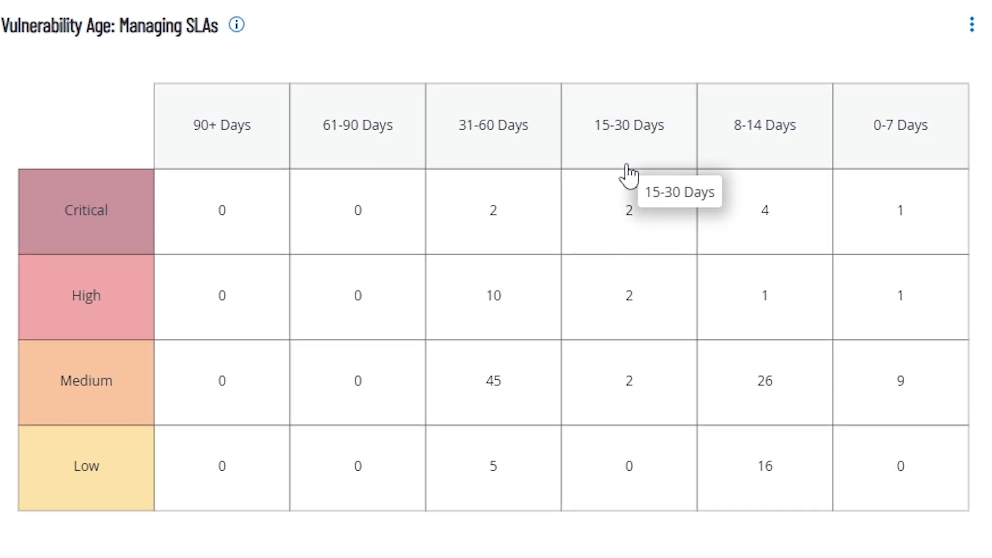
{"action": "mouse_move", "coordinate": [611, 212]}
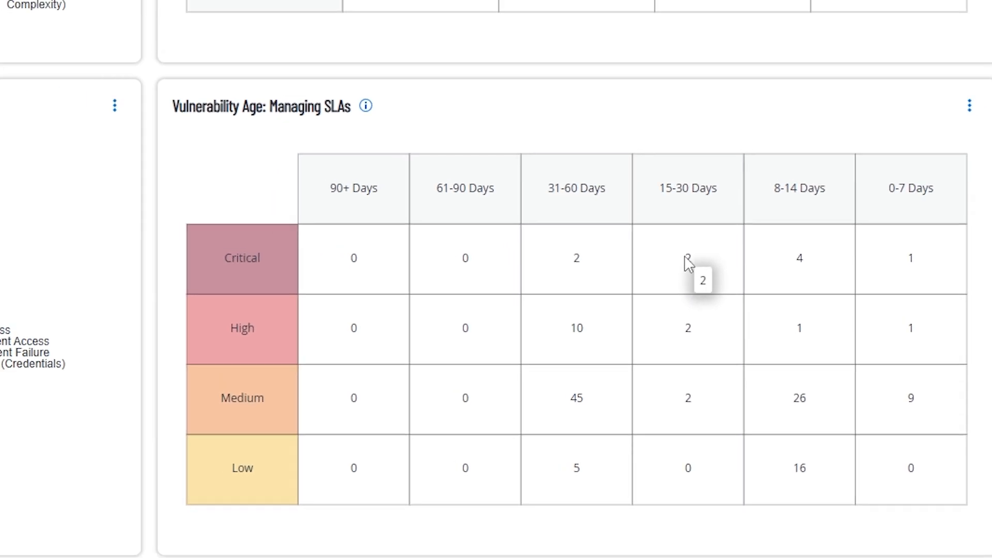
Drill into the Critical 15–30 Days SLA count and highlight Critical in the findings filter
{"action": "left_click", "coordinate": [688, 259]}
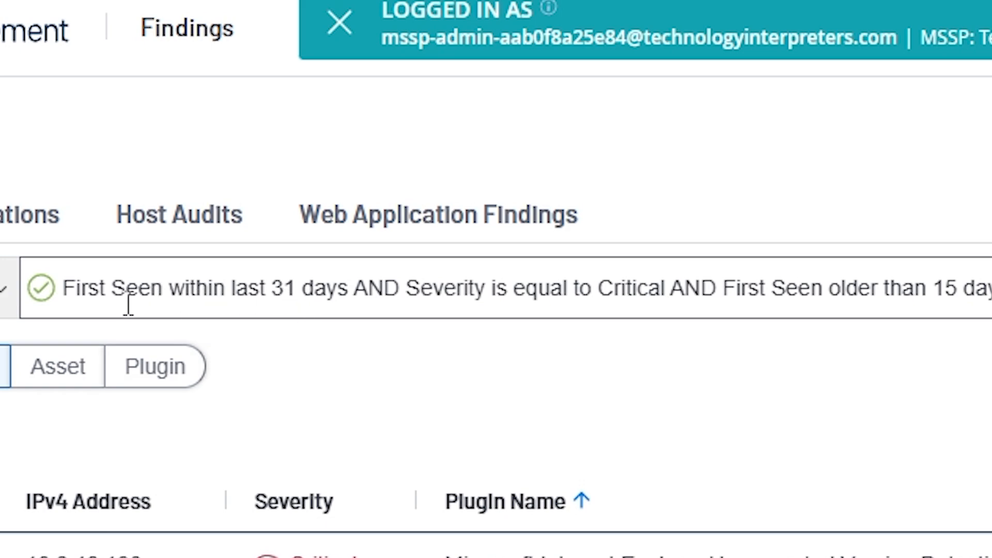
{"action": "mouse_move", "coordinate": [265, 278]}
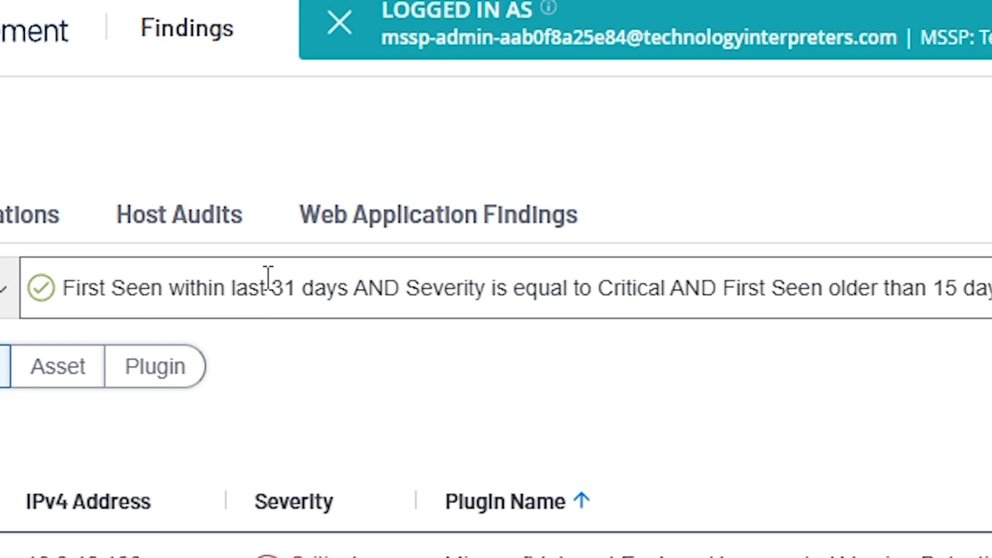
{"action": "mouse_move", "coordinate": [344, 351]}
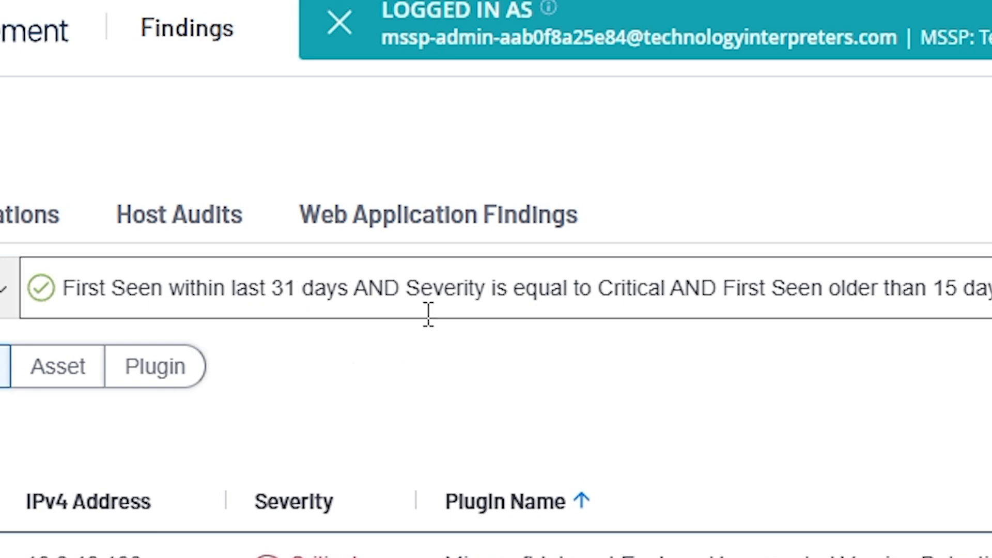
{"action": "mouse_move", "coordinate": [644, 301]}
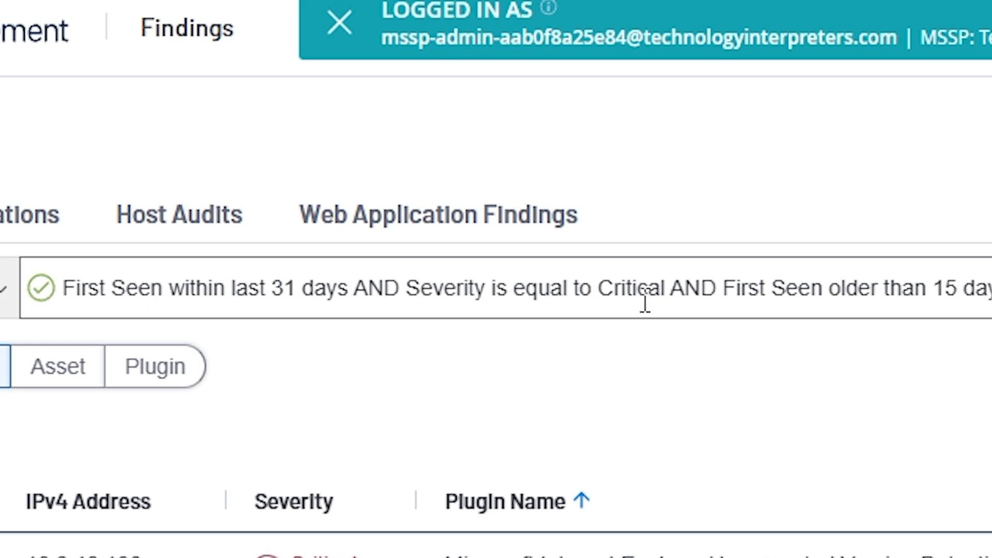
{"action": "double_click", "coordinate": [632, 288]}
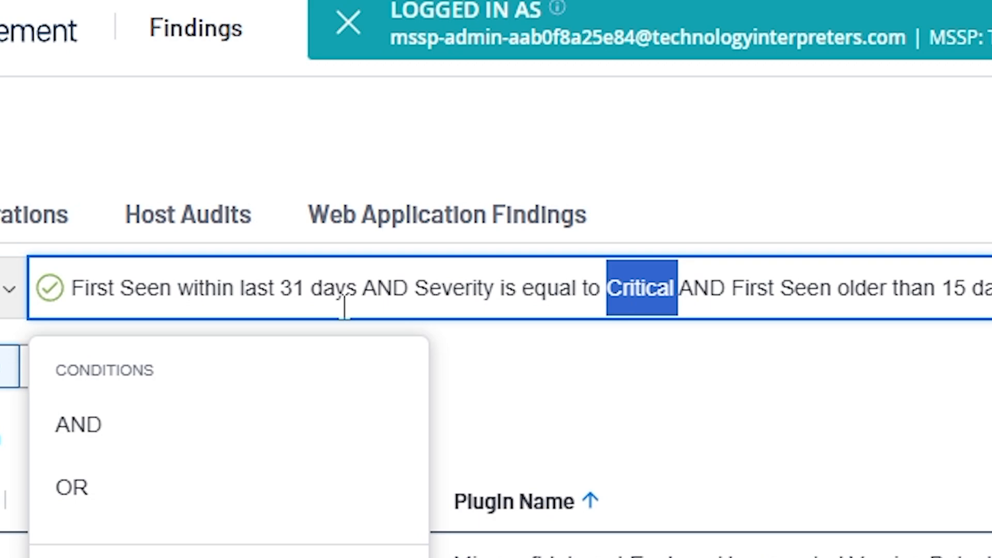
{"action": "mouse_move", "coordinate": [345, 310]}
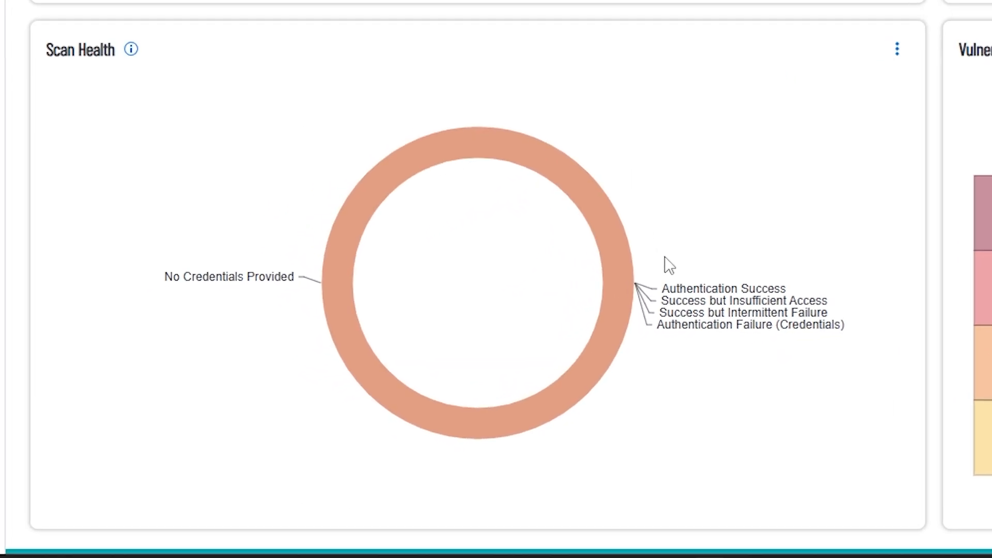
{"action": "mouse_move", "coordinate": [643, 301]}
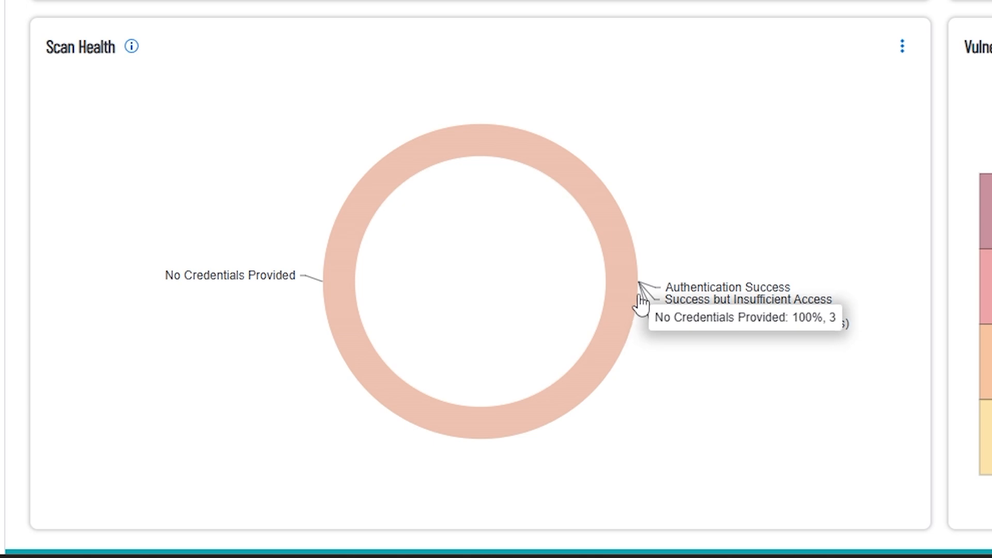
{"action": "mouse_move", "coordinate": [242, 293]}
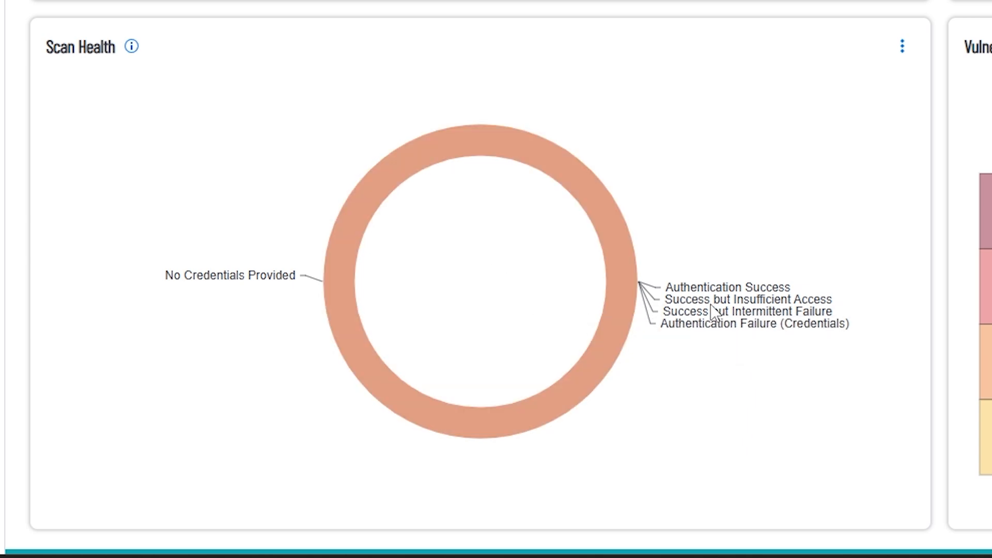
{"action": "mouse_move", "coordinate": [756, 291]}
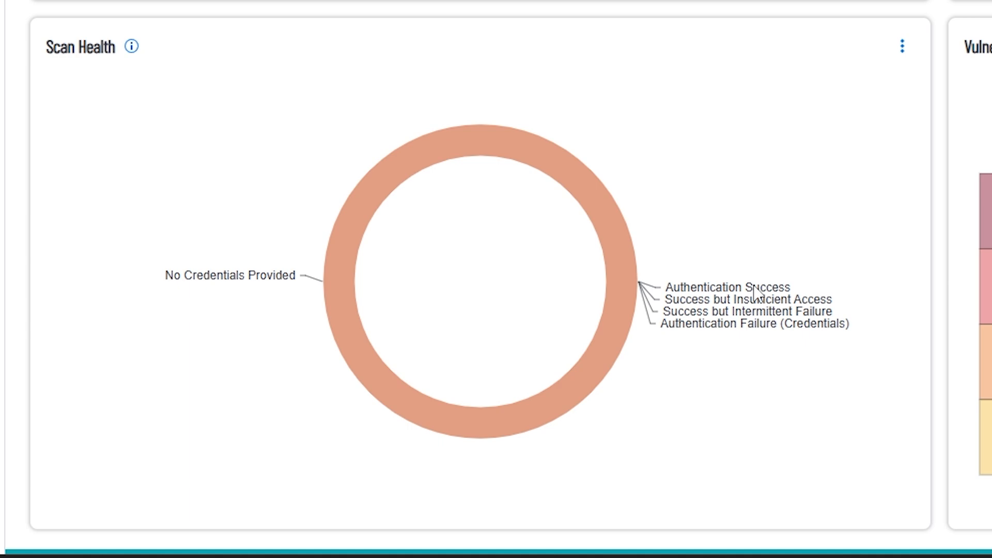
{"action": "mouse_move", "coordinate": [563, 342]}
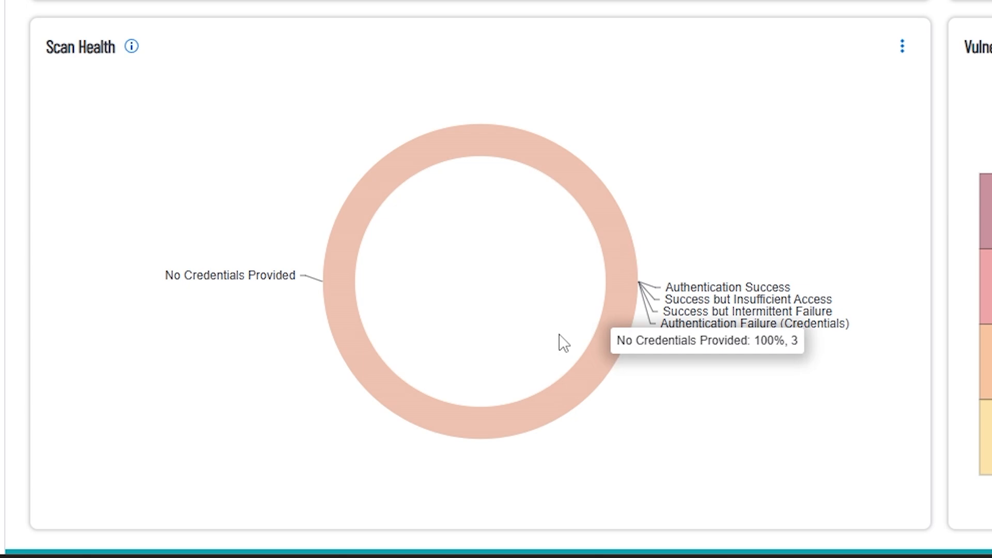
{"action": "mouse_move", "coordinate": [633, 289]}
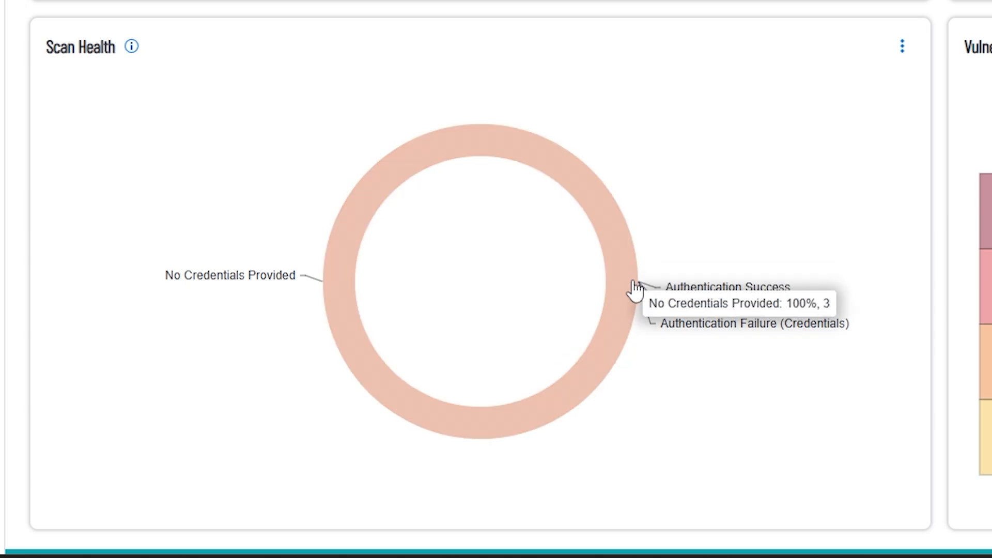
{"action": "mouse_move", "coordinate": [656, 273]}
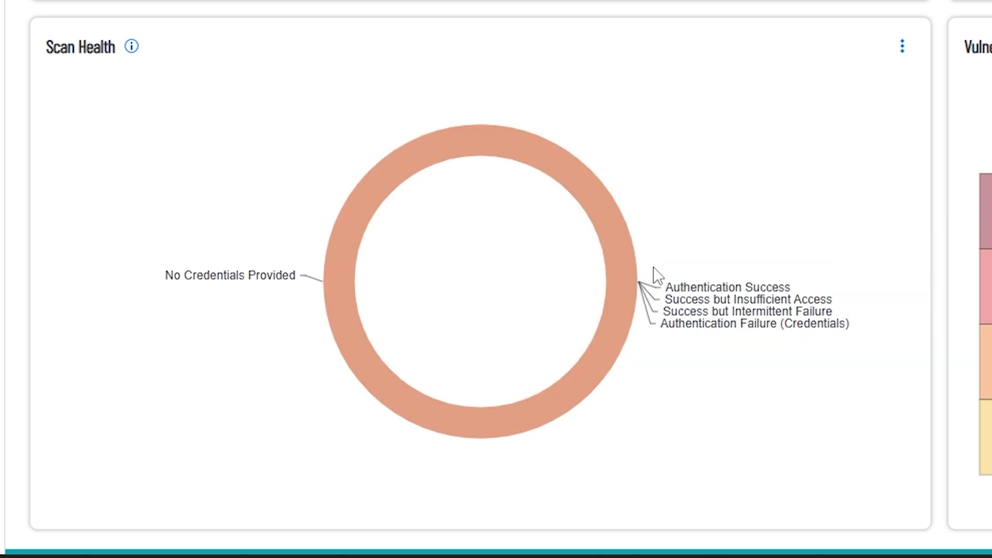
{"action": "mouse_move", "coordinate": [704, 306]}
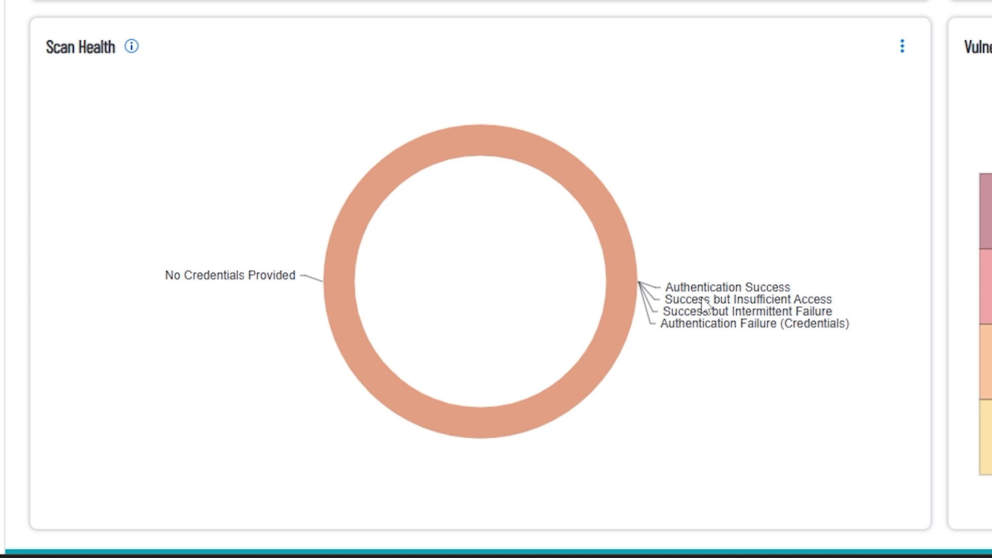
{"action": "mouse_move", "coordinate": [787, 310]}
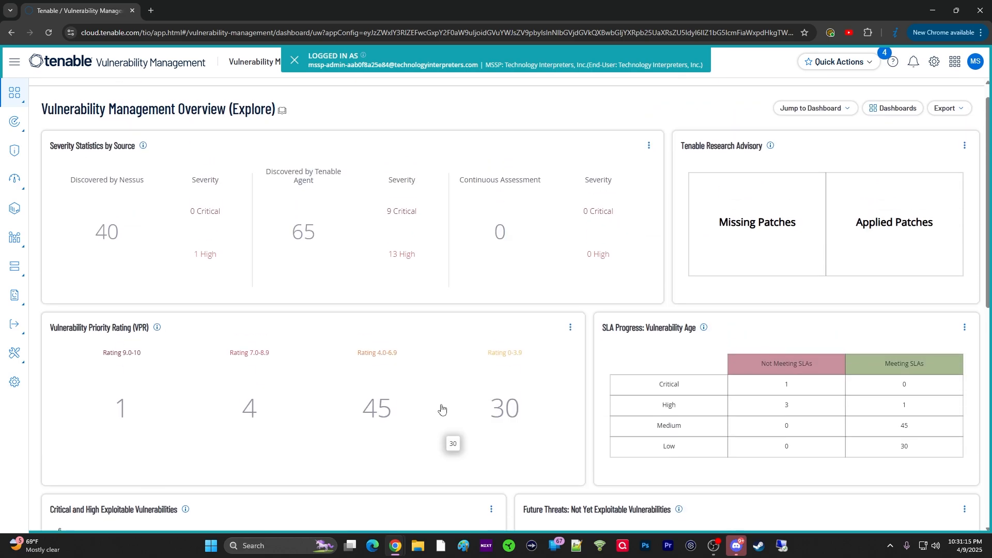
Go to All Dashboards and open the Explore Overview dashboard
{"action": "scroll", "scroll_direction": "up", "scroll_amount": 3}
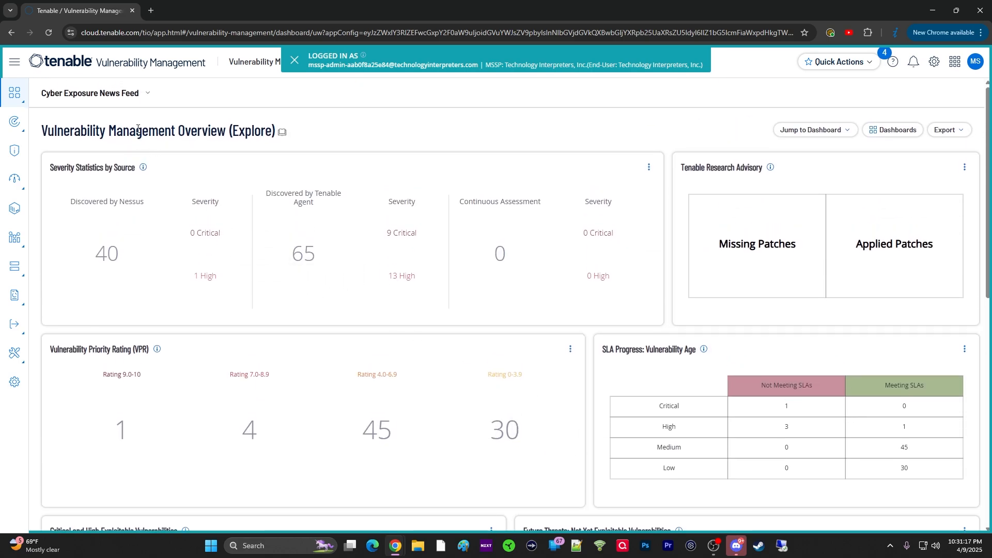
{"action": "mouse_move", "coordinate": [19, 87]}
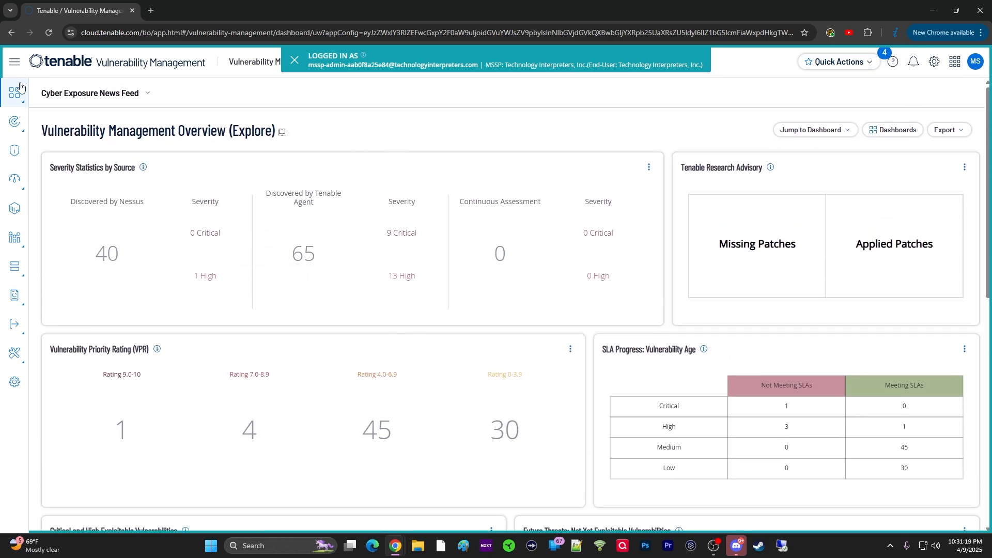
{"action": "left_click", "coordinate": [14, 90]}
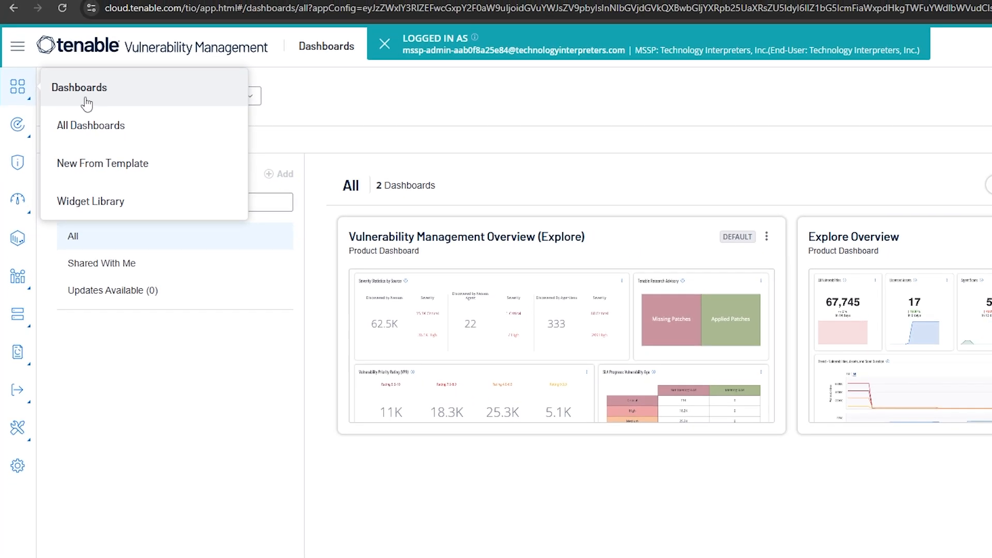
{"action": "left_click", "coordinate": [853, 237]}
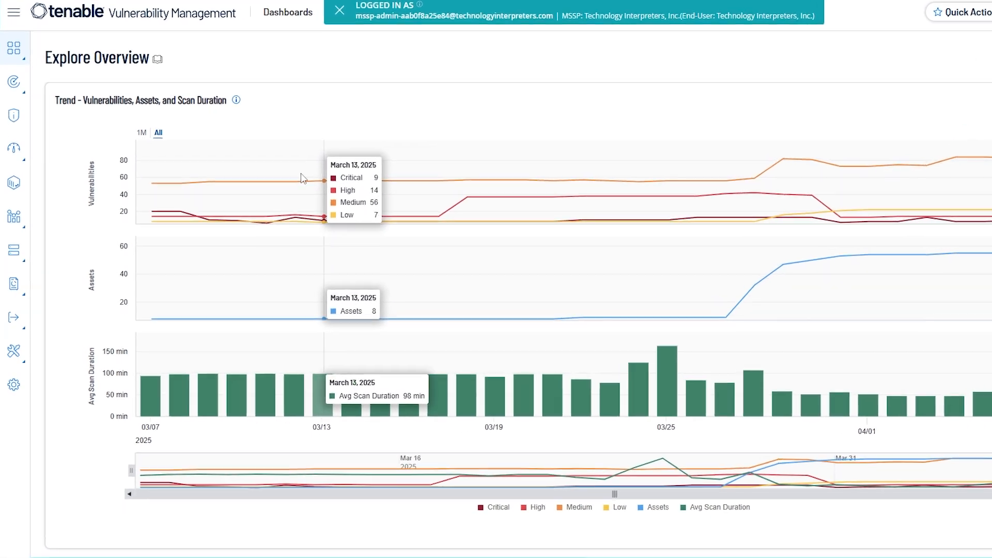
{"action": "mouse_move", "coordinate": [432, 150]}
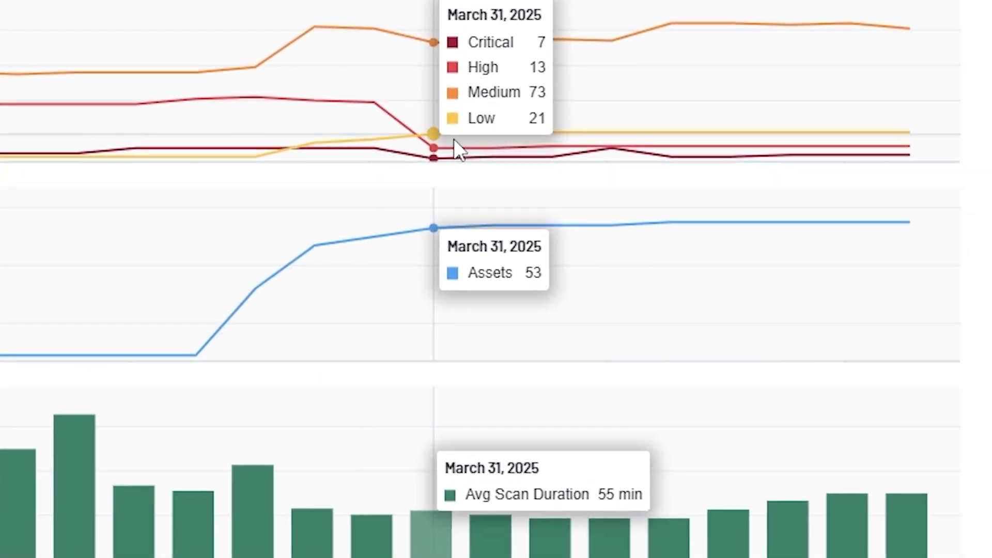
{"action": "mouse_move", "coordinate": [417, 177]}
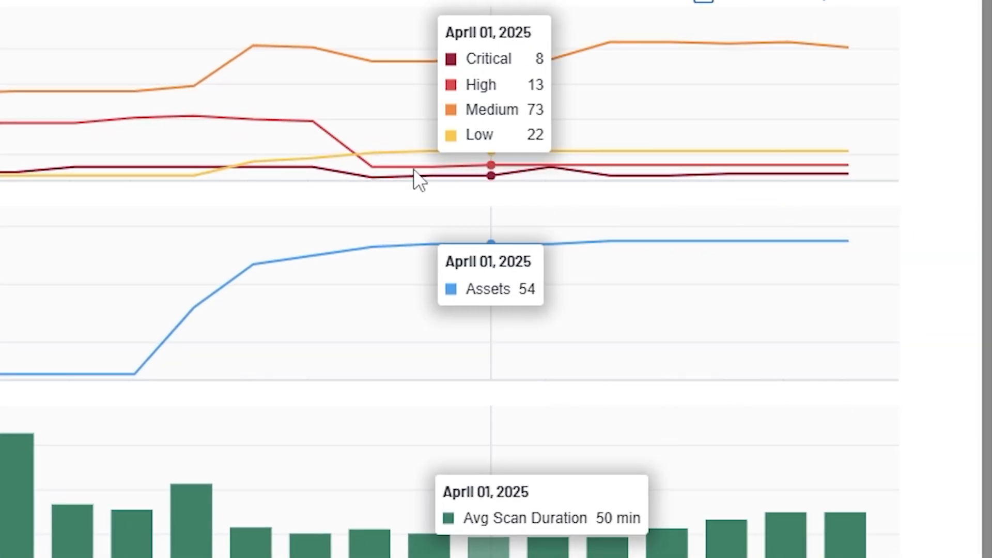
{"action": "mouse_move", "coordinate": [164, 174]}
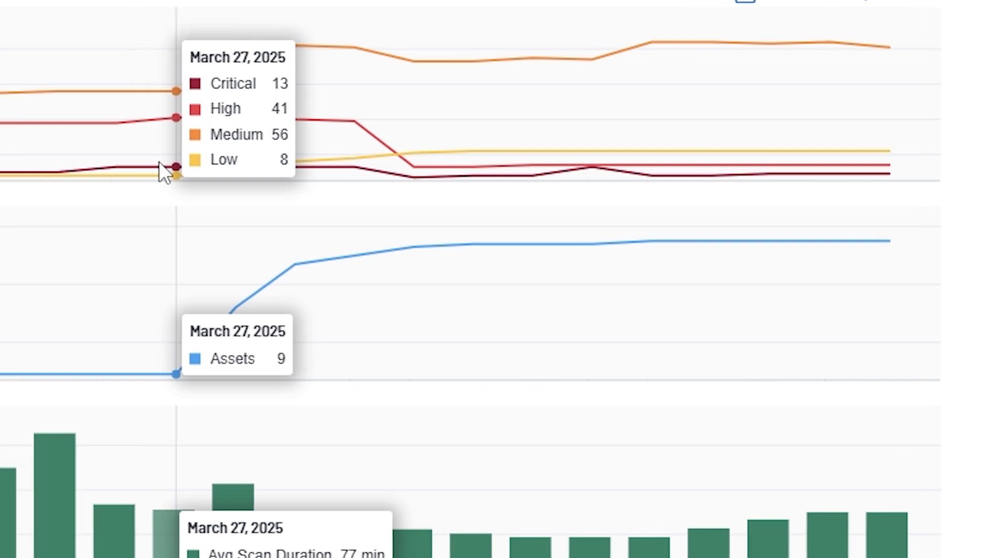
{"action": "mouse_move", "coordinate": [770, 38]}
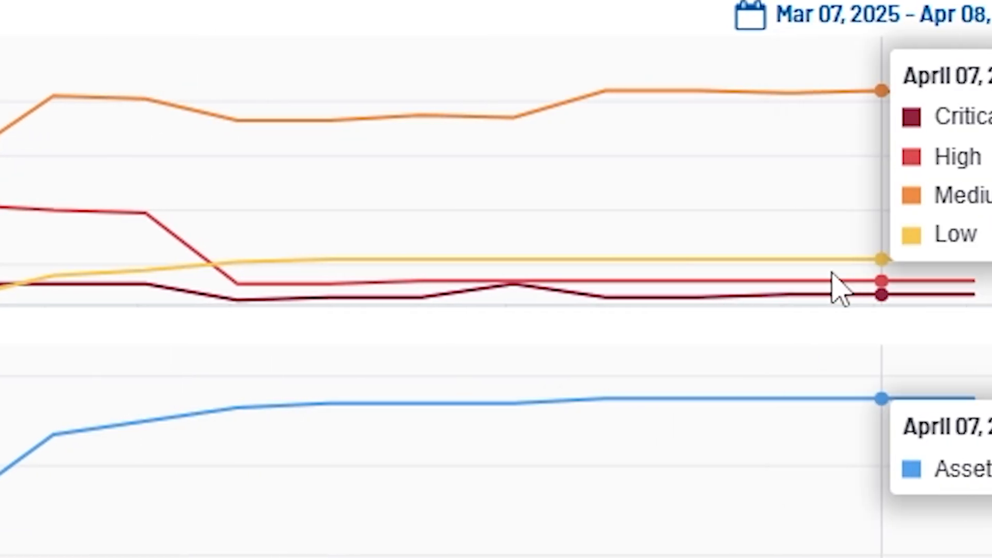
{"action": "mouse_move", "coordinate": [725, 357]}
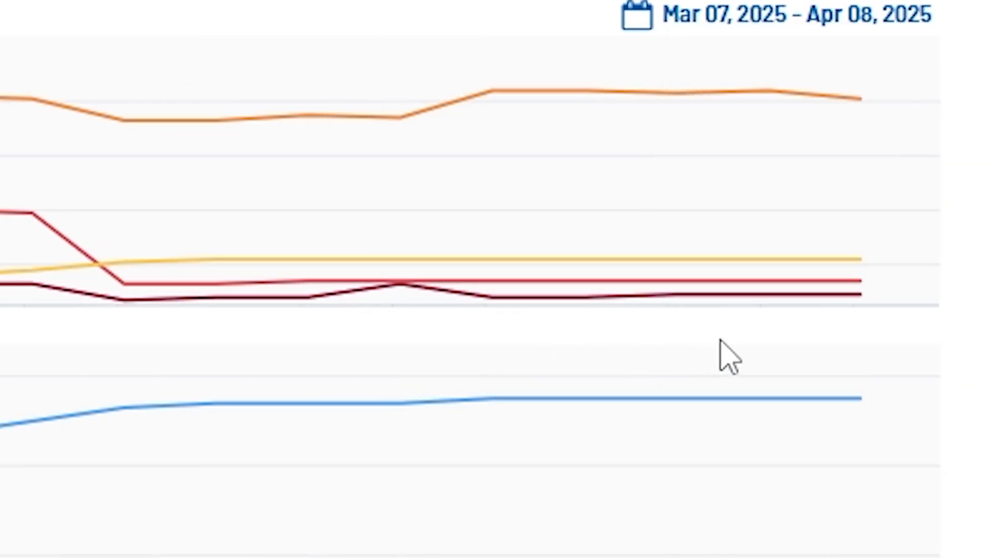
{"action": "mouse_move", "coordinate": [838, 304]}
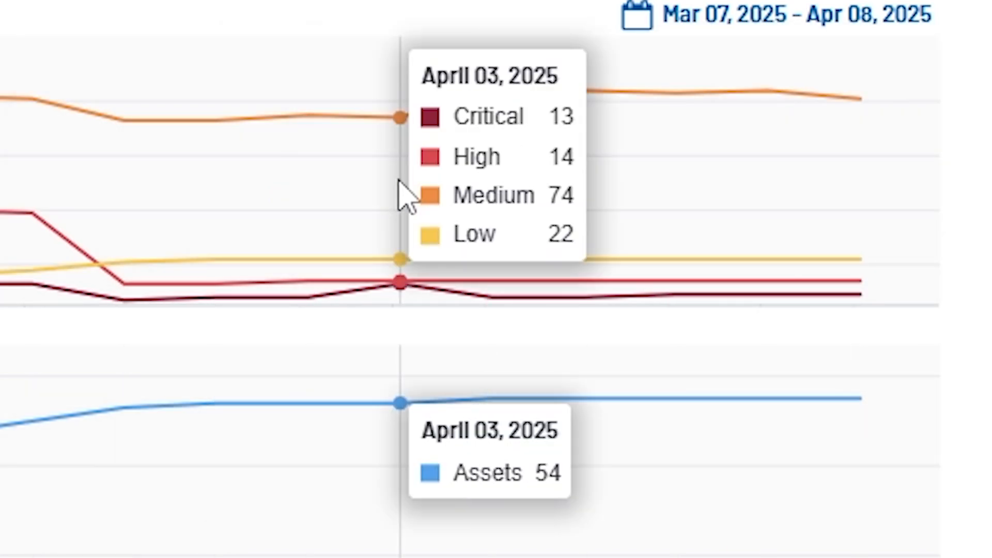
{"action": "mouse_move", "coordinate": [851, 294]}
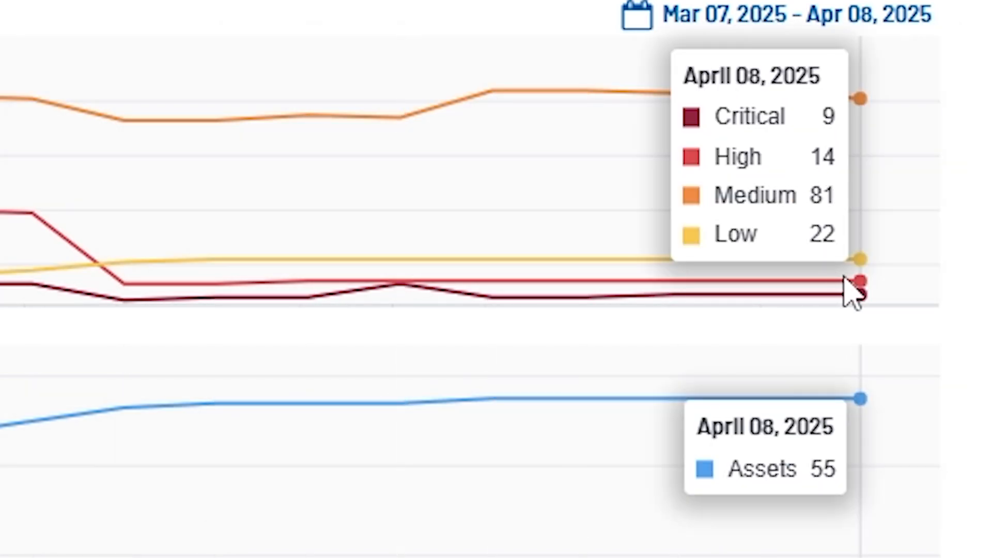
{"action": "mouse_move", "coordinate": [864, 348]}
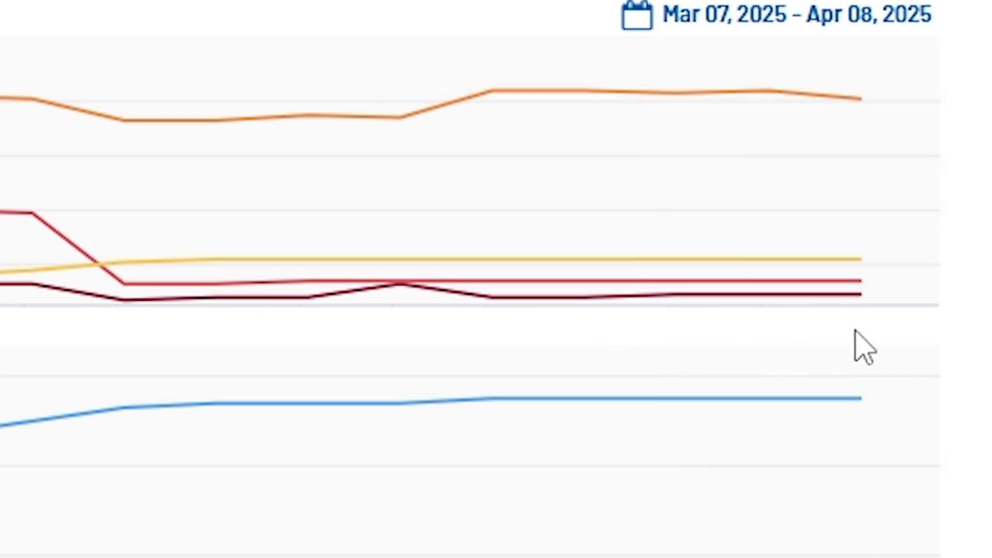
{"action": "mouse_move", "coordinate": [674, 262]}
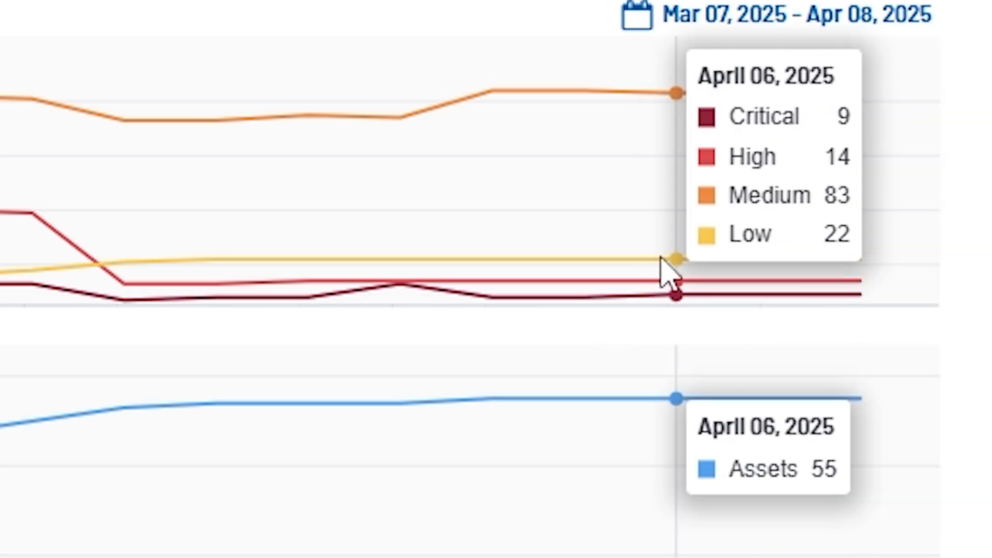
{"action": "mouse_move", "coordinate": [874, 297]}
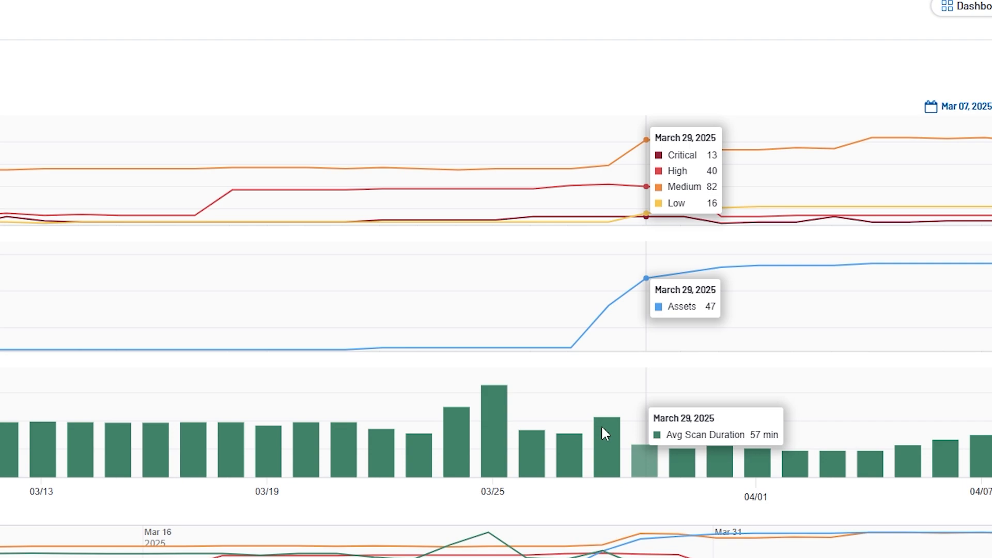
{"action": "mouse_move", "coordinate": [549, 317]}
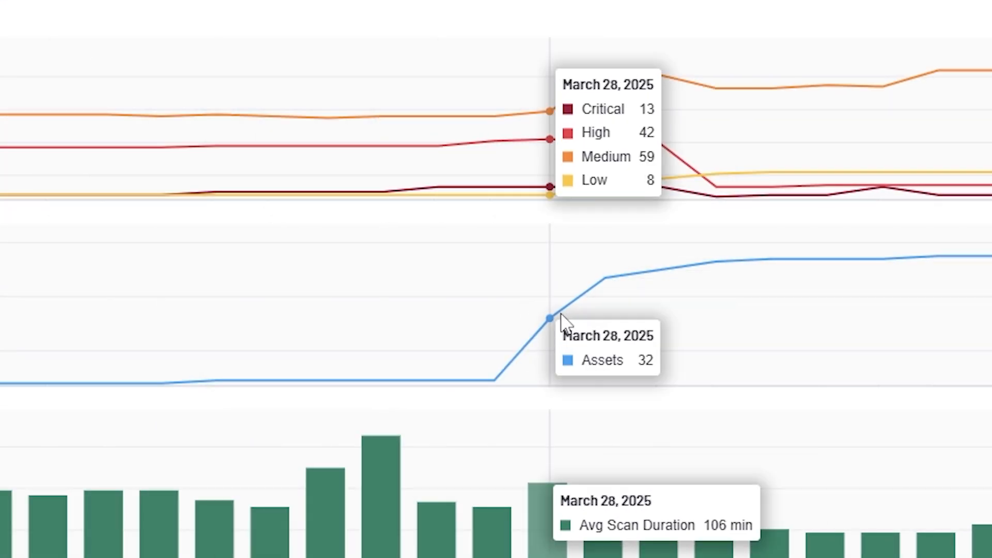
{"action": "mouse_move", "coordinate": [621, 355]}
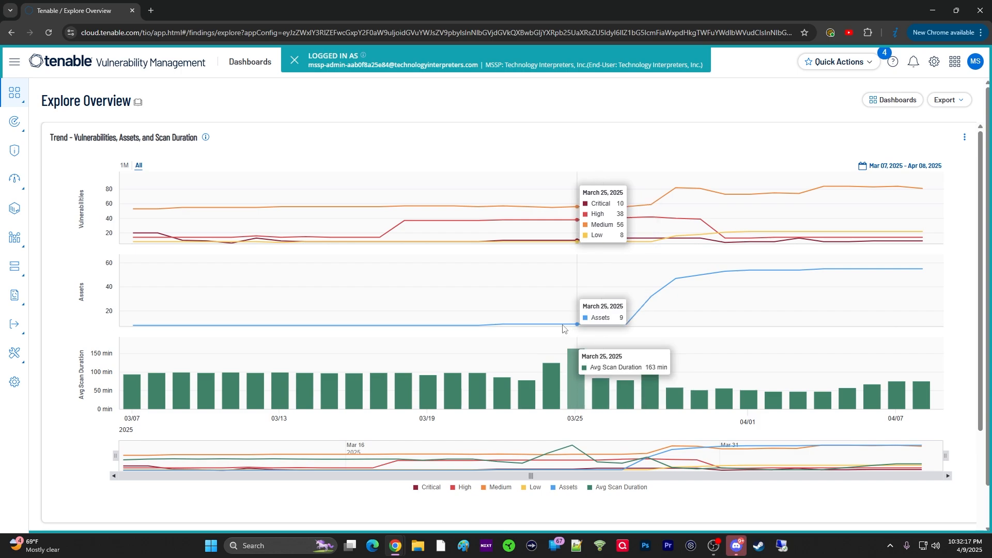
{"action": "mouse_move", "coordinate": [454, 318]}
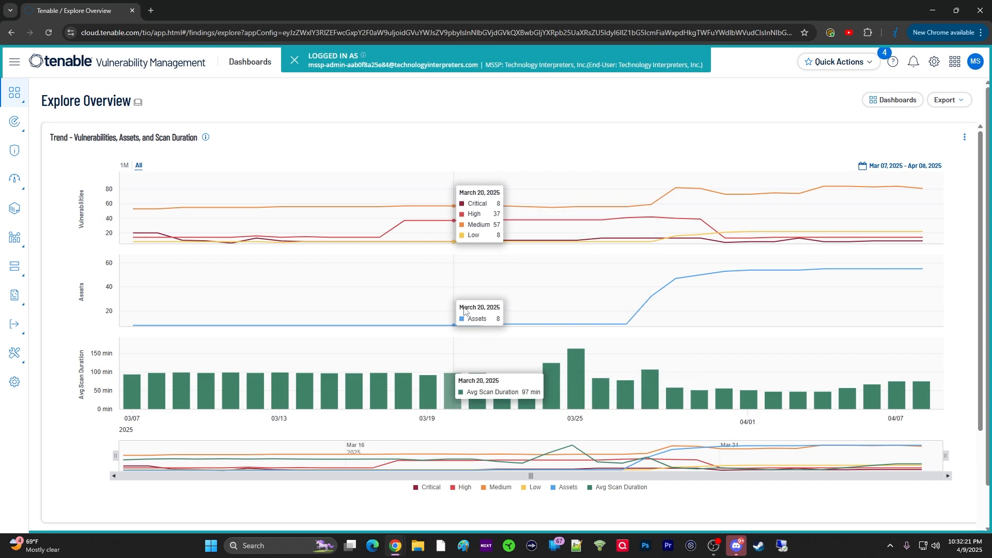
{"action": "mouse_move", "coordinate": [617, 332]}
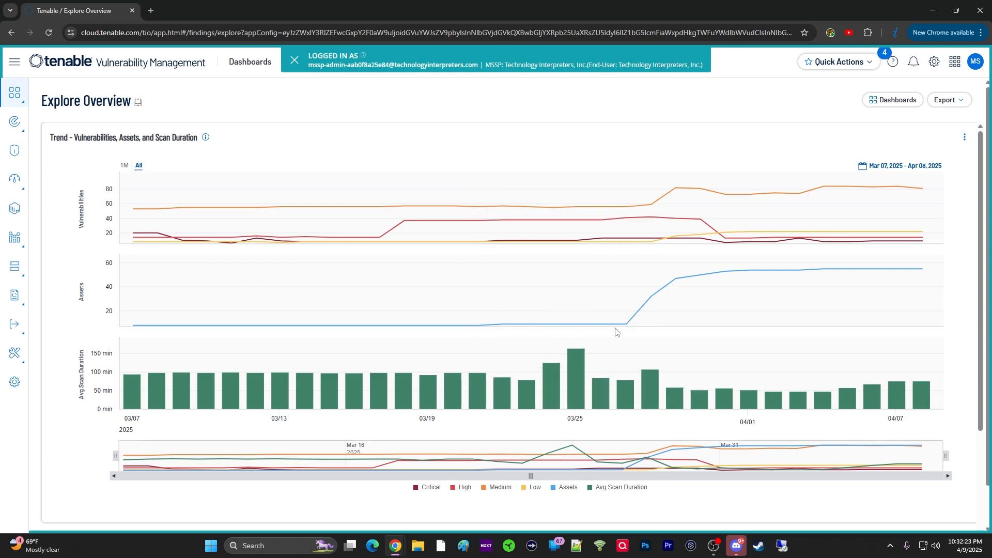
{"action": "mouse_move", "coordinate": [625, 317]}
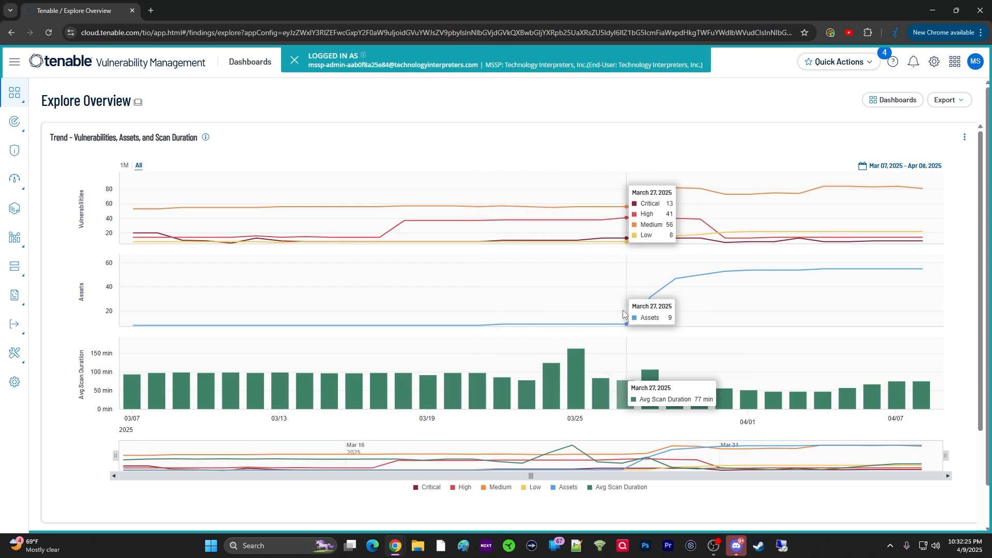
{"action": "mouse_move", "coordinate": [652, 298]}
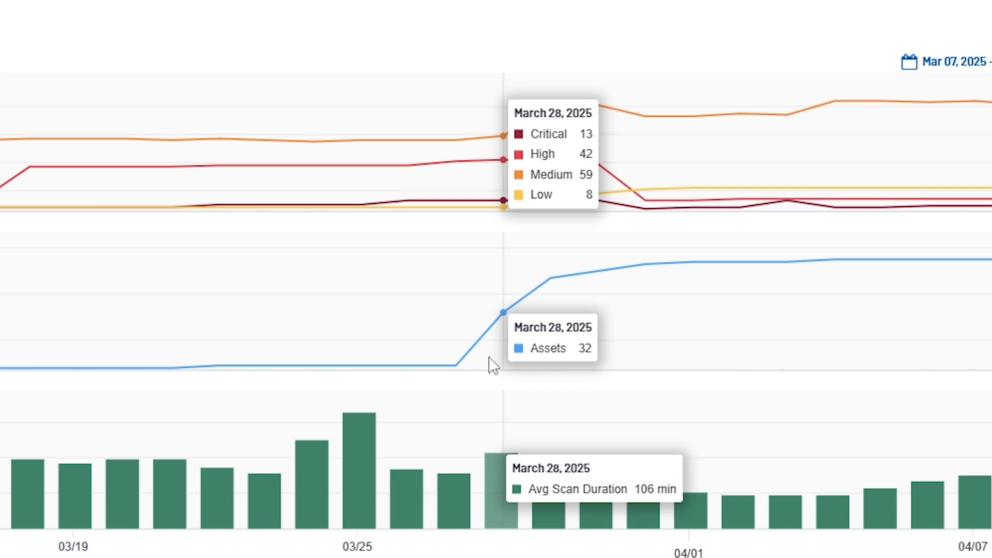
{"action": "mouse_move", "coordinate": [550, 333]}
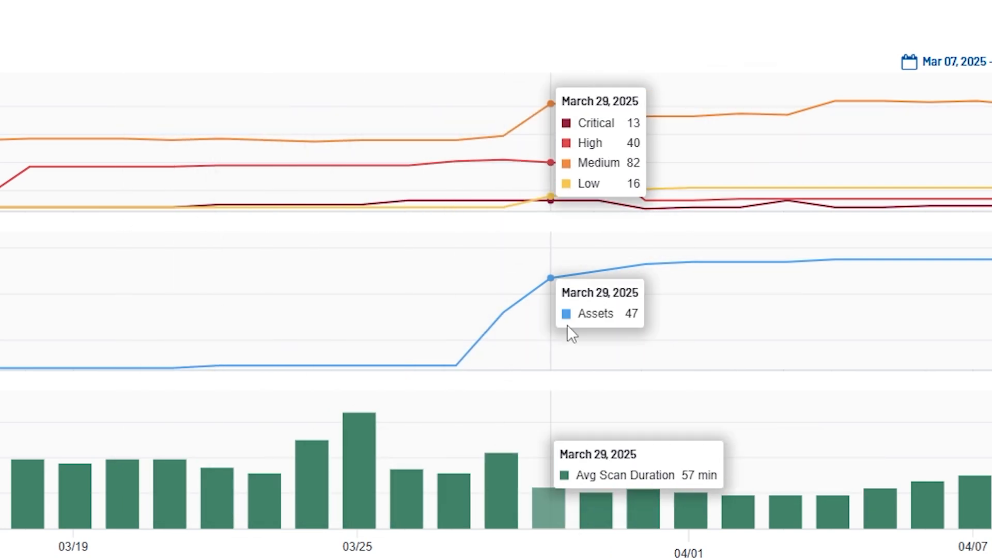
{"action": "mouse_move", "coordinate": [502, 314]}
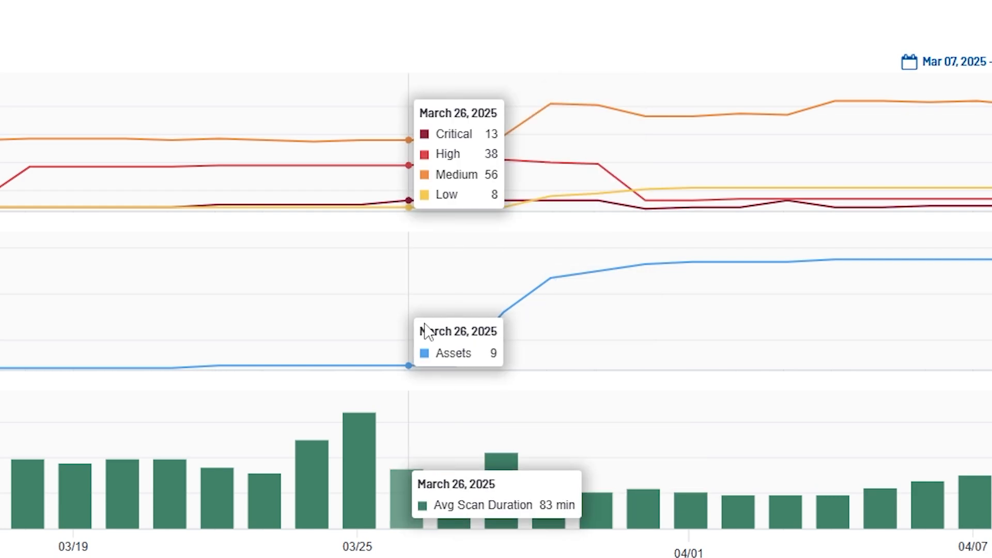
{"action": "mouse_move", "coordinate": [547, 350]}
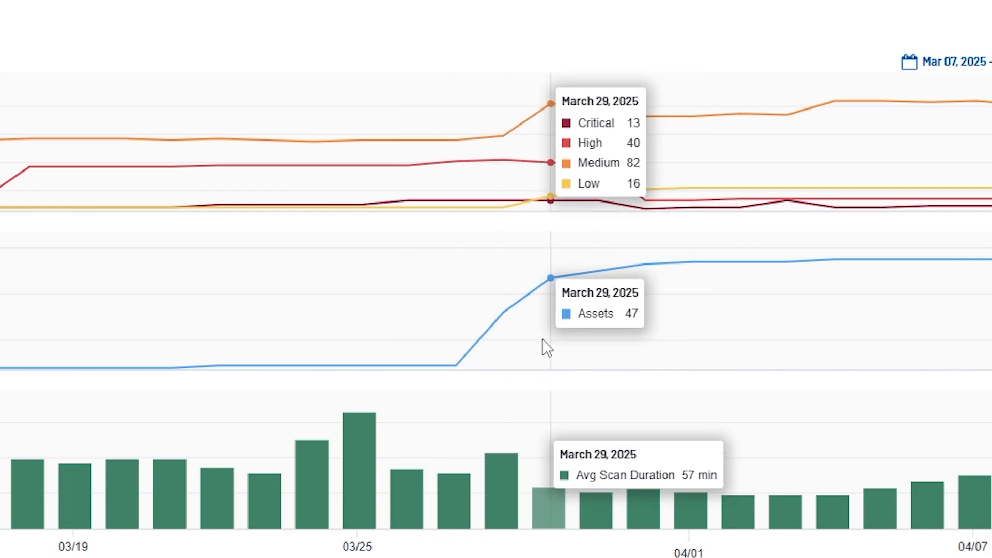
{"action": "mouse_move", "coordinate": [456, 356]}
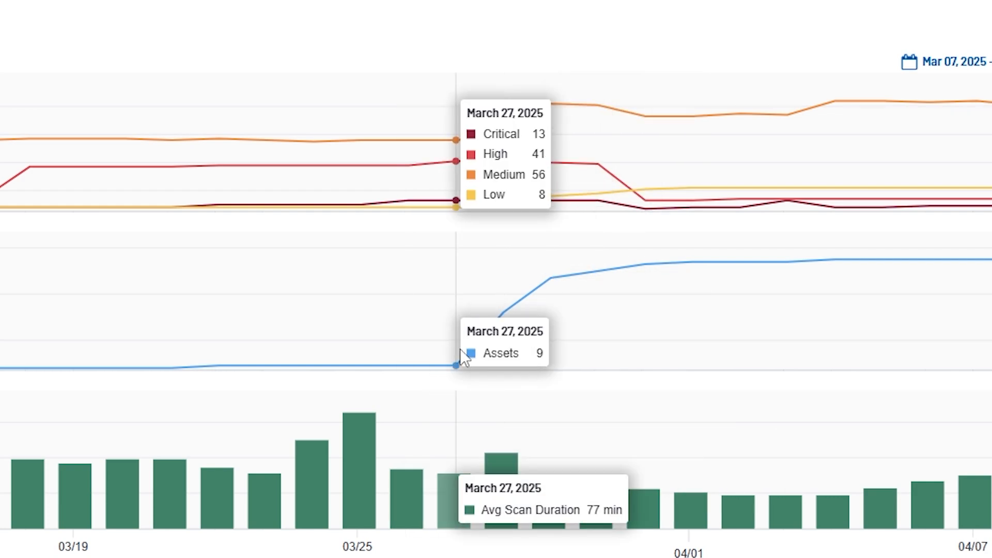
{"action": "mouse_move", "coordinate": [500, 326]}
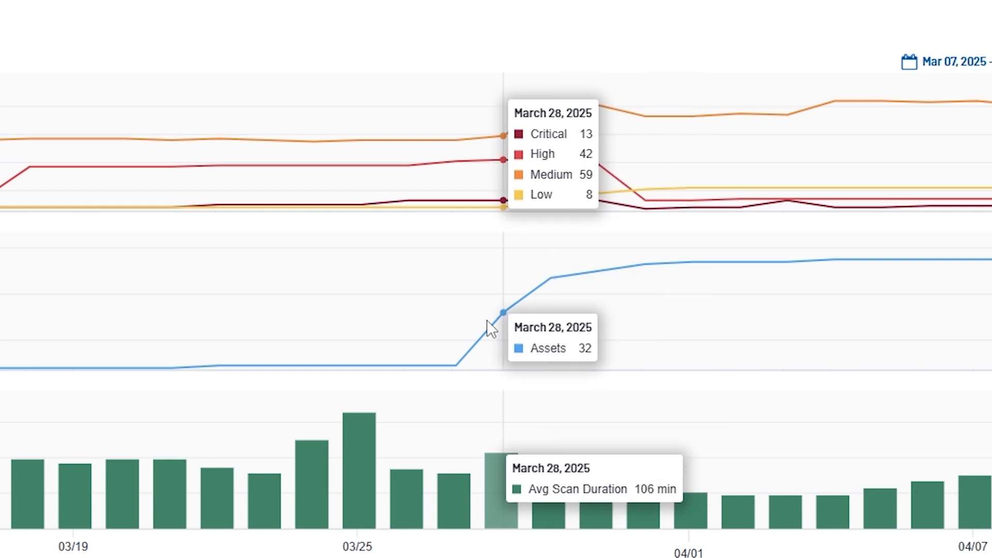
{"action": "mouse_move", "coordinate": [550, 315]}
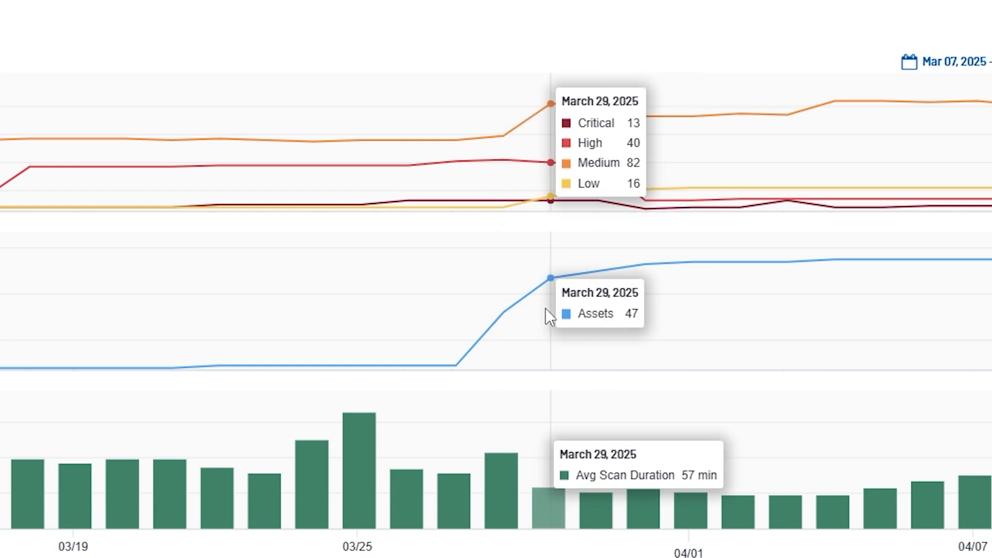
{"action": "mouse_move", "coordinate": [548, 333]}
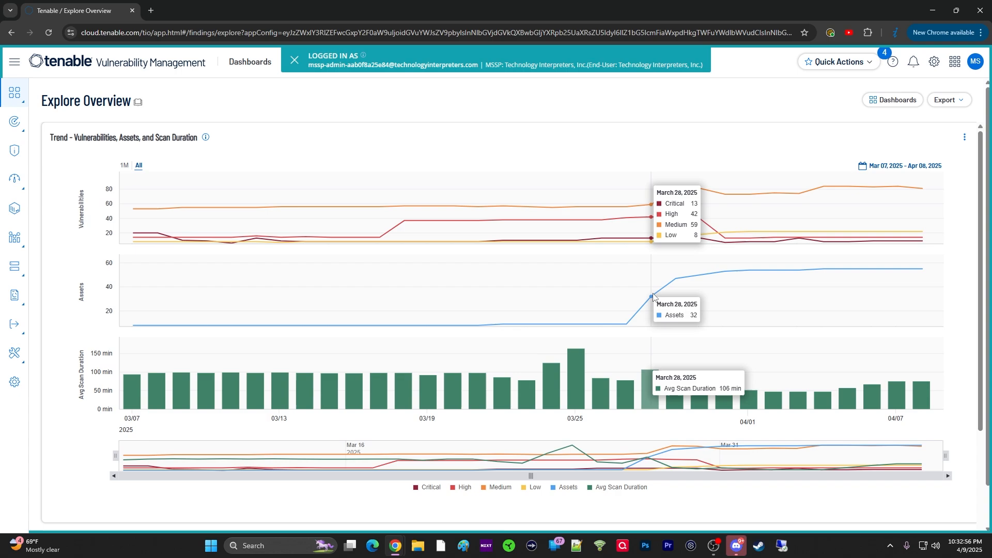
{"action": "mouse_move", "coordinate": [627, 311]}
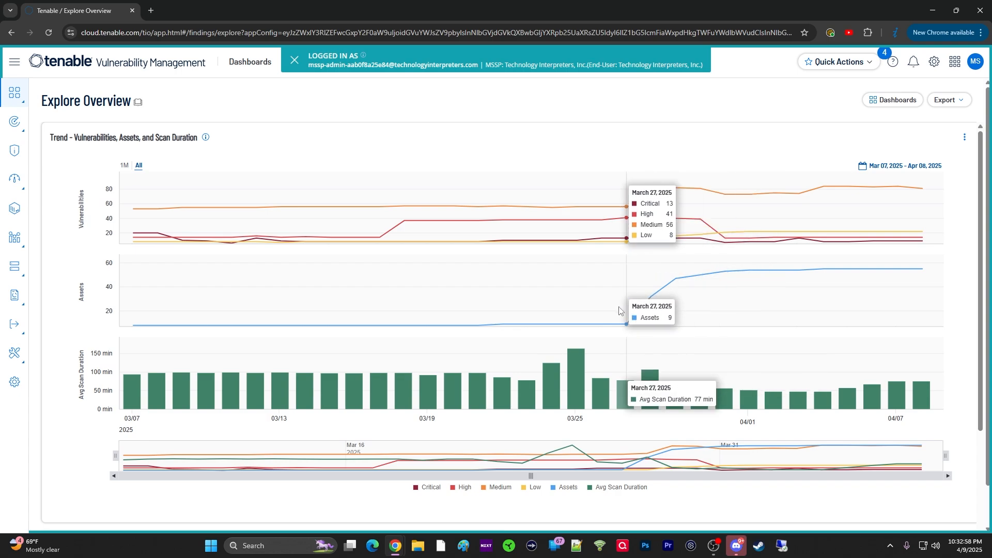
{"action": "mouse_move", "coordinate": [716, 286]}
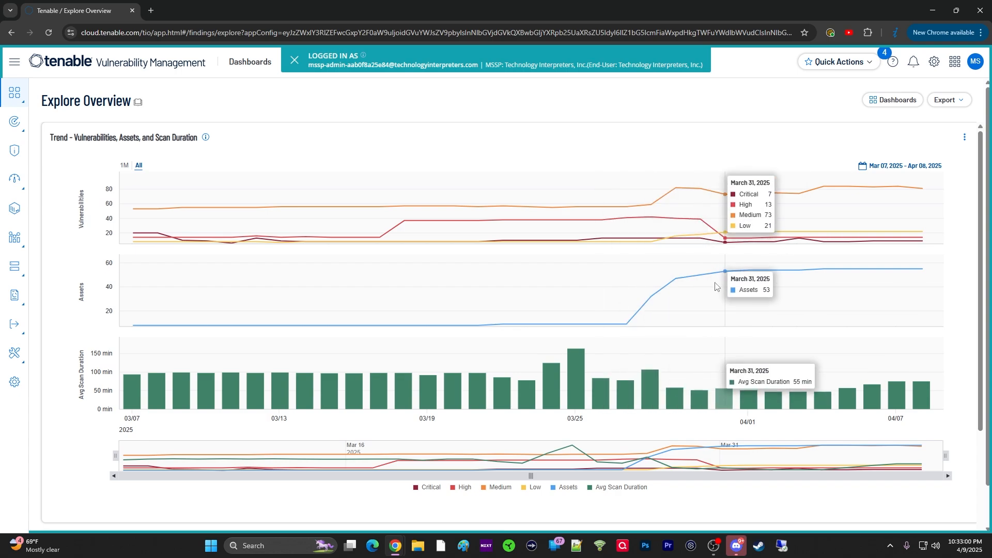
{"action": "mouse_move", "coordinate": [773, 286]}
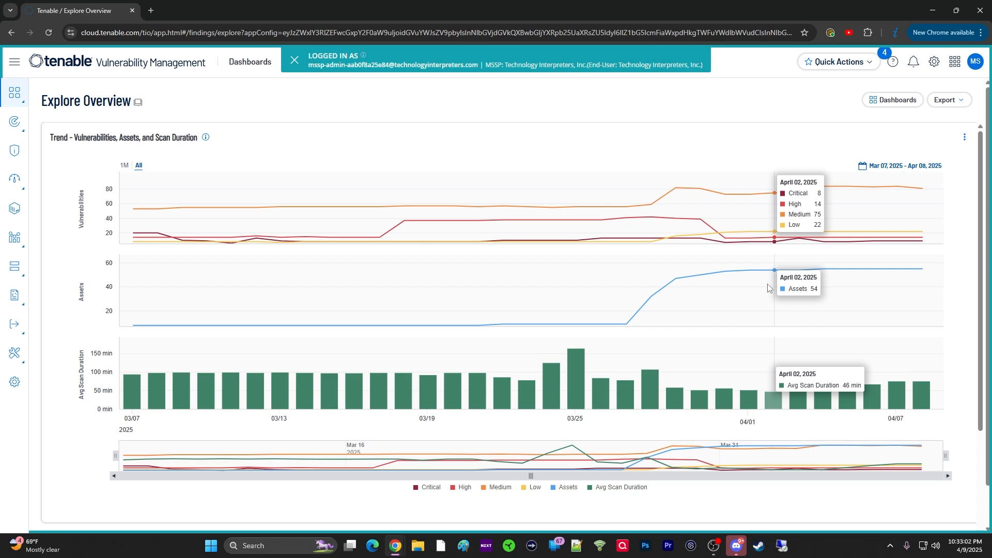
{"action": "mouse_move", "coordinate": [575, 323]}
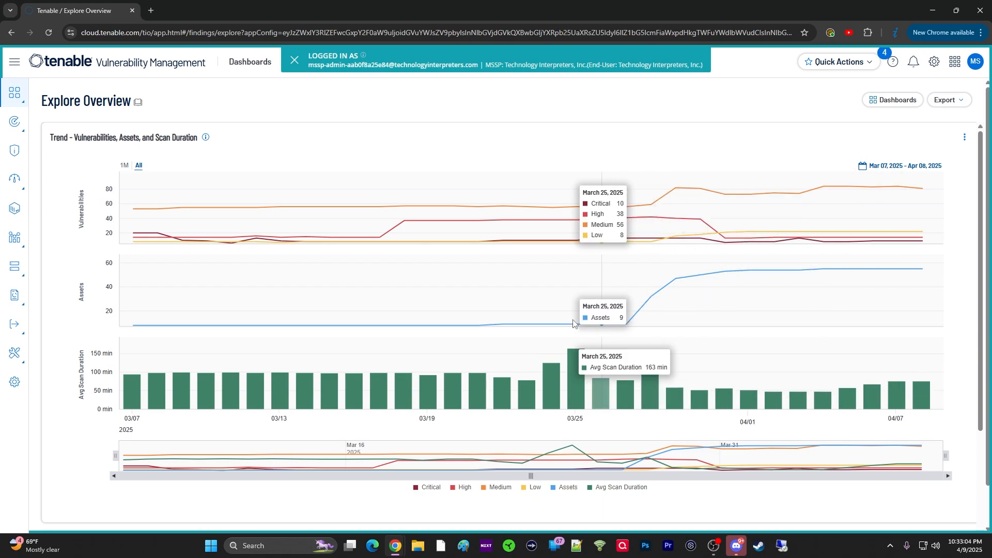
{"action": "mouse_move", "coordinate": [503, 307]}
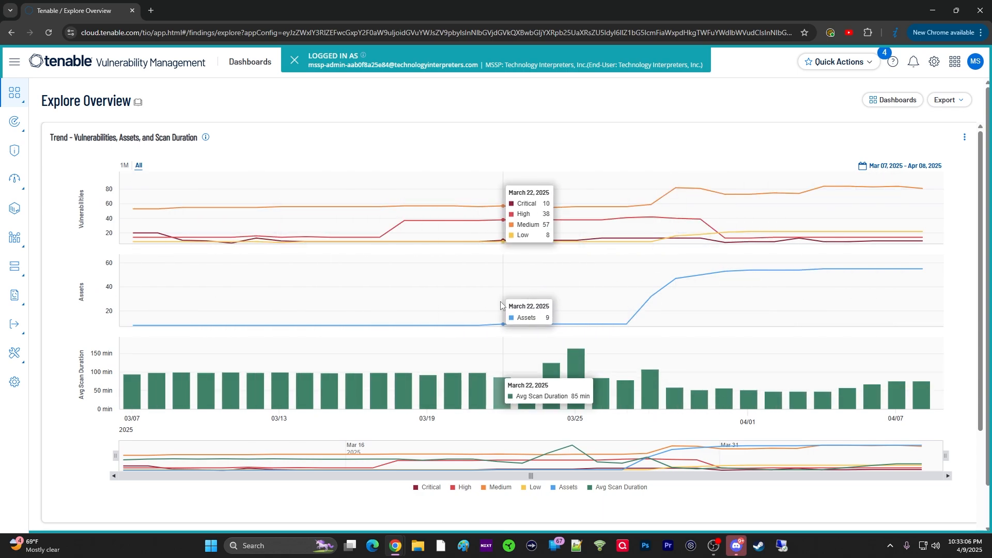
{"action": "mouse_move", "coordinate": [601, 316]}
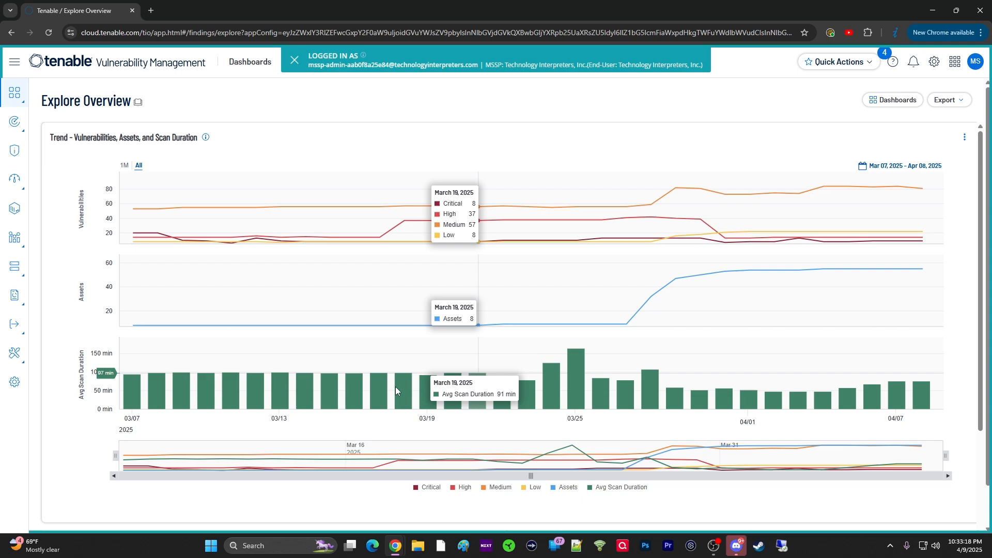
{"action": "mouse_move", "coordinate": [725, 246]}
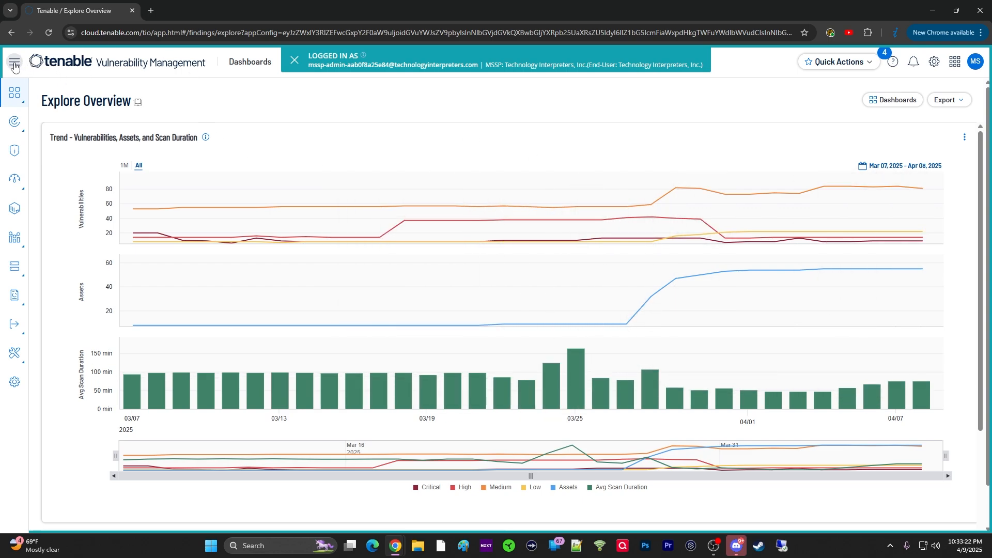
Open the dashboard Template Library from the navigation menu
{"action": "left_click", "coordinate": [14, 62]}
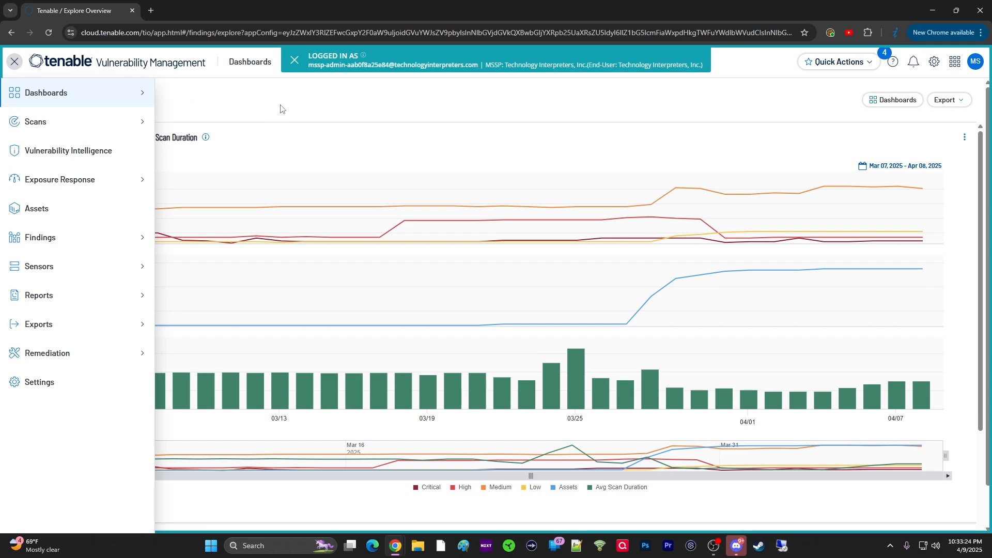
{"action": "left_click", "coordinate": [14, 62]}
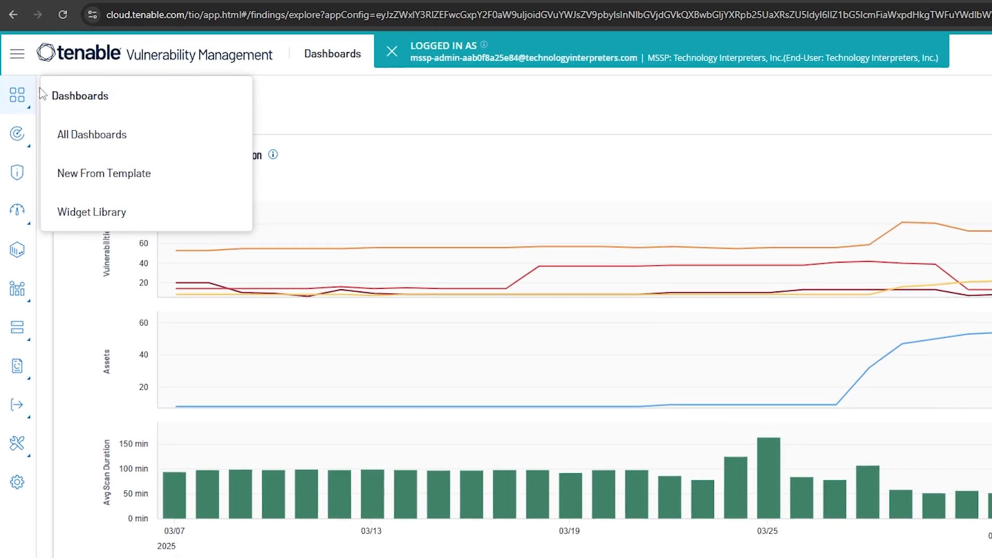
{"action": "left_click", "coordinate": [17, 53]}
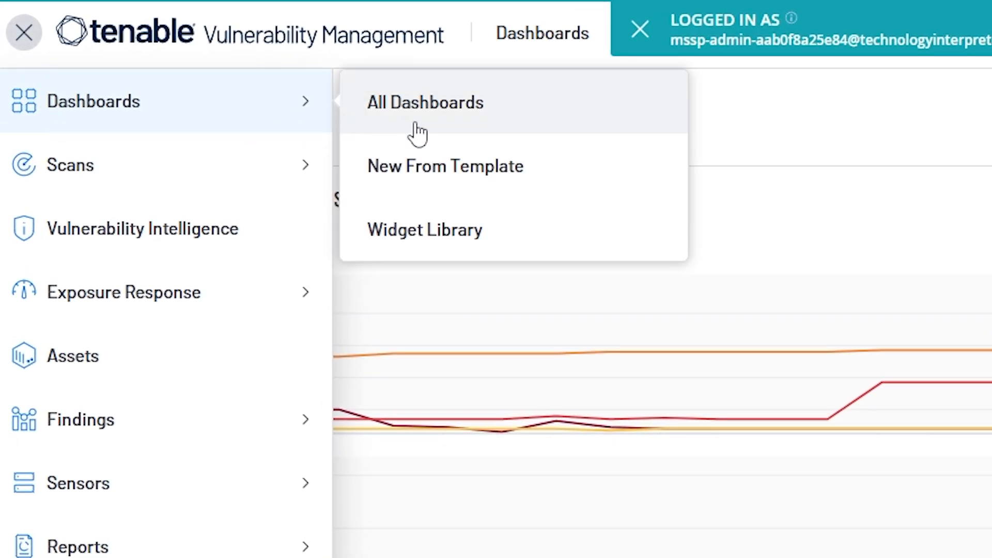
{"action": "left_click", "coordinate": [445, 166]}
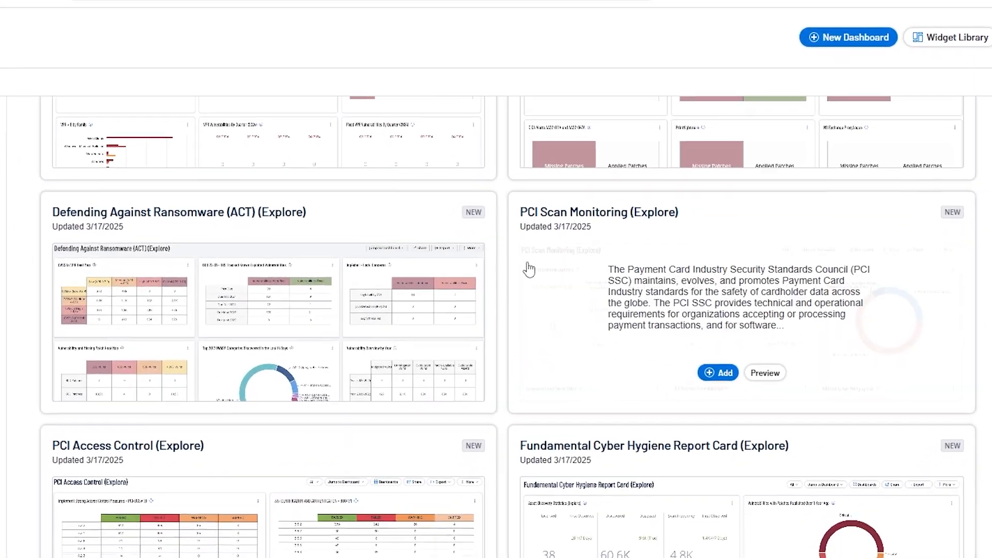
Browse the templates and filter to the Vulnerability Management group (39 templates)
{"action": "scroll", "scroll_direction": "up", "scroll_amount": 3}
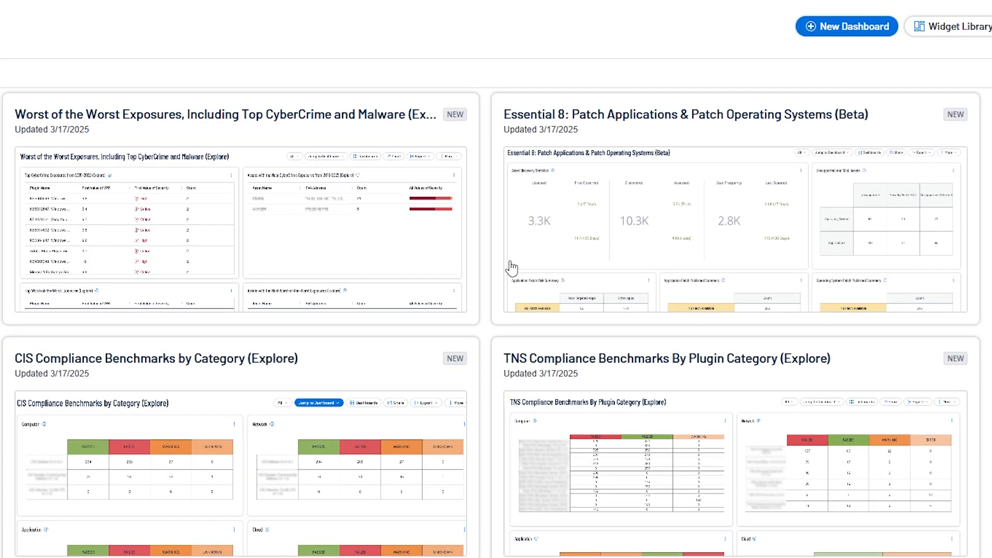
{"action": "scroll", "scroll_direction": "down", "scroll_amount": 3}
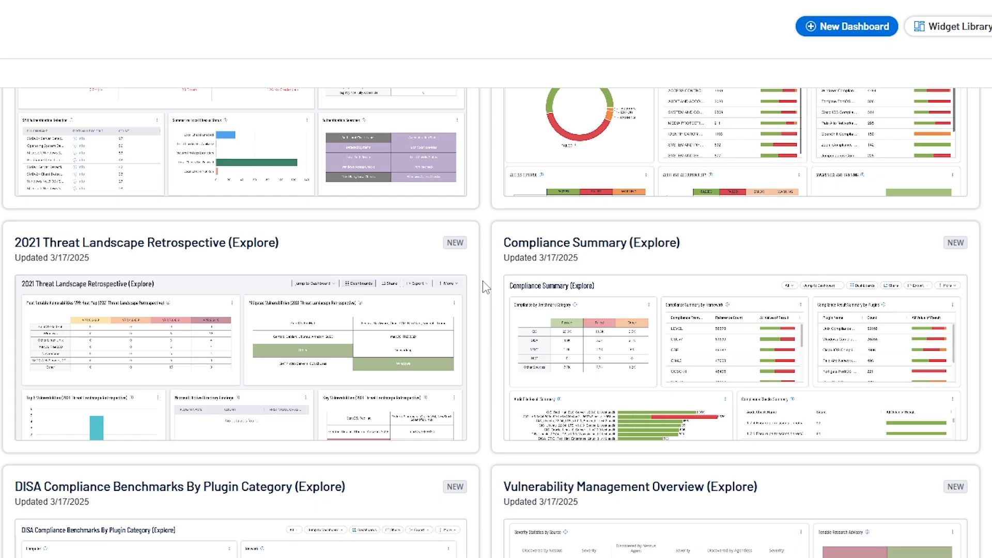
{"action": "scroll", "scroll_direction": "down", "scroll_amount": 3}
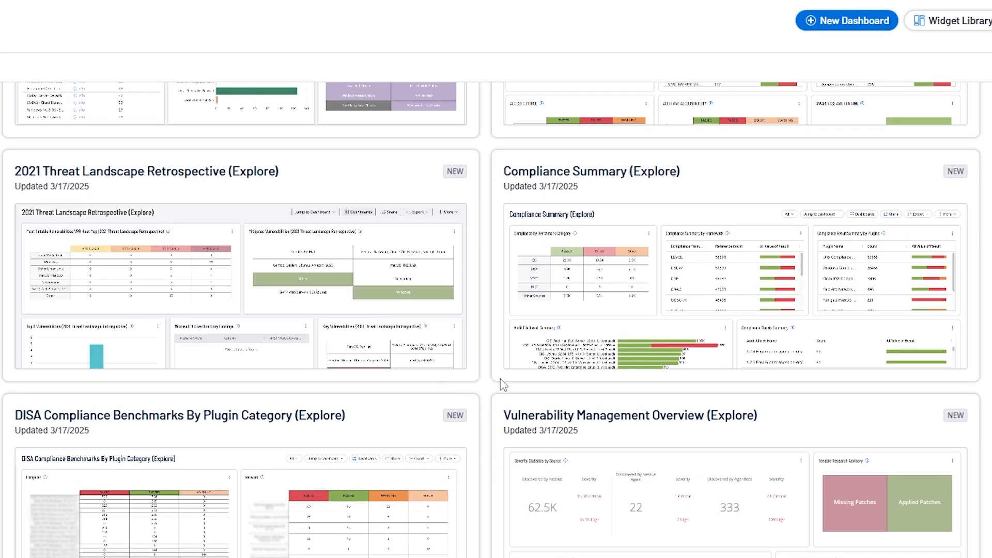
{"action": "scroll", "scroll_direction": "down", "scroll_amount": 3}
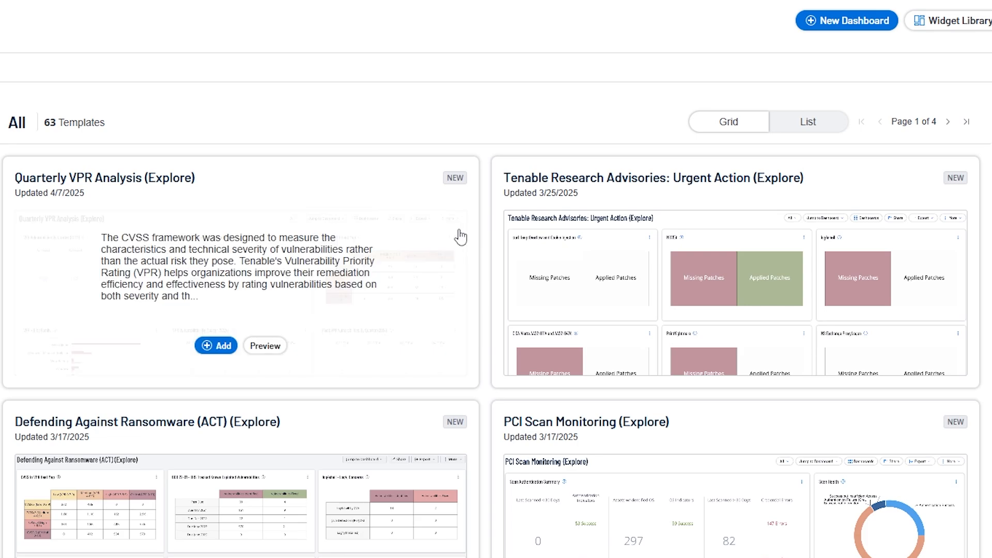
{"action": "scroll", "scroll_direction": "down", "scroll_amount": 3}
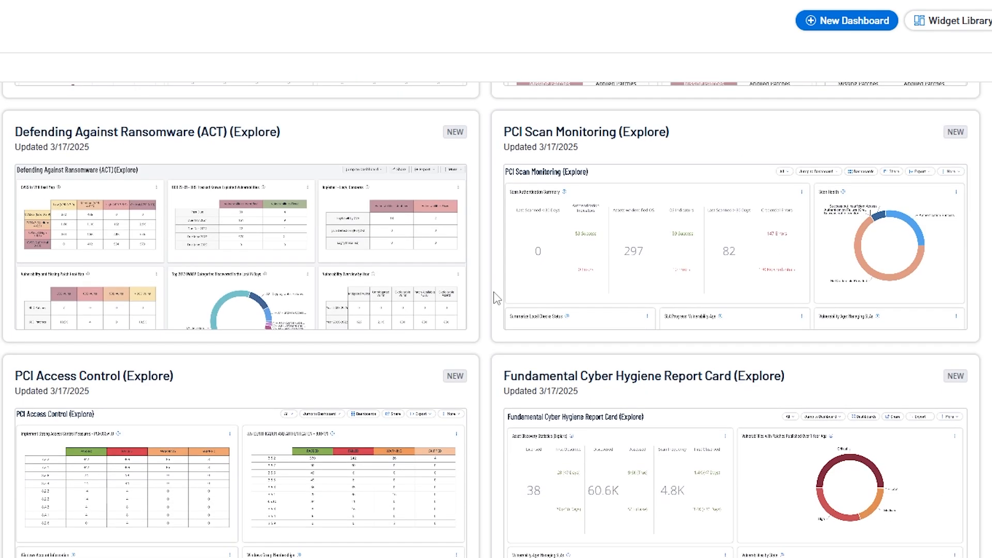
{"action": "scroll", "scroll_direction": "up", "scroll_amount": 3}
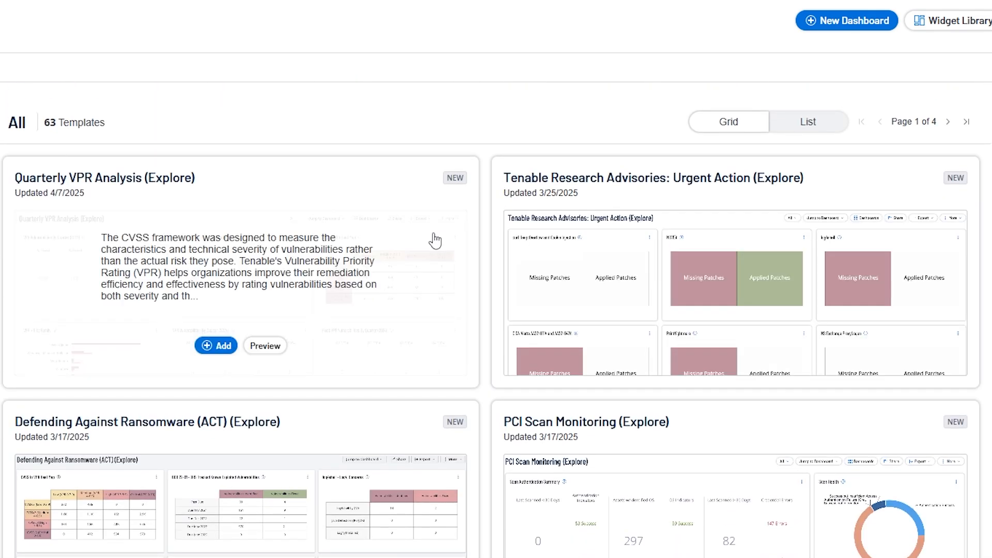
{"action": "mouse_move", "coordinate": [39, 239]}
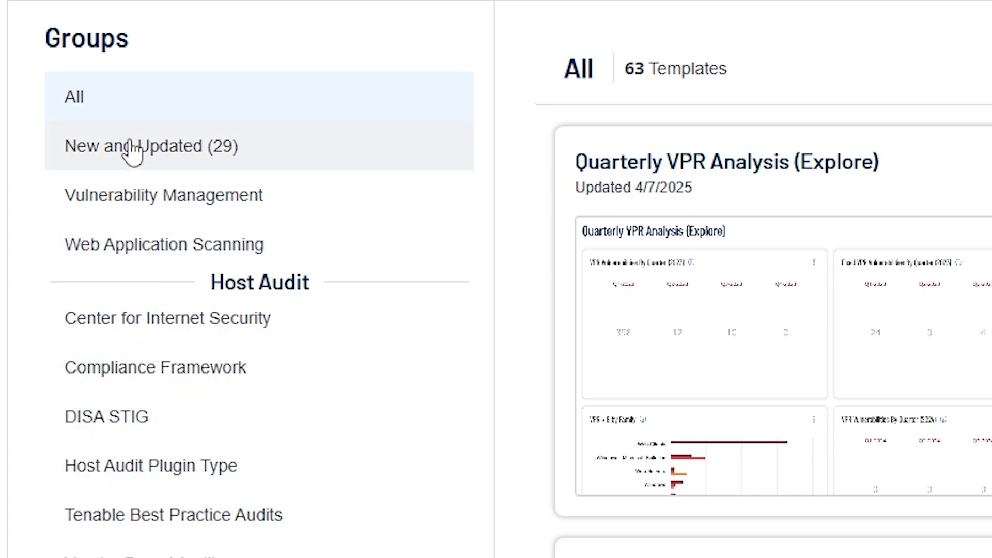
{"action": "left_click", "coordinate": [162, 194]}
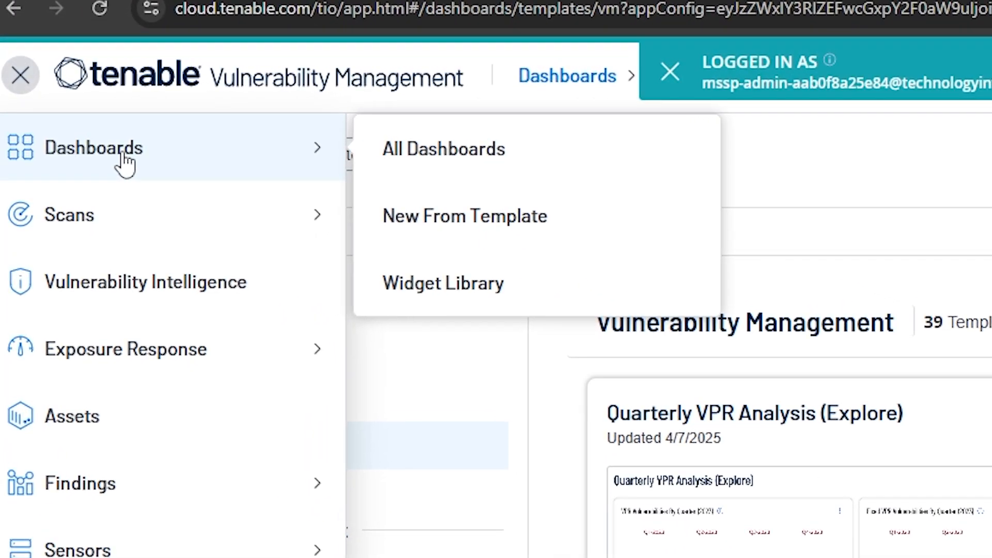
Leave the template library via New Dashboard and reach Vulnerability Management Overview (Explore)
{"action": "left_click", "coordinate": [443, 149]}
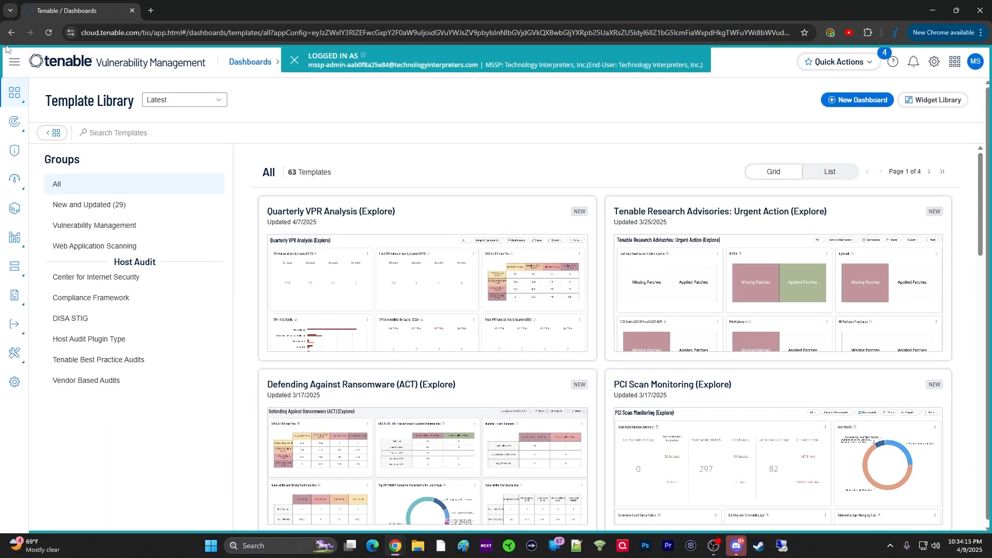
{"action": "left_click", "coordinate": [857, 99]}
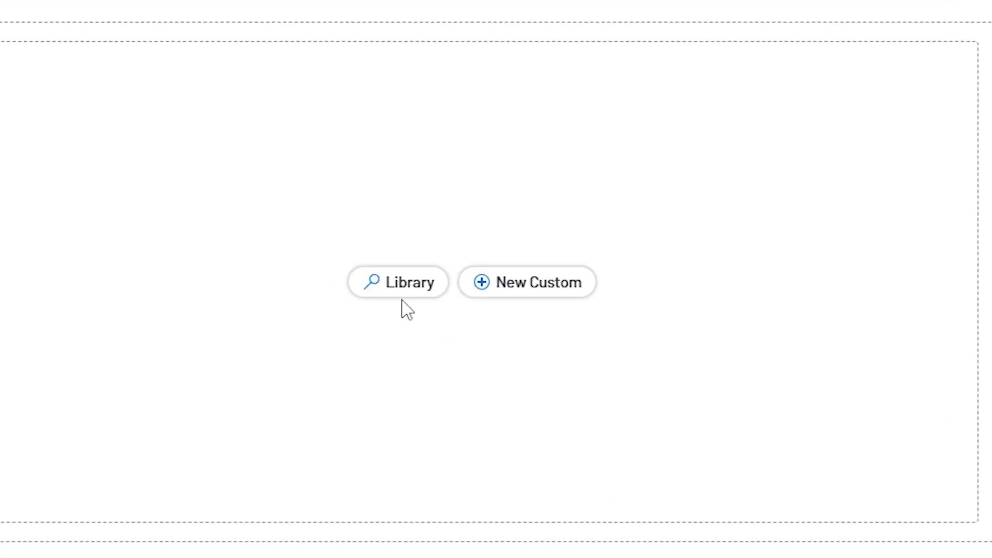
{"action": "left_click", "coordinate": [399, 283]}
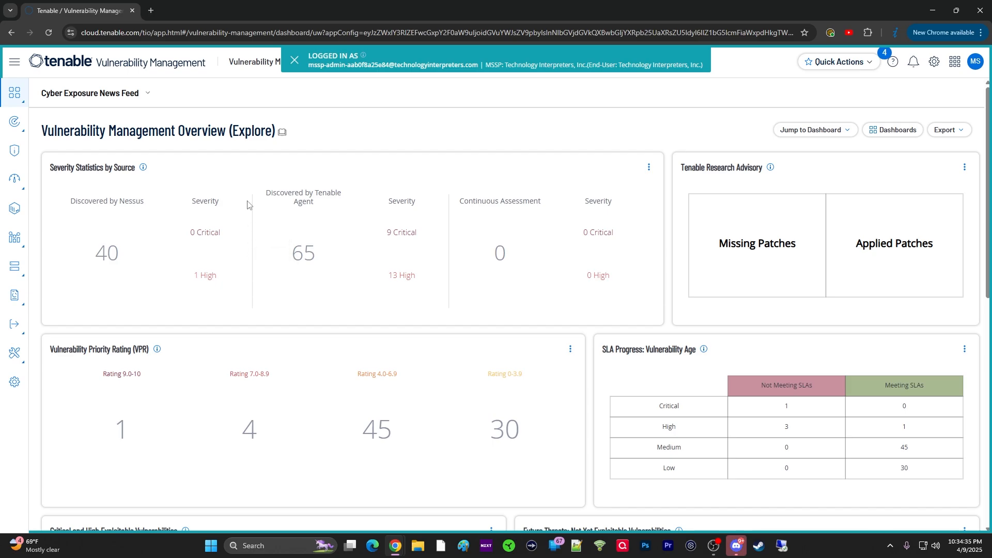
Open the Widget Library from the navigation menu and browse its 1352 widget cards
{"action": "left_click", "coordinate": [15, 62]}
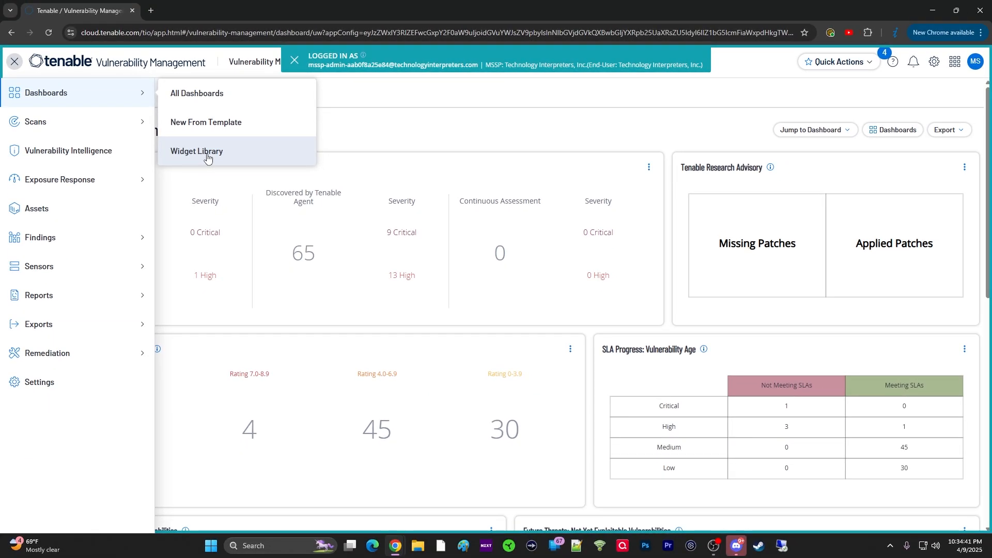
{"action": "left_click", "coordinate": [197, 151]}
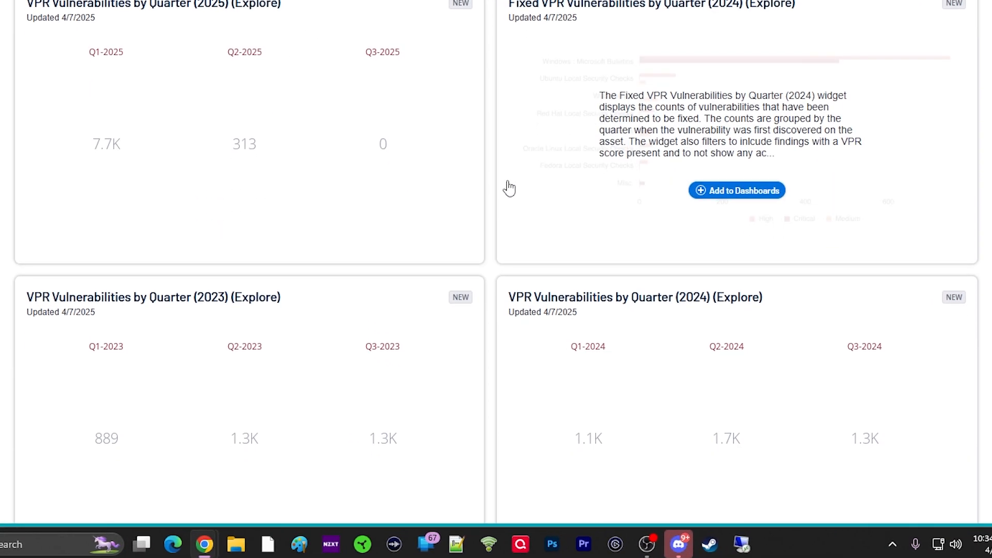
{"action": "scroll", "scroll_direction": "down", "scroll_amount": 3}
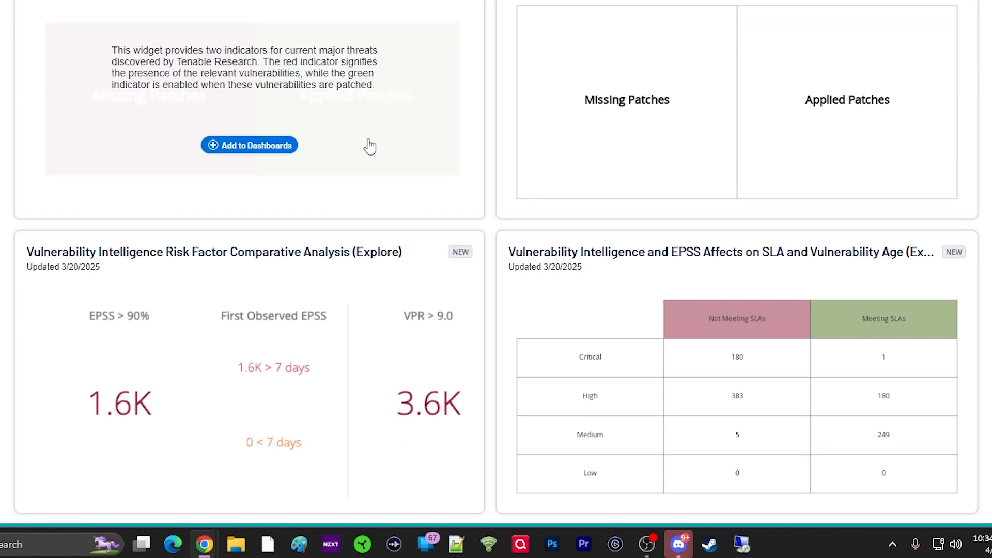
{"action": "scroll", "scroll_direction": "down", "scroll_amount": 3}
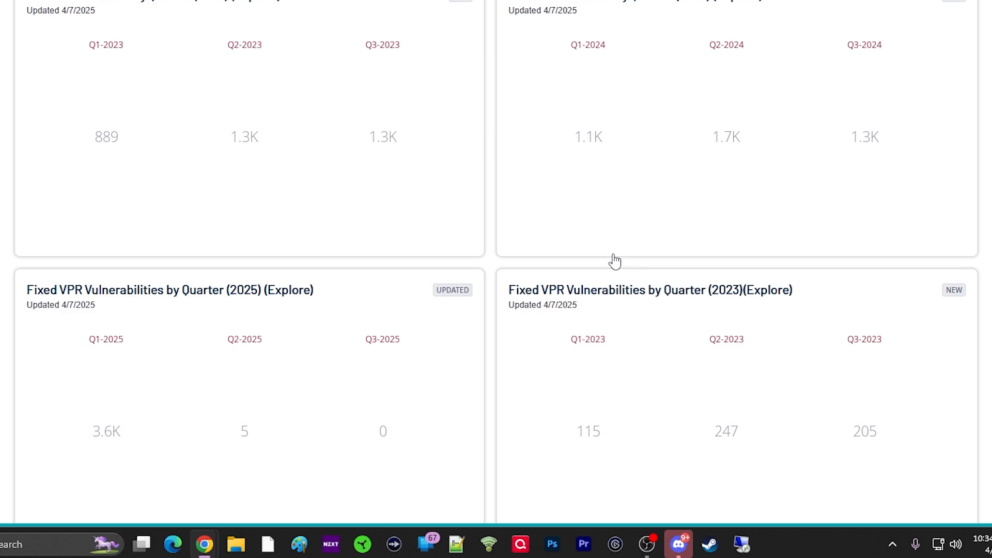
{"action": "scroll", "scroll_direction": "up", "scroll_amount": 3}
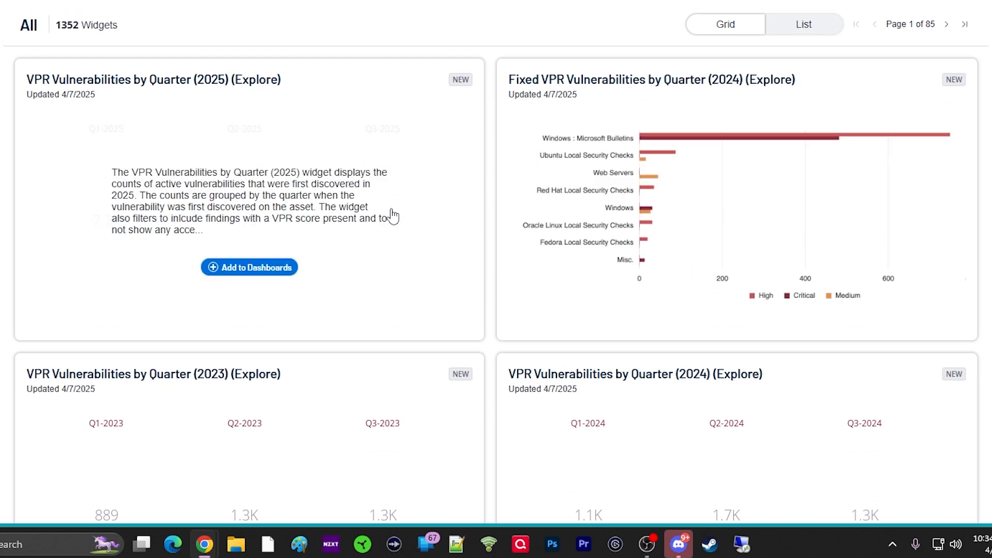
{"action": "mouse_move", "coordinate": [356, 122]}
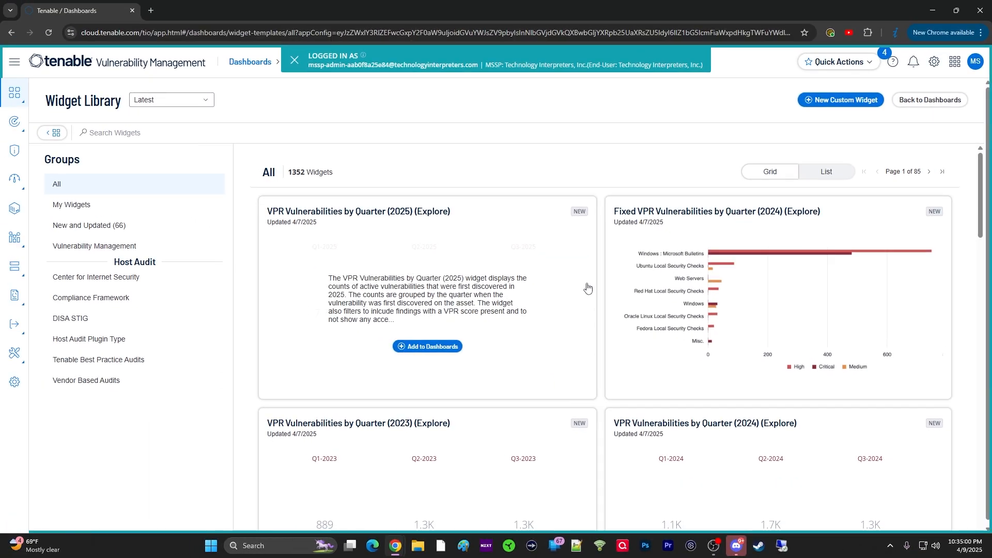
{"action": "mouse_move", "coordinate": [634, 176]}
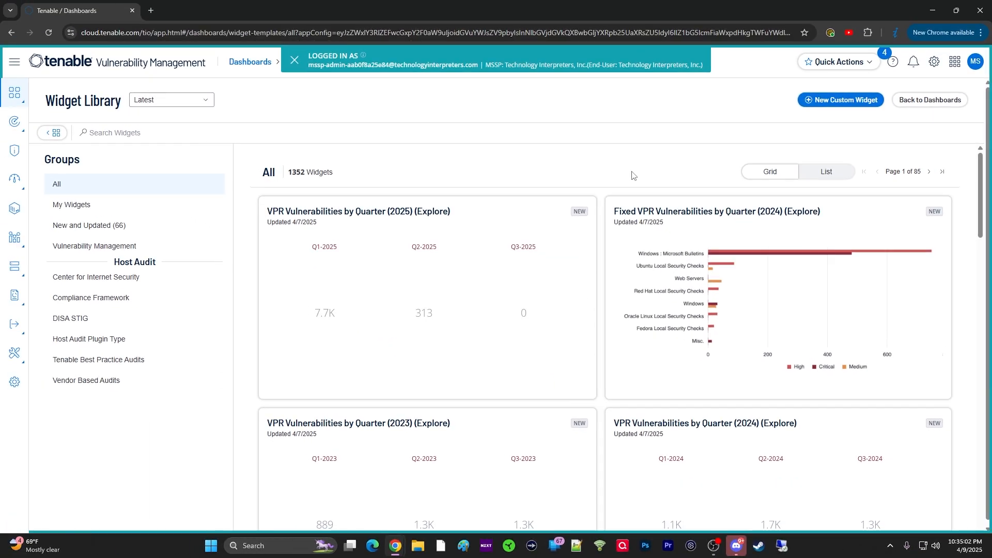
{"action": "mouse_move", "coordinate": [515, 217]}
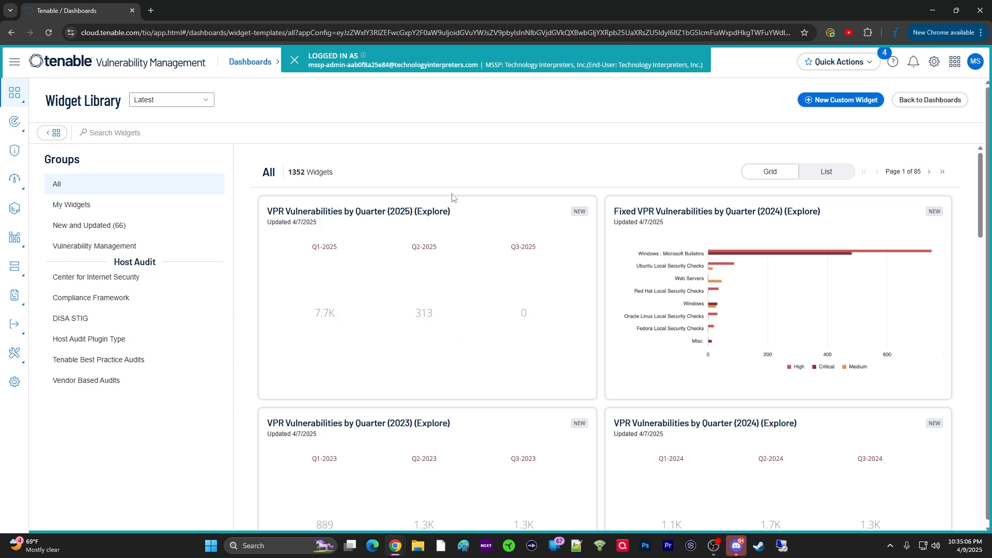
{"action": "mouse_move", "coordinate": [471, 179]}
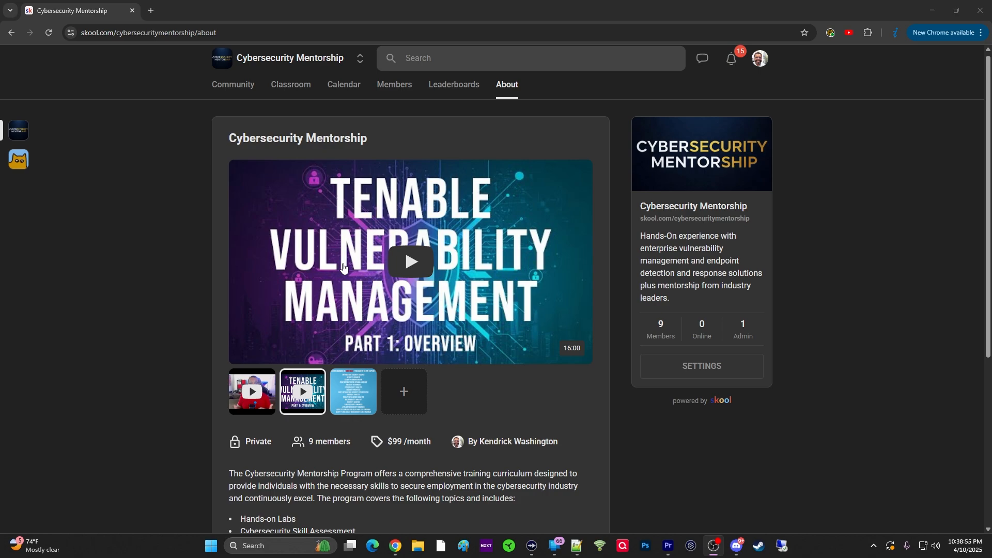
View the Cybersecurity Mentorship Classroom in Skool with its five courses
{"action": "scroll", "scroll_direction": "down", "scroll_amount": 3}
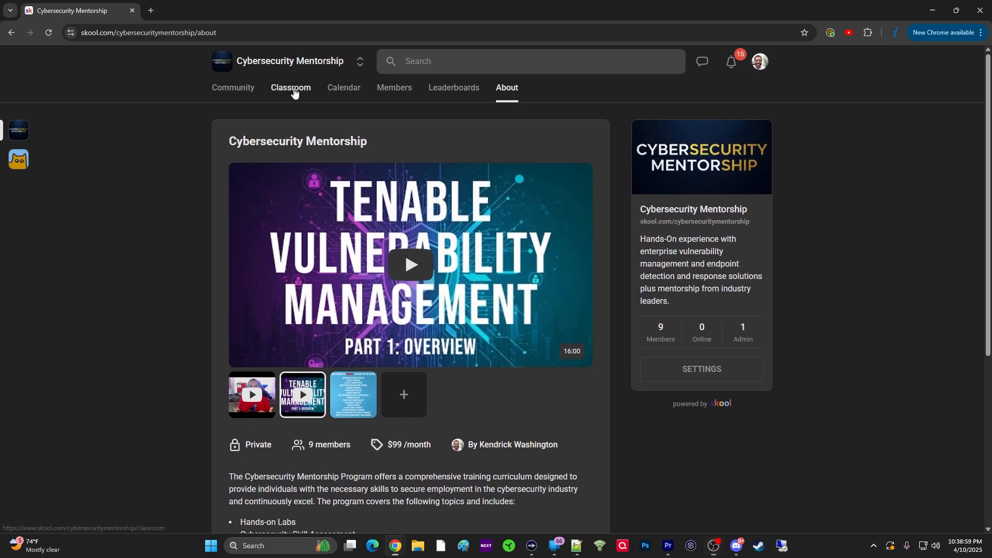
{"action": "left_click", "coordinate": [290, 87]}
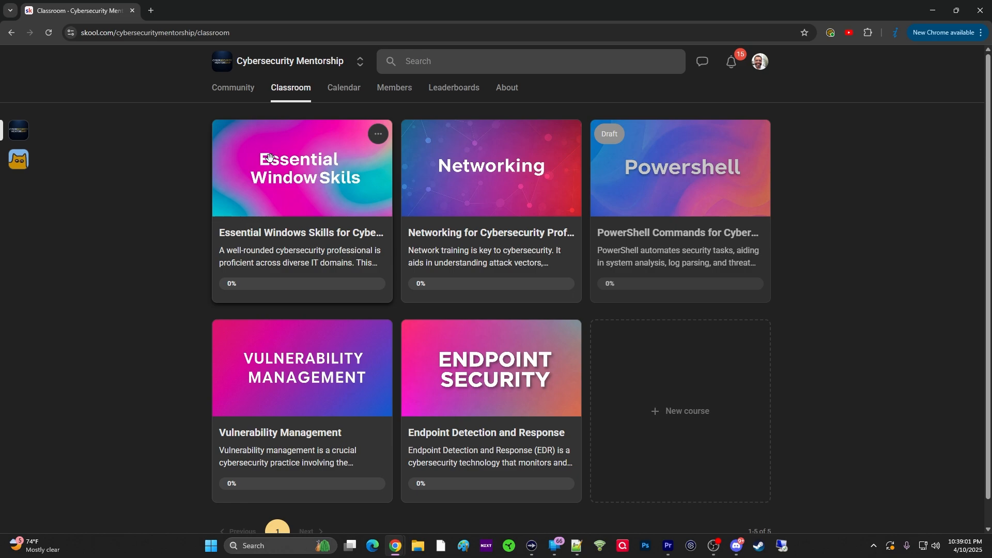
{"action": "mouse_move", "coordinate": [273, 157]}
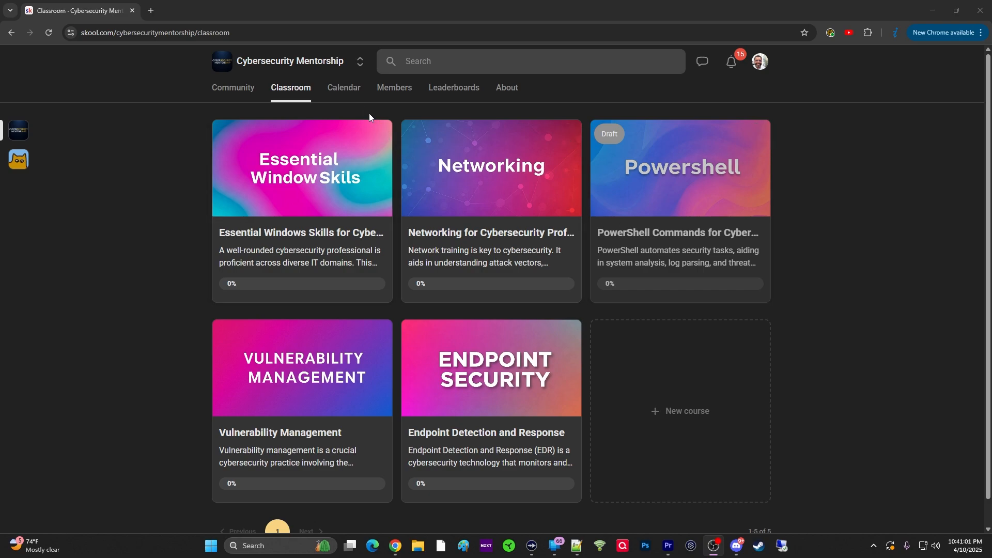
{"action": "left_click", "coordinate": [343, 88]}
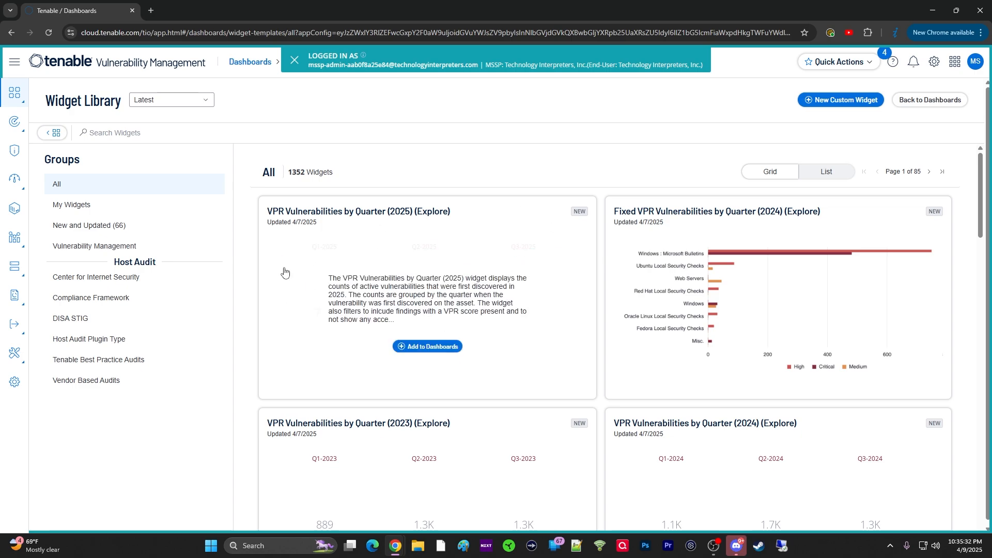
{"action": "mouse_move", "coordinate": [317, 302]}
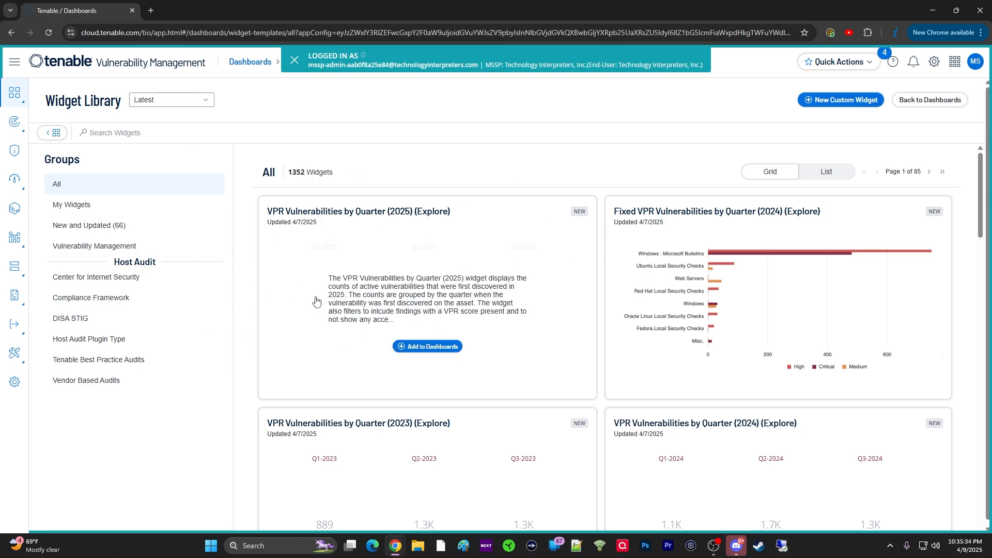
{"action": "mouse_move", "coordinate": [520, 293]}
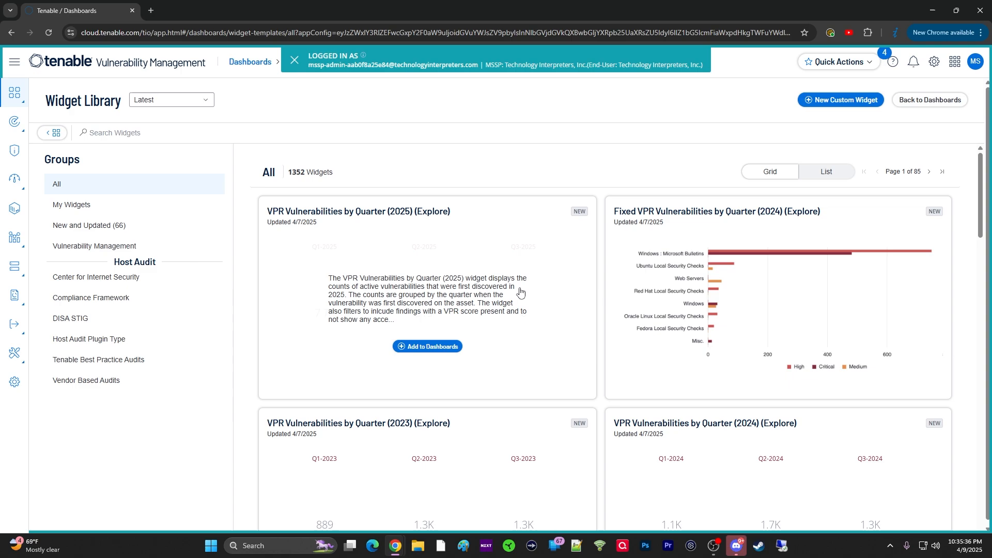